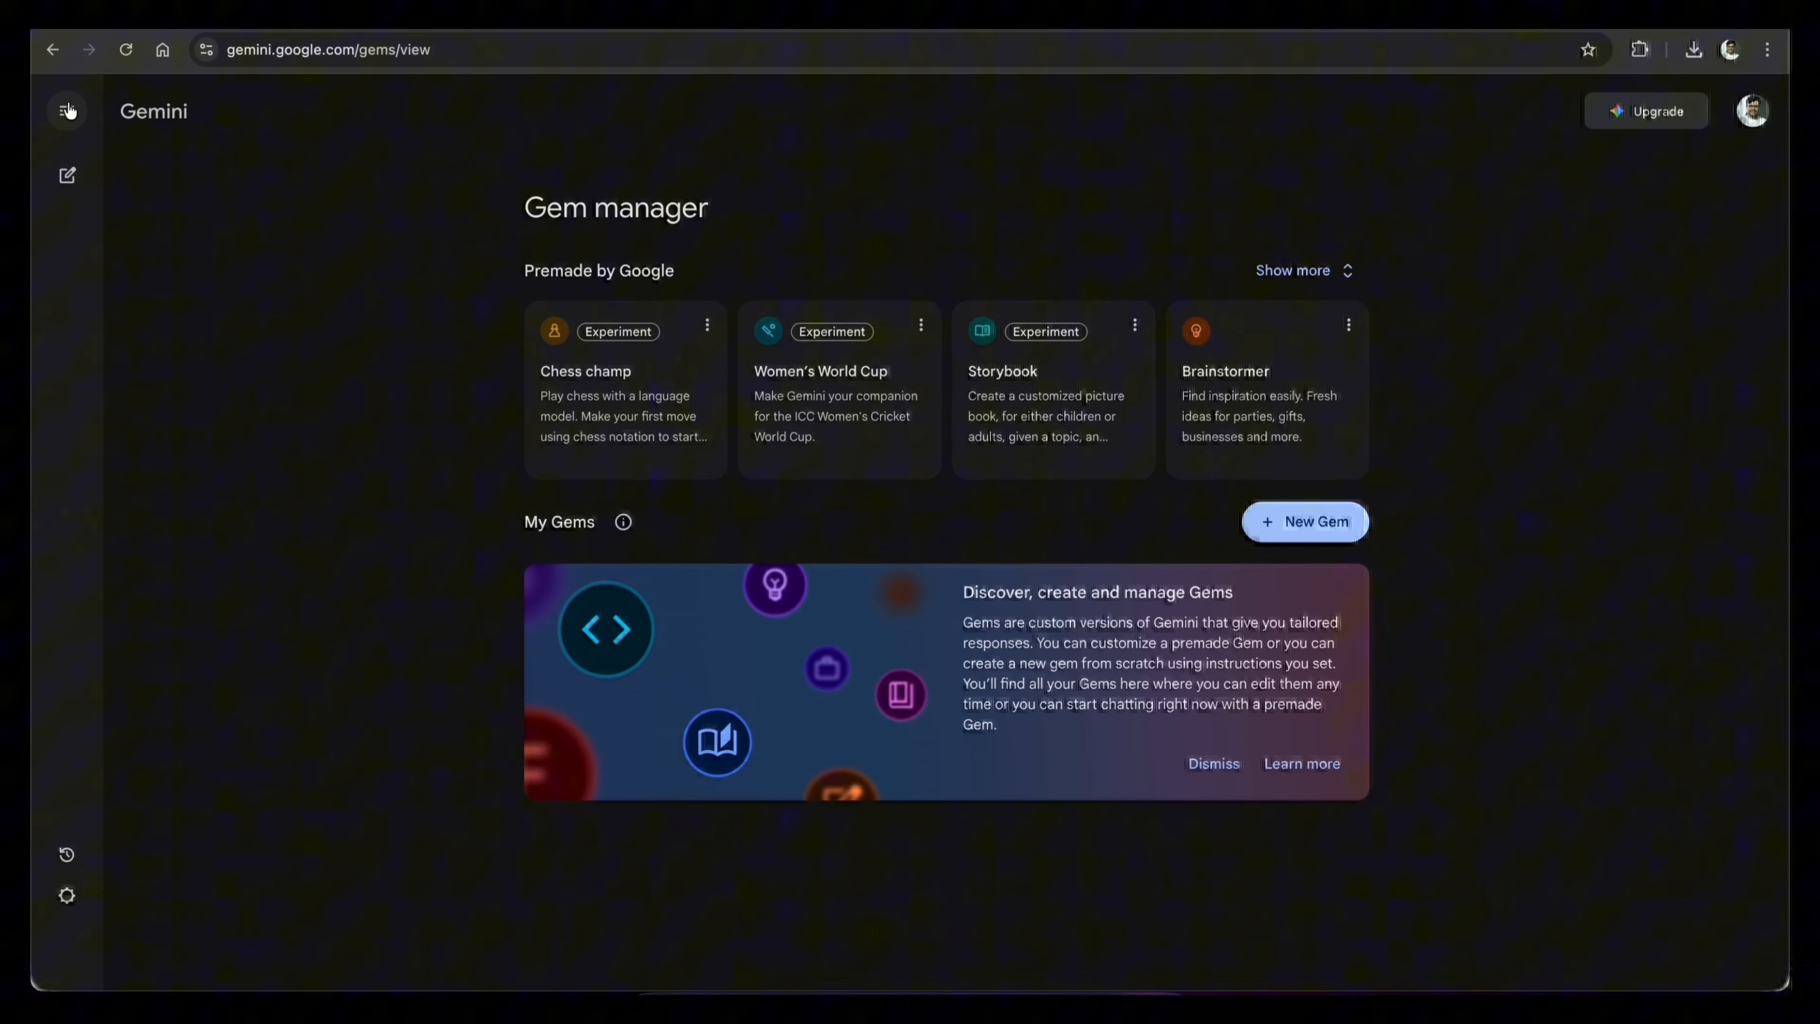
# - Have the Storybook gem turn the Computer-History PDF into a storyboard with per-scene picture descriptions
pyautogui.click(1001, 372)
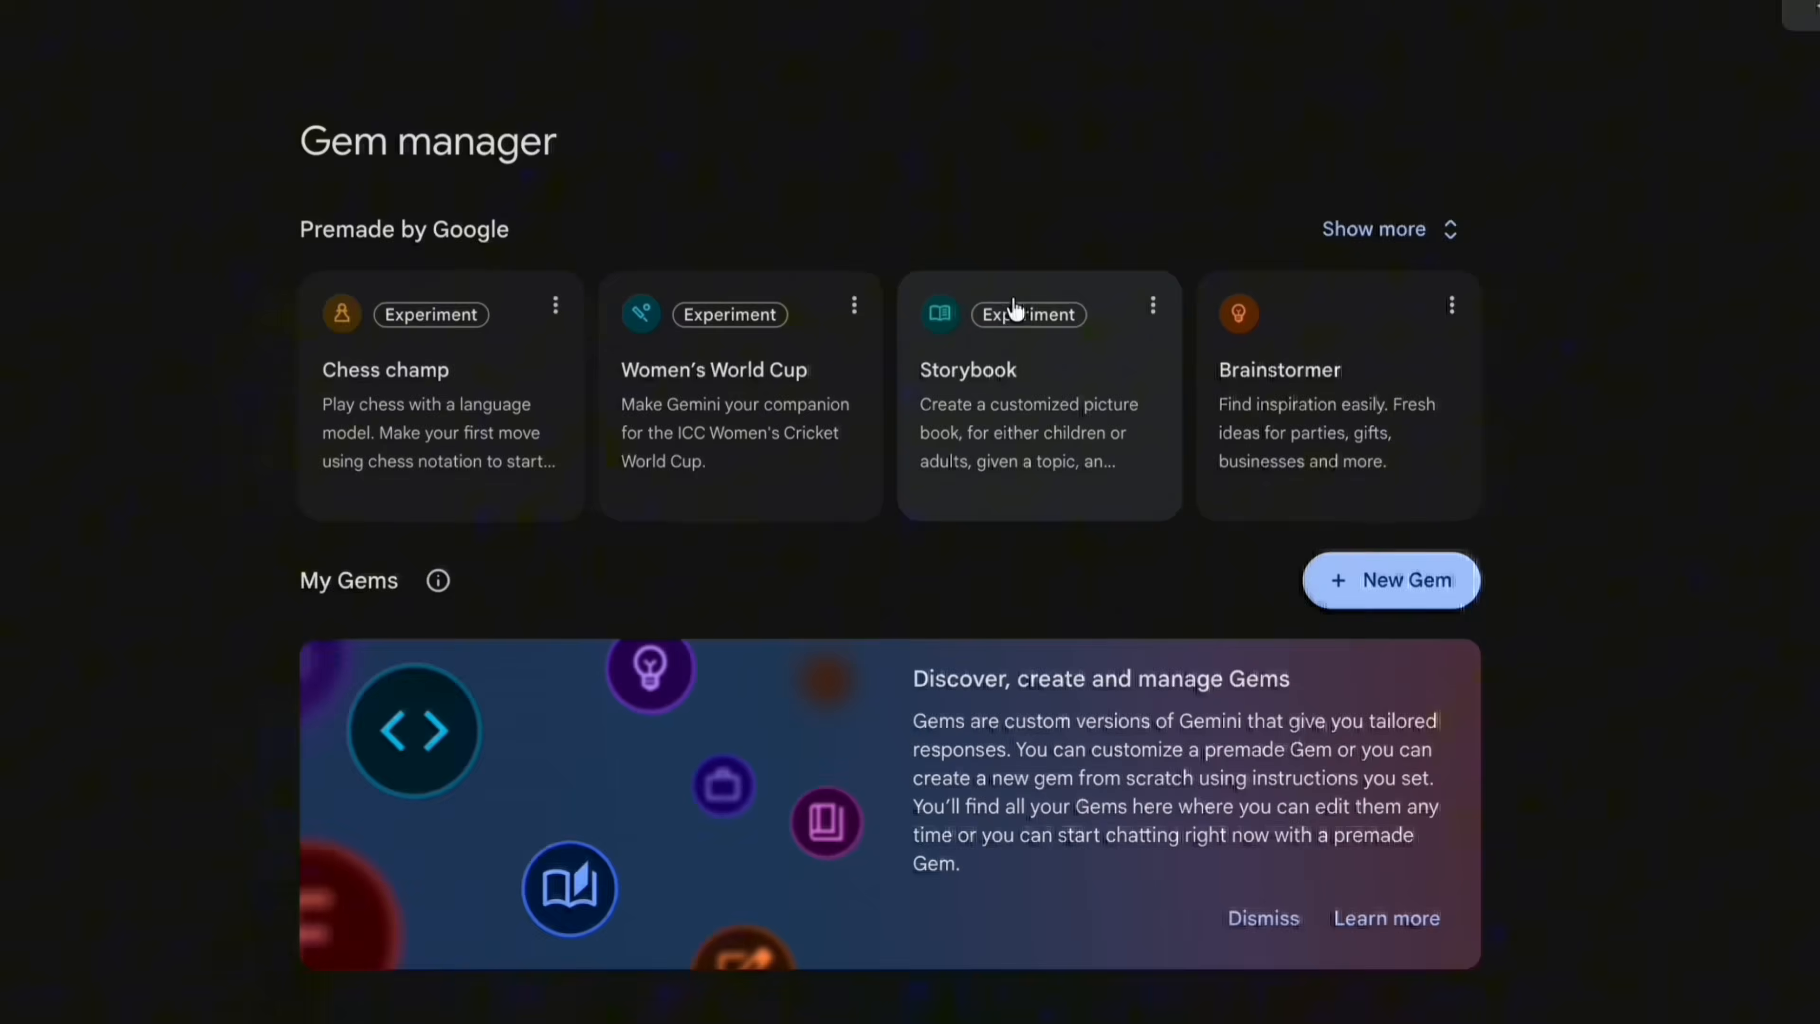
pyautogui.click(966, 369)
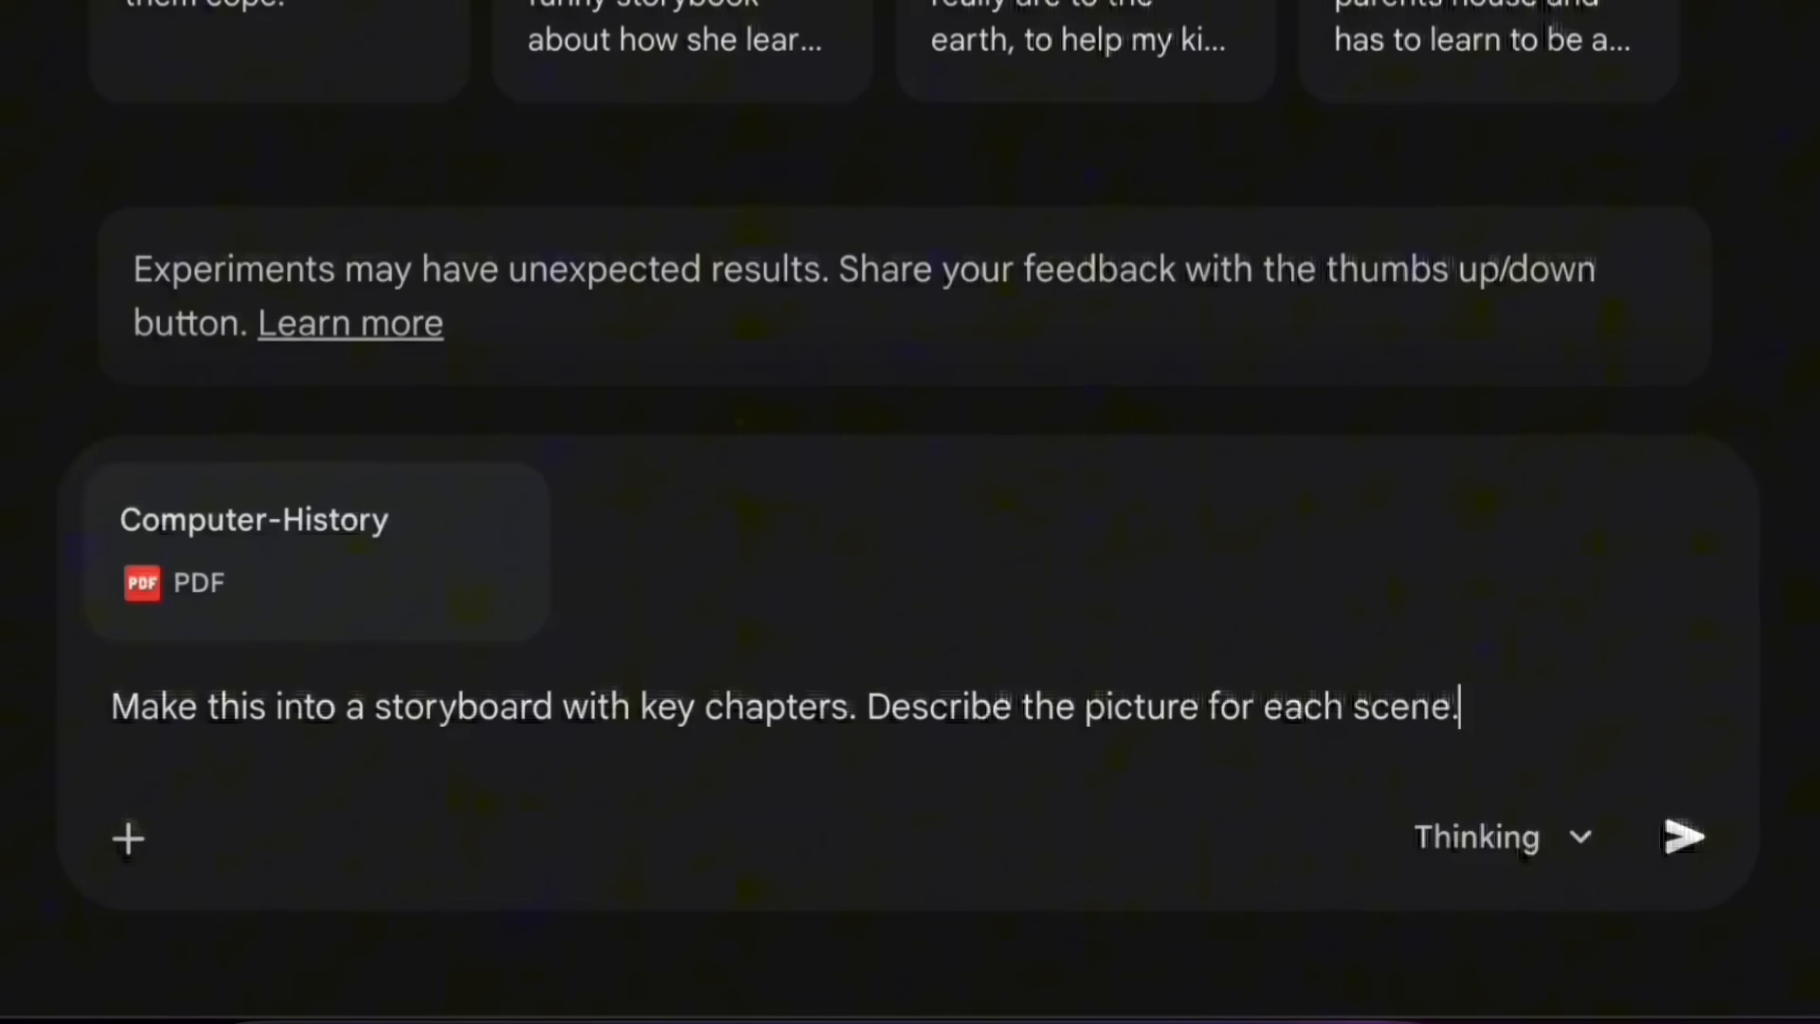
pyautogui.click(1681, 838)
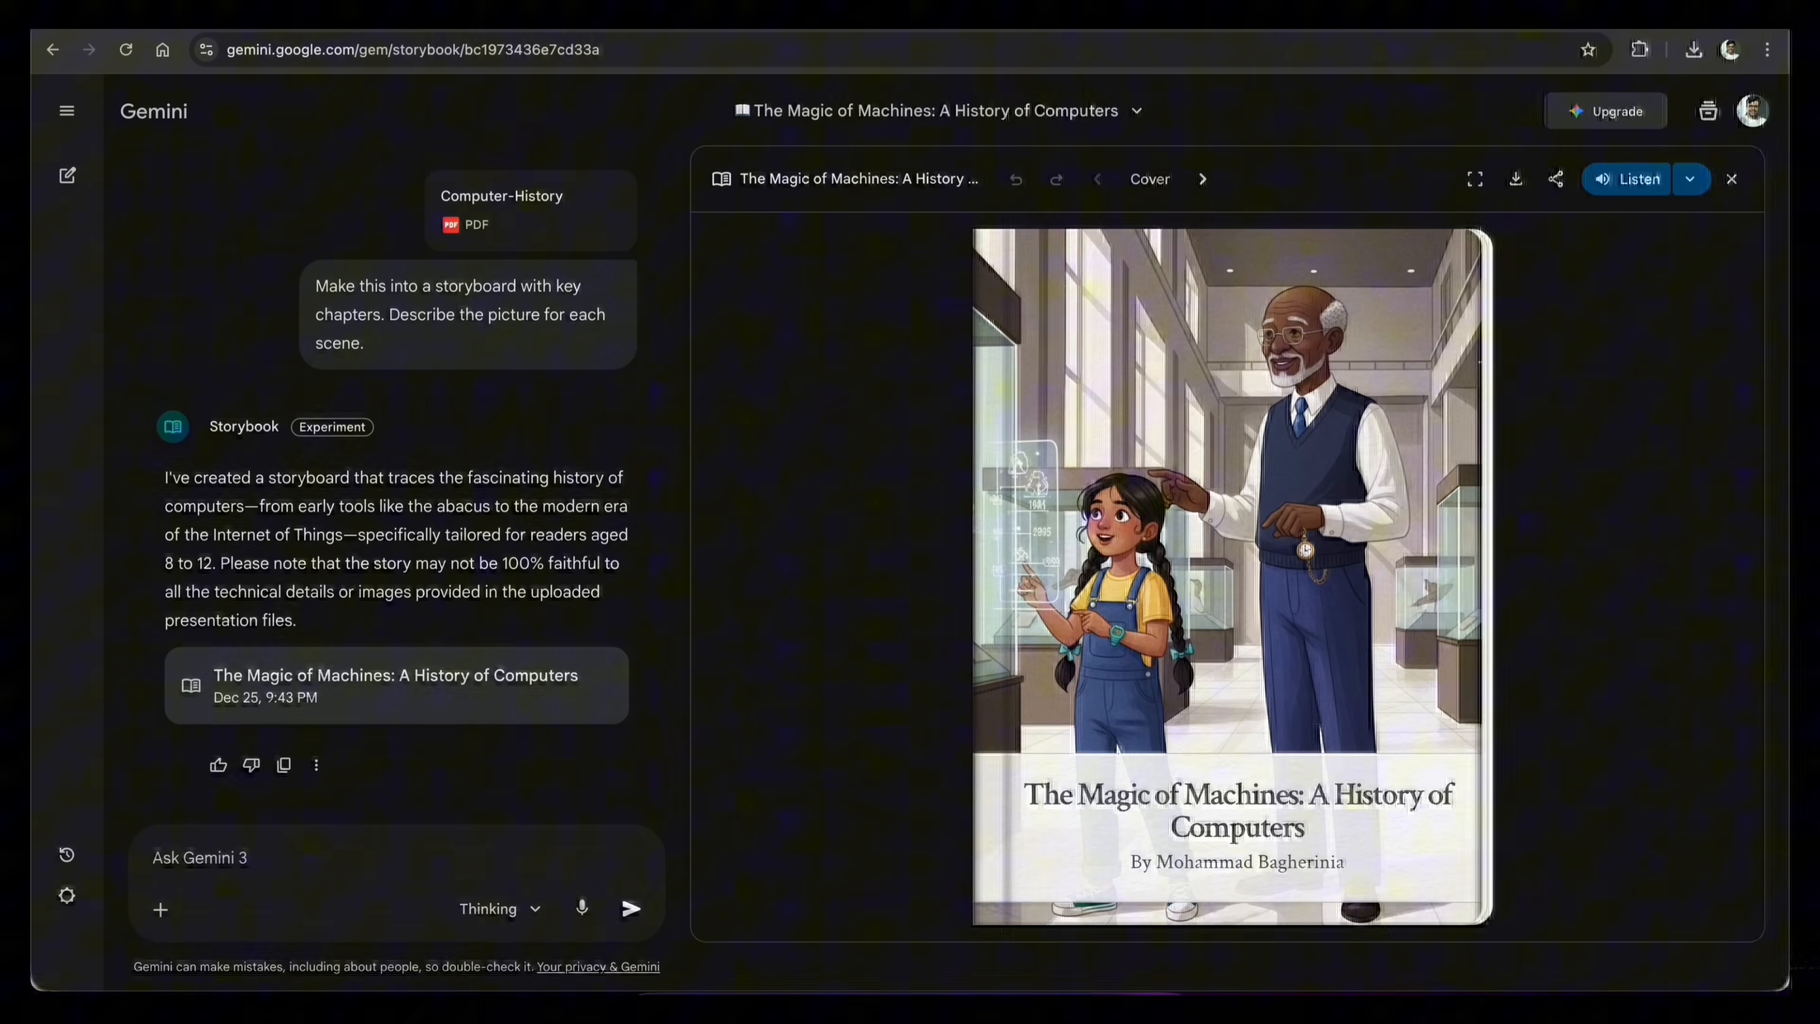
# - Page through the storybook from the cover past the abacus, Babbage, Hopper, Turing and ENIAC pages
pyautogui.click(1201, 179)
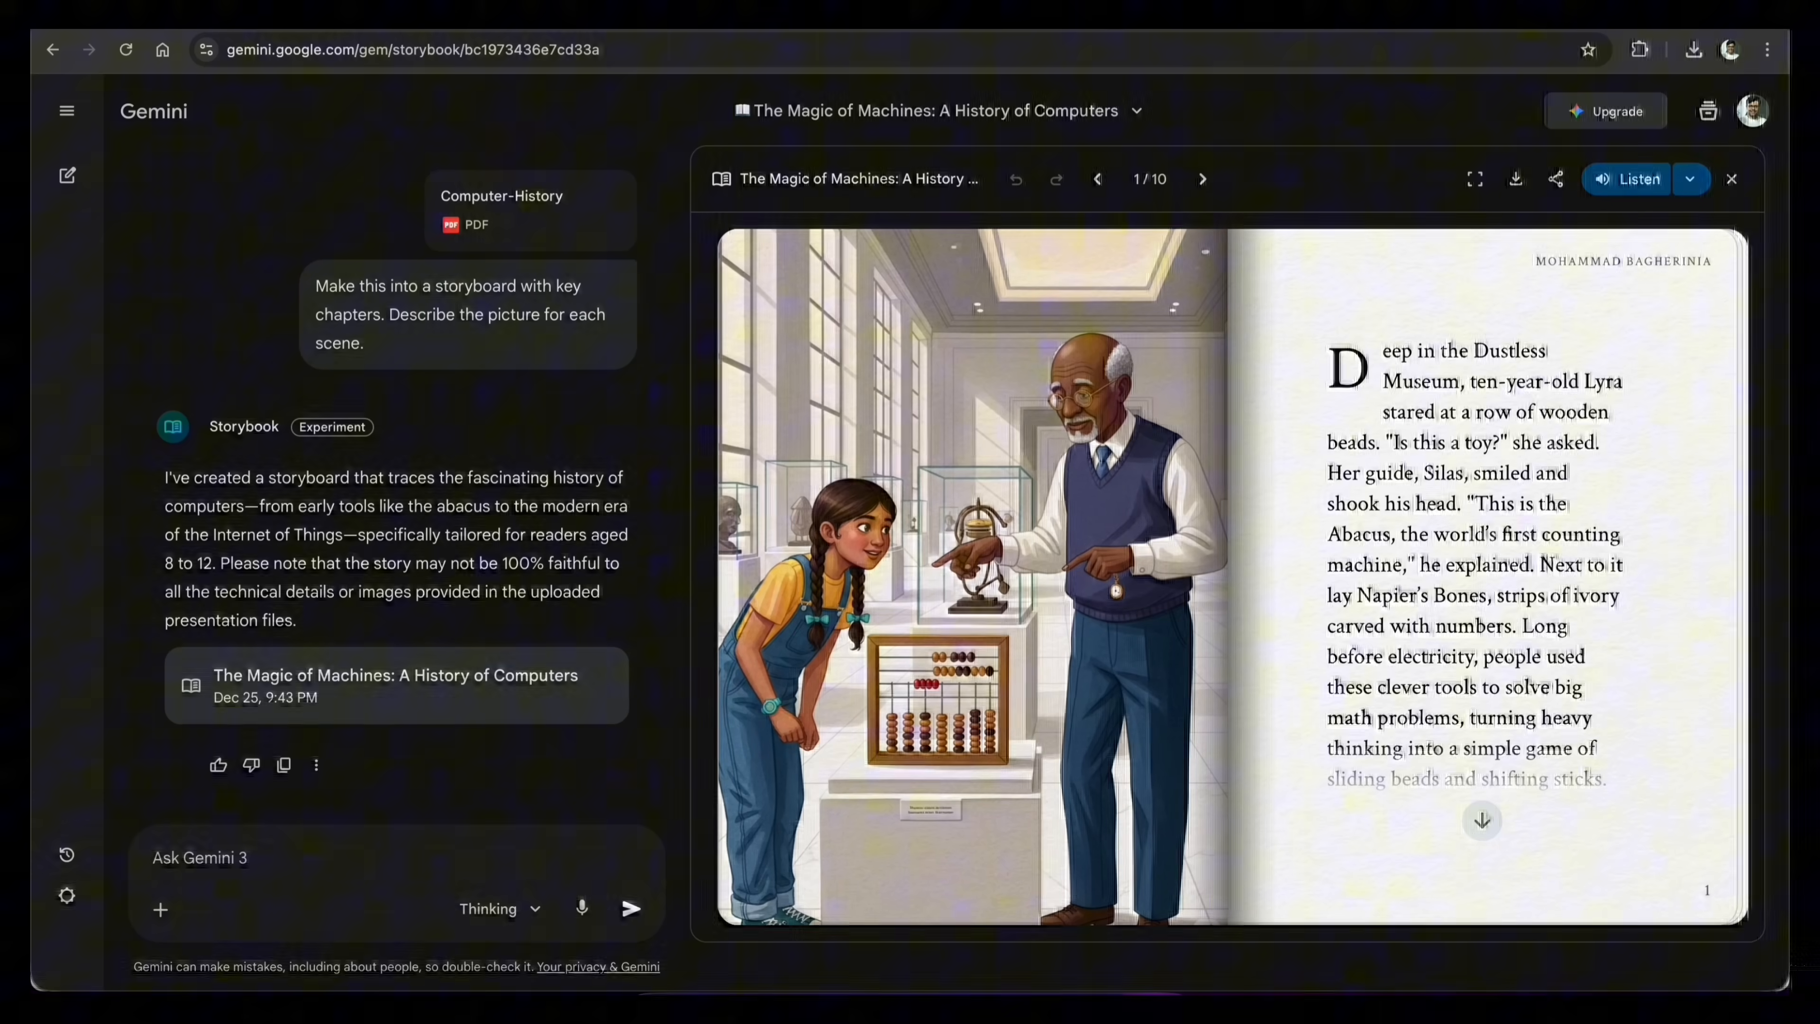
pyautogui.click(1201, 179)
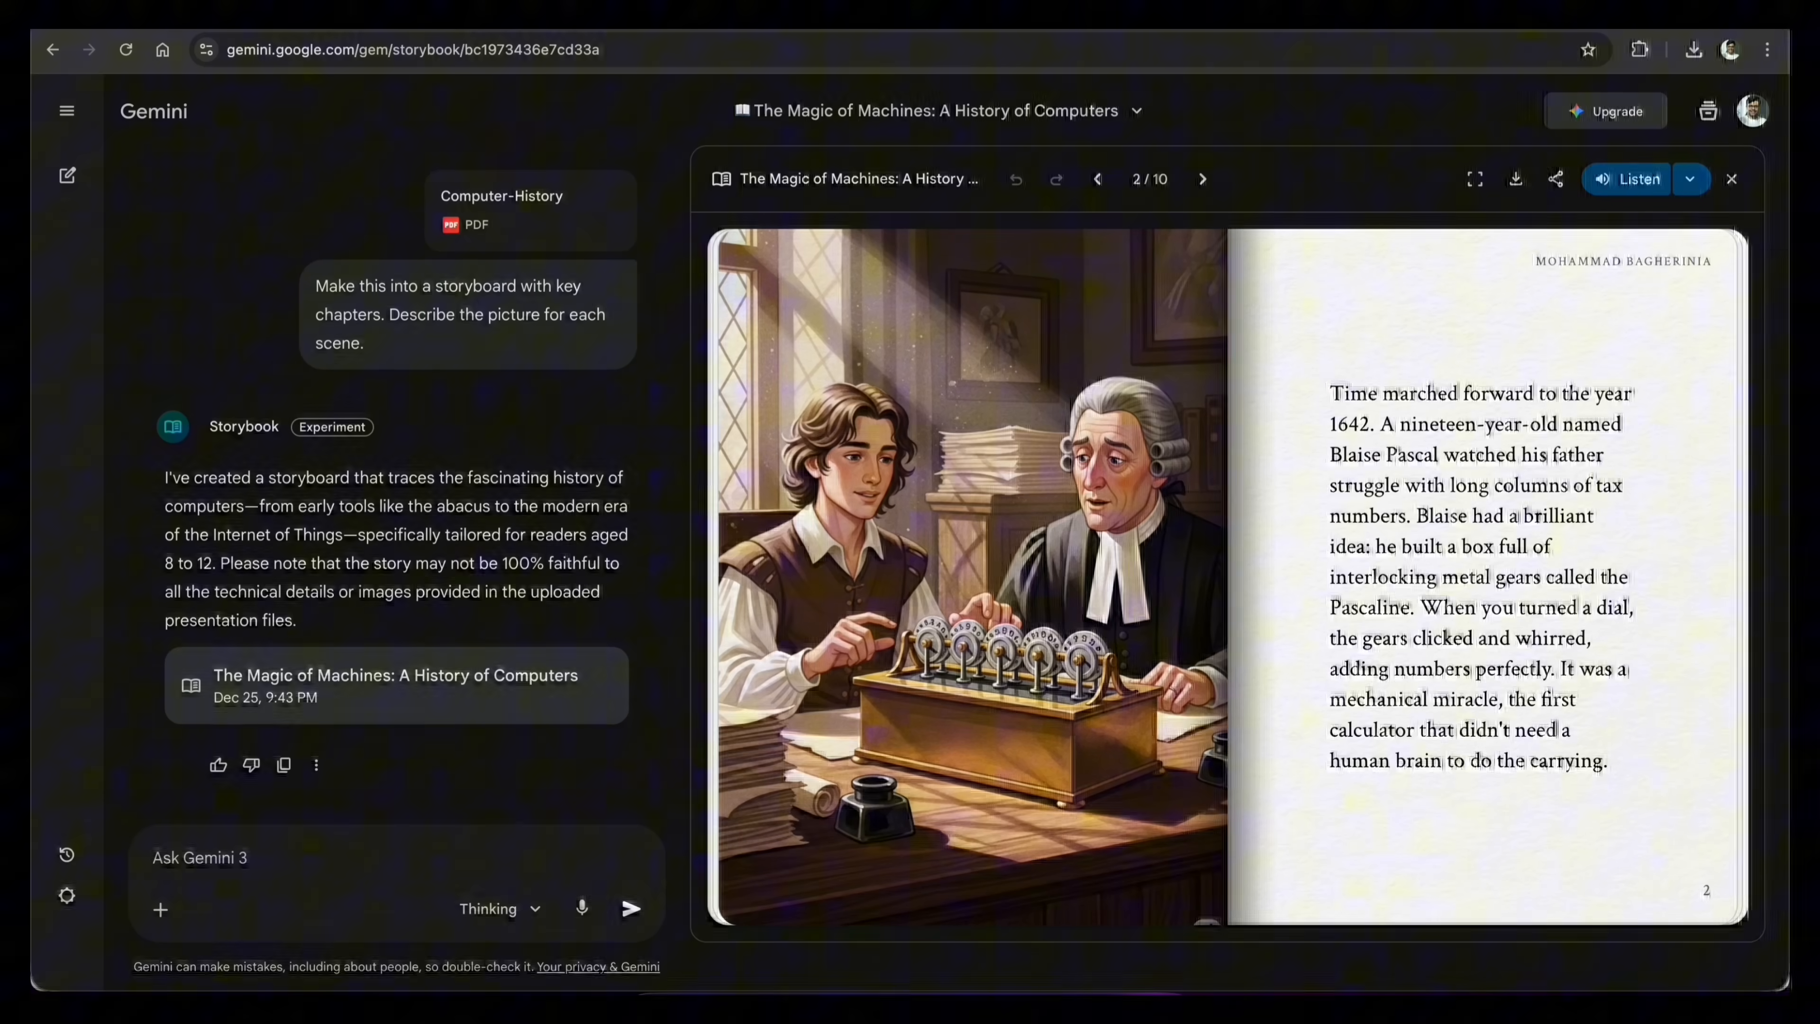
pyautogui.click(1203, 179)
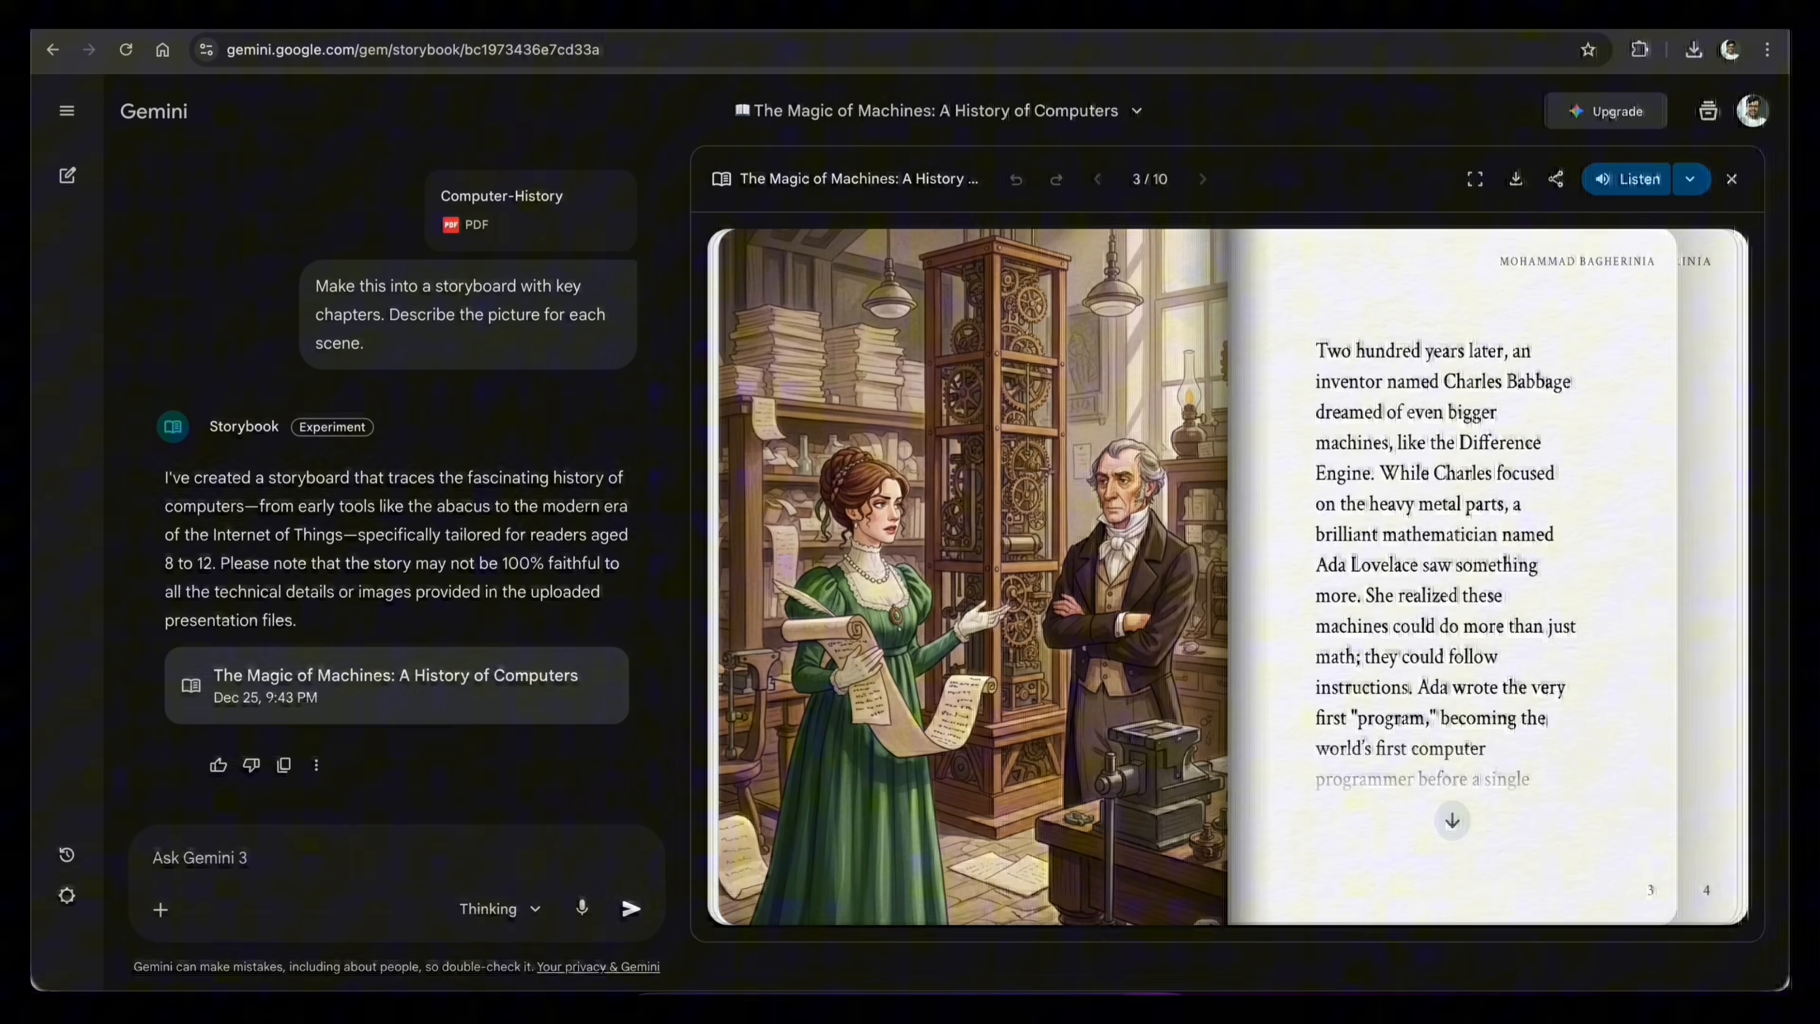
pyautogui.click(1203, 180)
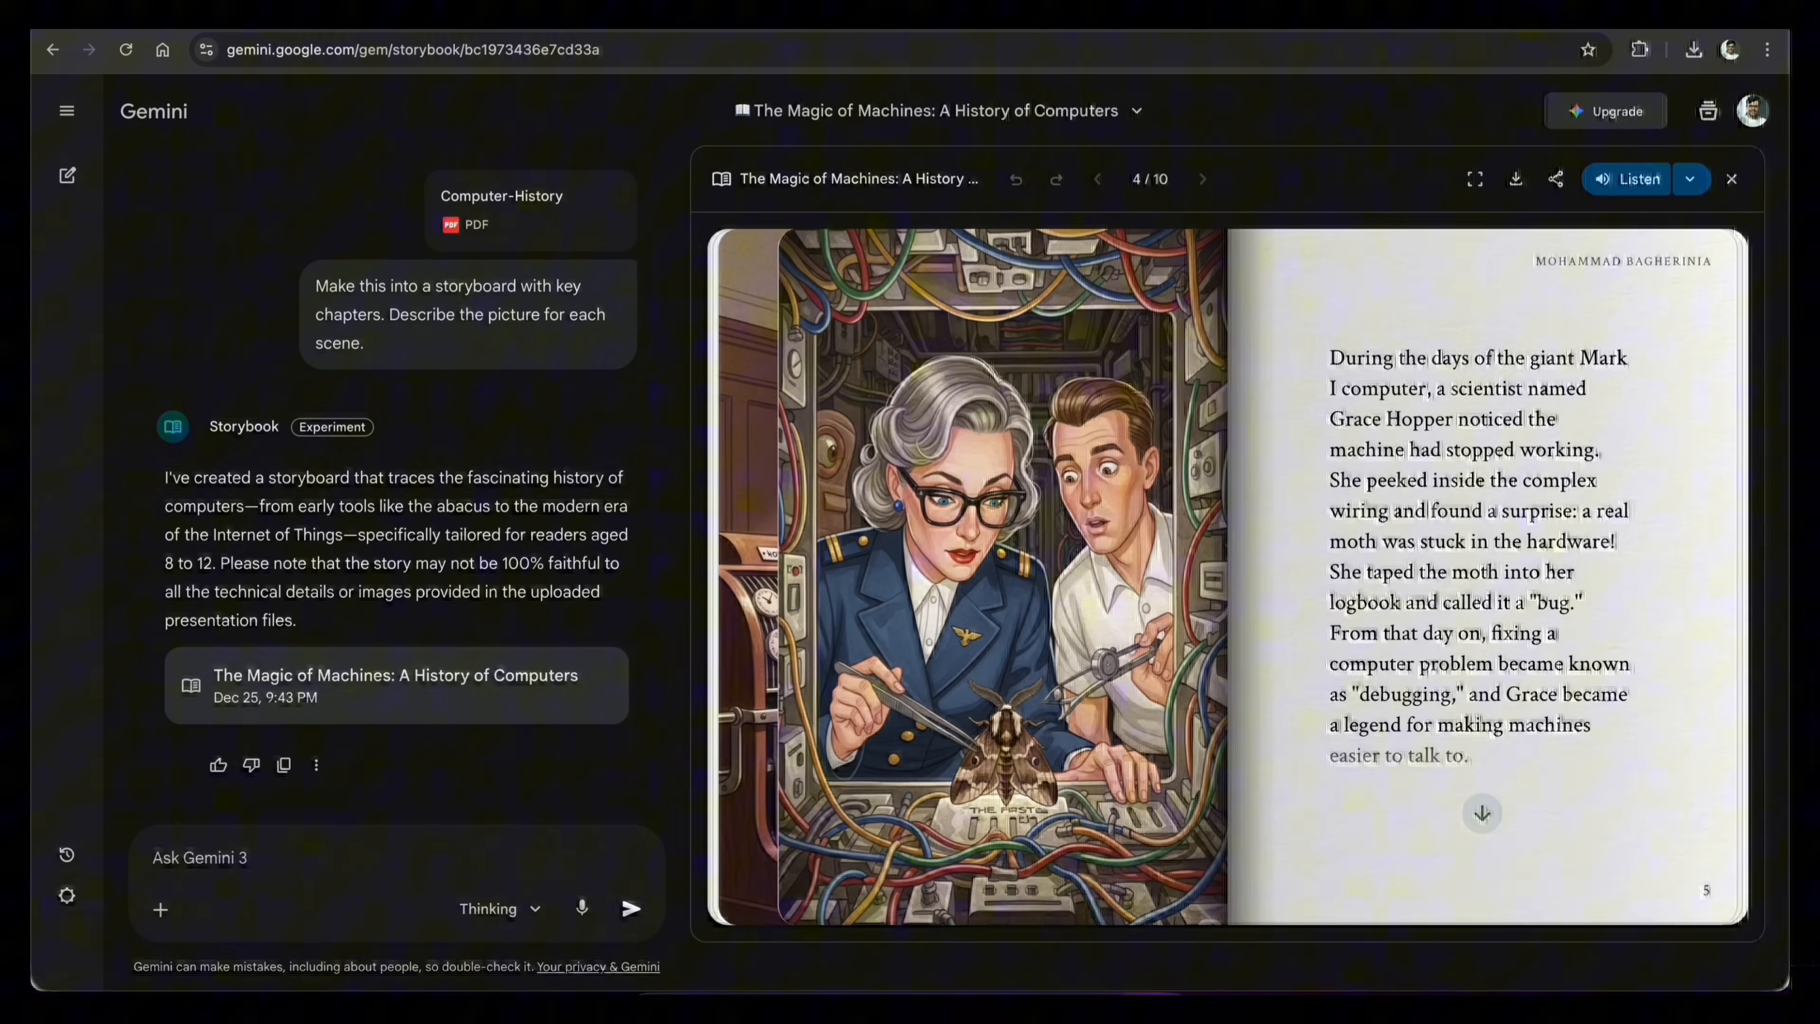
pyautogui.click(1200, 179)
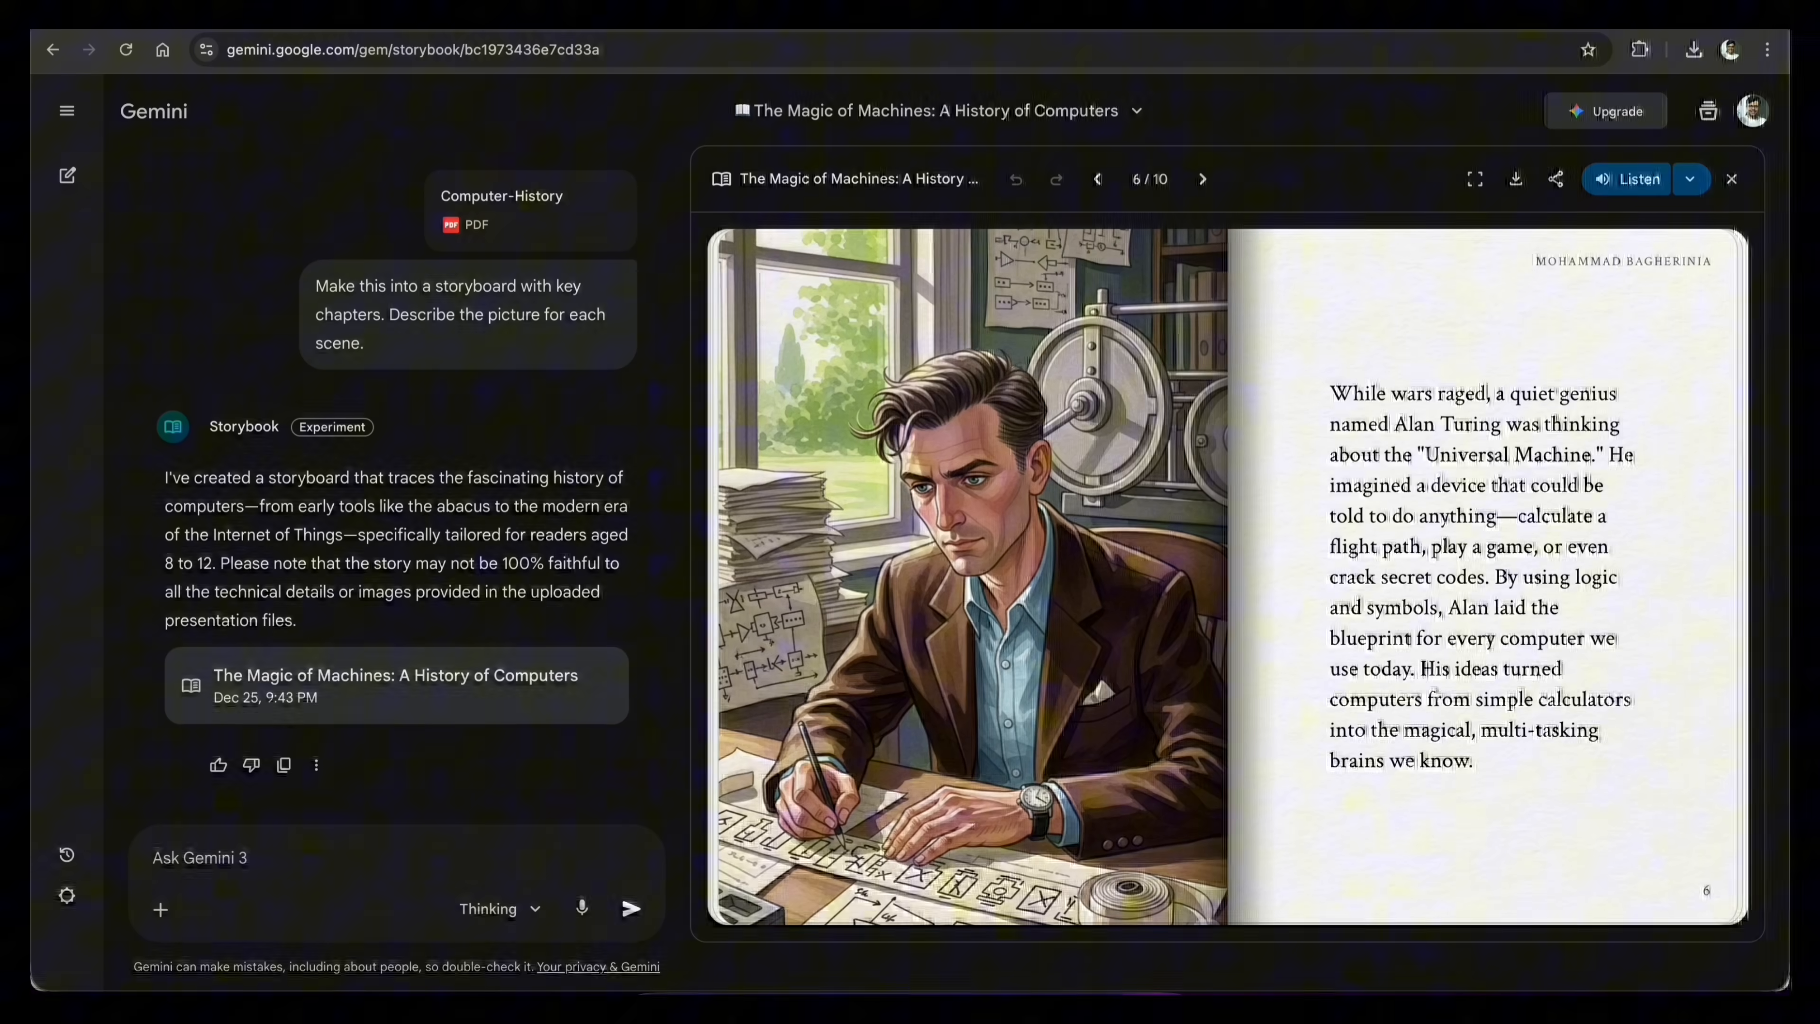
pyautogui.click(1201, 179)
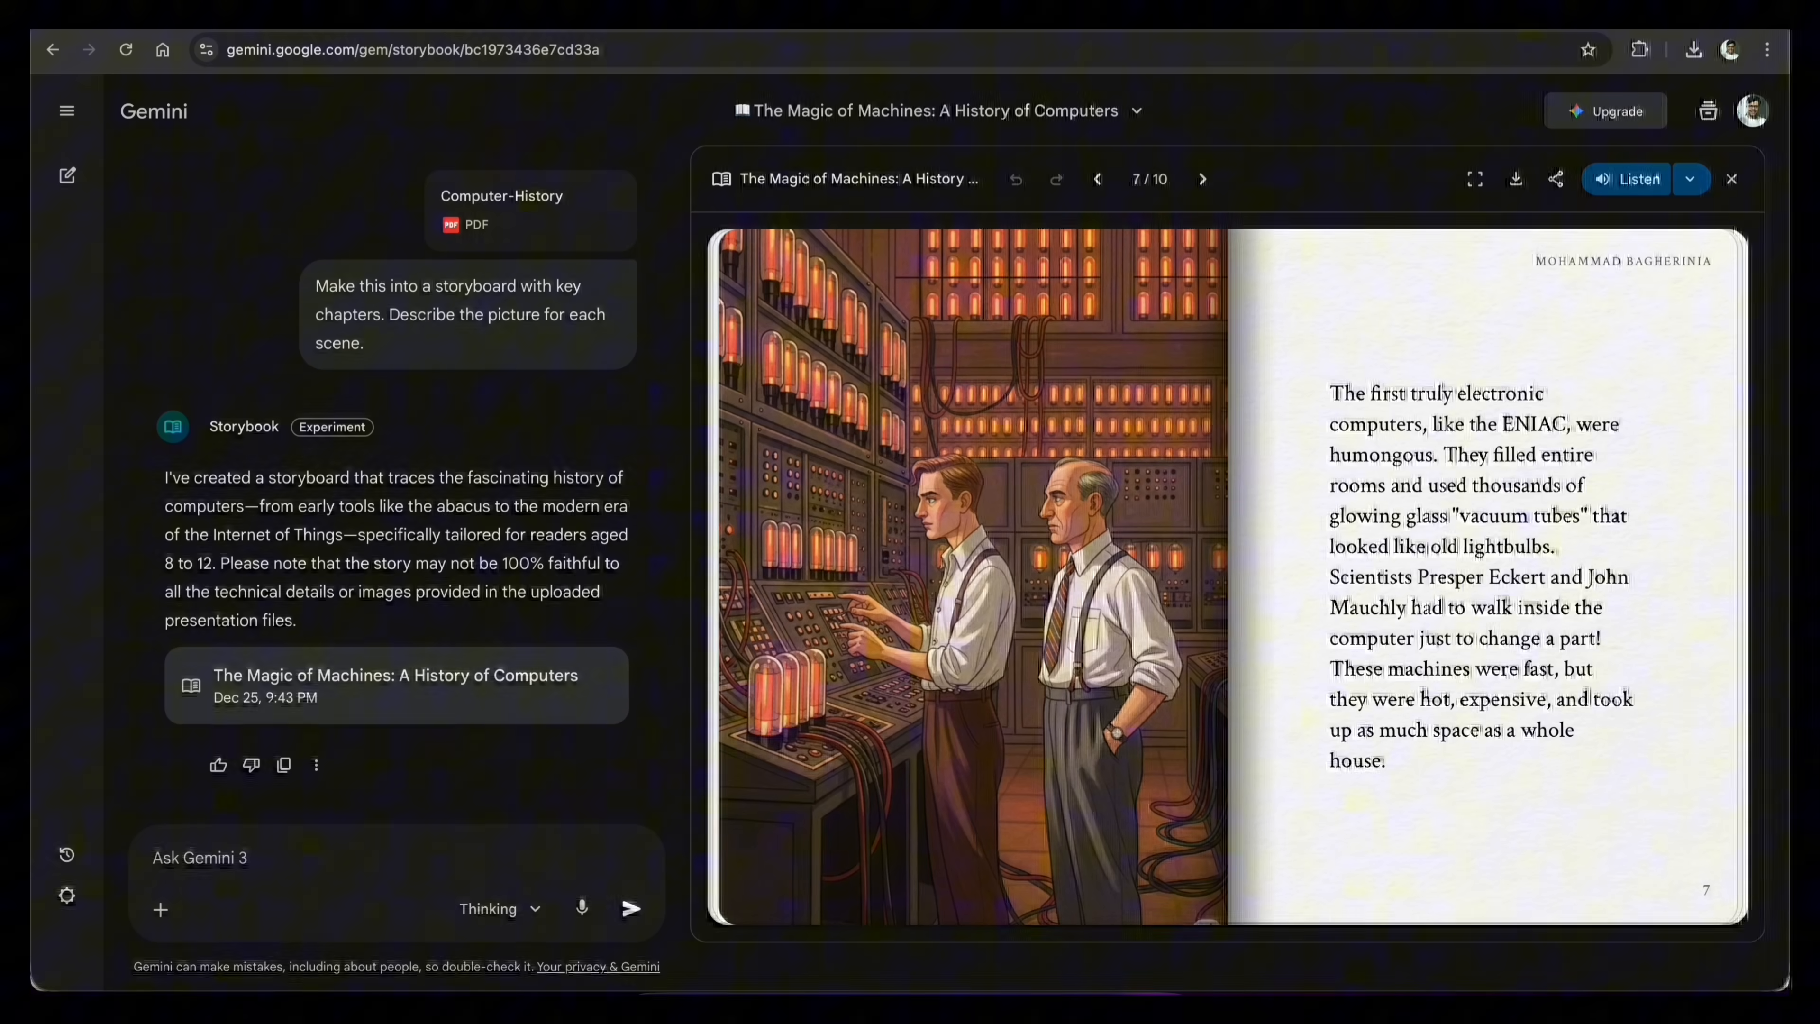
pyautogui.click(1203, 179)
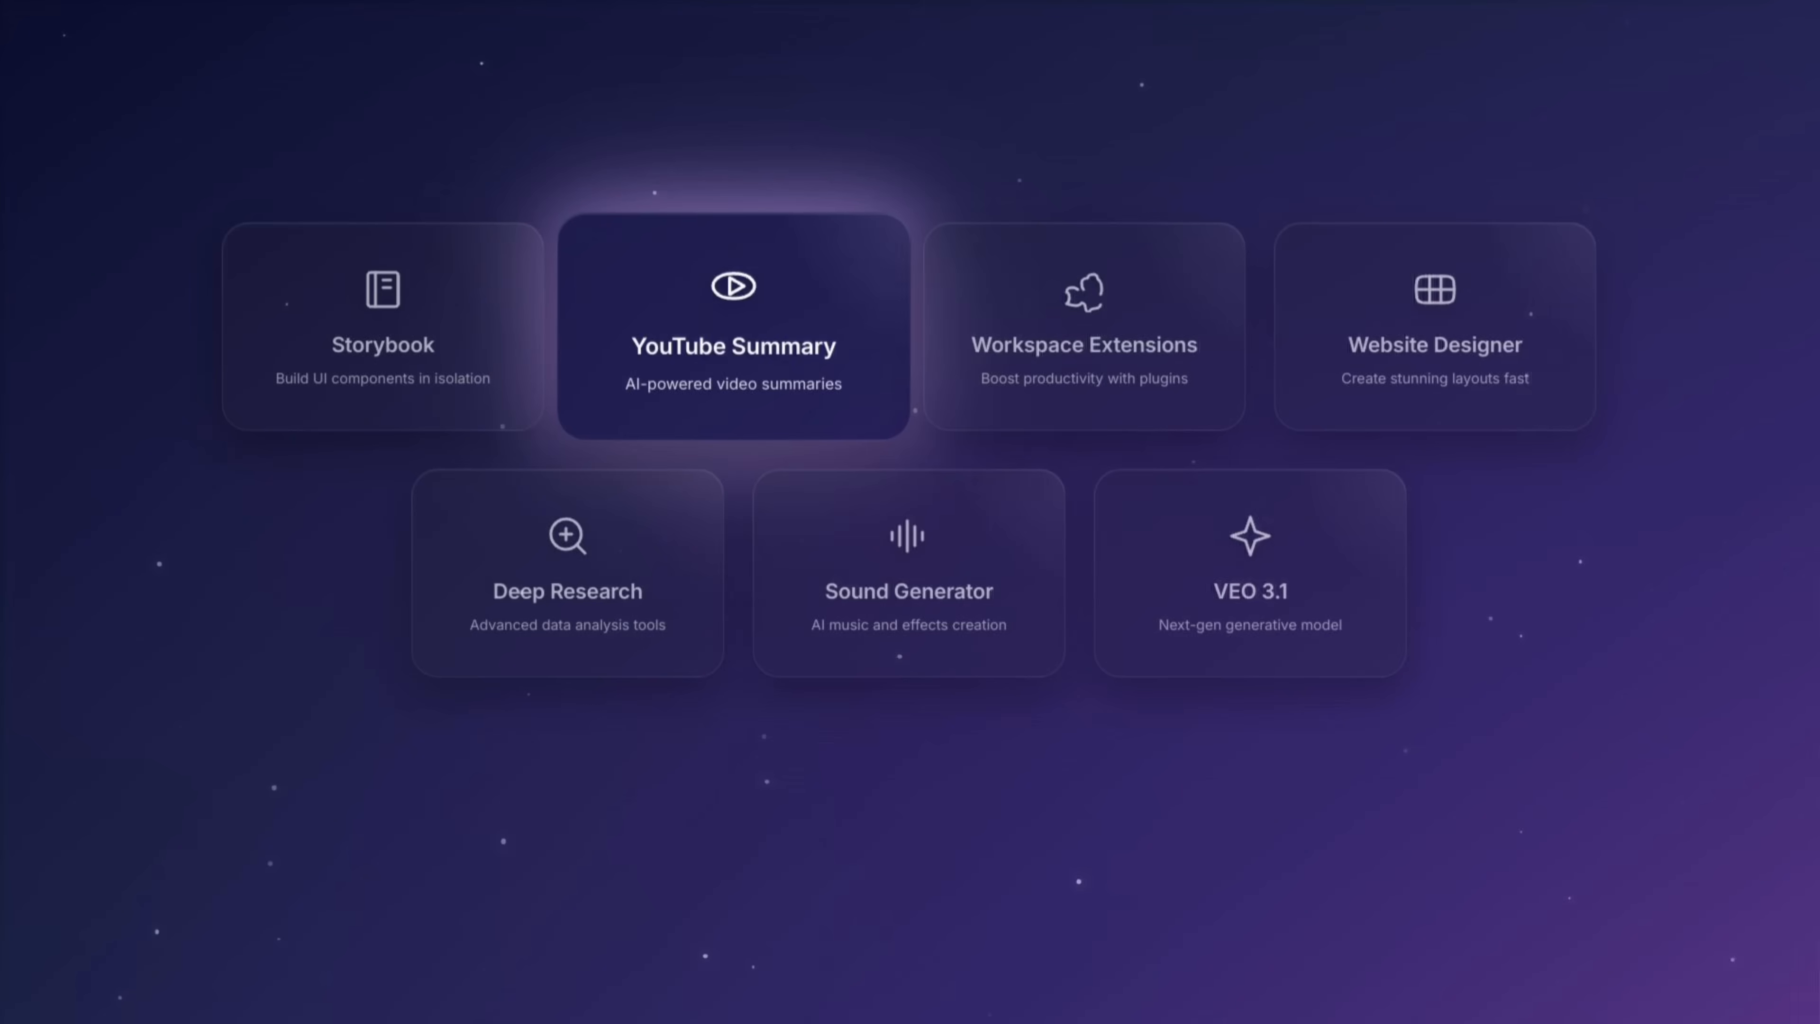
# - Copy the freeCodeCamp quantum computing YouTube URL and request a scene-by-scene summary of it
pyautogui.click(733, 326)
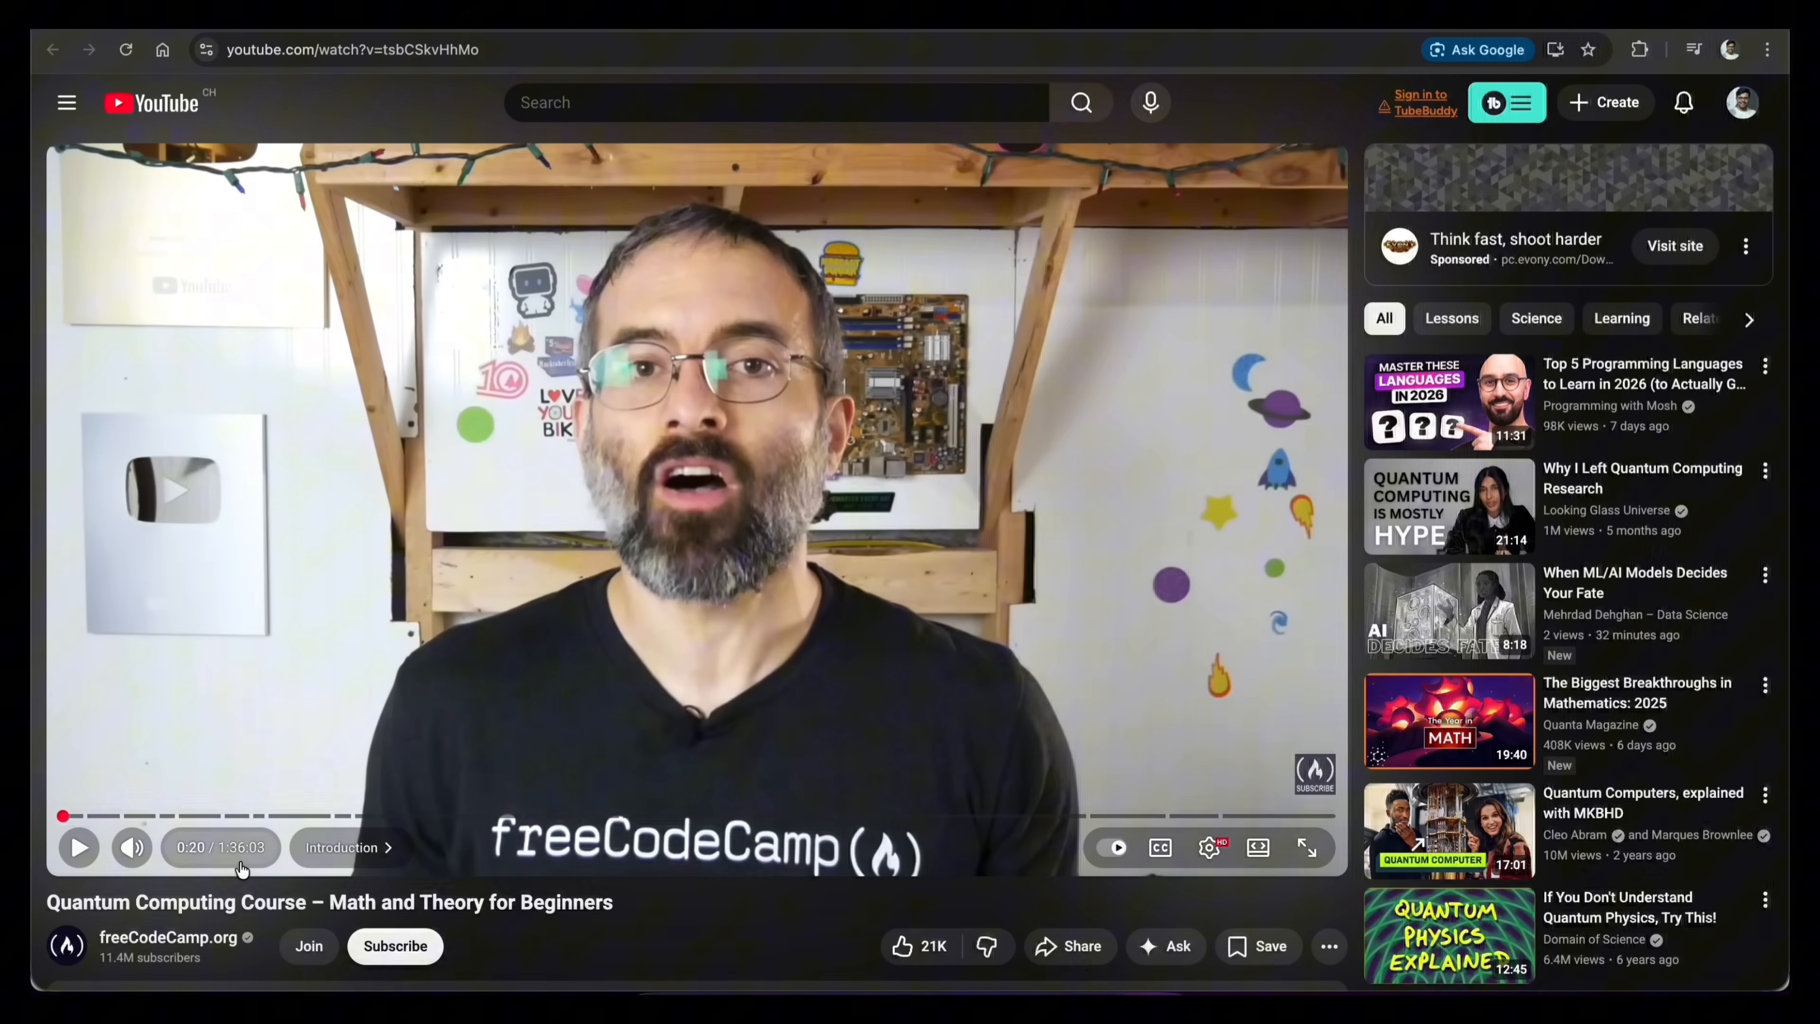
pyautogui.rightClick(366, 48)
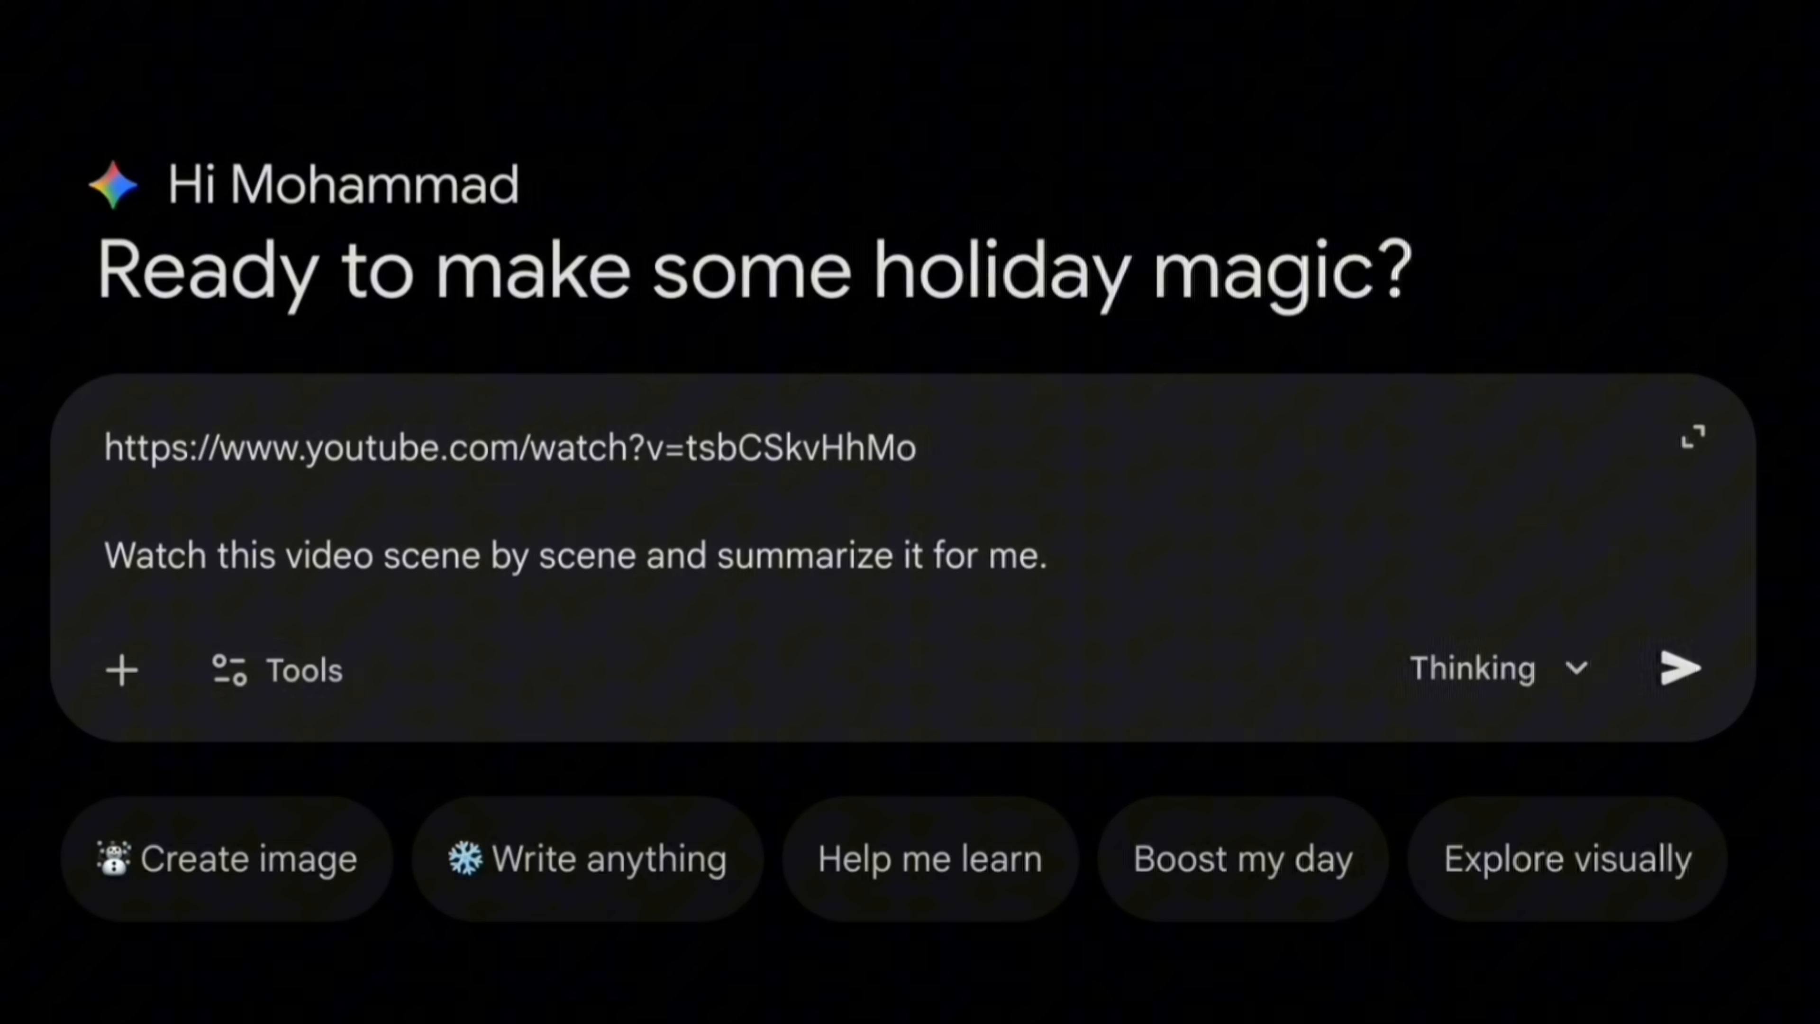
pyautogui.click(1044, 554)
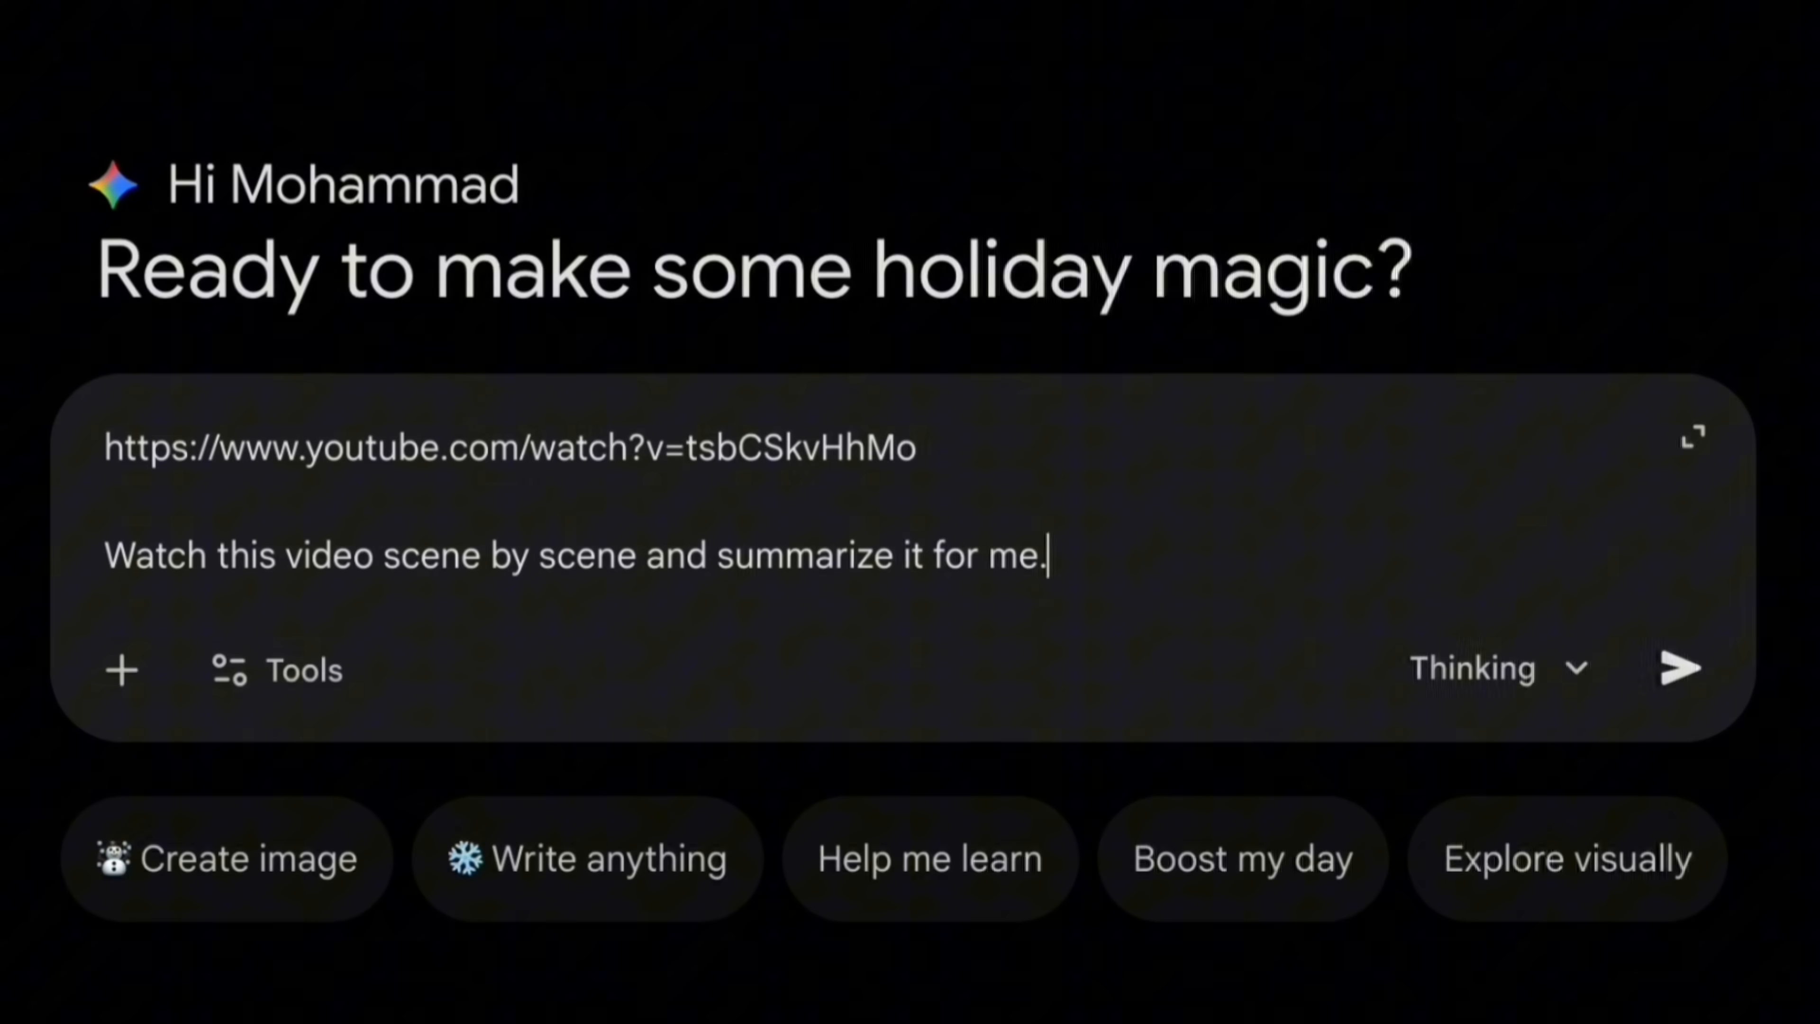
pyautogui.click(1679, 667)
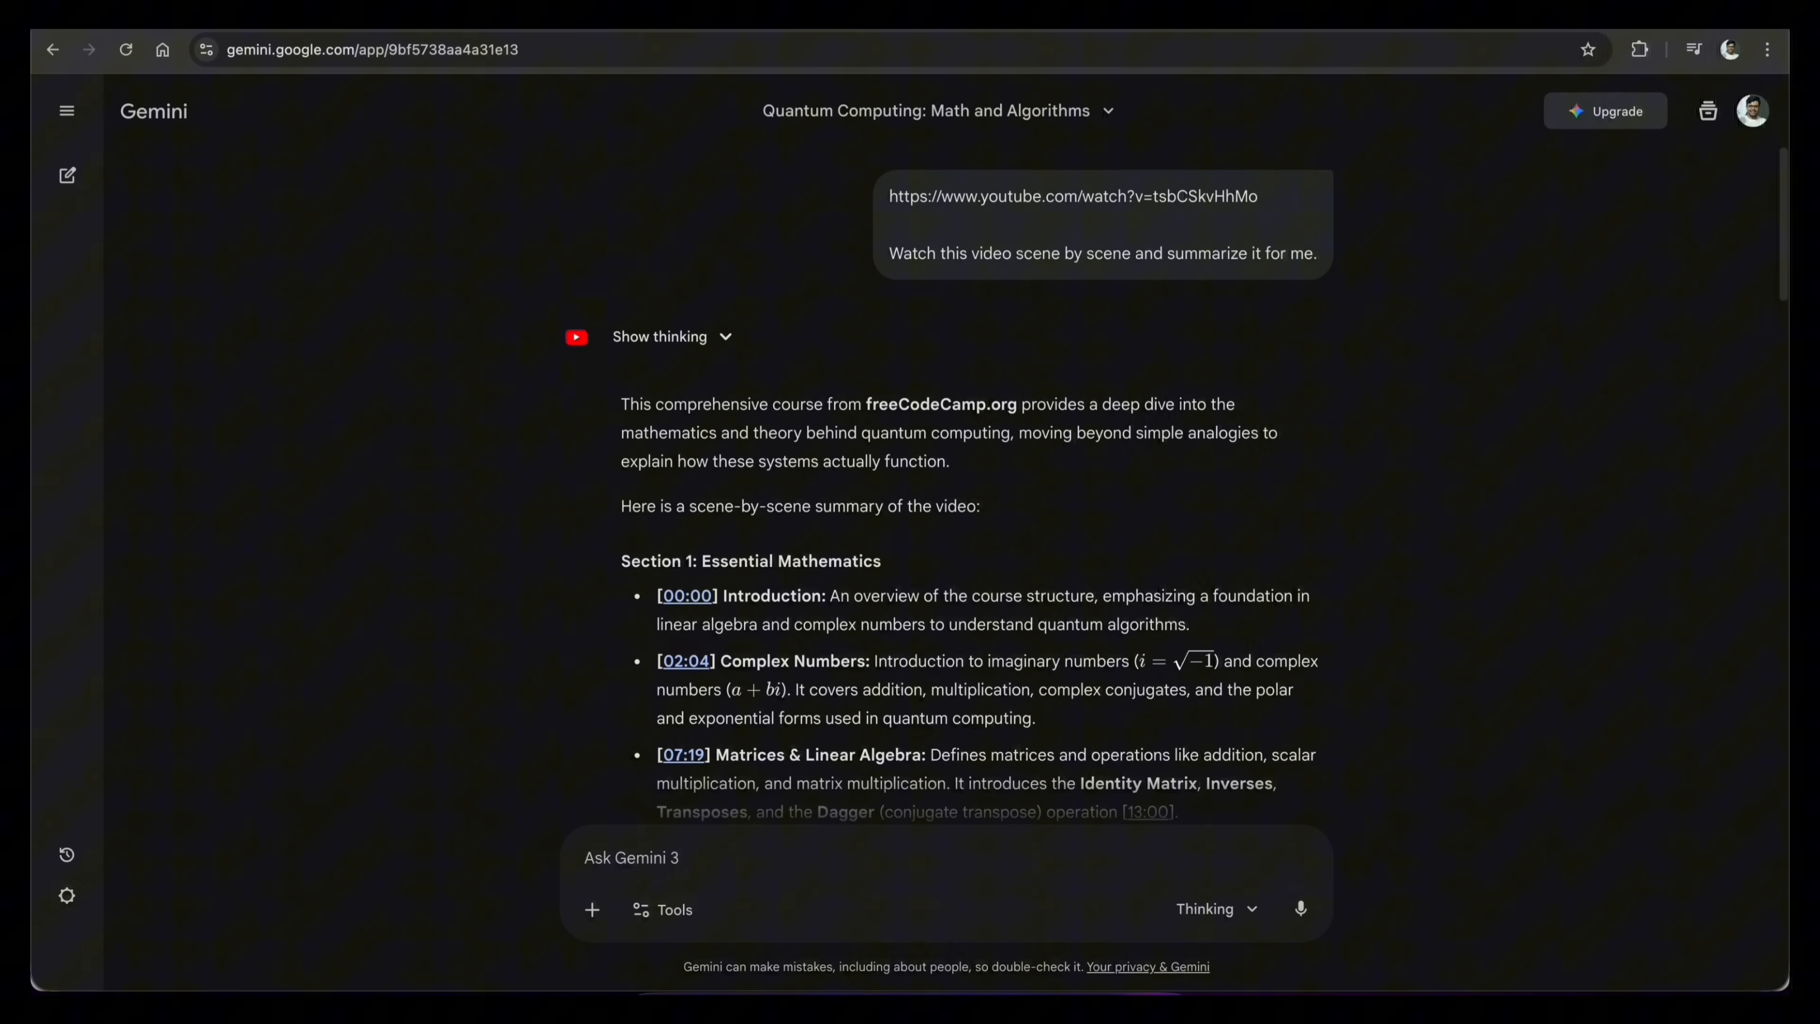
pyautogui.scroll(3)
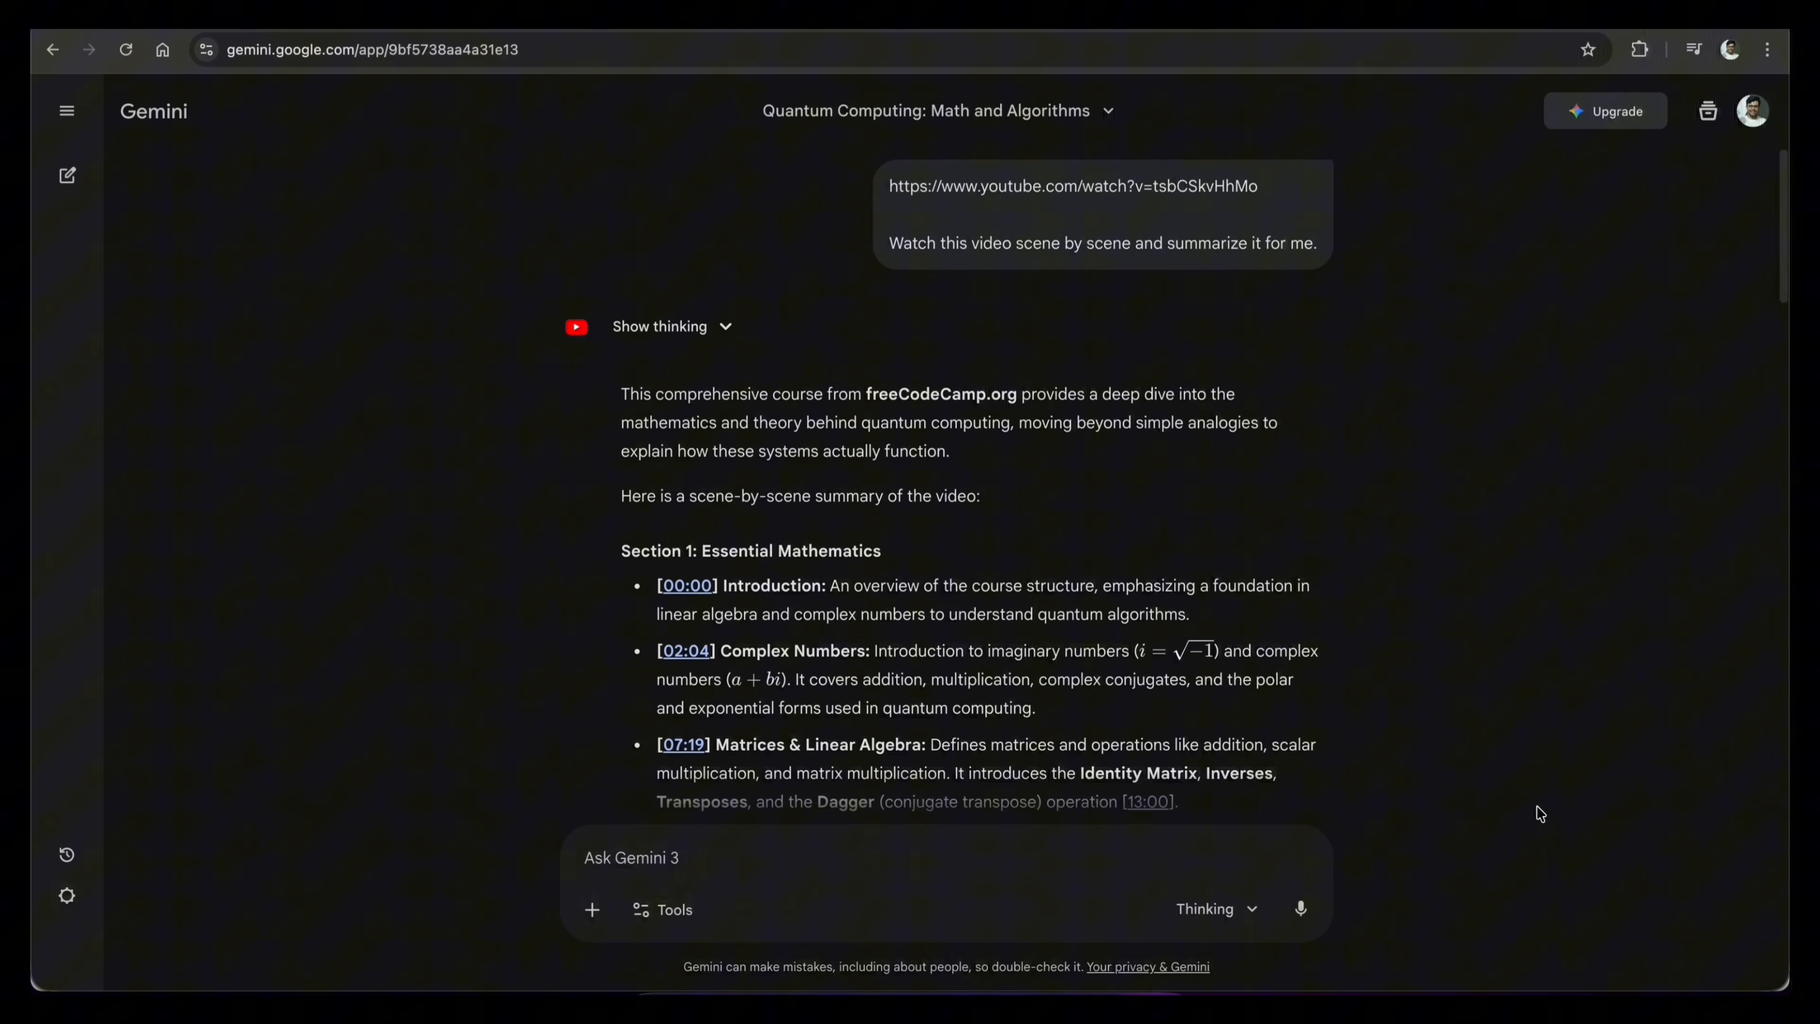
pyautogui.scroll(-3)
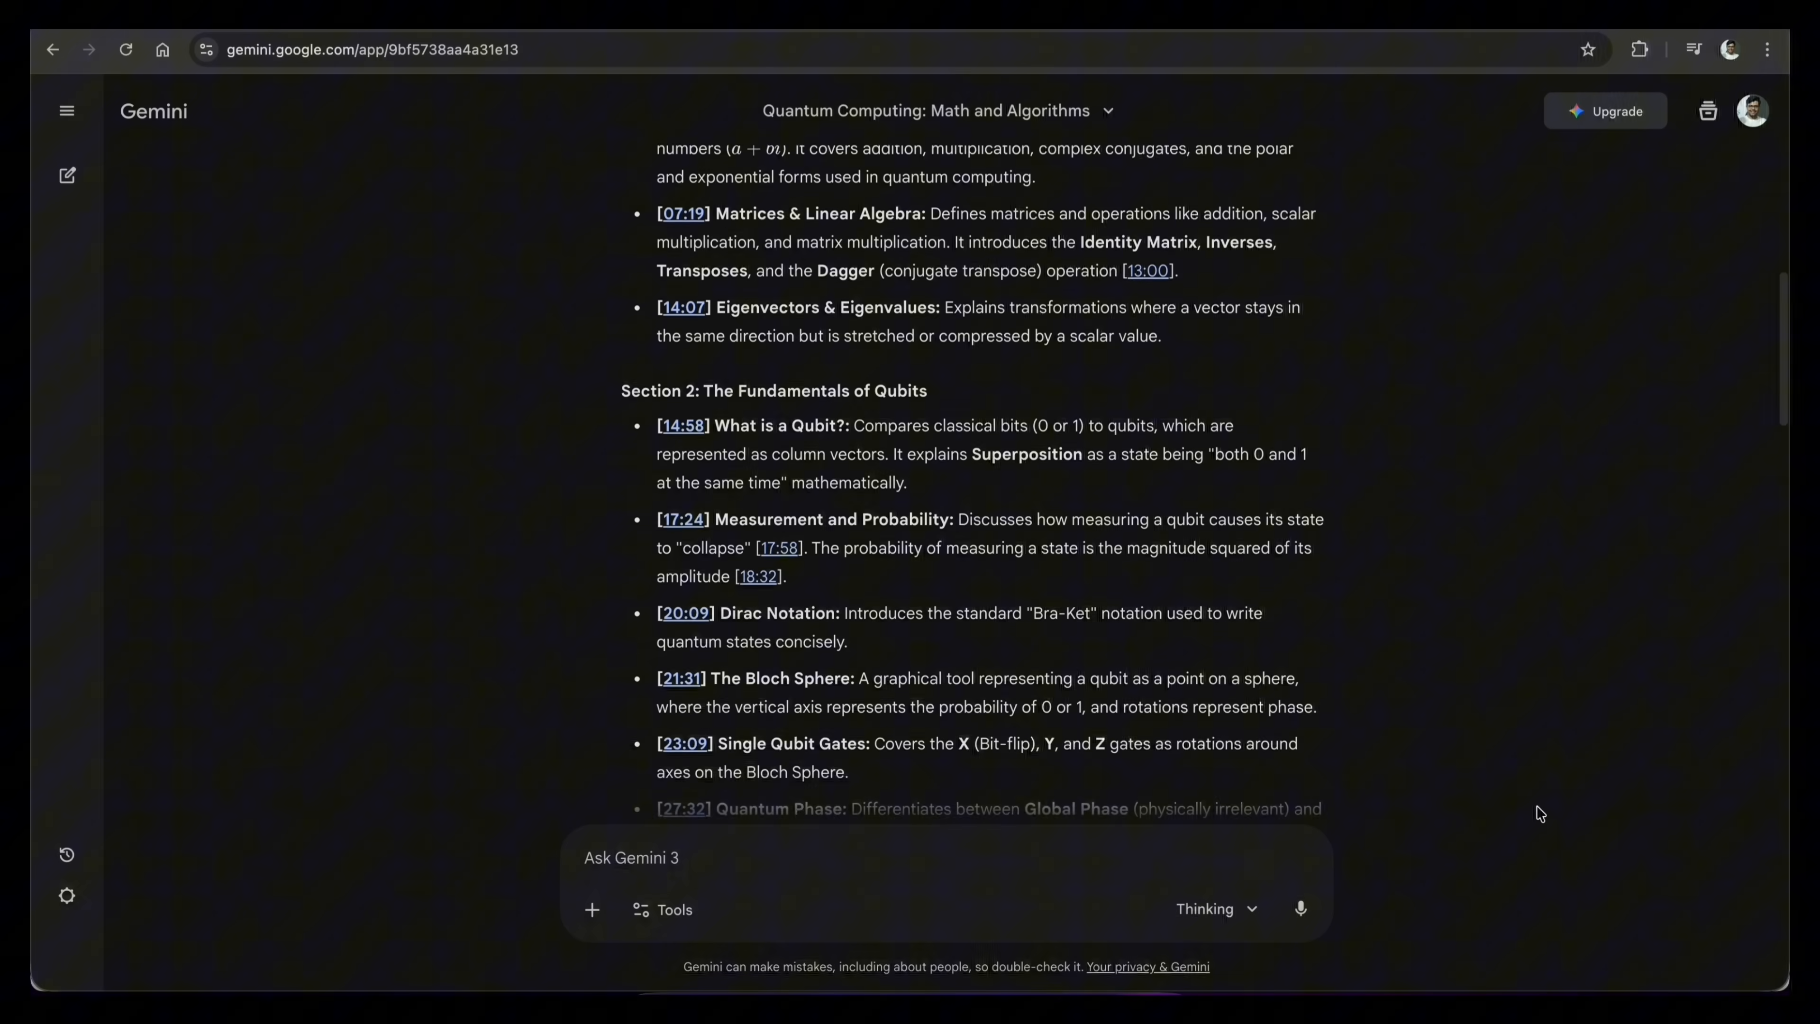
pyautogui.scroll(-3)
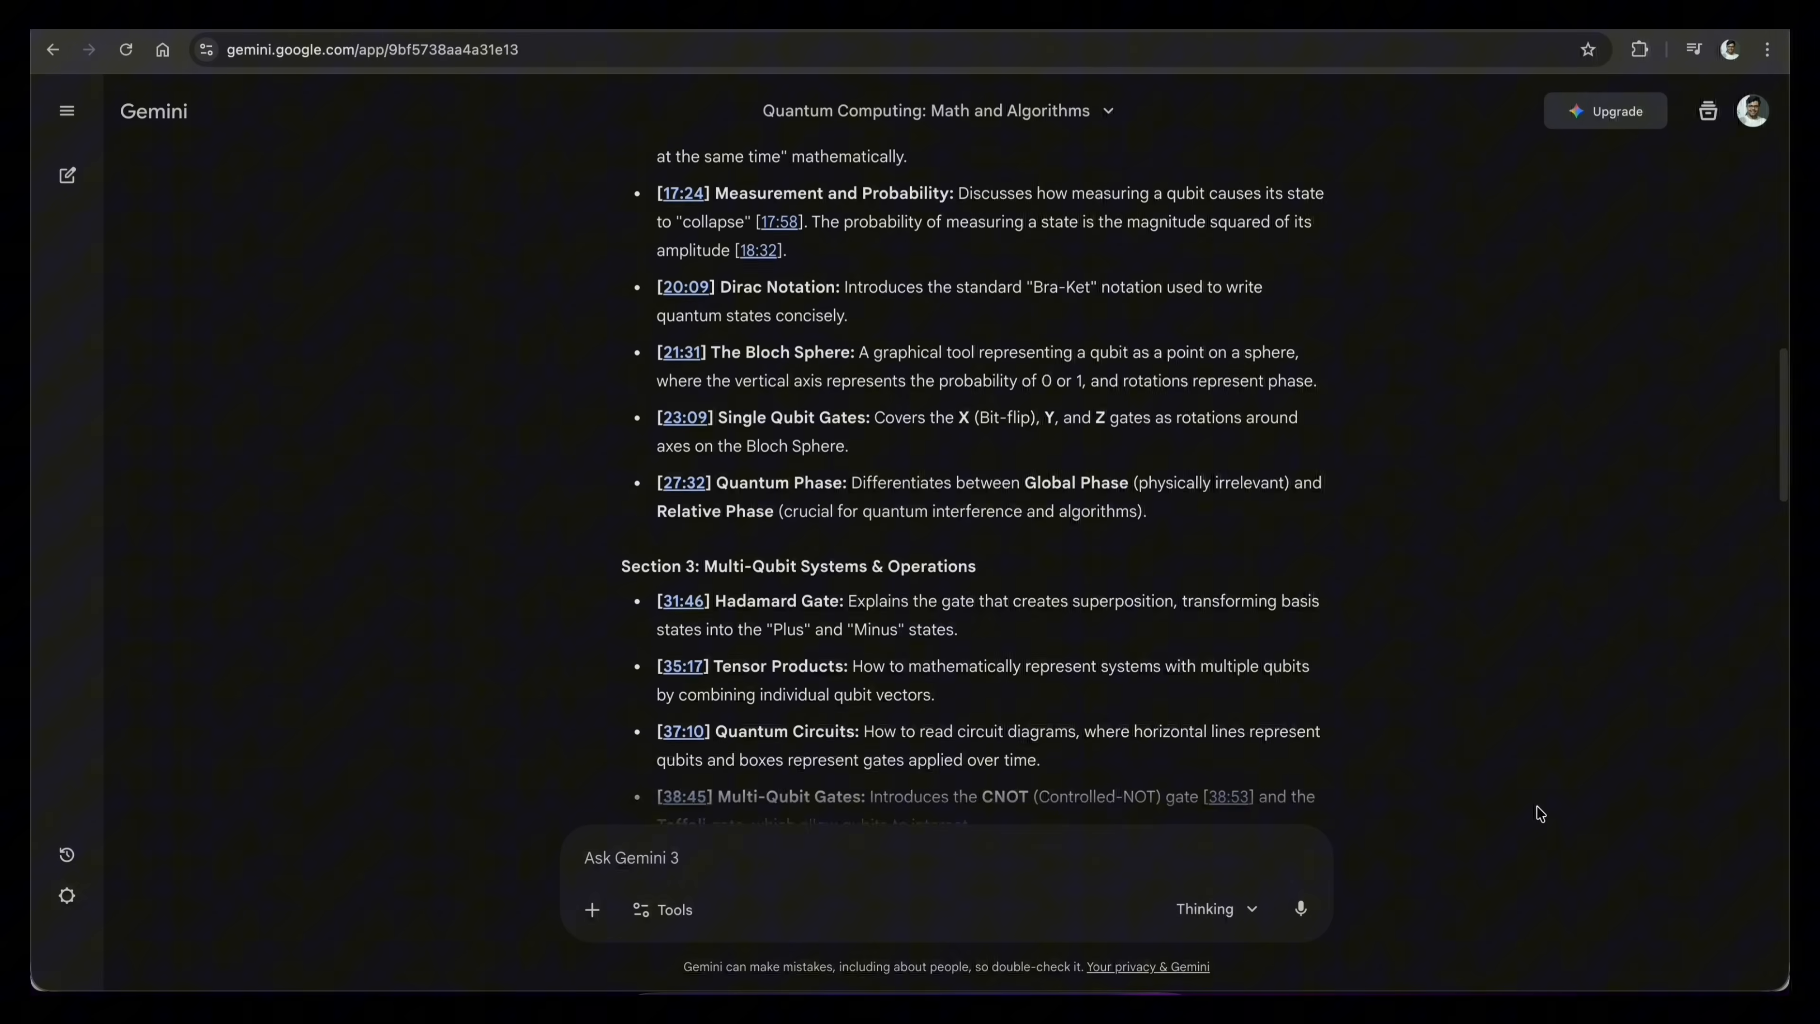
pyautogui.scroll(-3)
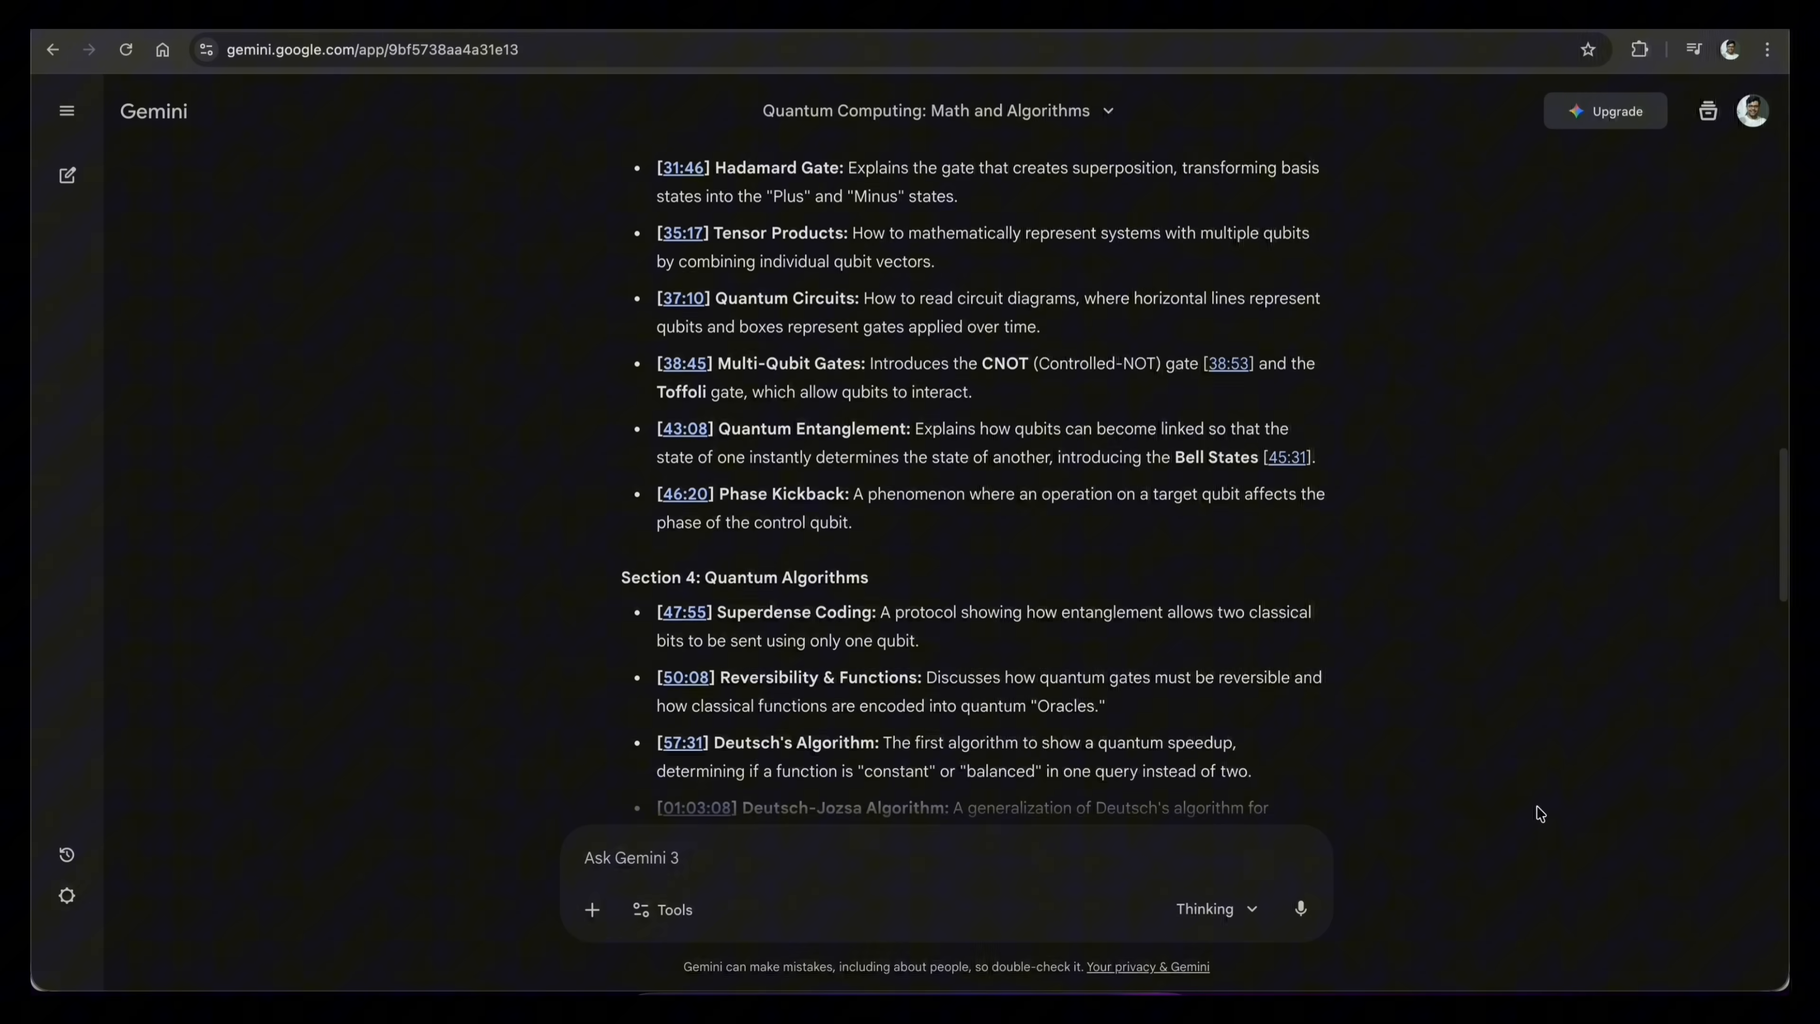
pyautogui.scroll(-3)
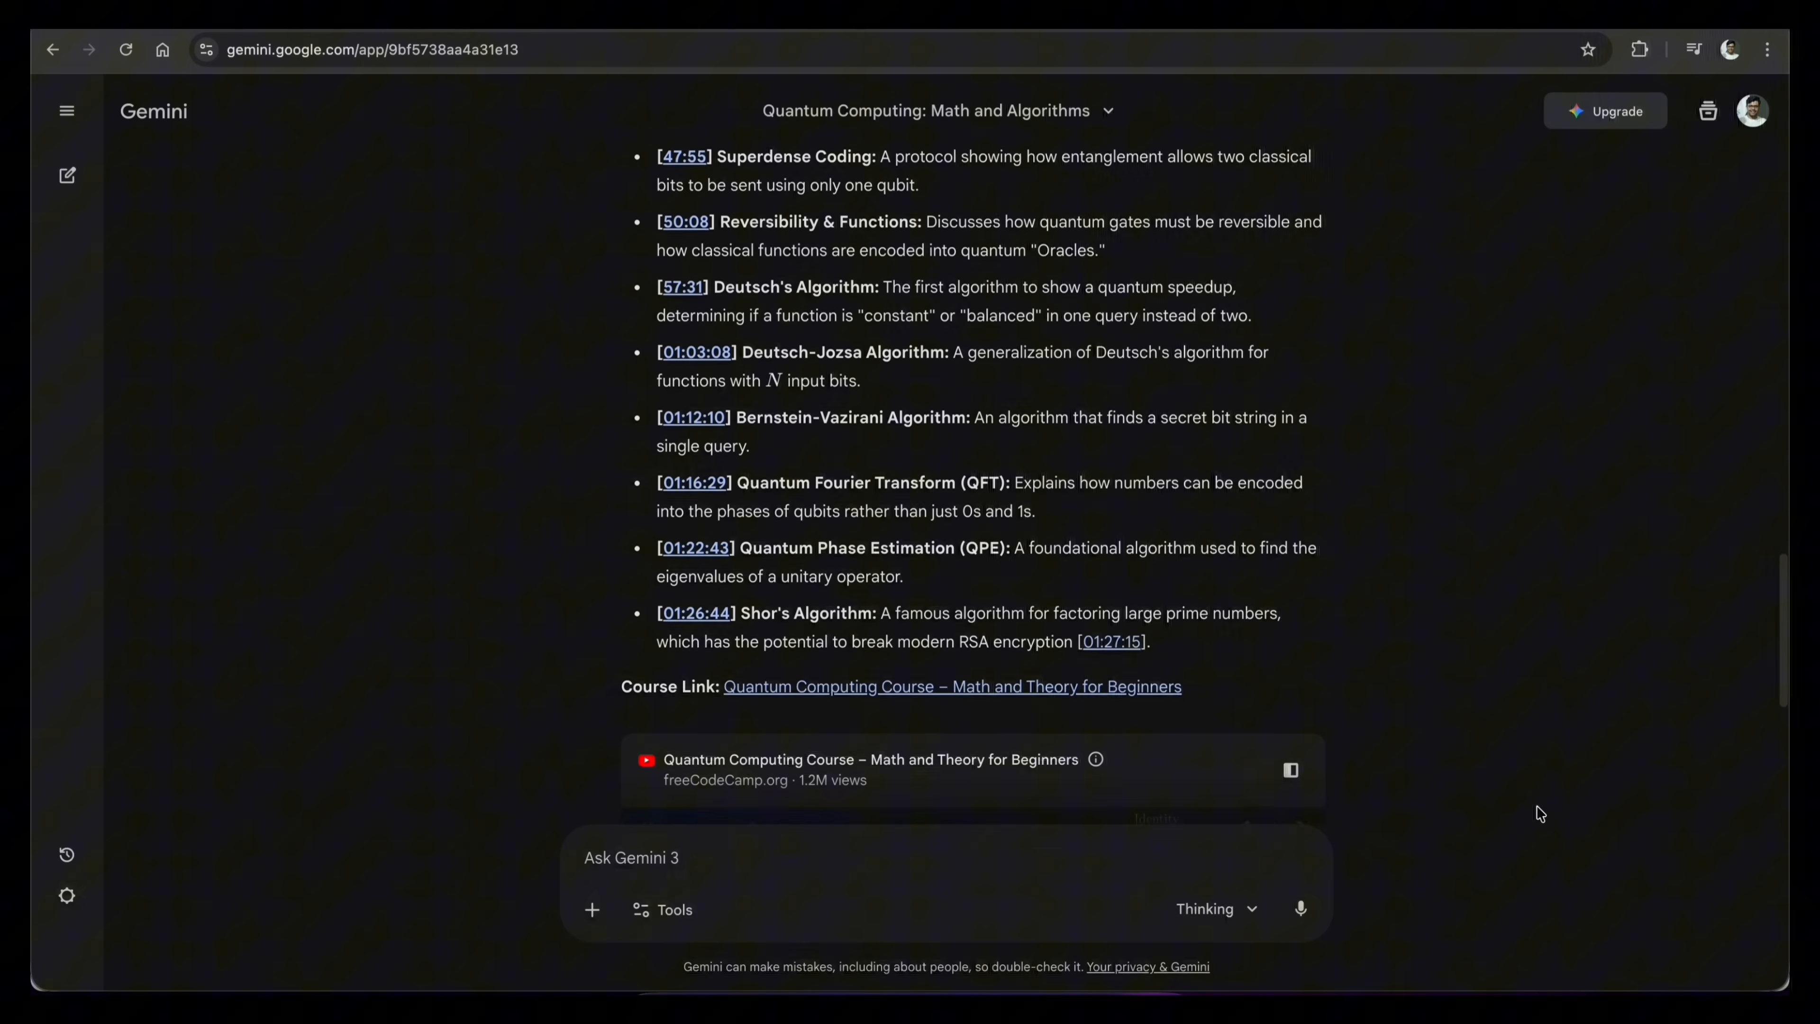
pyautogui.scroll(-3)
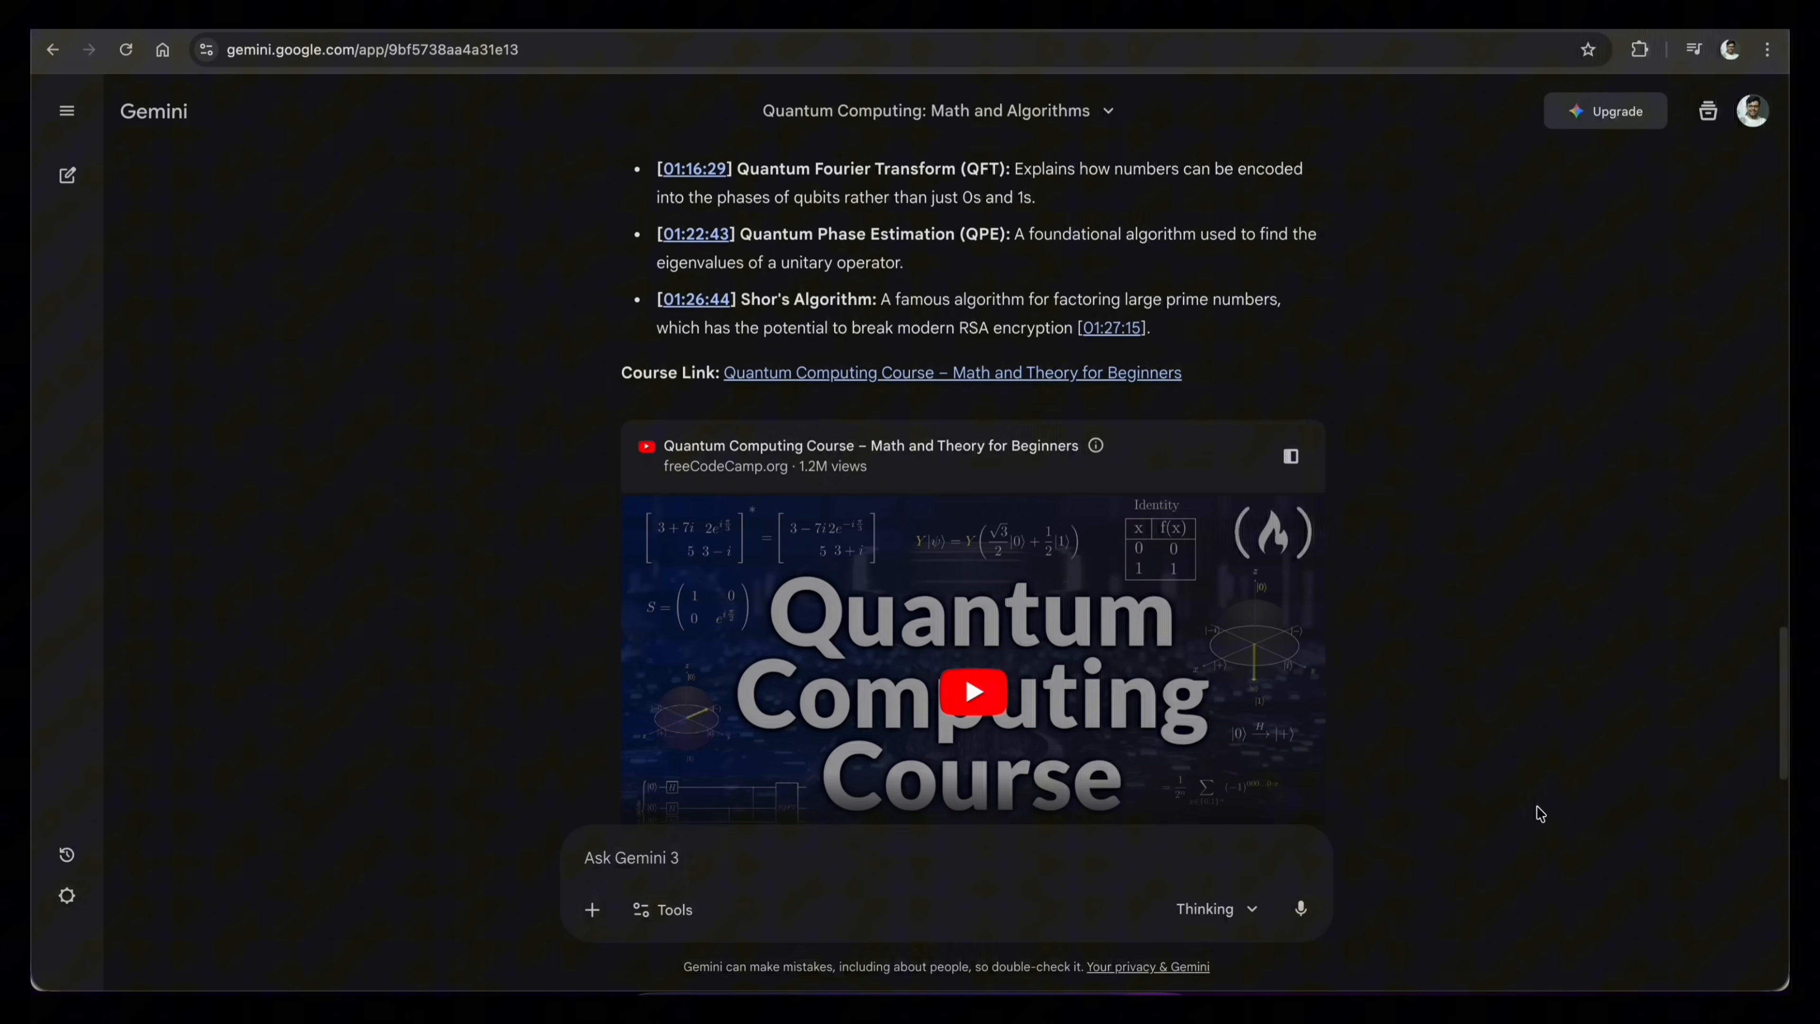
pyautogui.scroll(-3)
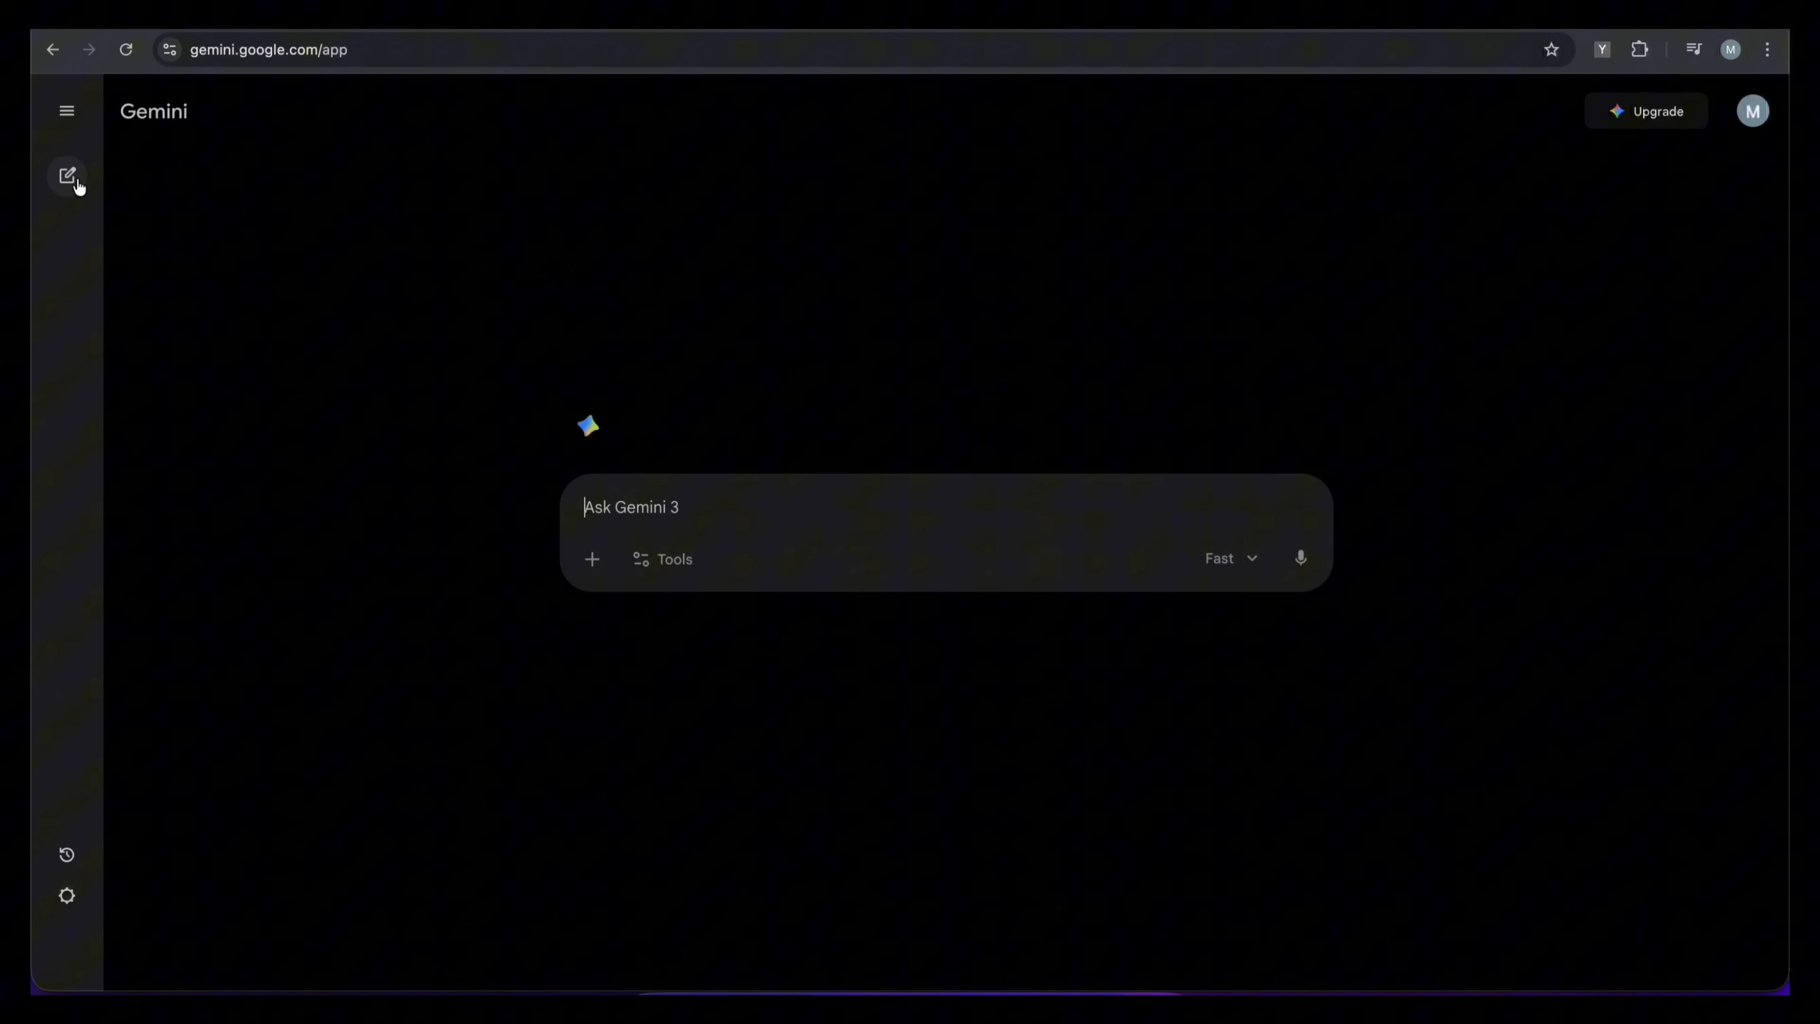
pyautogui.write('@')
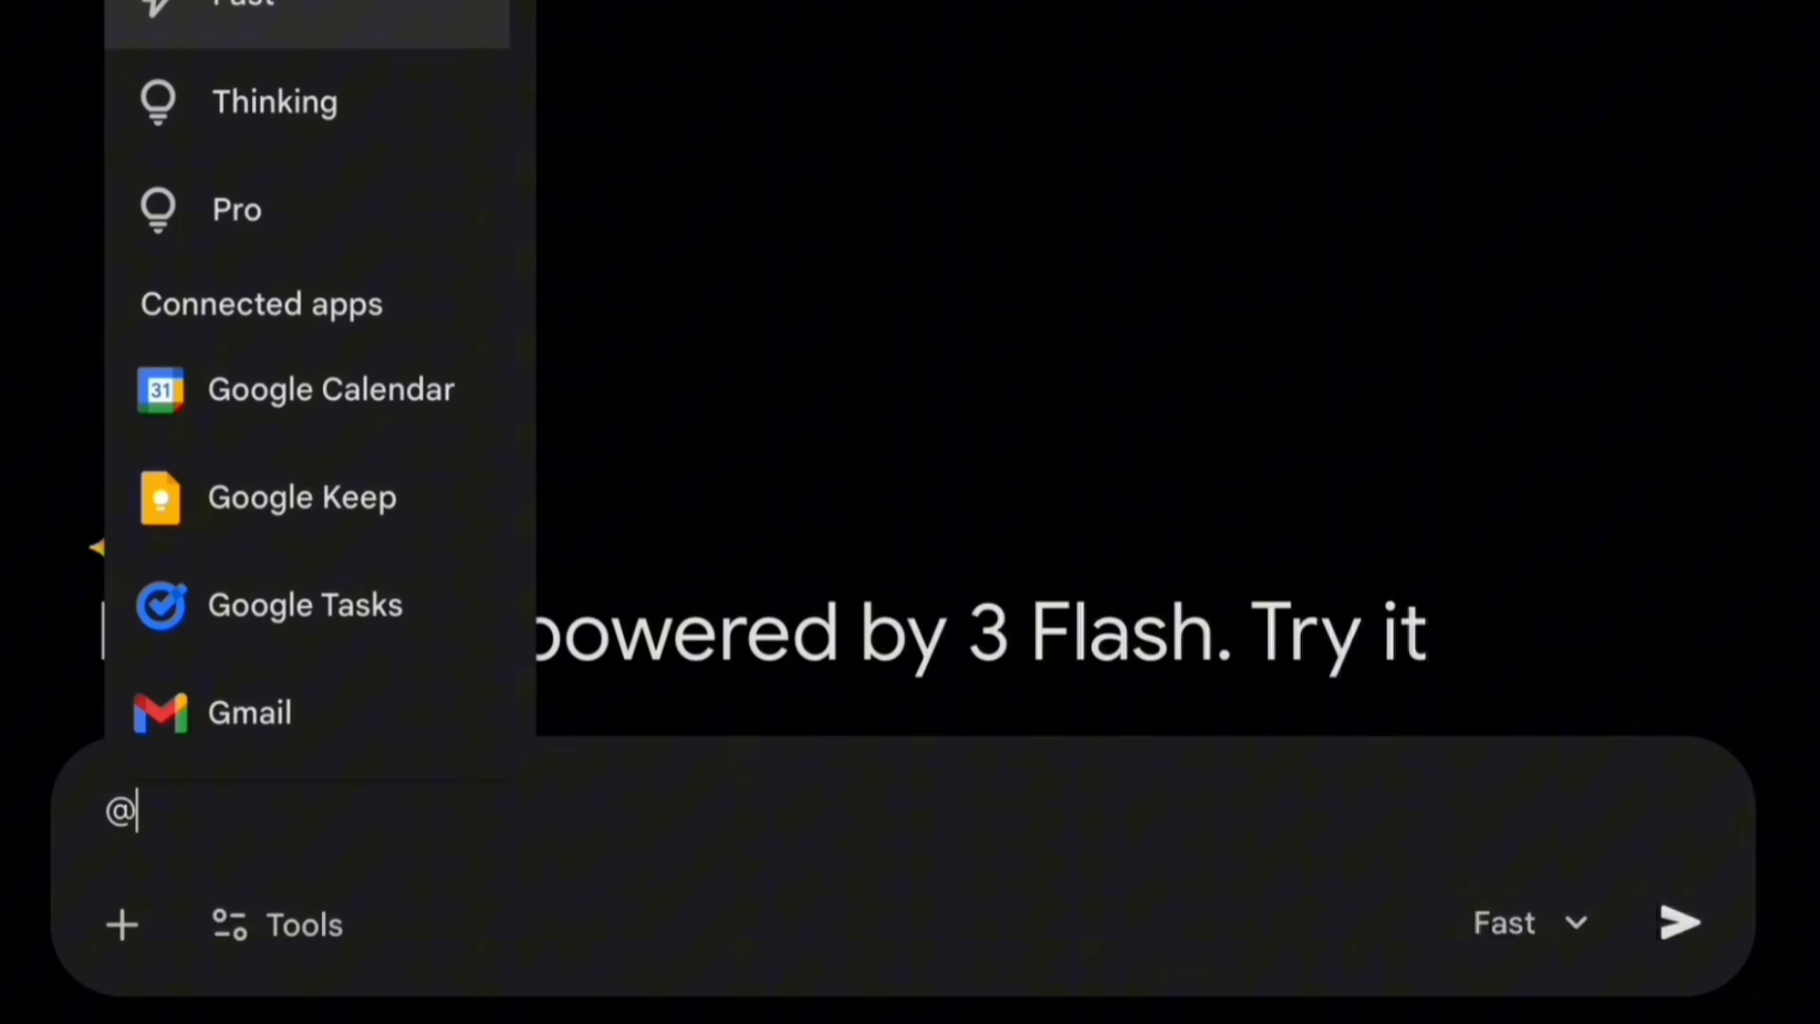
pyautogui.write('Gm')
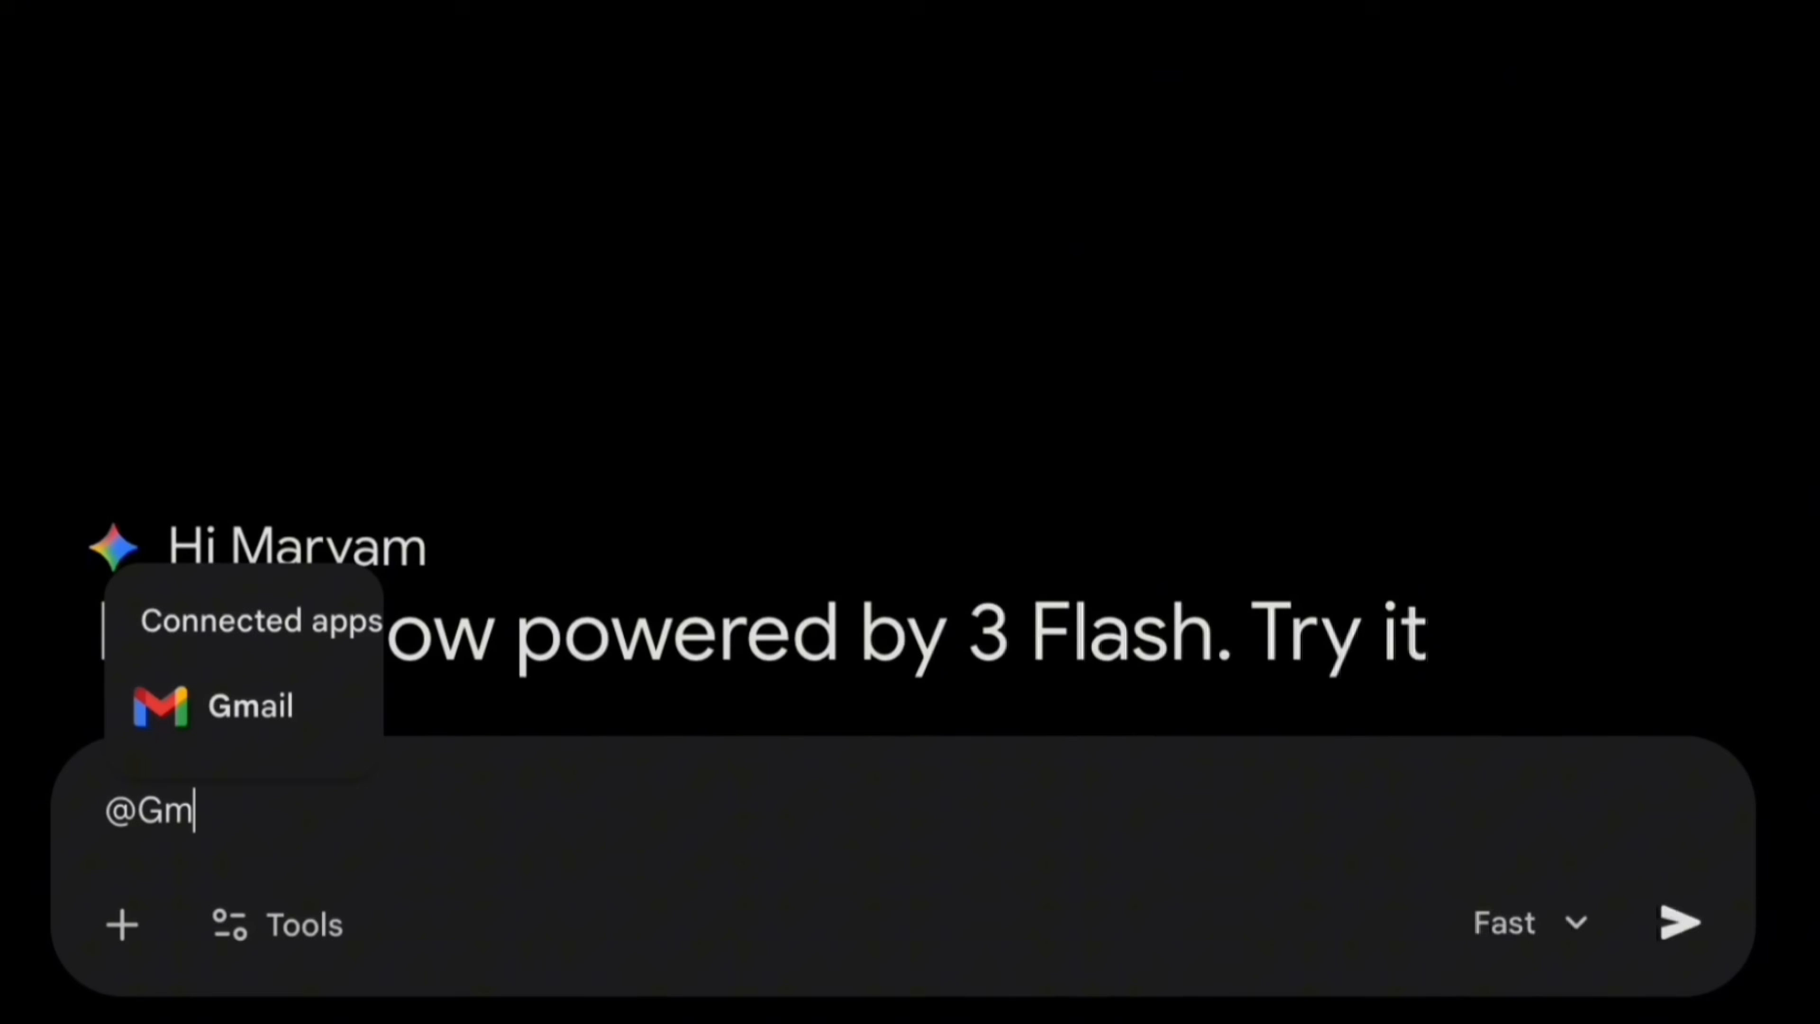
pyautogui.click(248, 705)
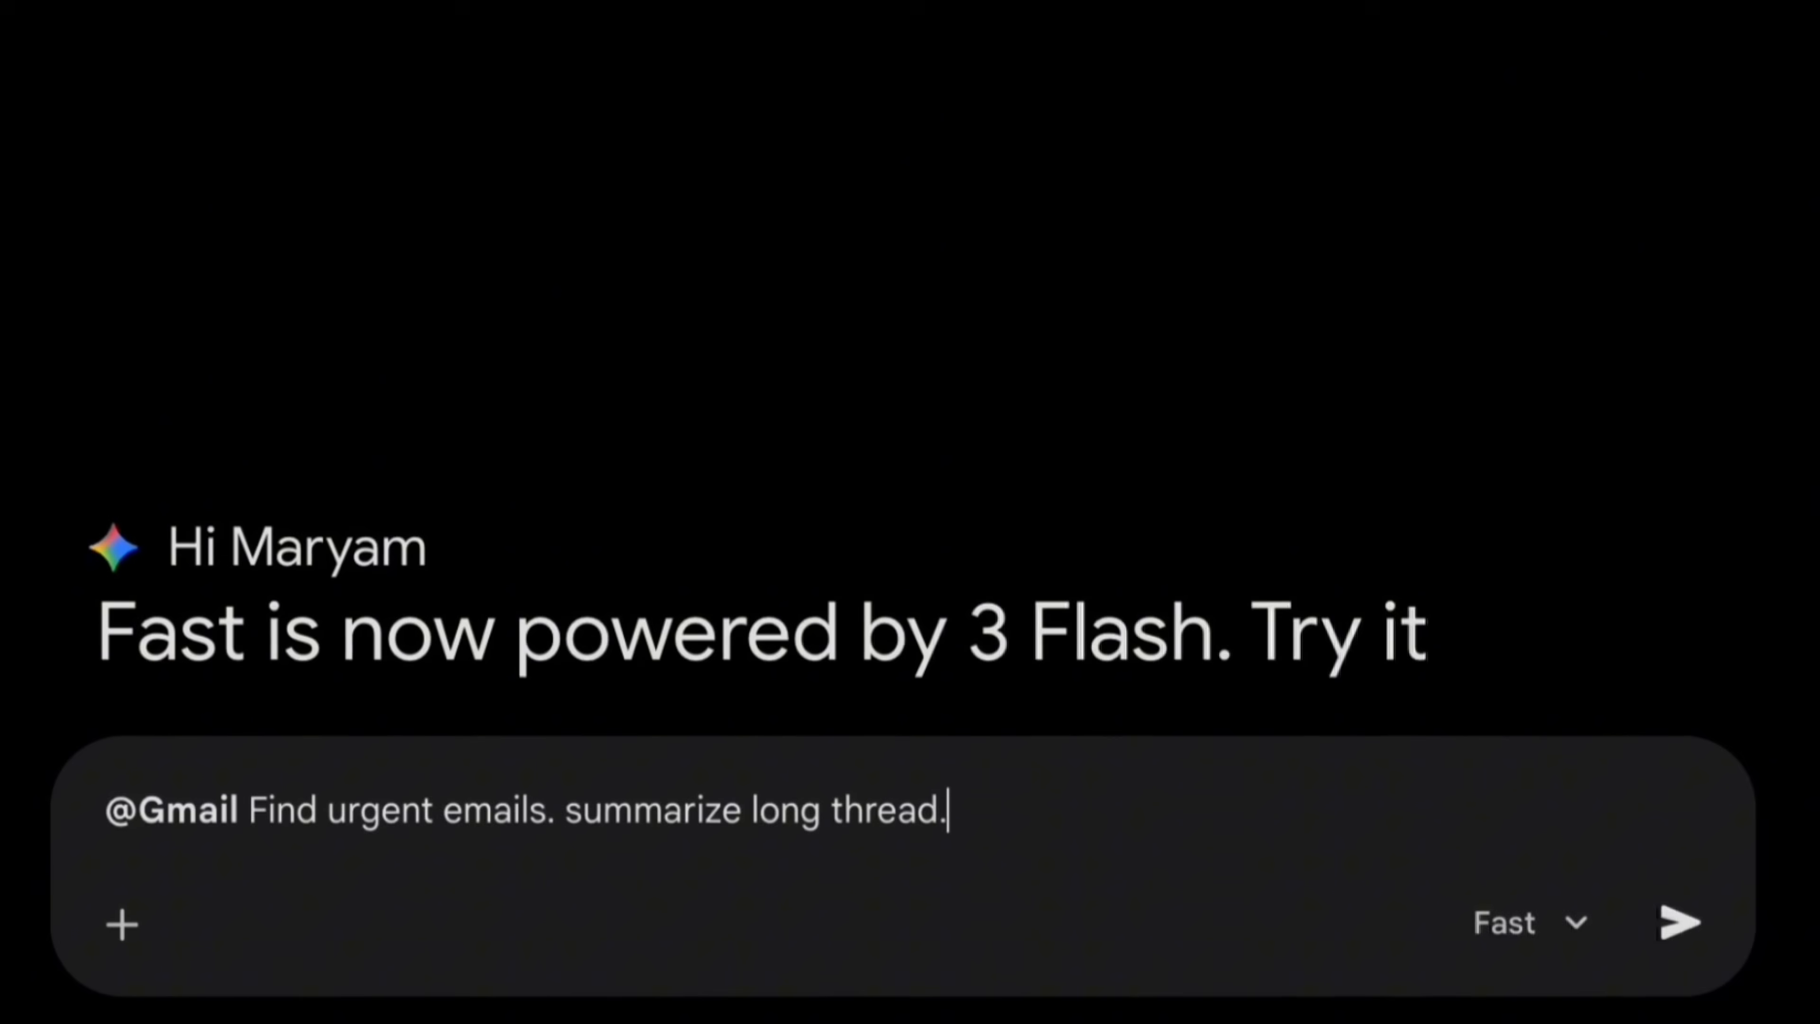
pyautogui.click(1679, 921)
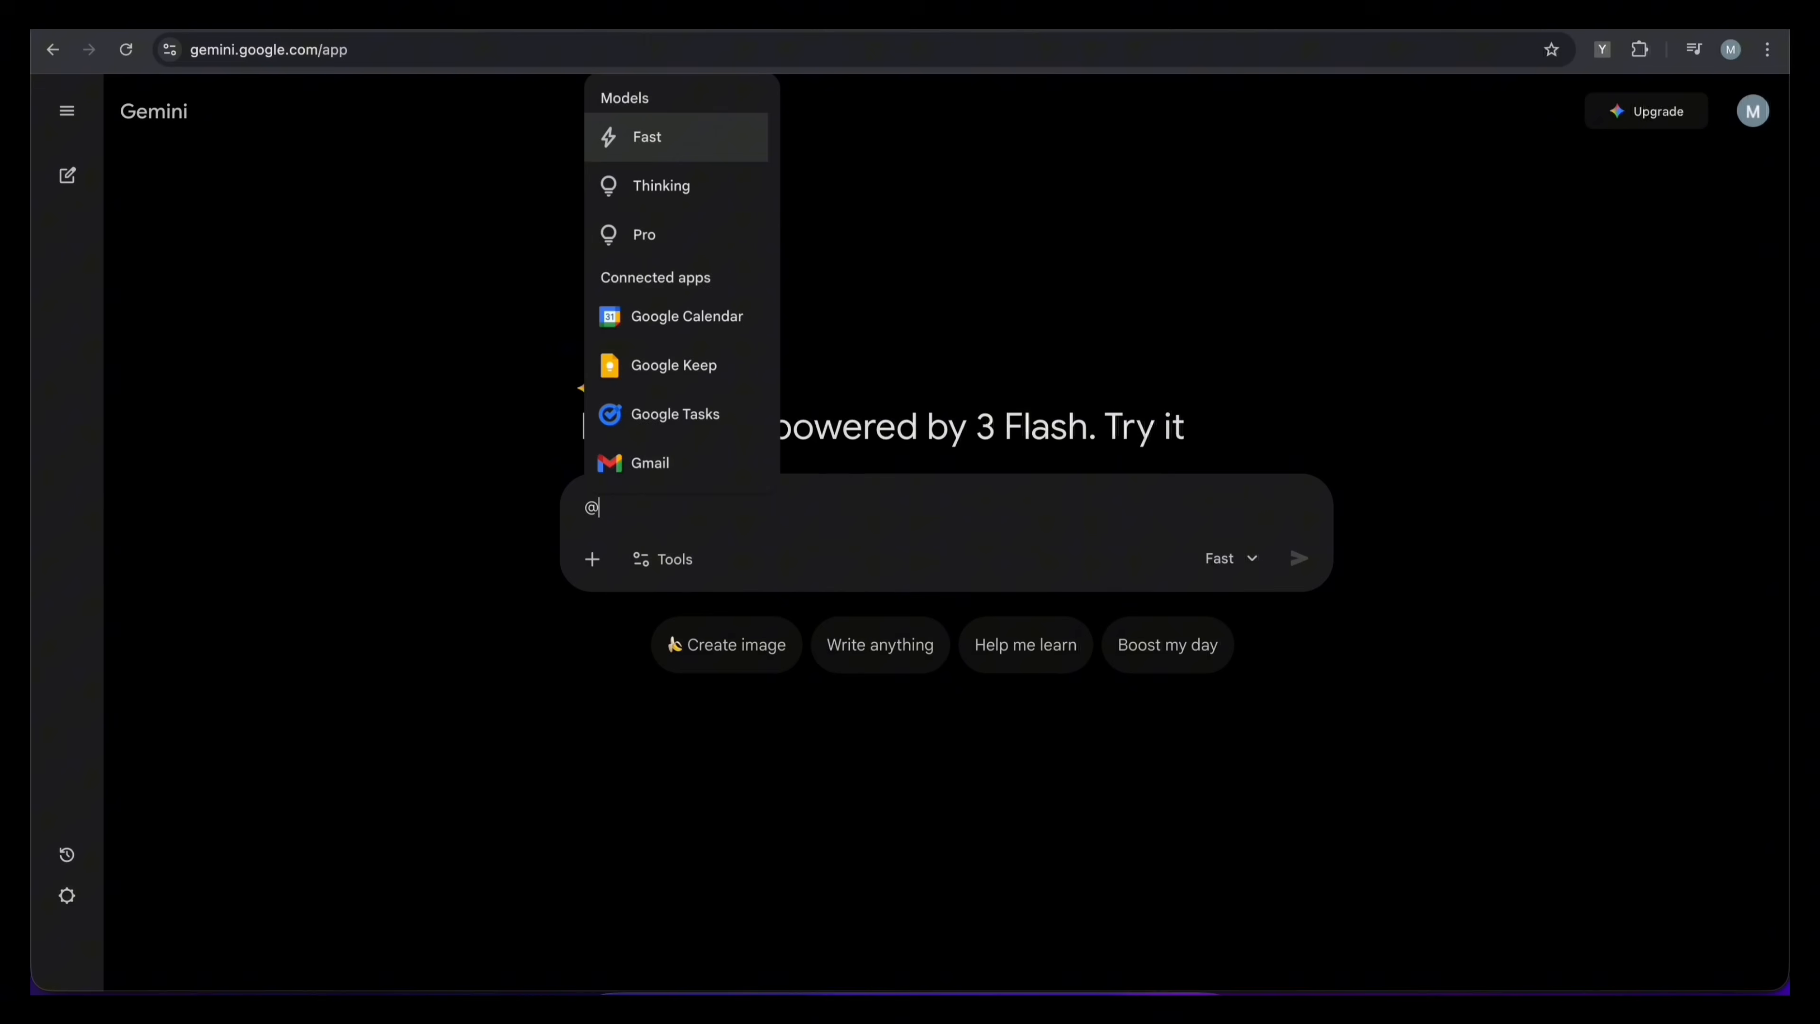
pyautogui.write('googl')
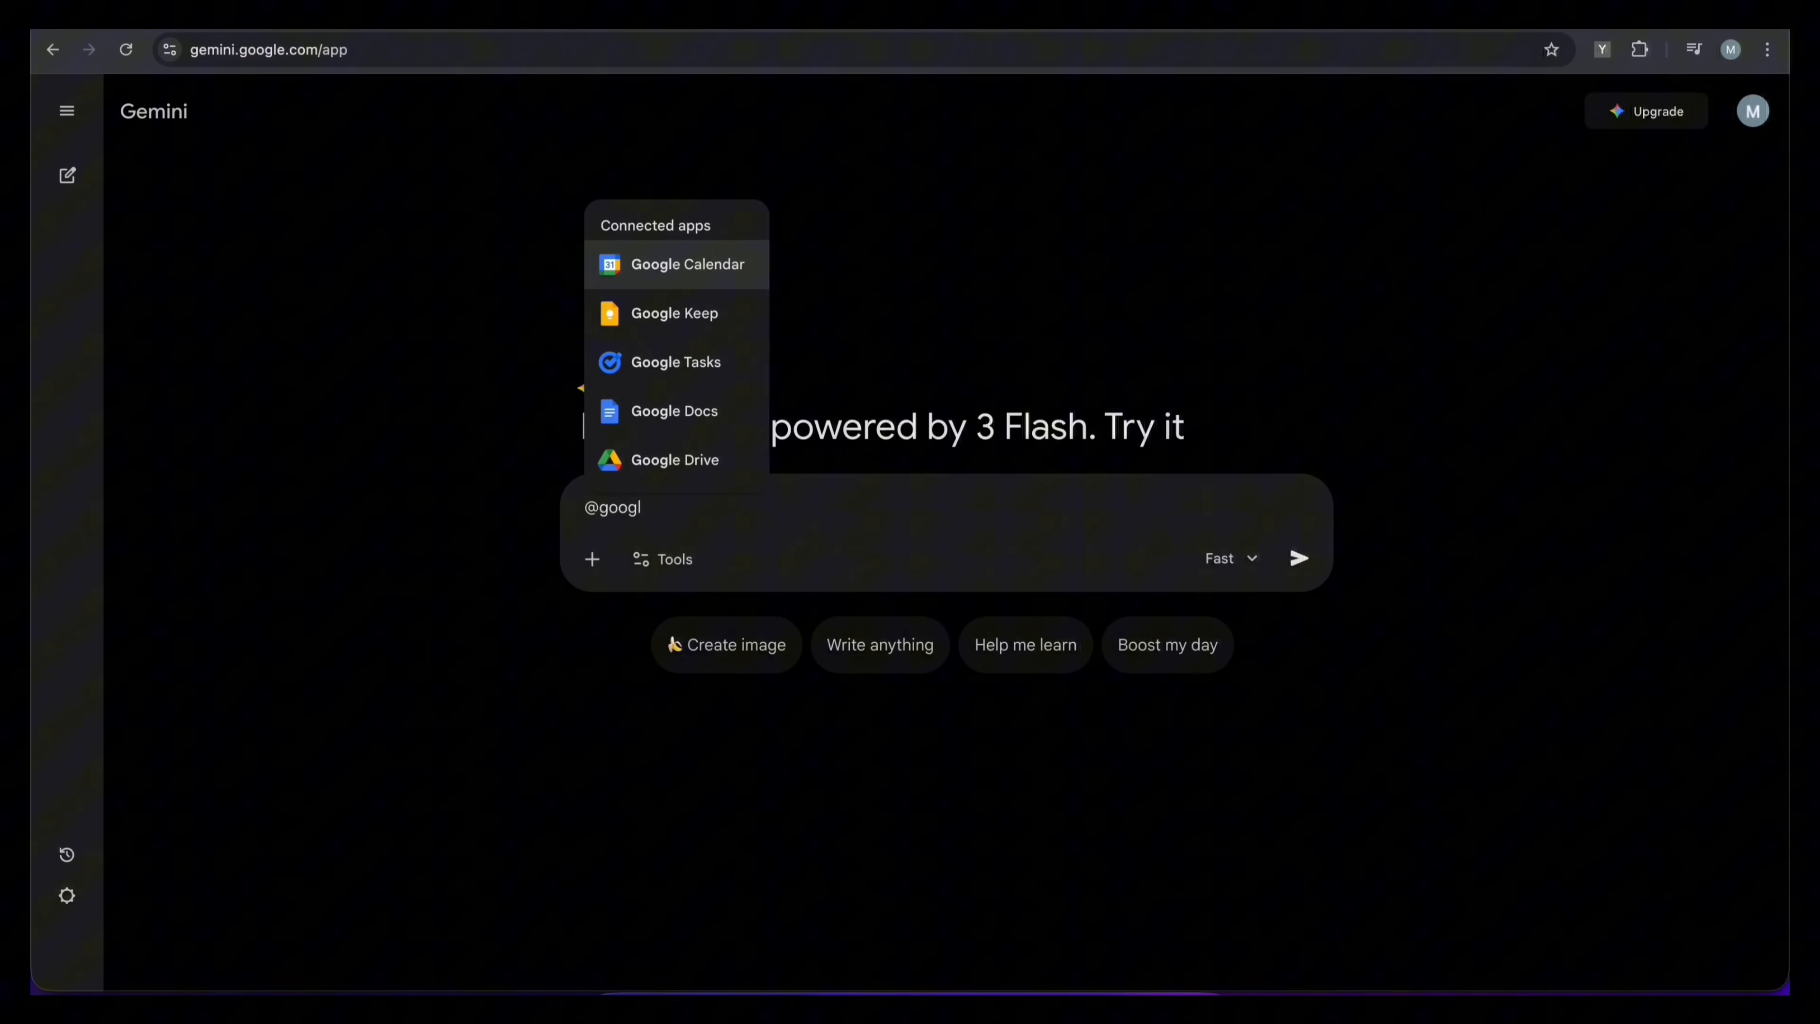
pyautogui.click(686, 264)
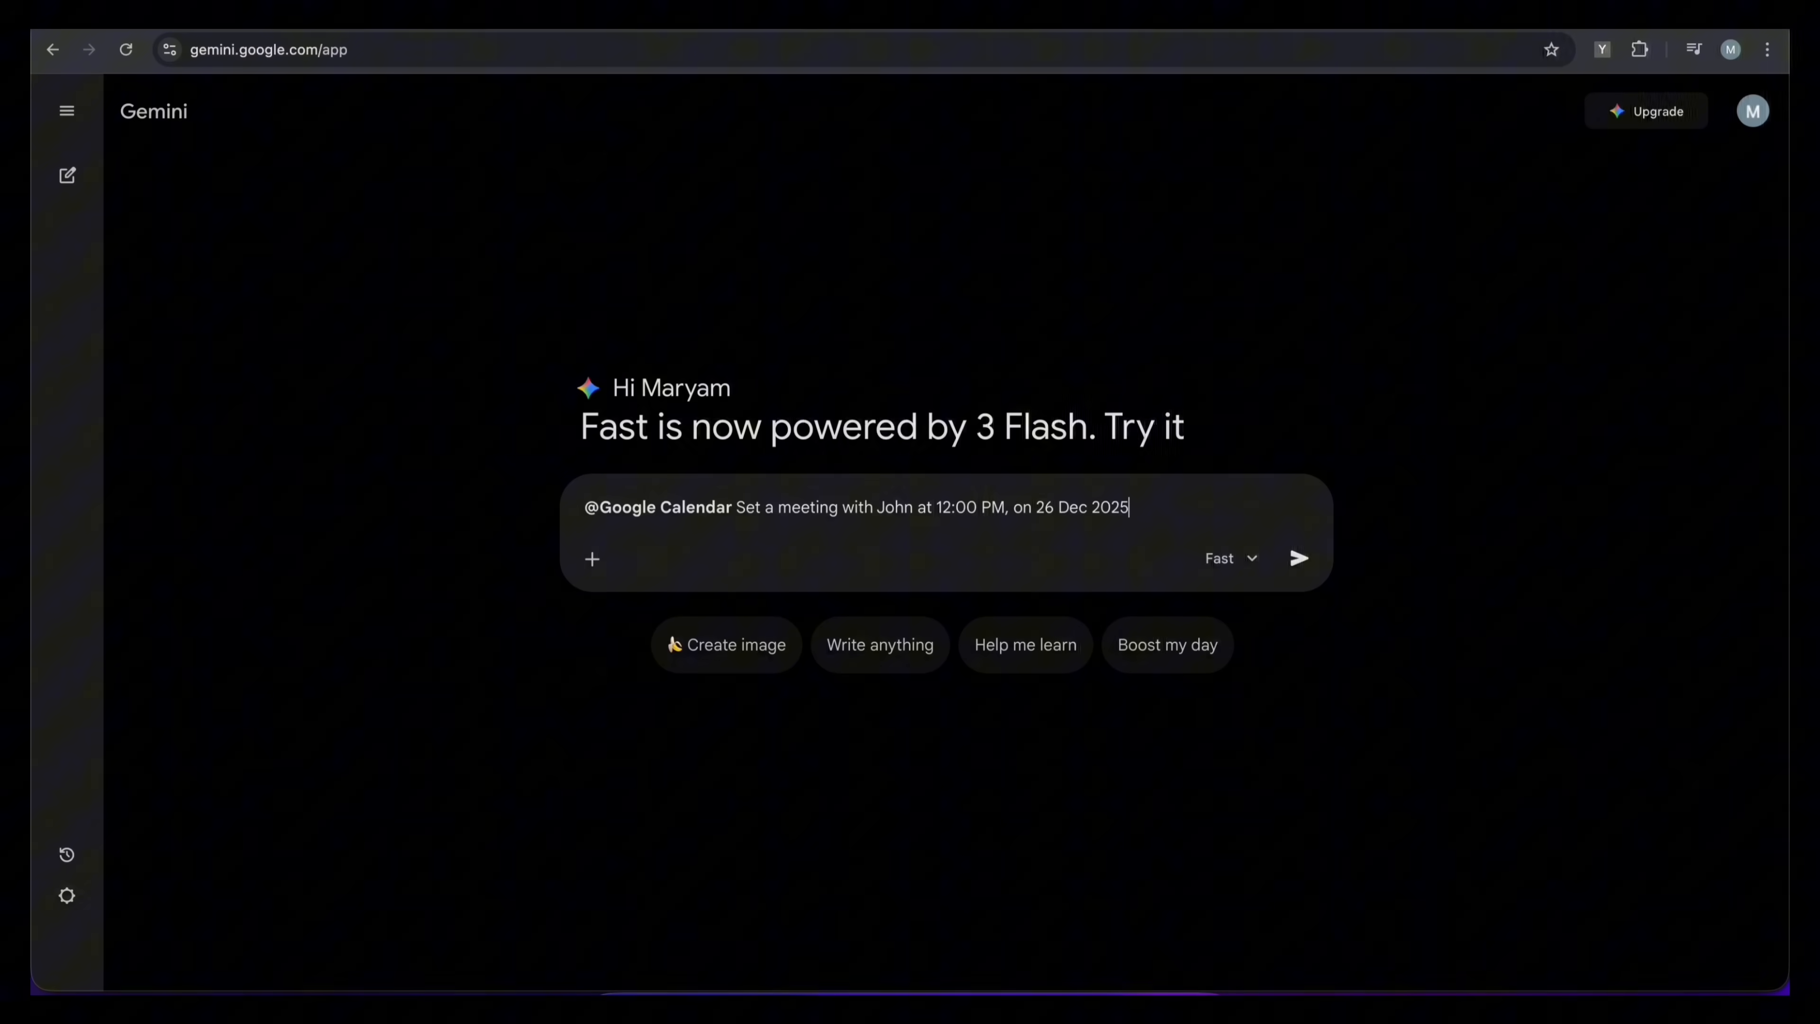
pyautogui.click(1298, 558)
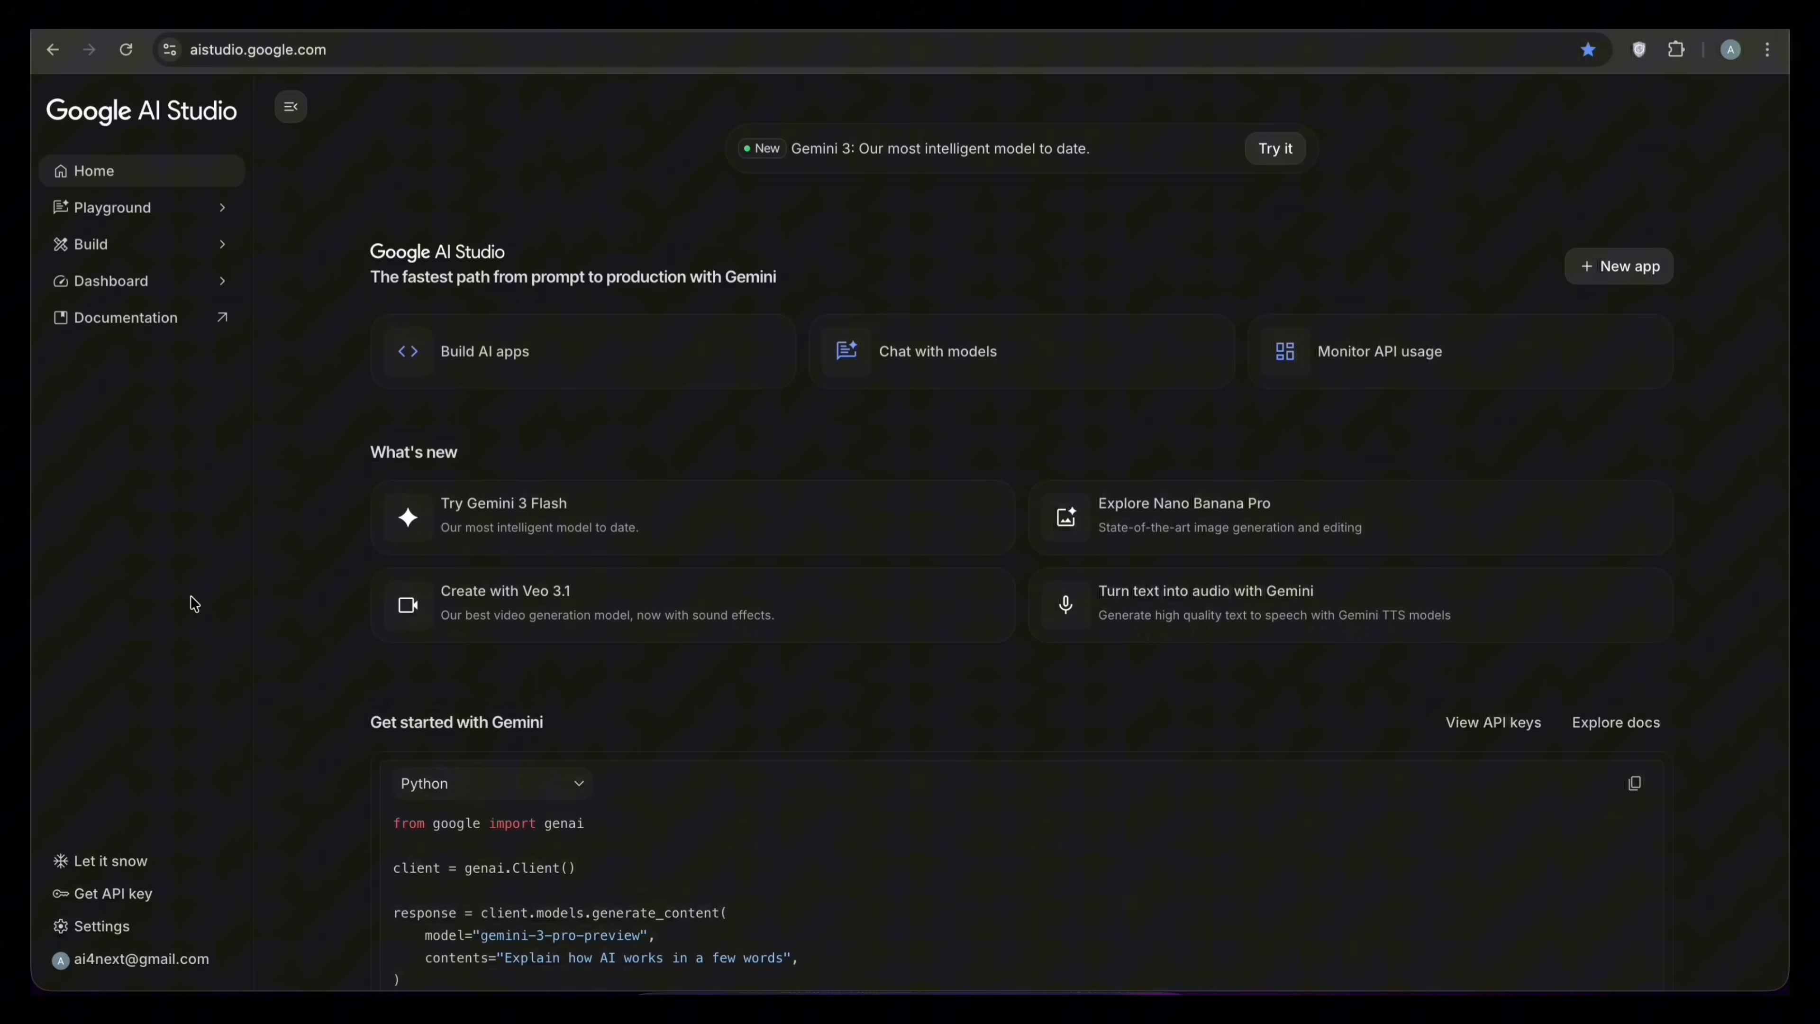
pyautogui.moveTo(208, 253)
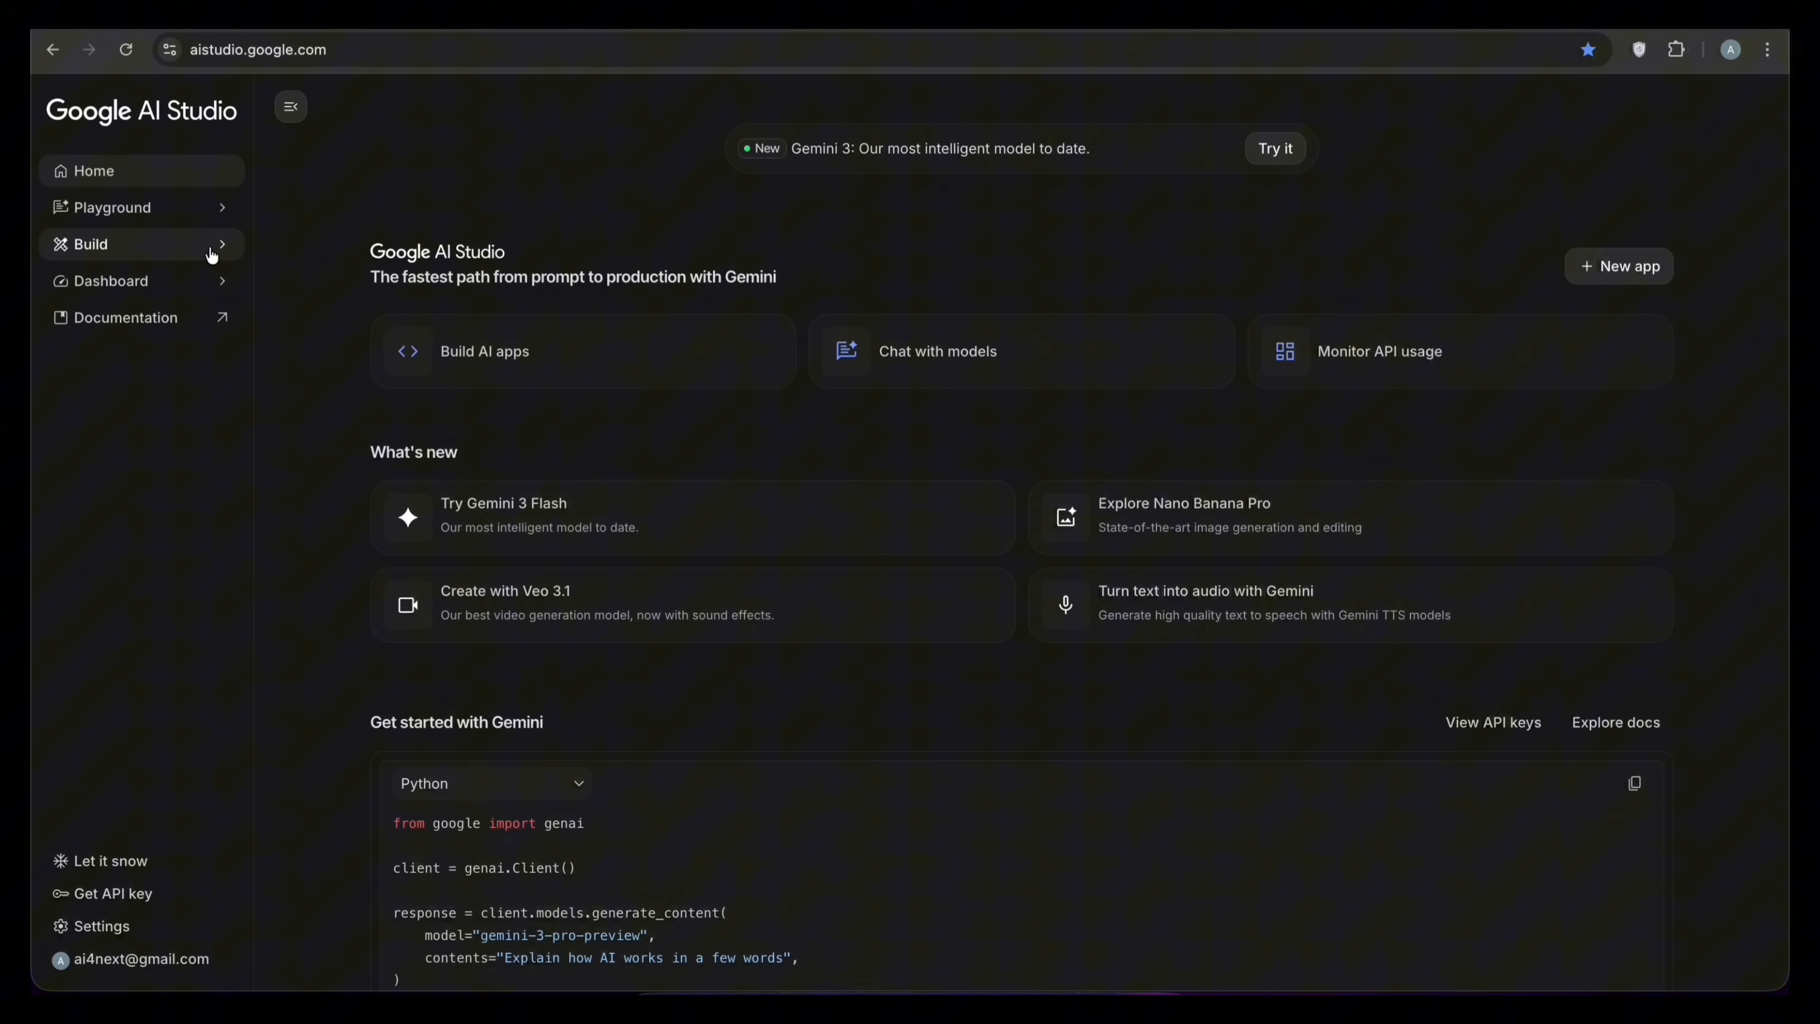
# - Go to the Build section of AI Studio for creating AI apps
pyautogui.click(222, 243)
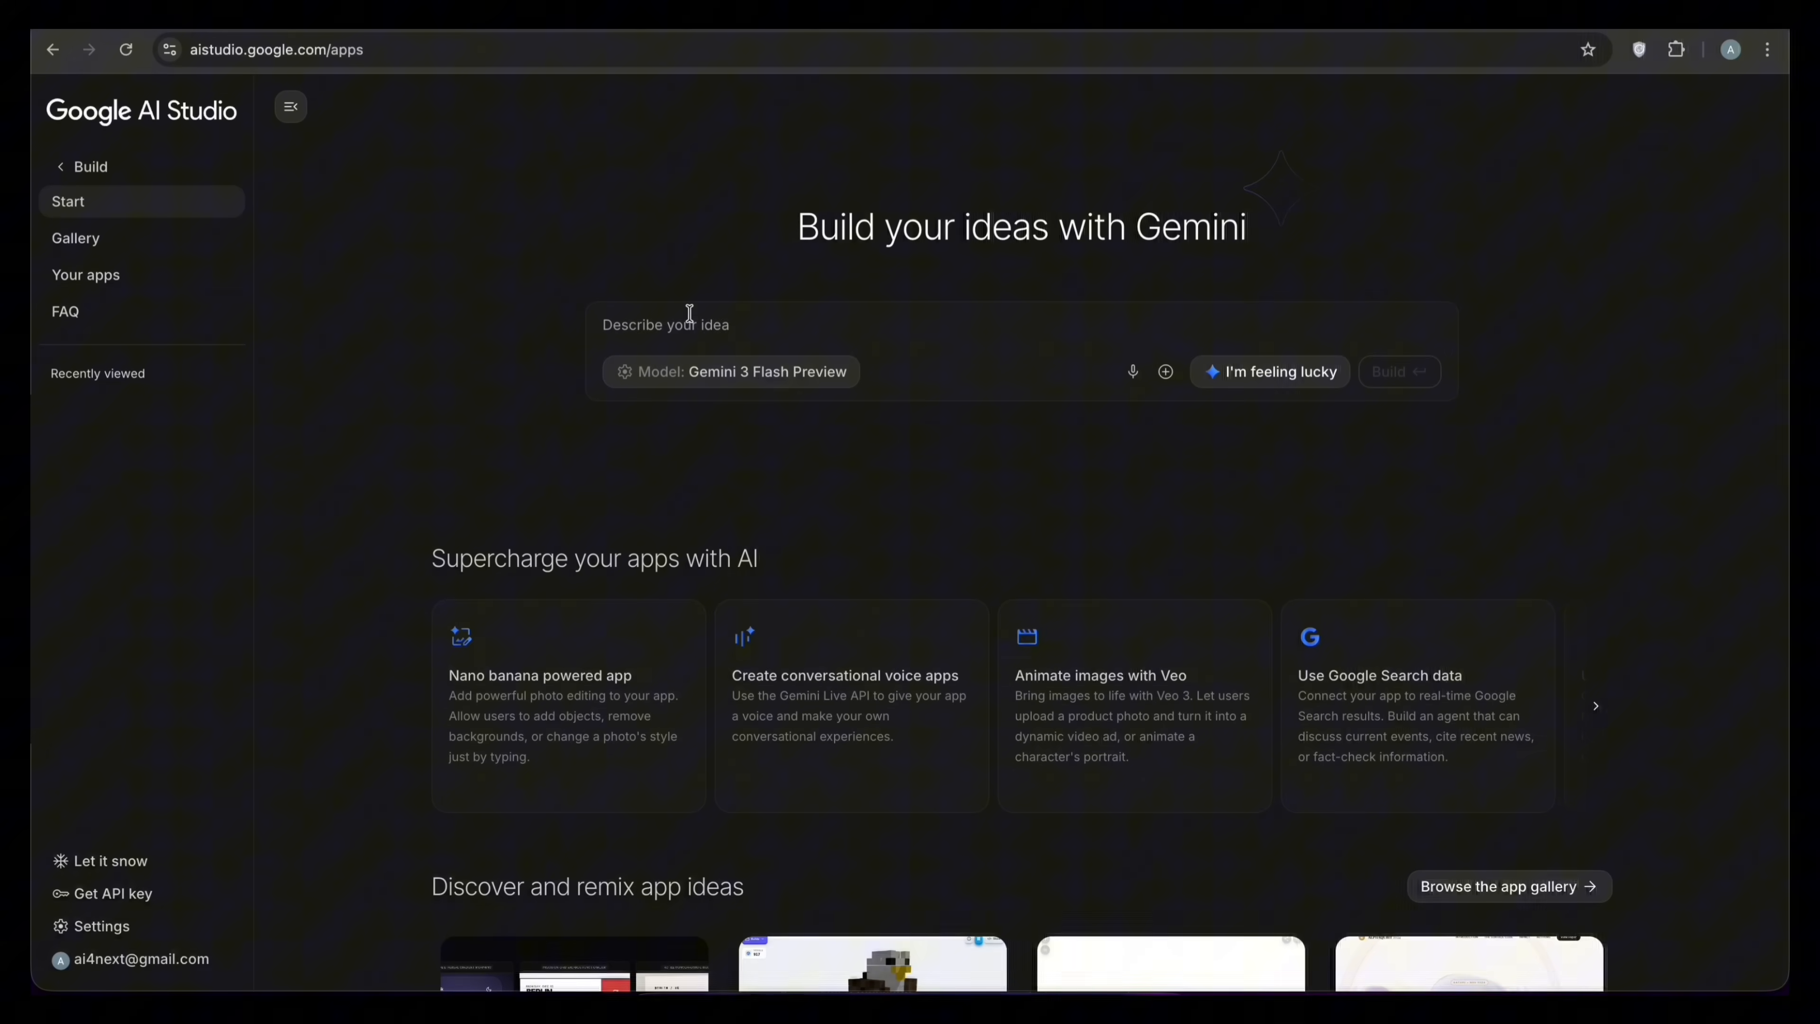
# - Paste the dark-themed Crypto Portfolio Tracker prompt with Chart.js visuals and start the build
pyautogui.rightClick(689, 324)
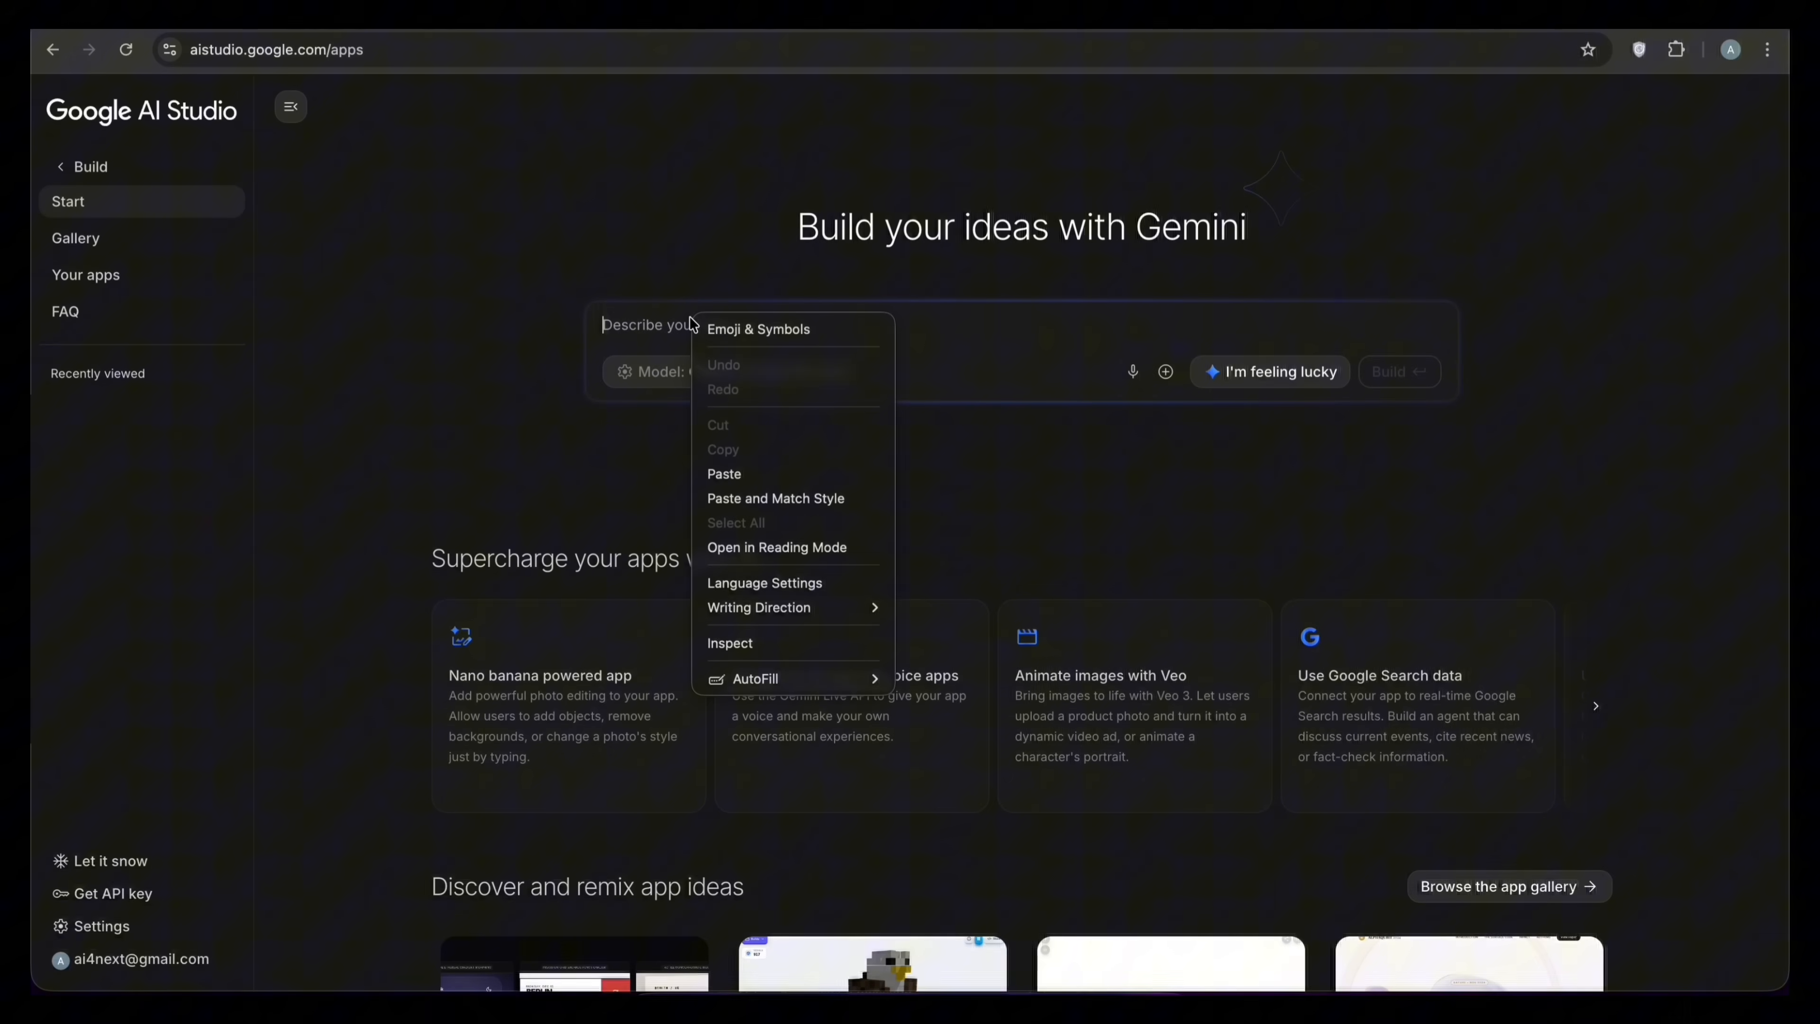
pyautogui.click(725, 474)
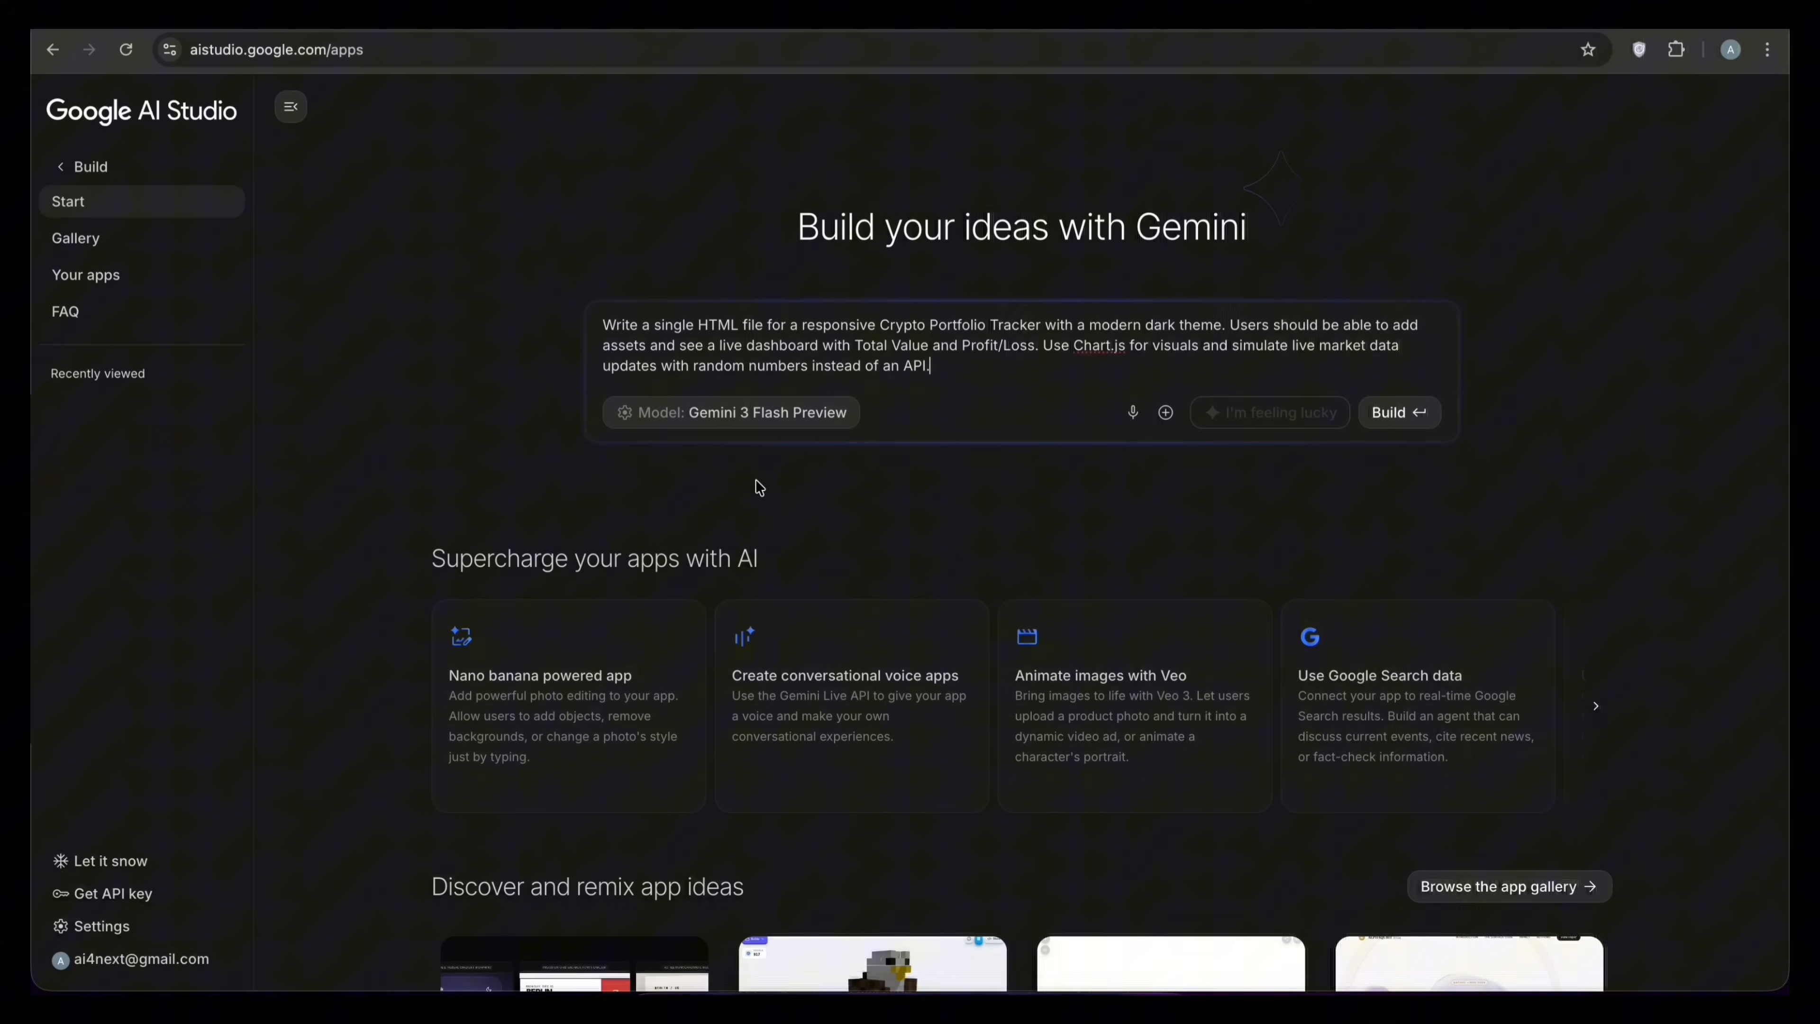
pyautogui.moveTo(1333, 369)
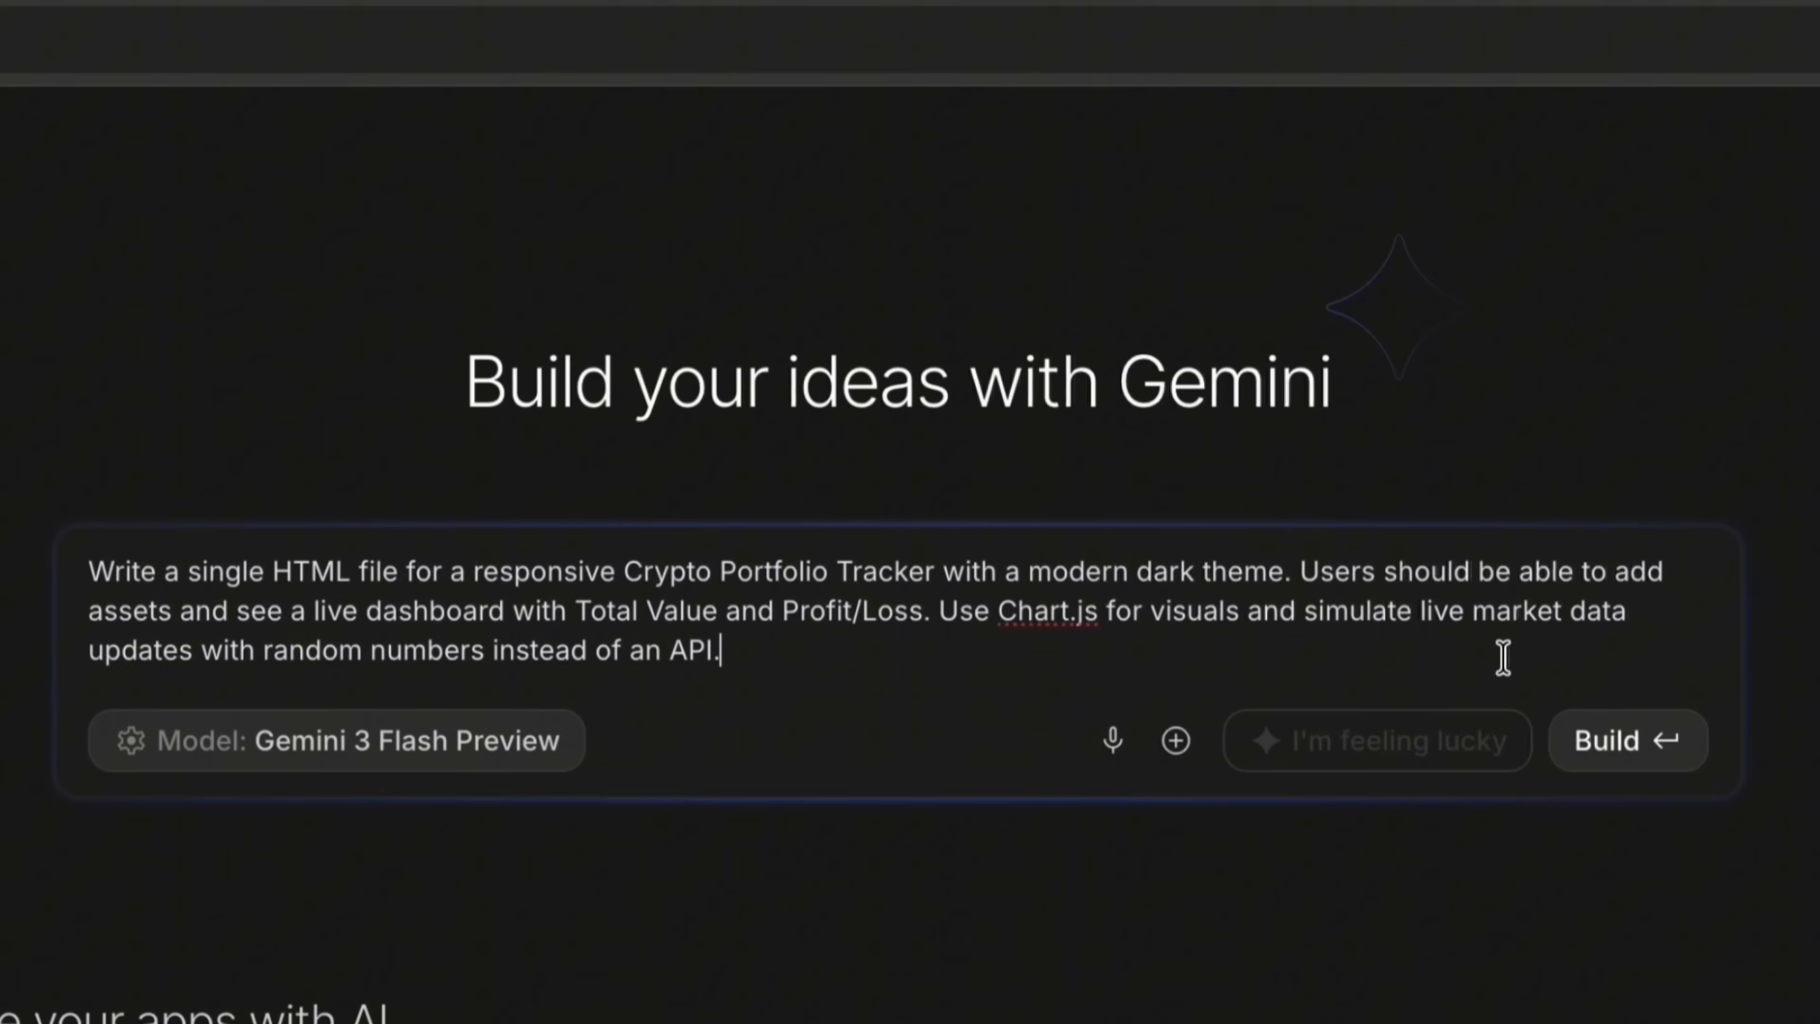
pyautogui.click(1627, 739)
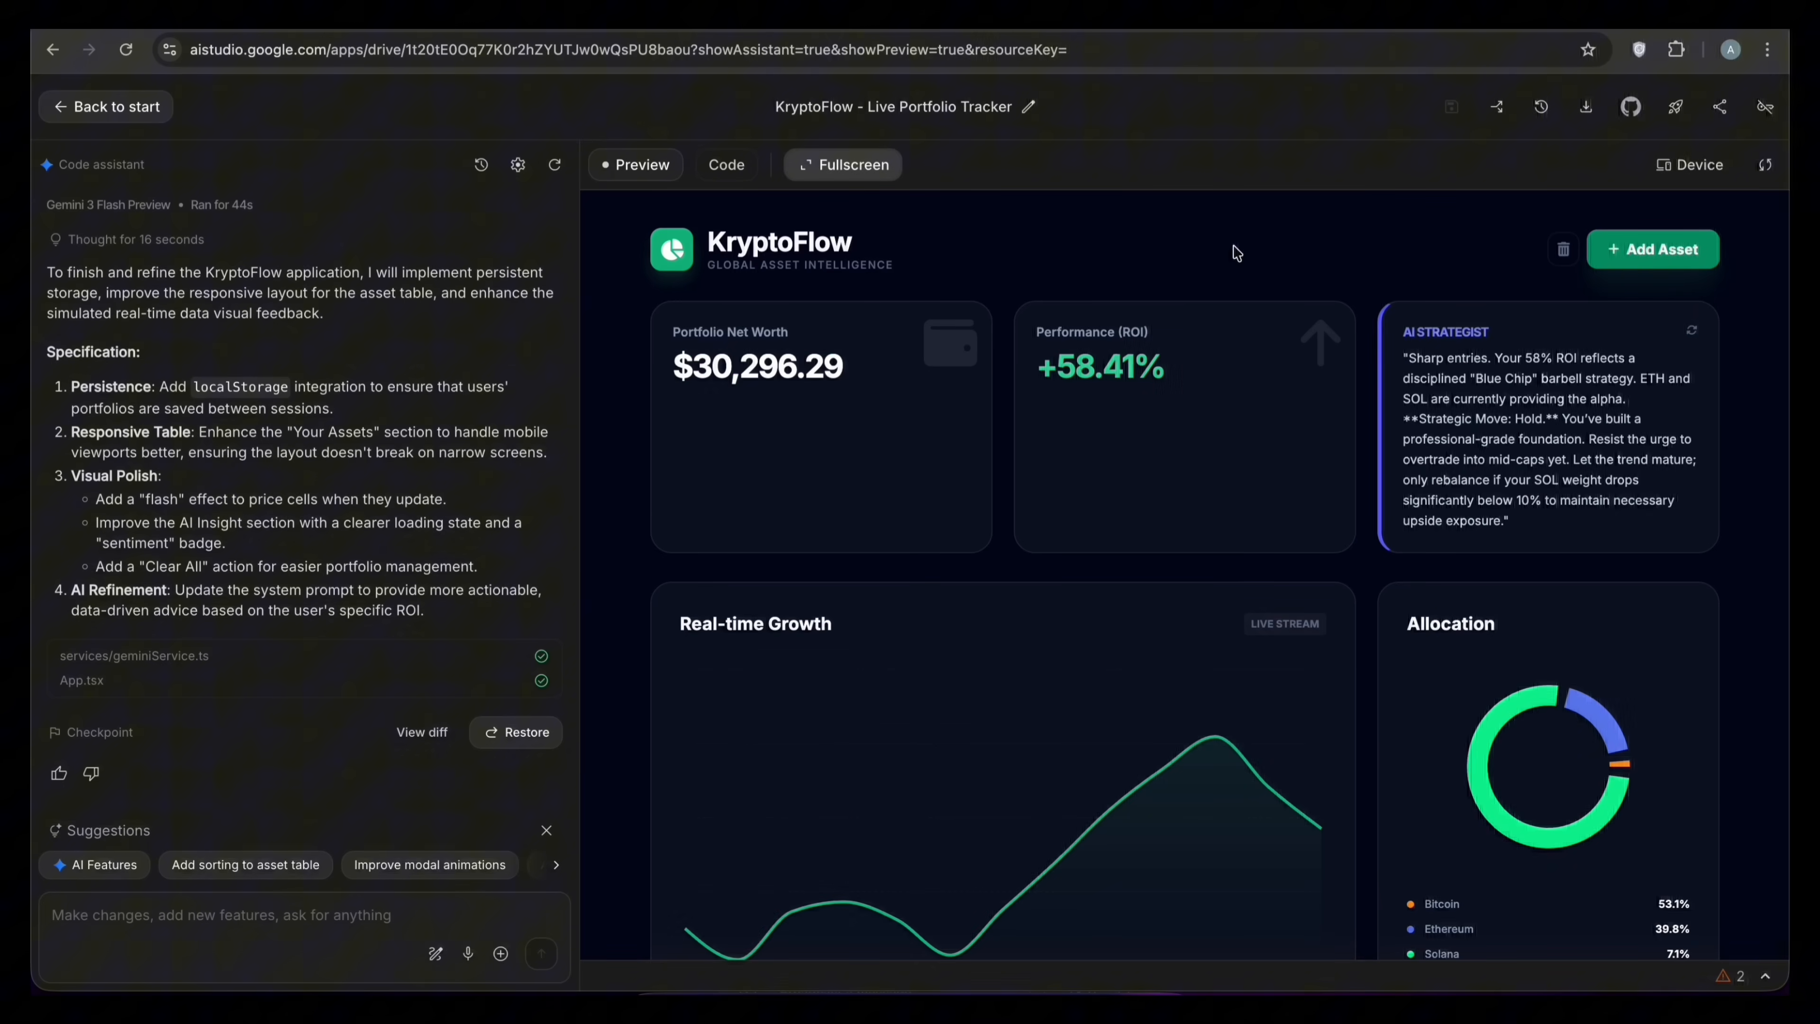
# - View KryptoFlow full screen, add a 2 DOG holding and refresh the AI Strategist advice
pyautogui.click(849, 164)
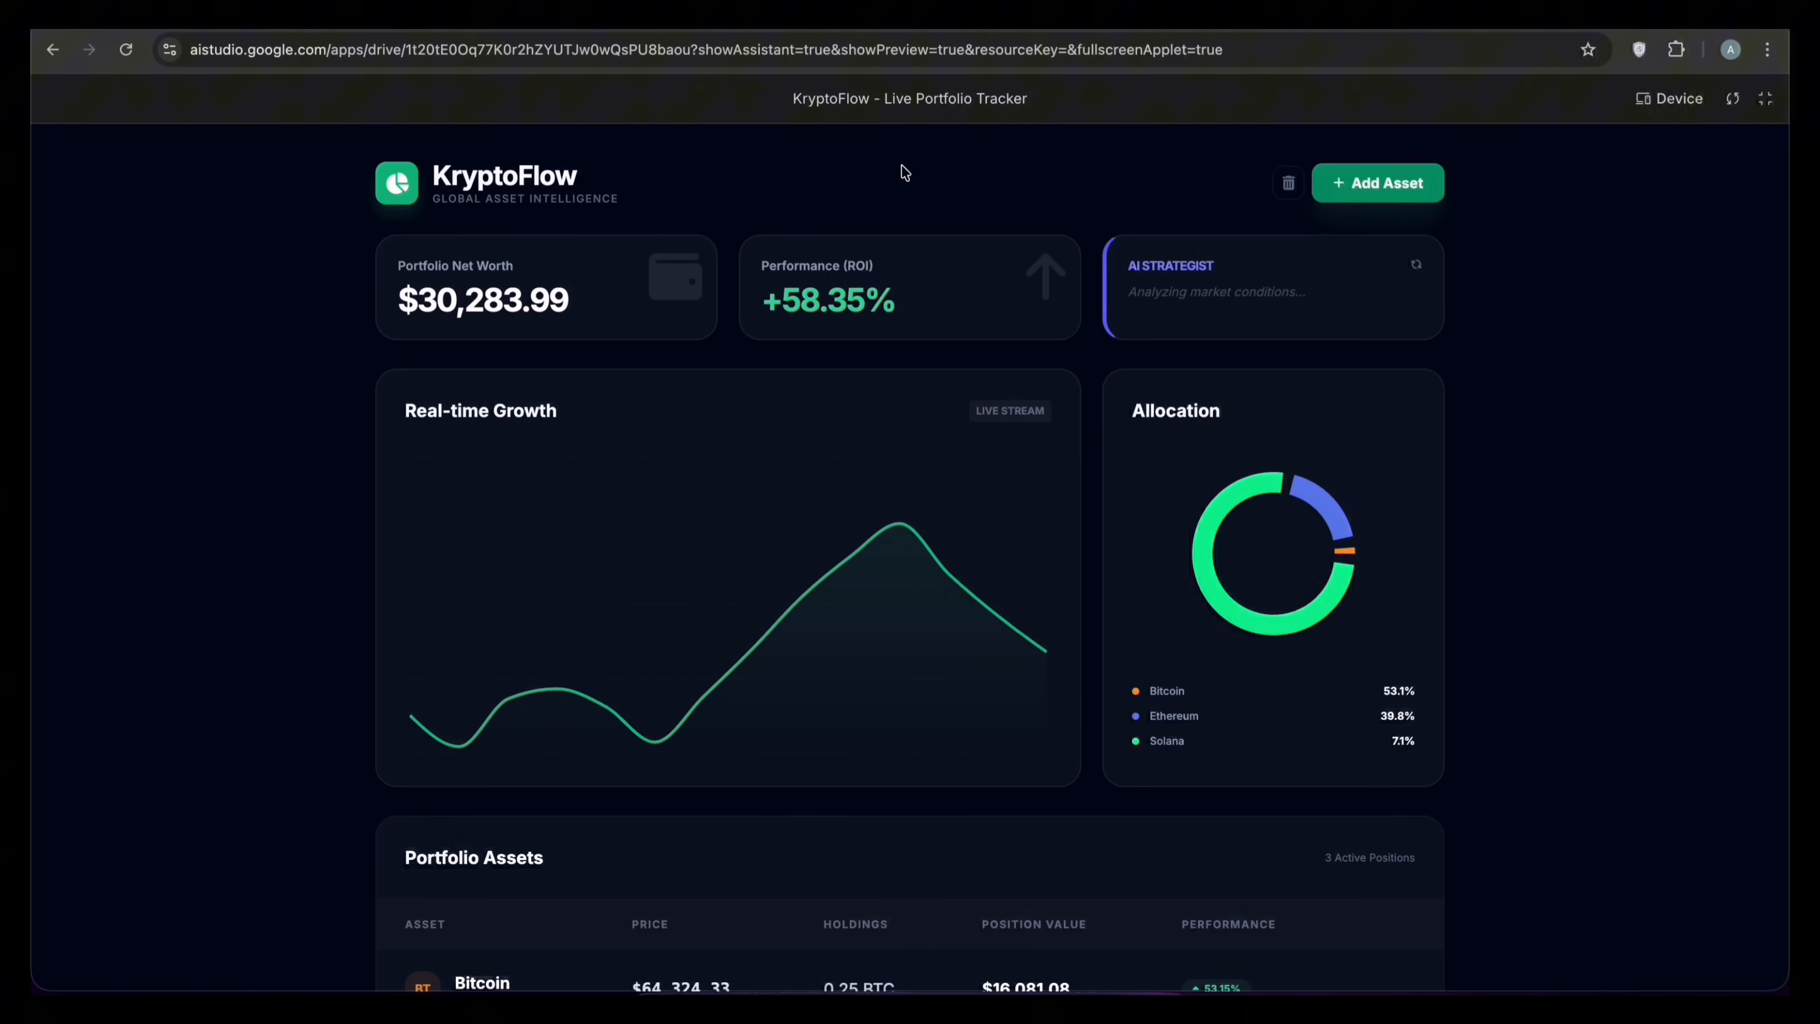
pyautogui.click(1377, 182)
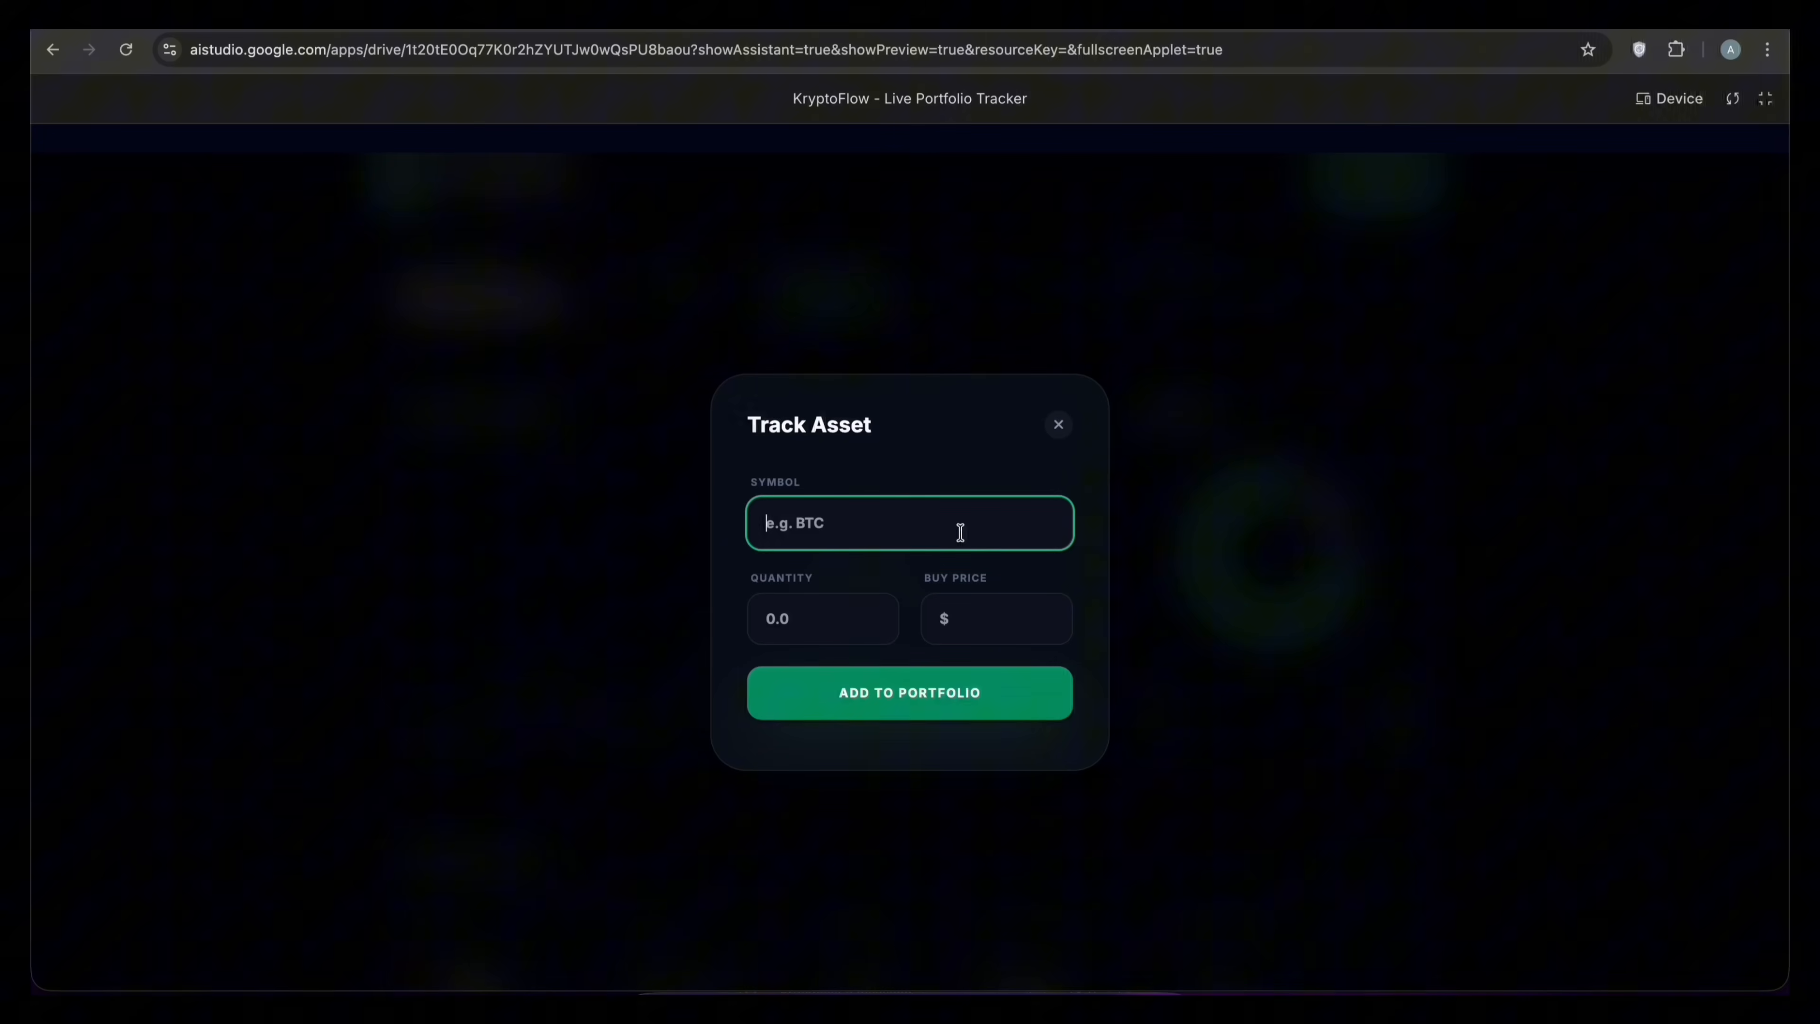
pyautogui.click(1058, 424)
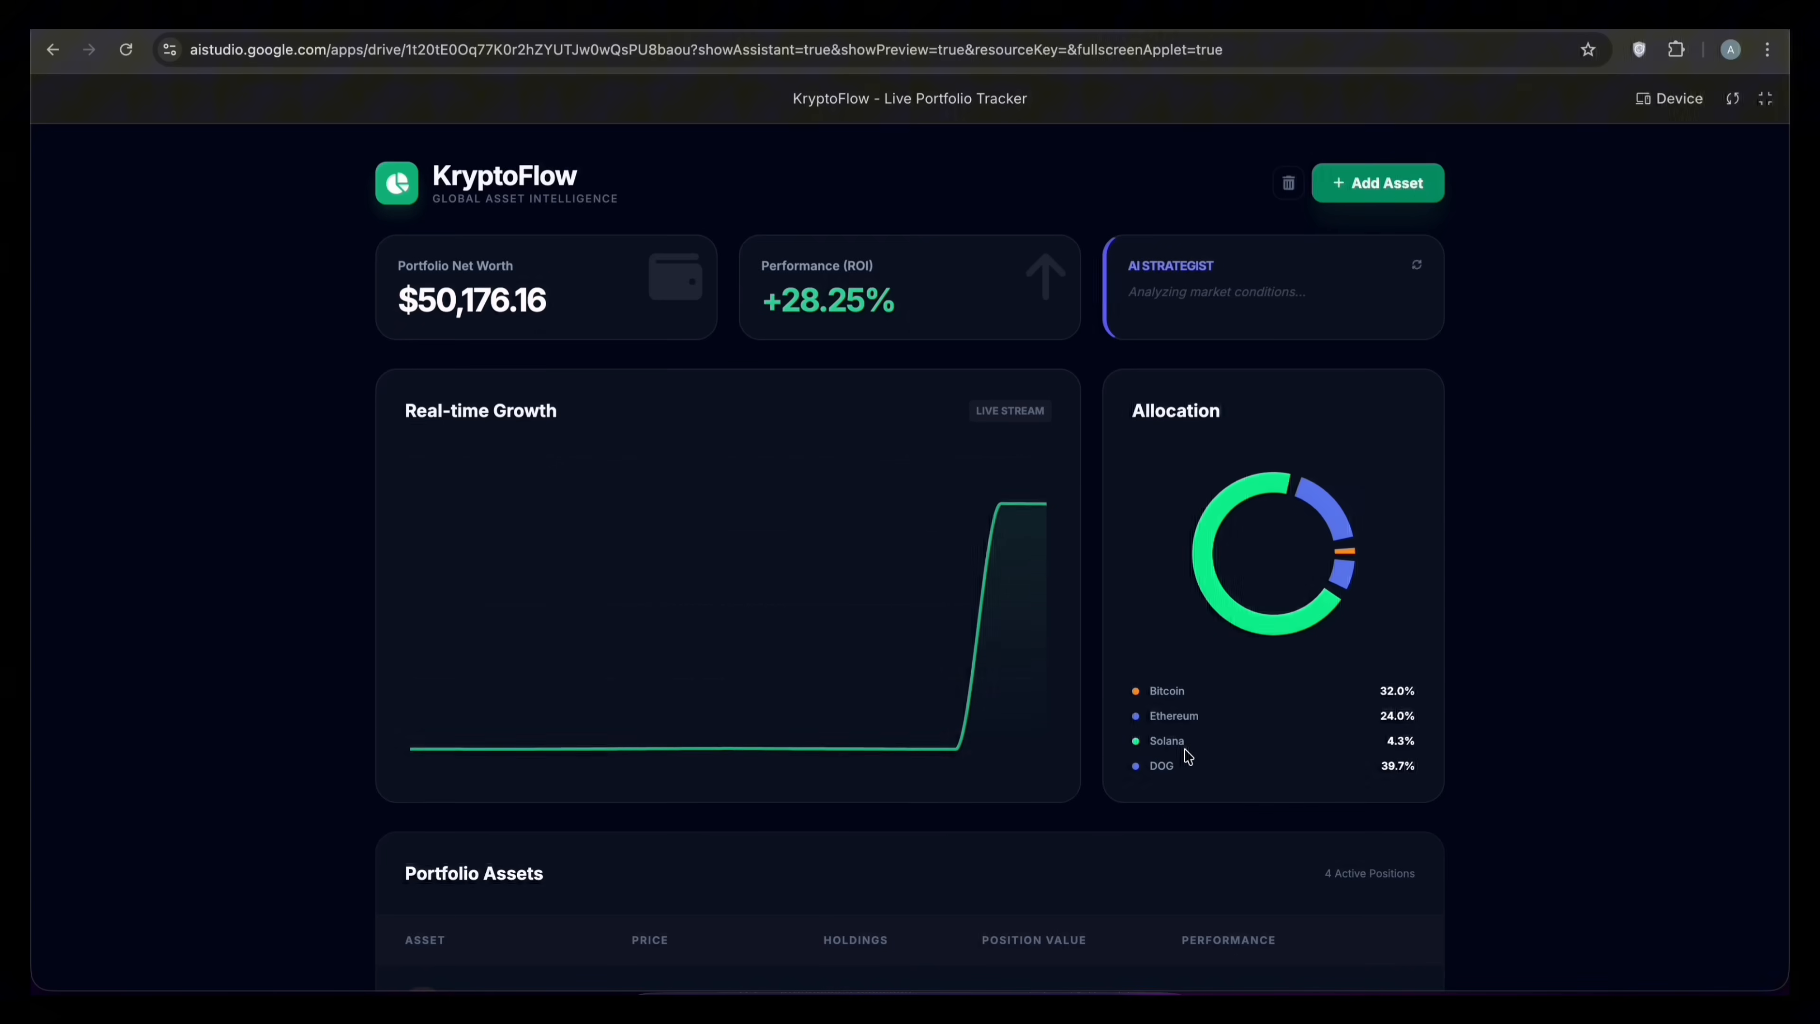
pyautogui.scroll(-3)
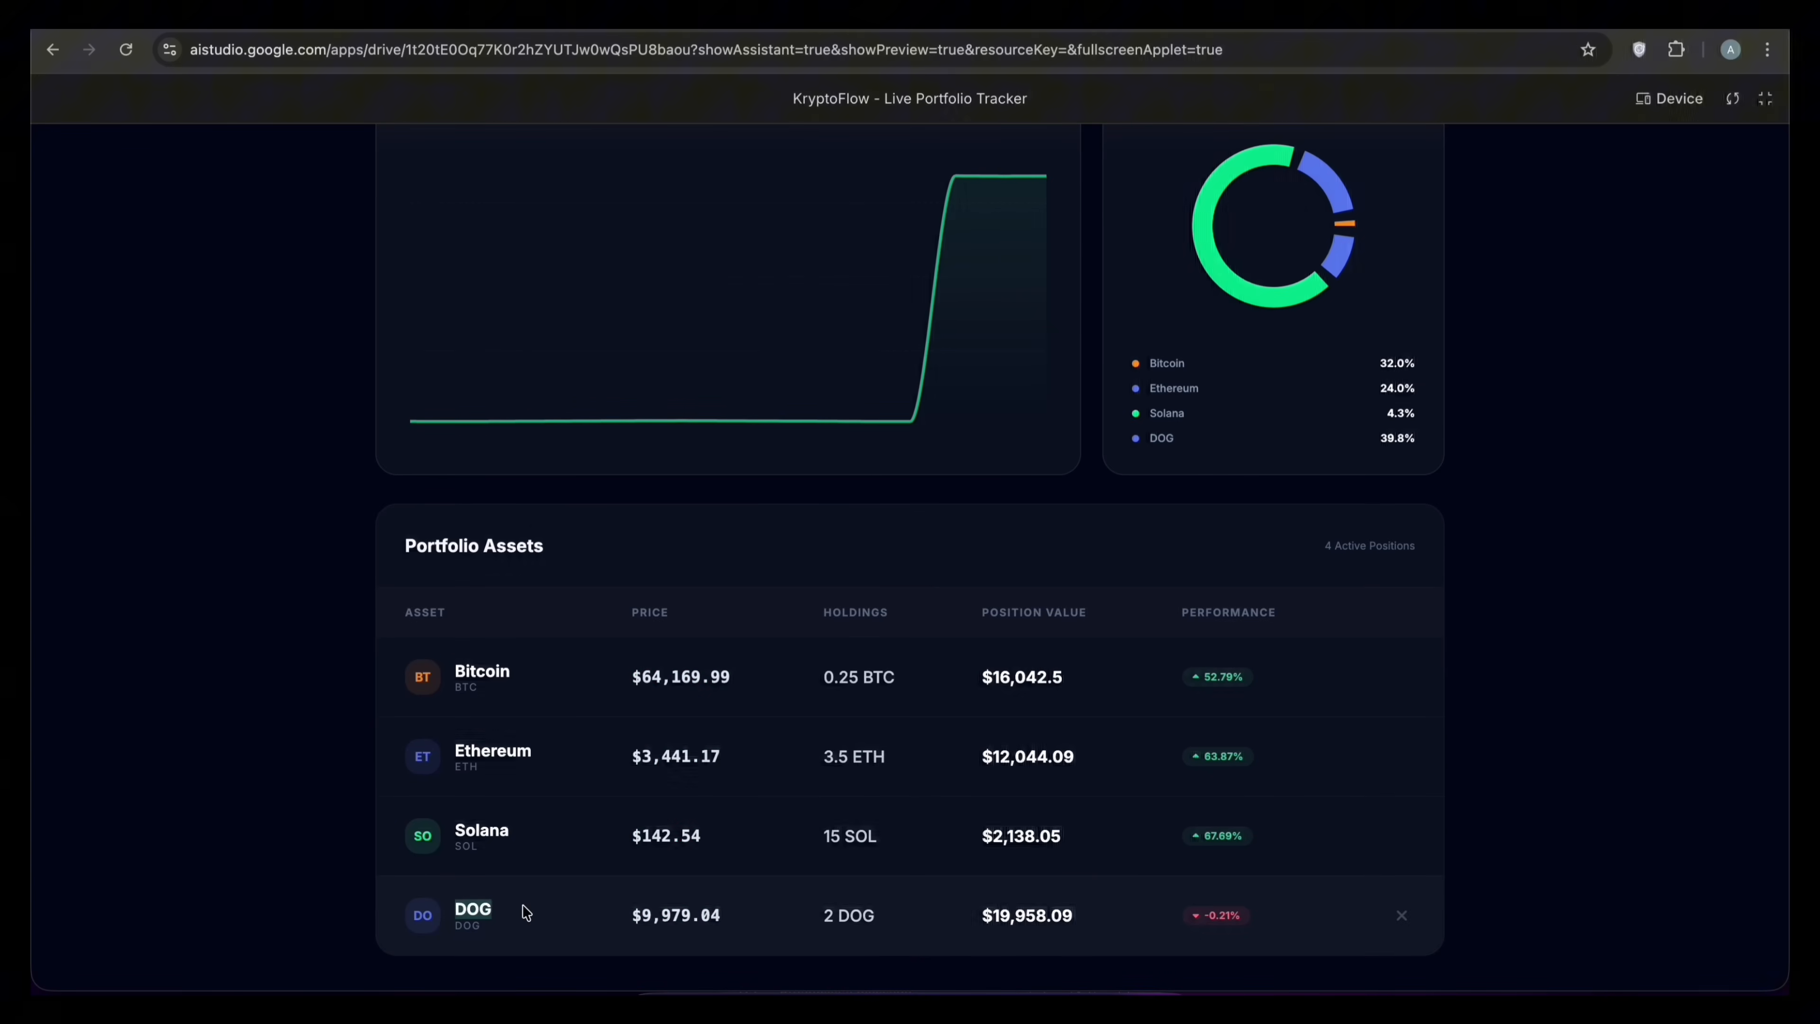
pyautogui.scroll(3)
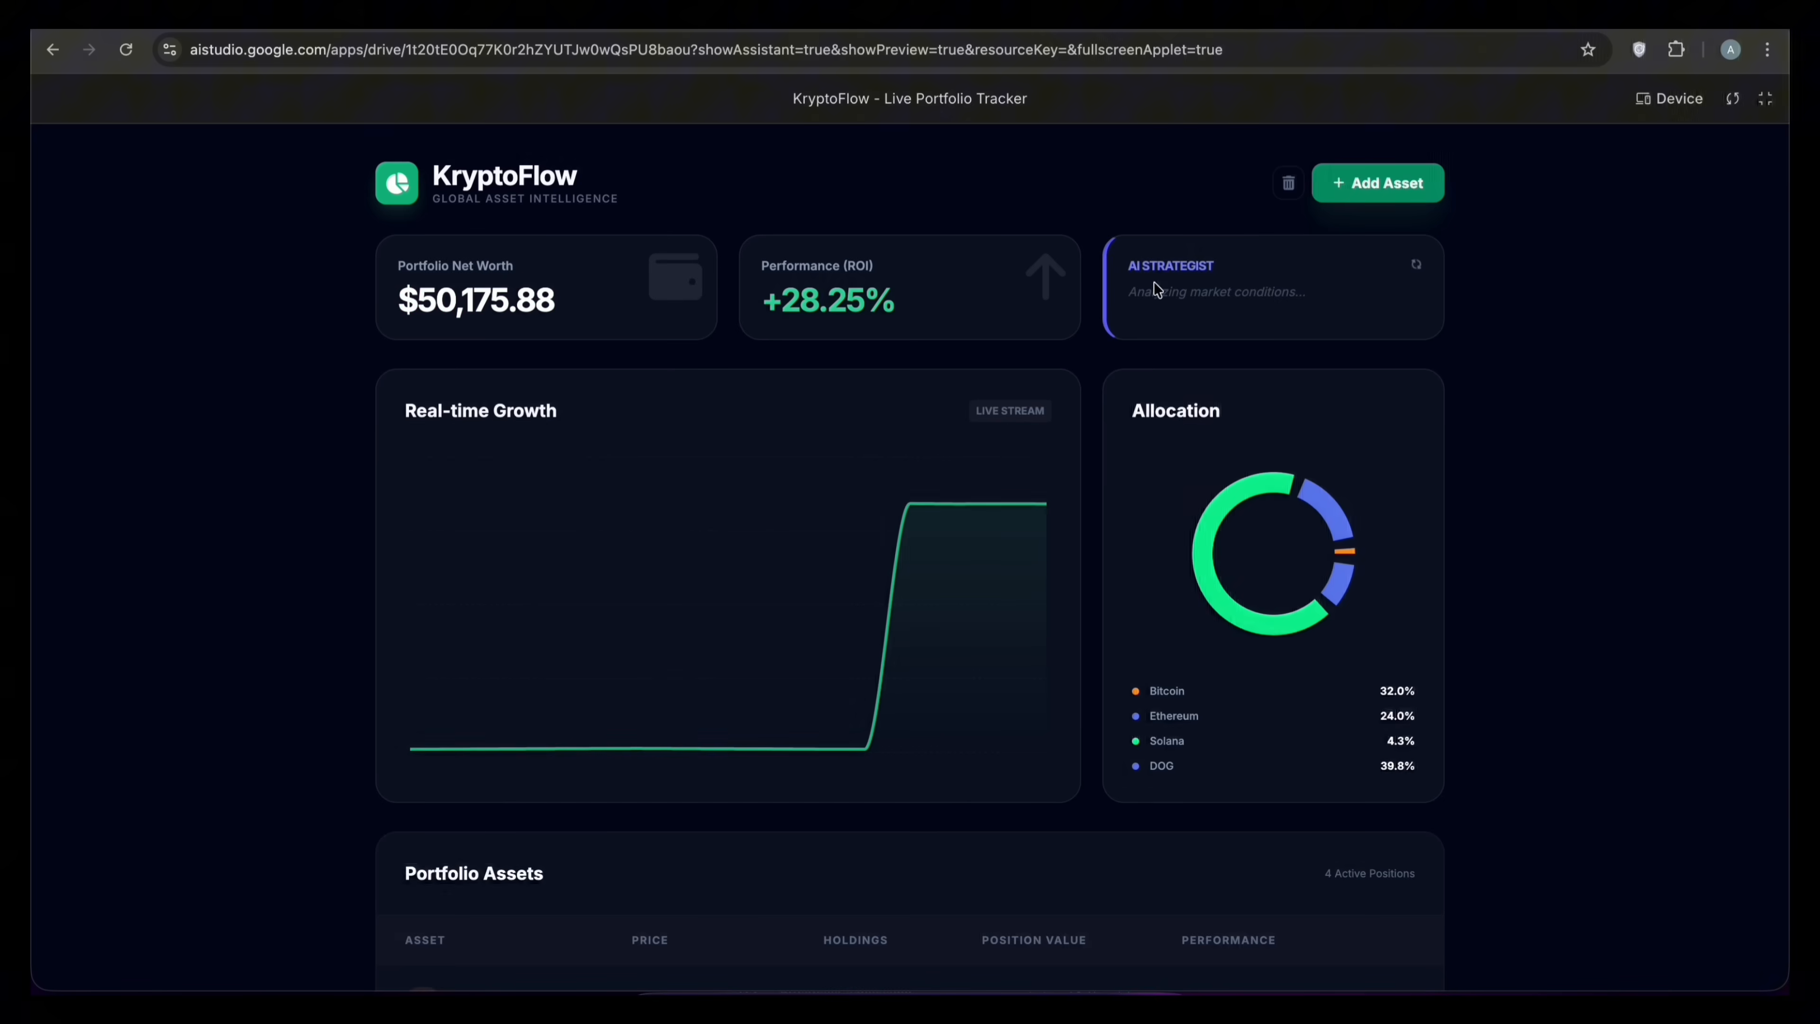
pyautogui.click(1415, 264)
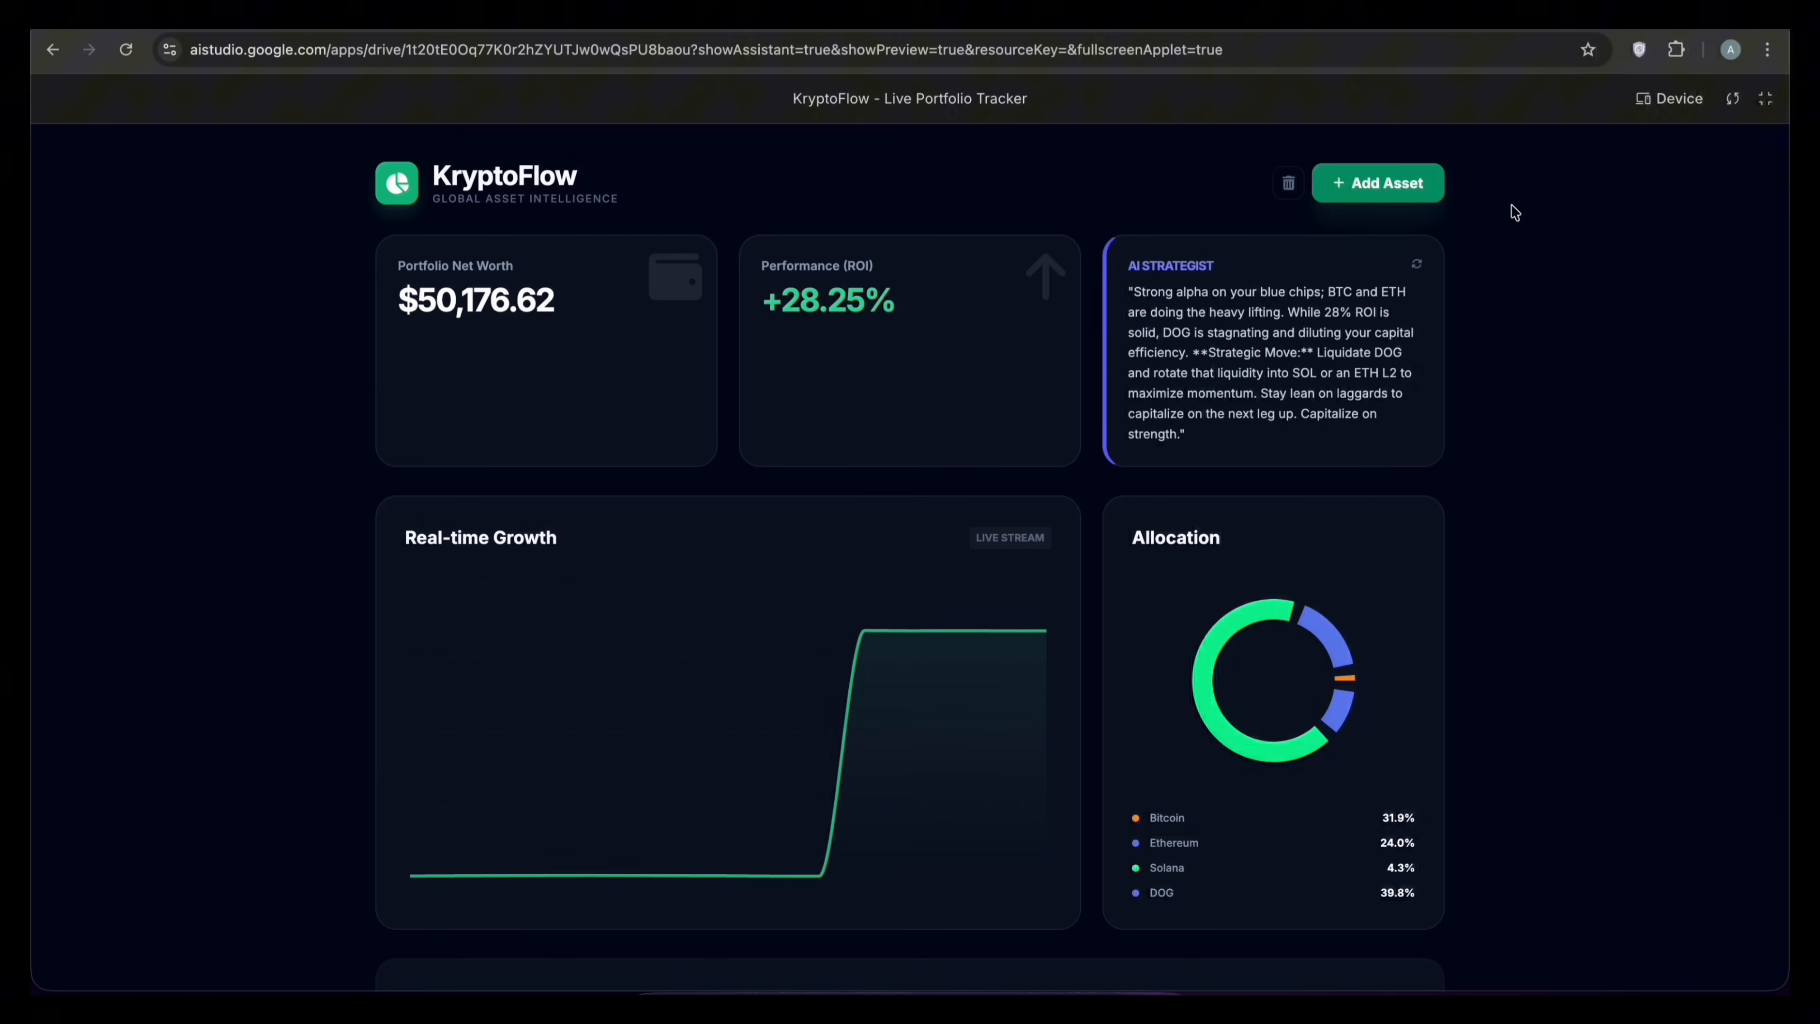
# - Preview the app at mobile size, tablet size, rotated landscape tablet, and mobile again
pyautogui.click(1669, 98)
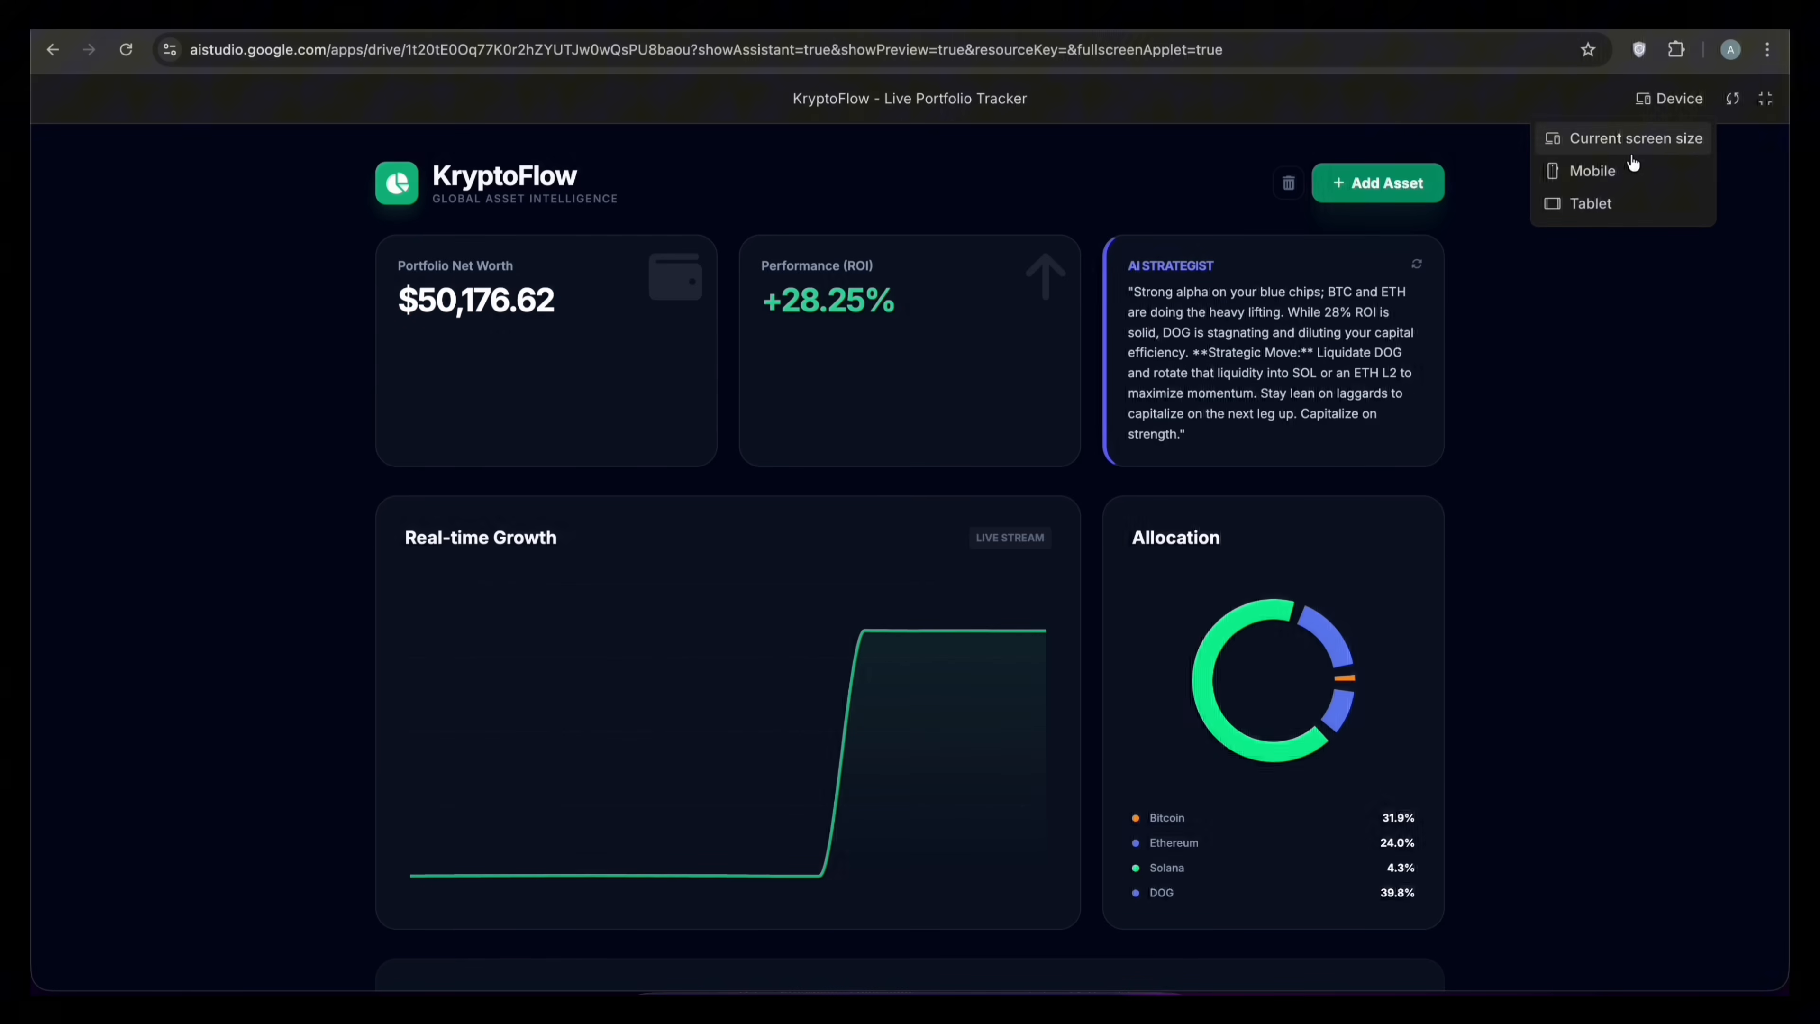
pyautogui.click(1594, 170)
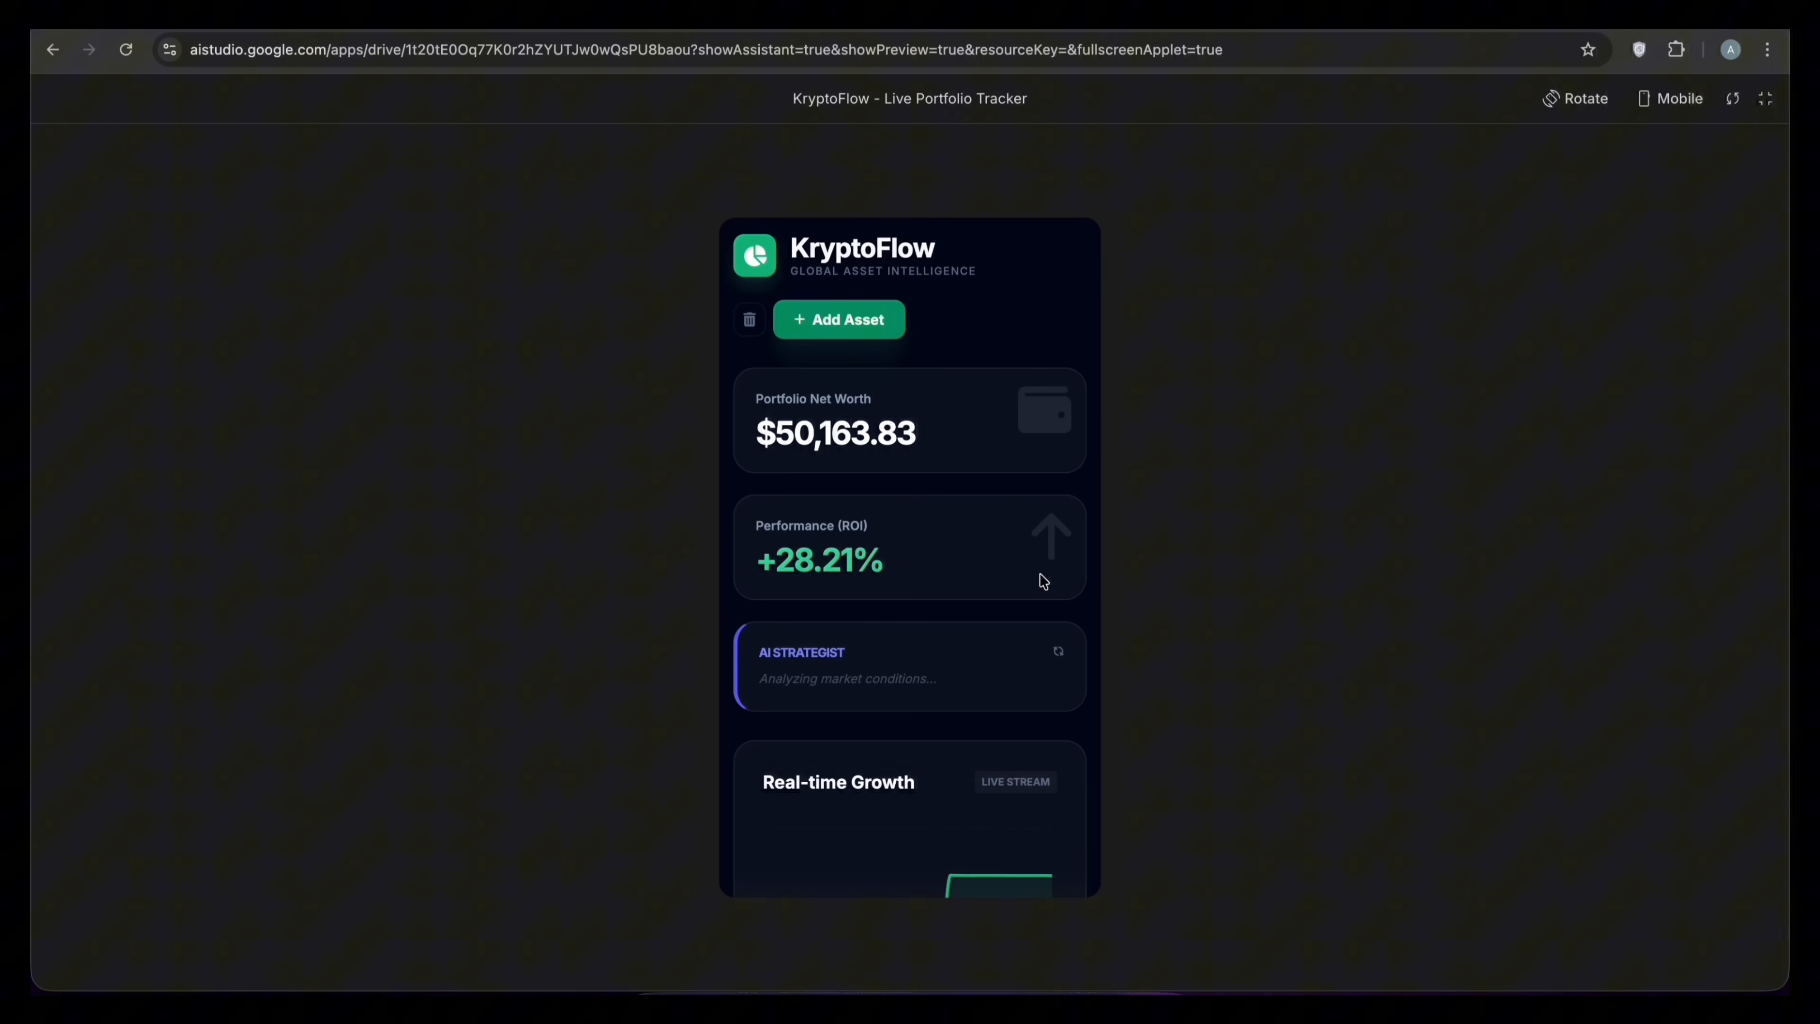
pyautogui.scroll(-3)
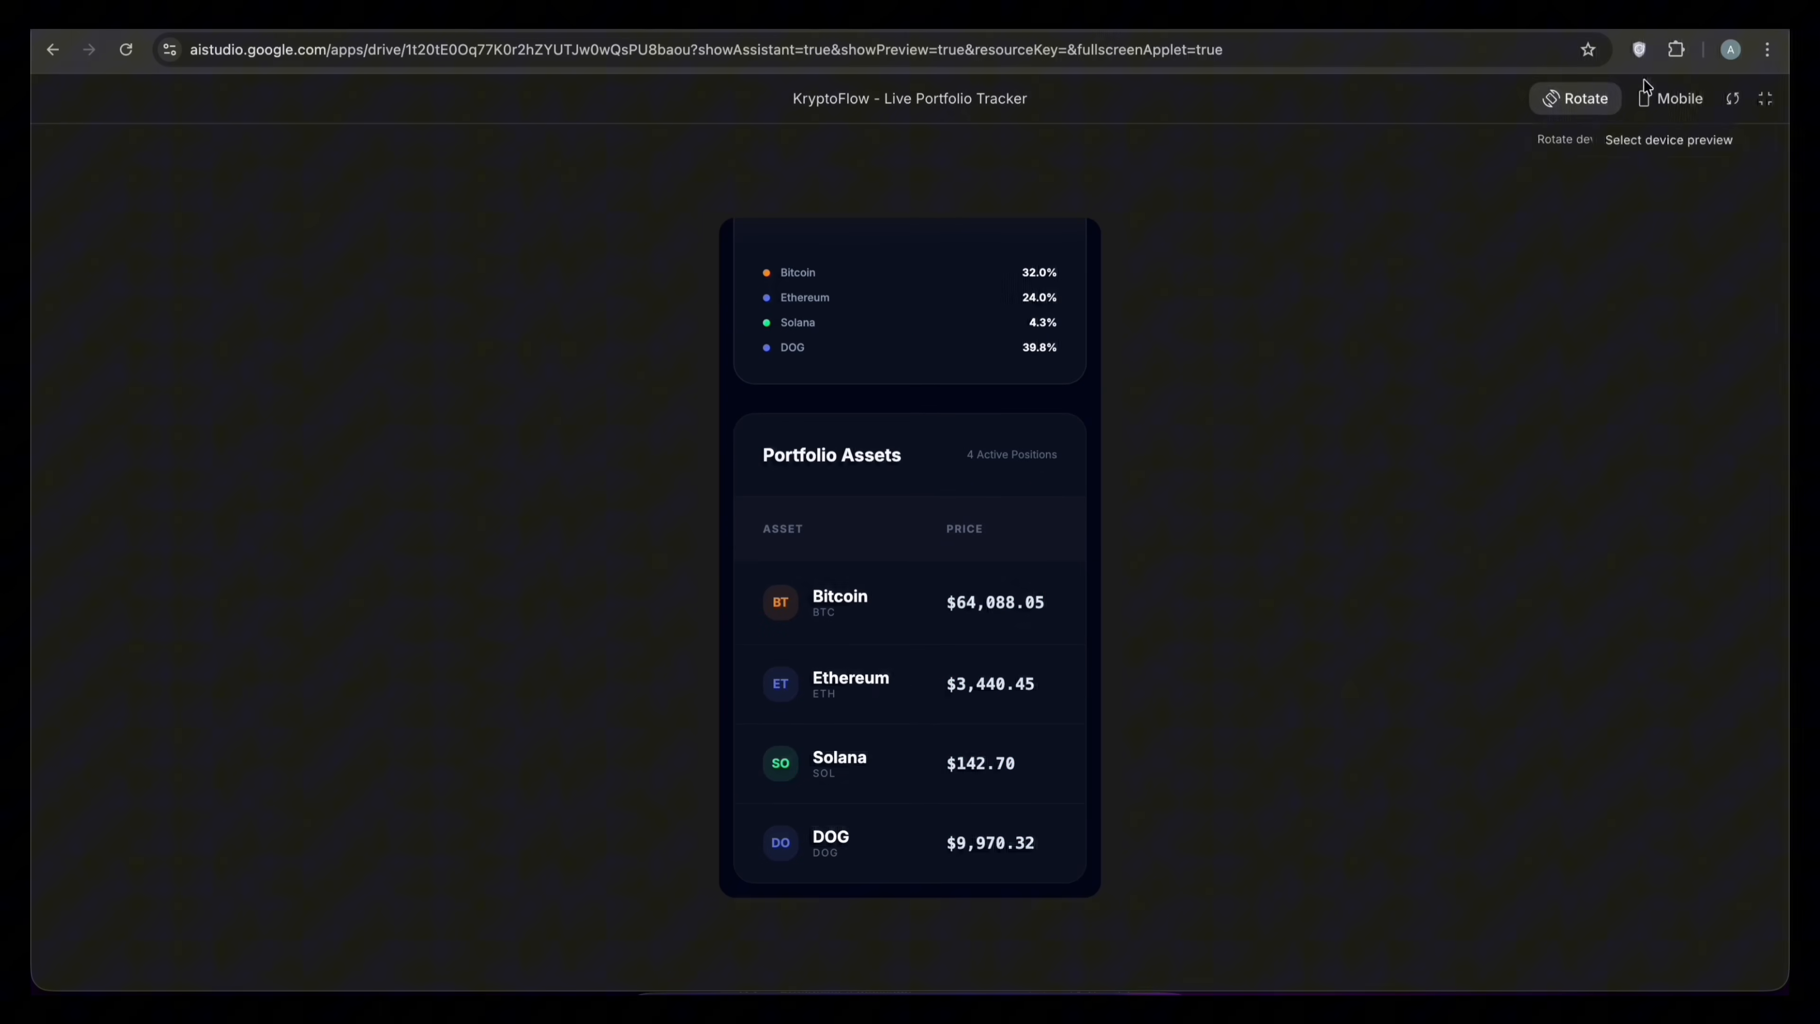
pyautogui.click(1676, 97)
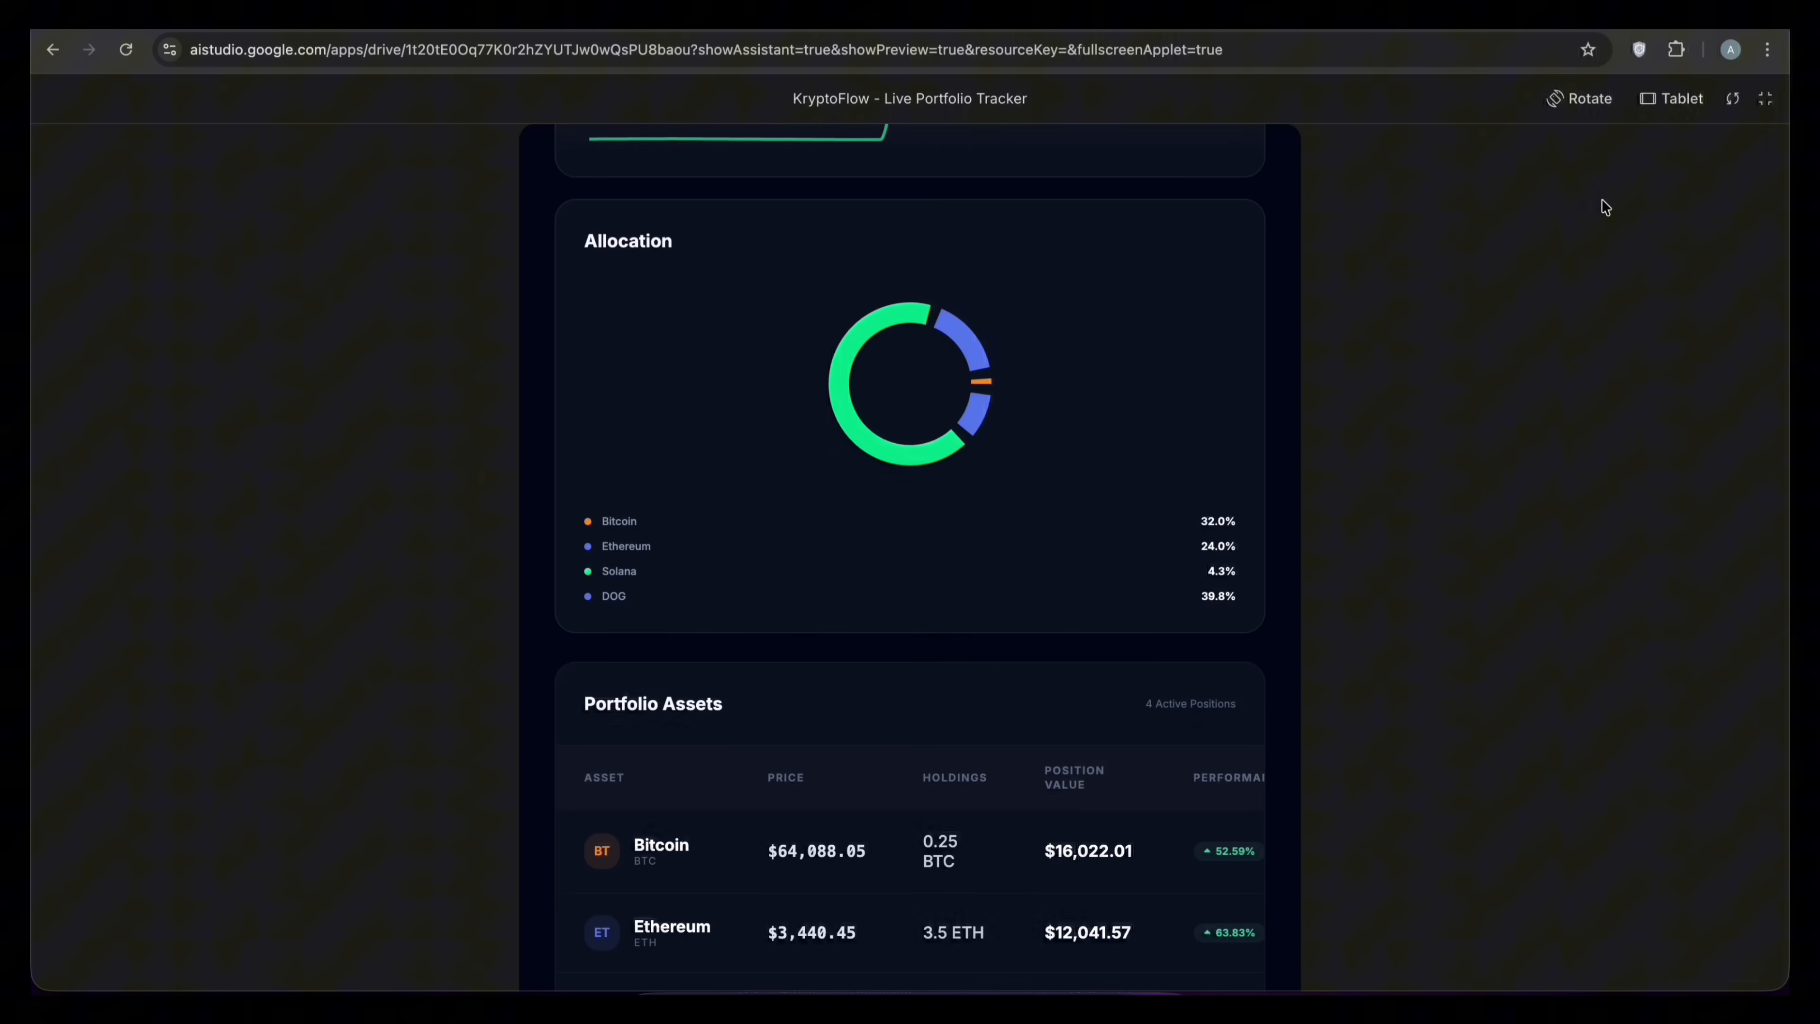
pyautogui.scroll(3)
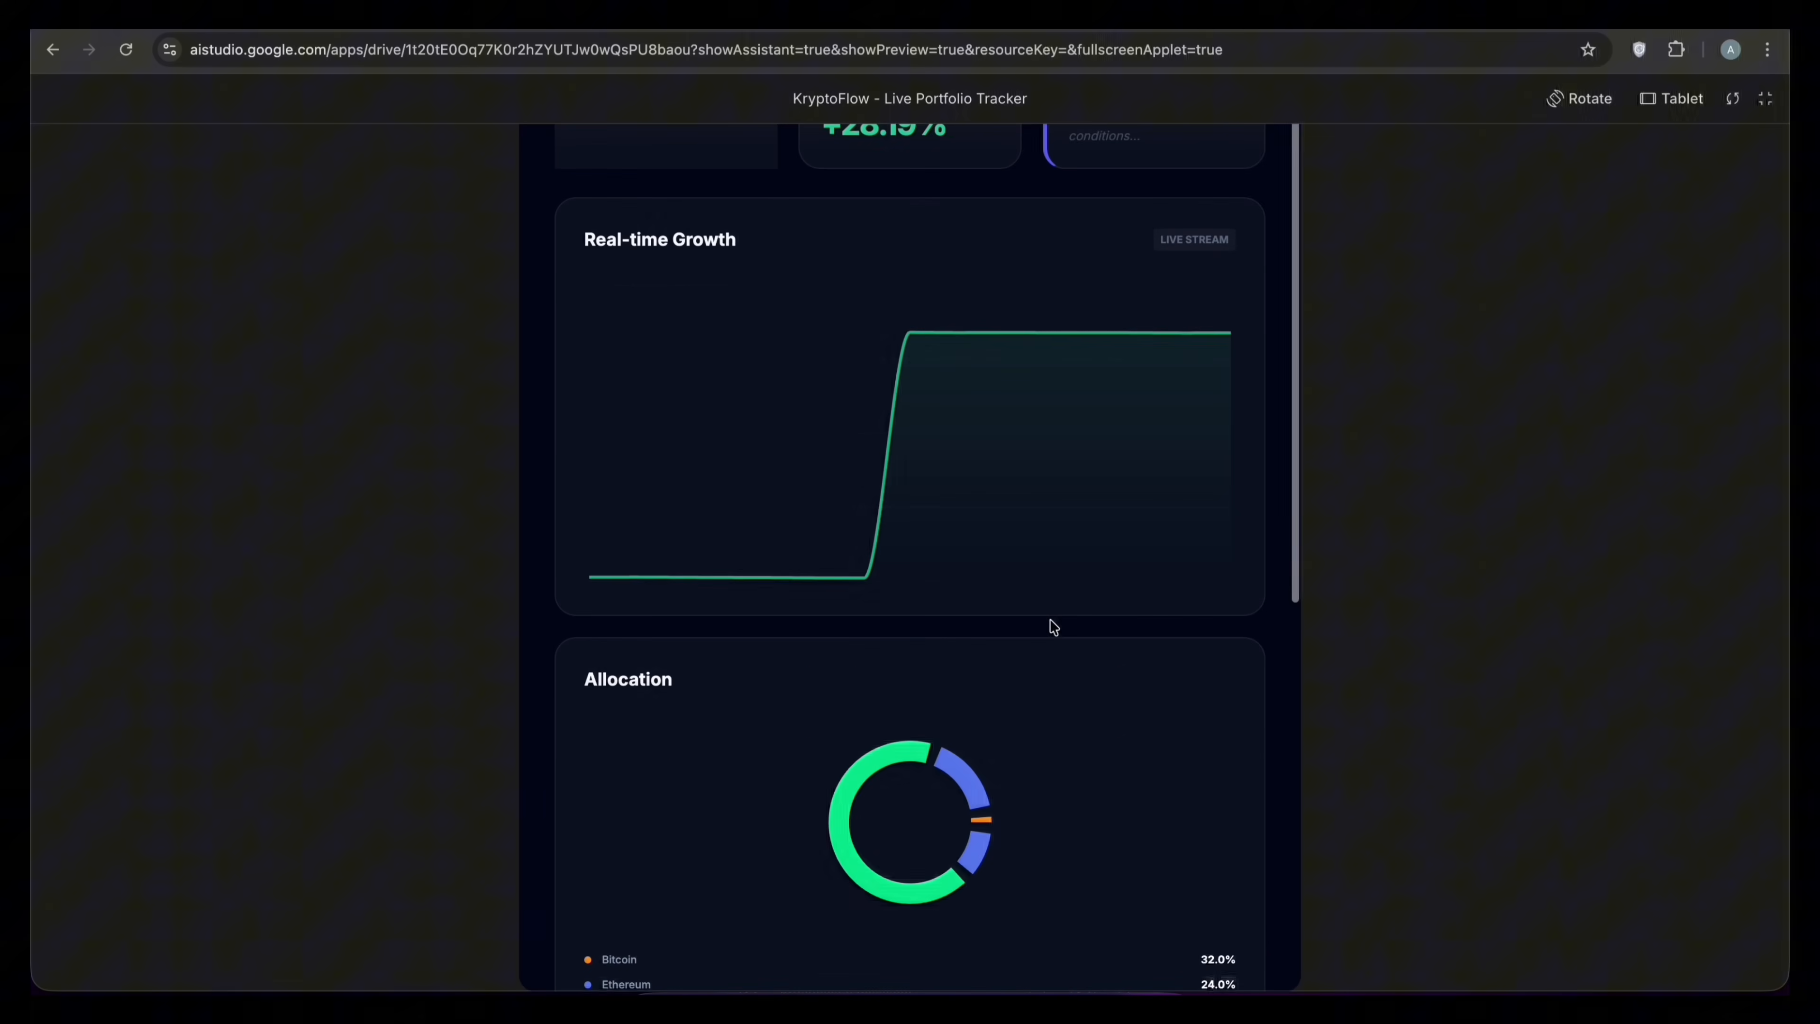
pyautogui.scroll(3)
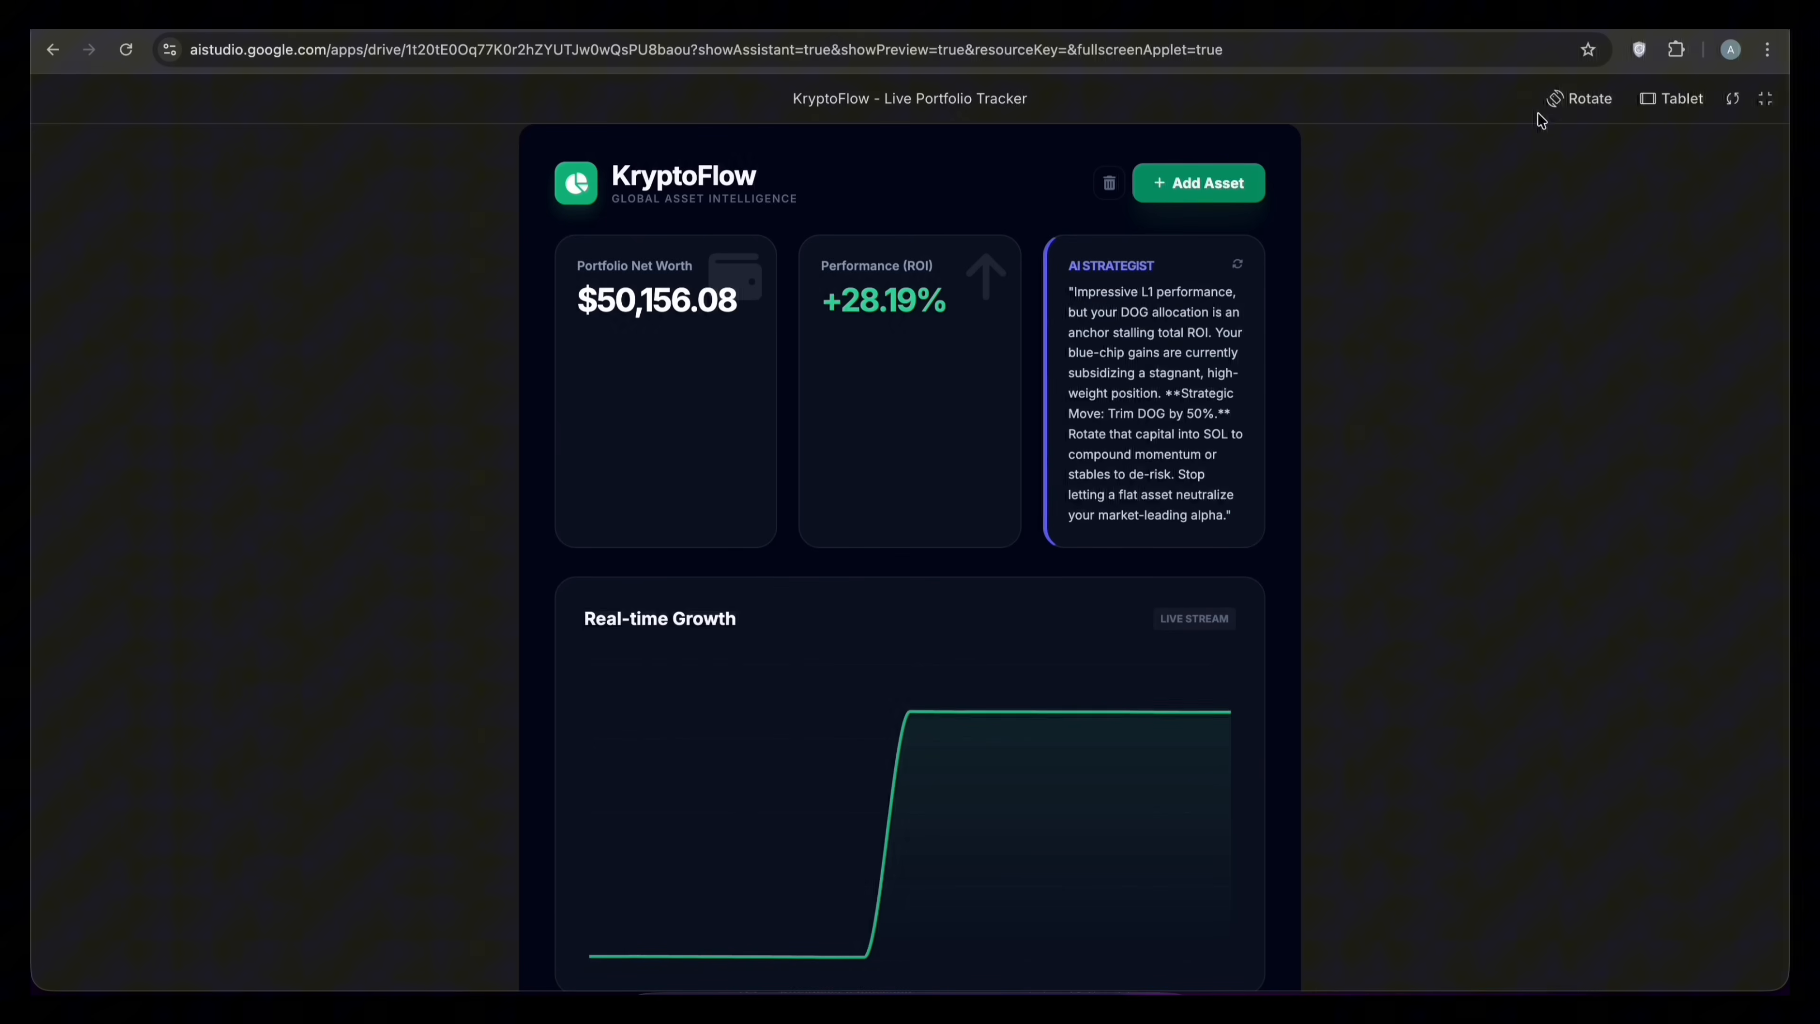
pyautogui.click(1580, 98)
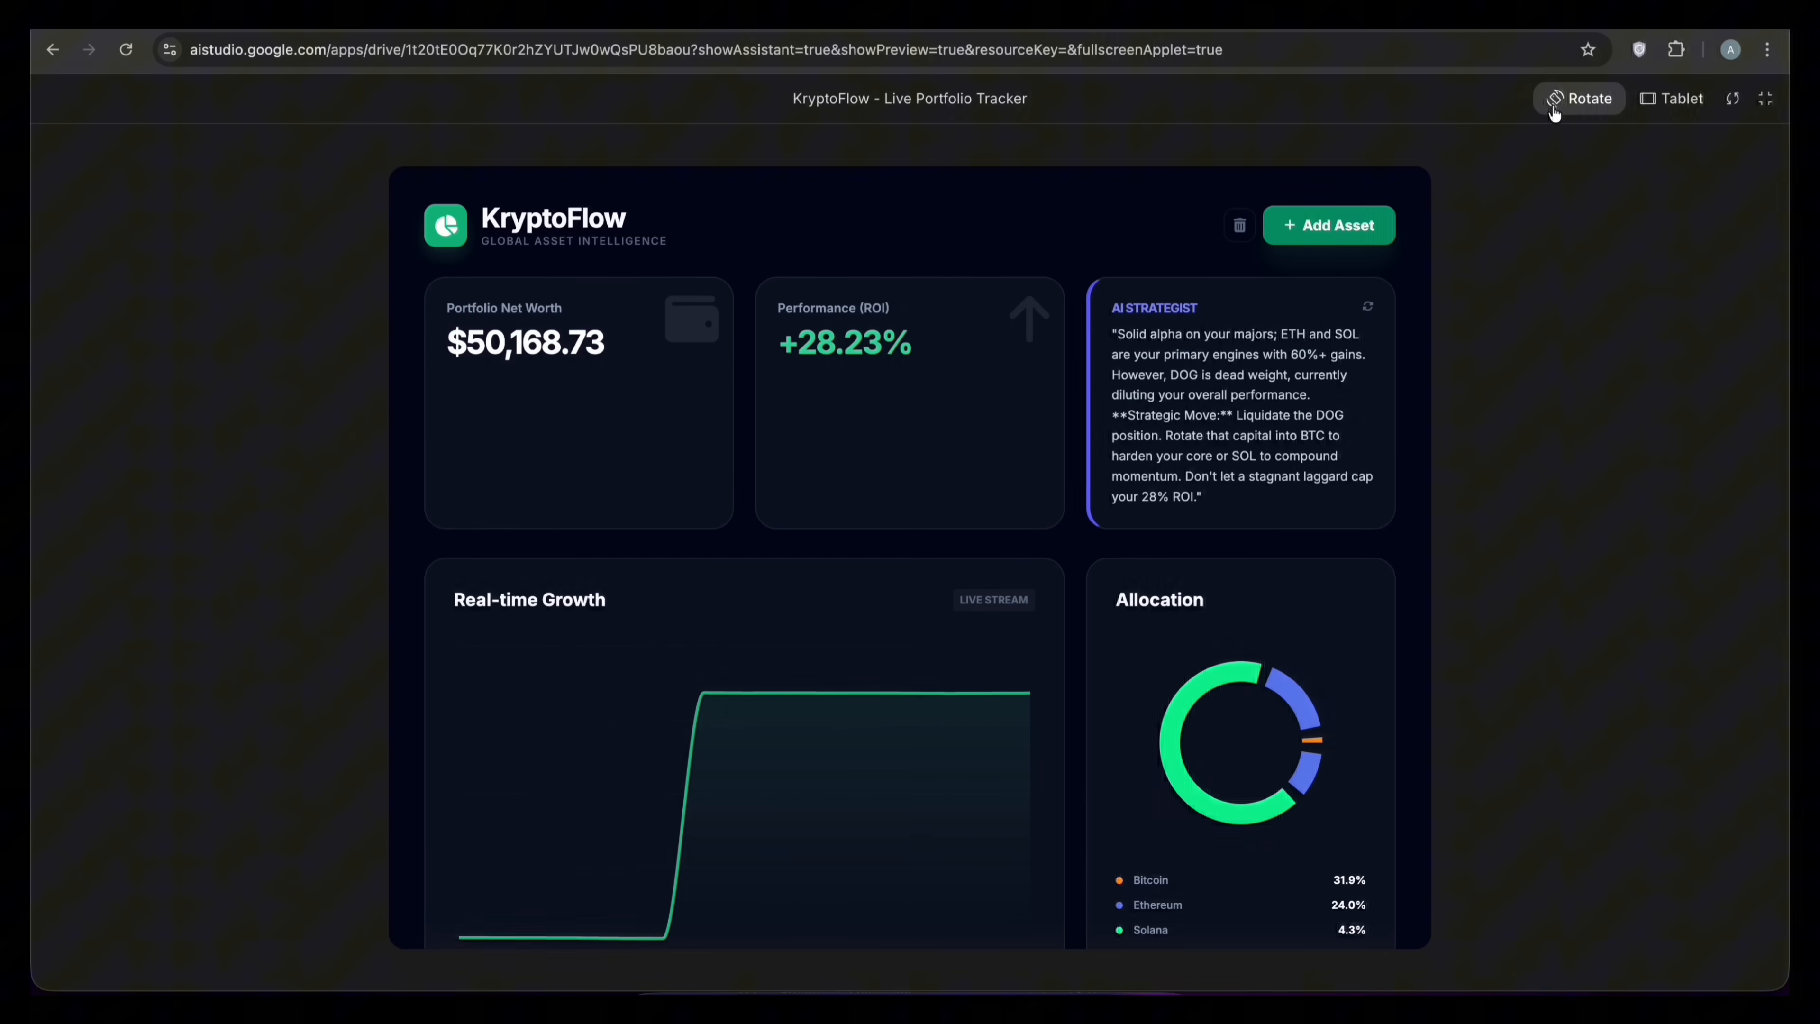
pyautogui.click(1679, 98)
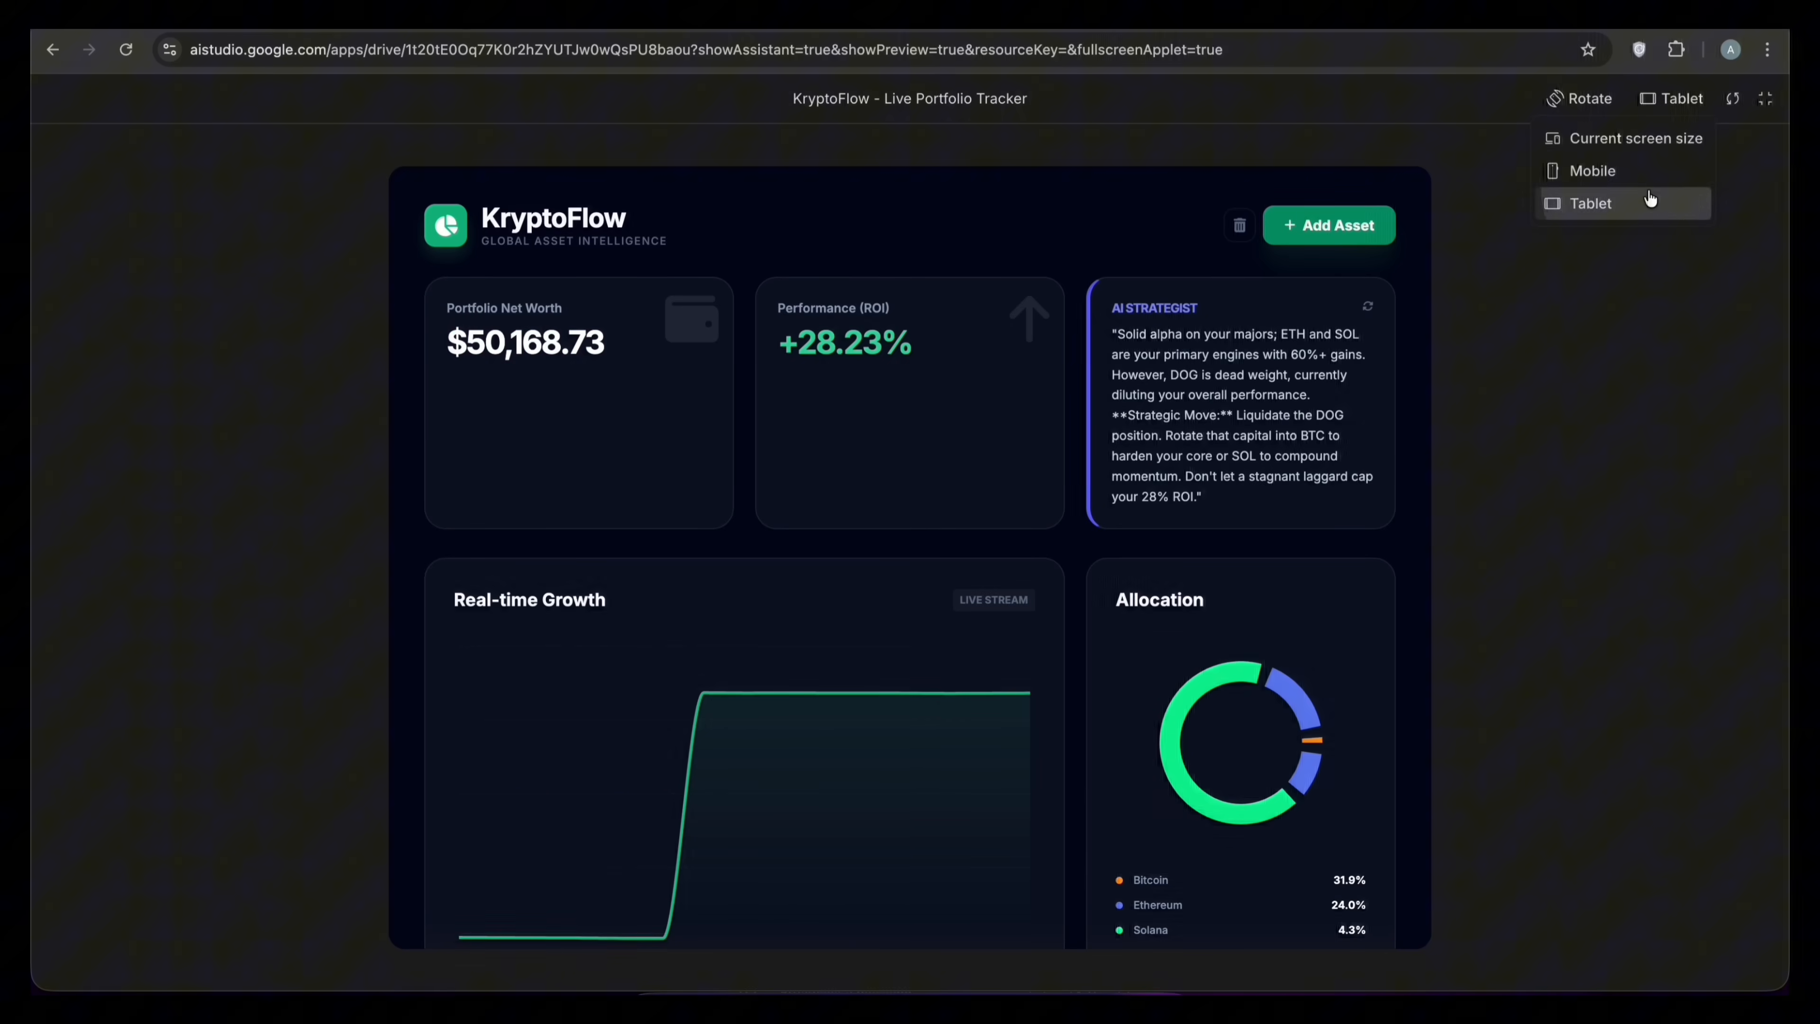
pyautogui.click(1592, 170)
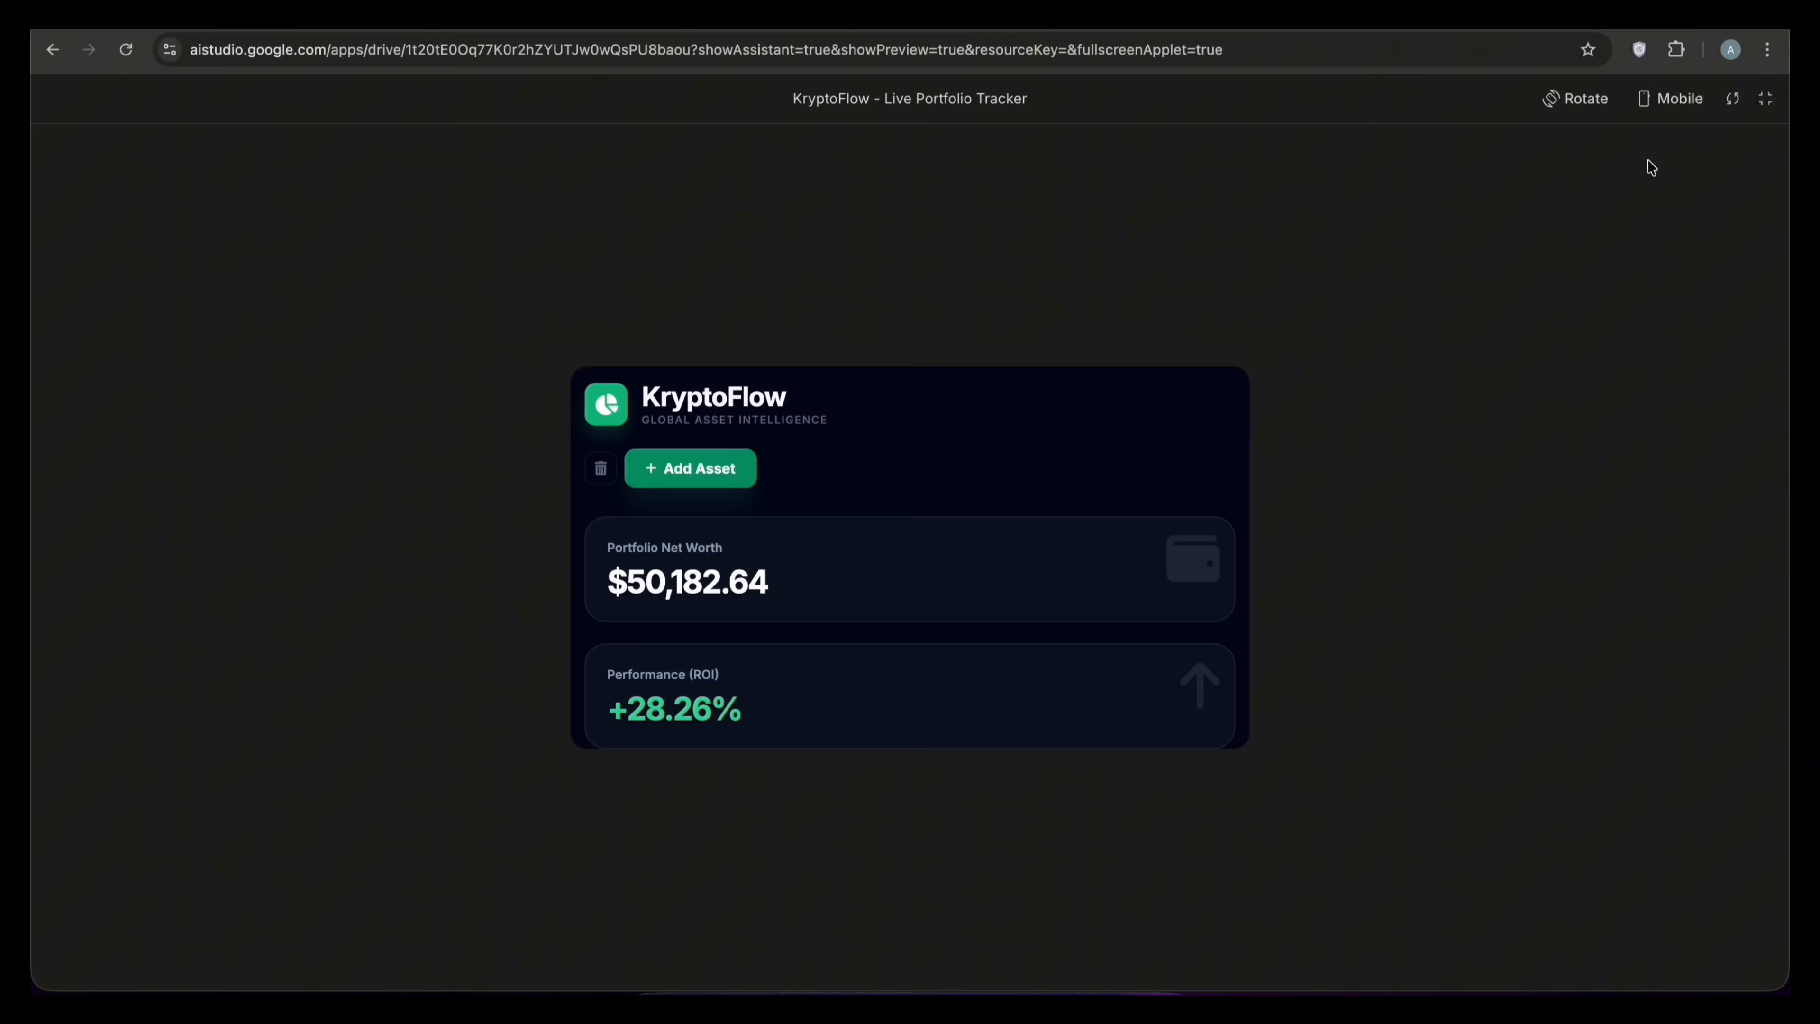
pyautogui.scroll(-3)
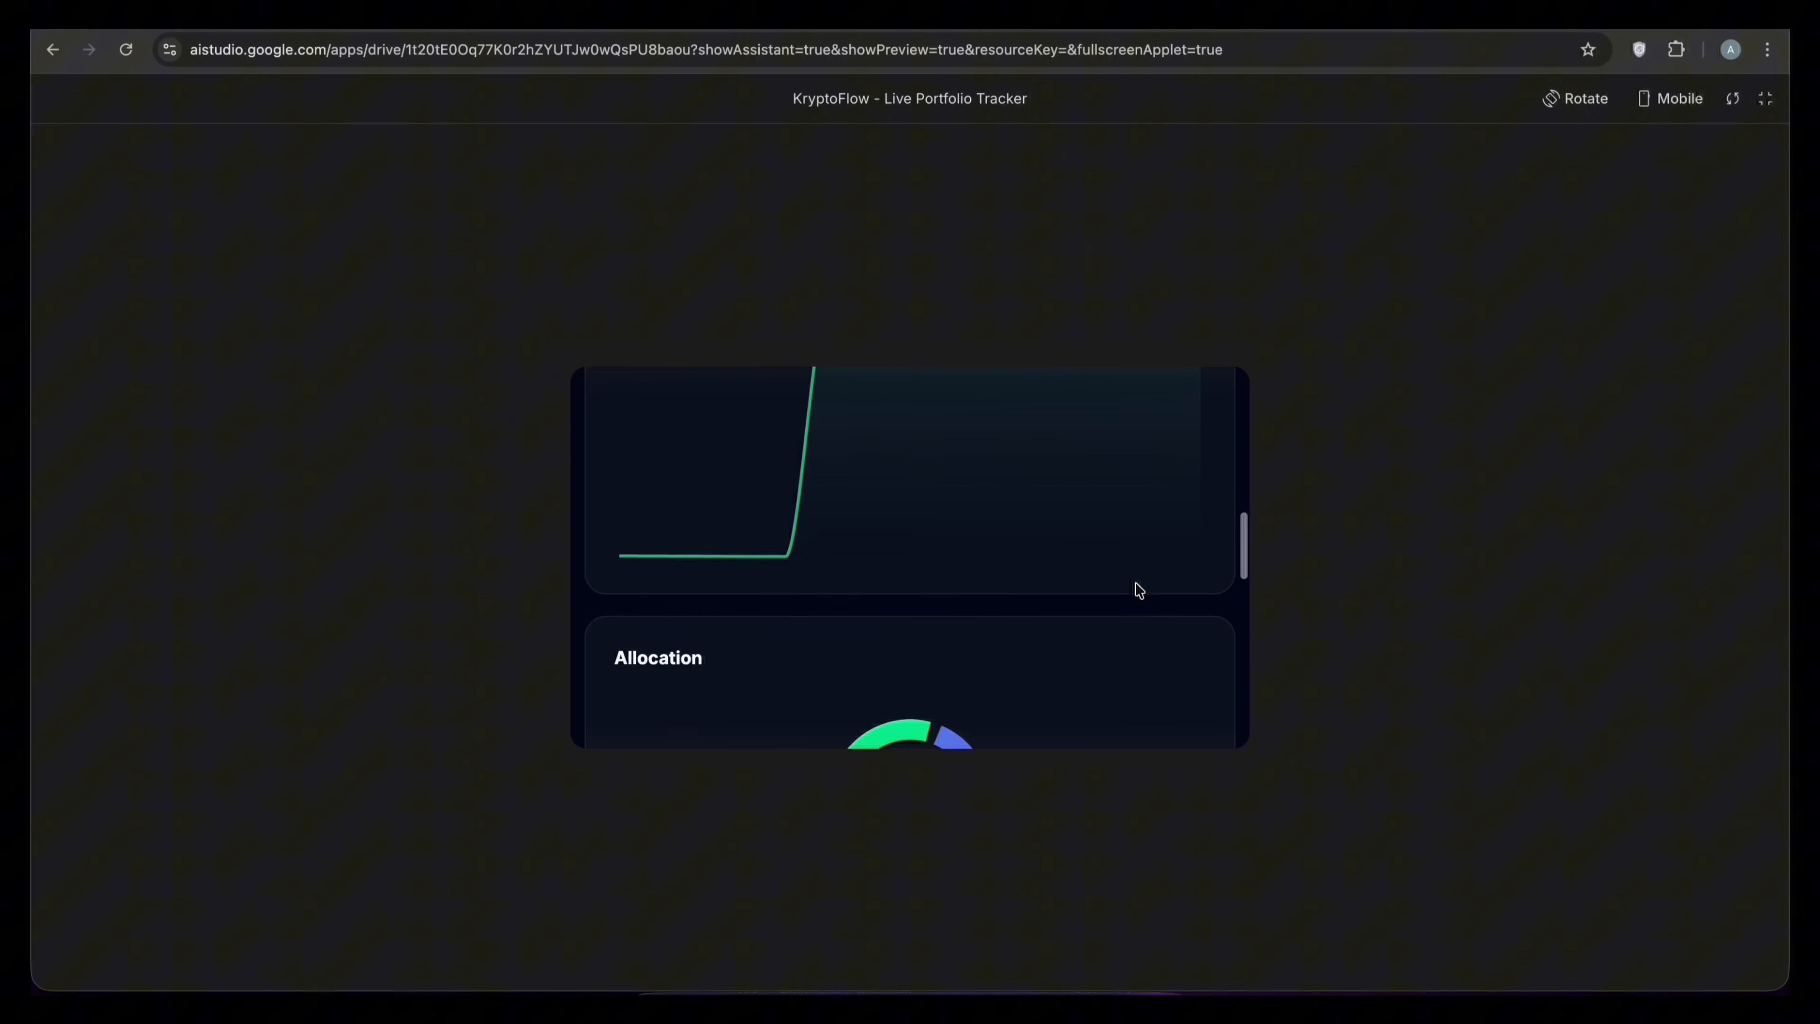
pyautogui.scroll(-3)
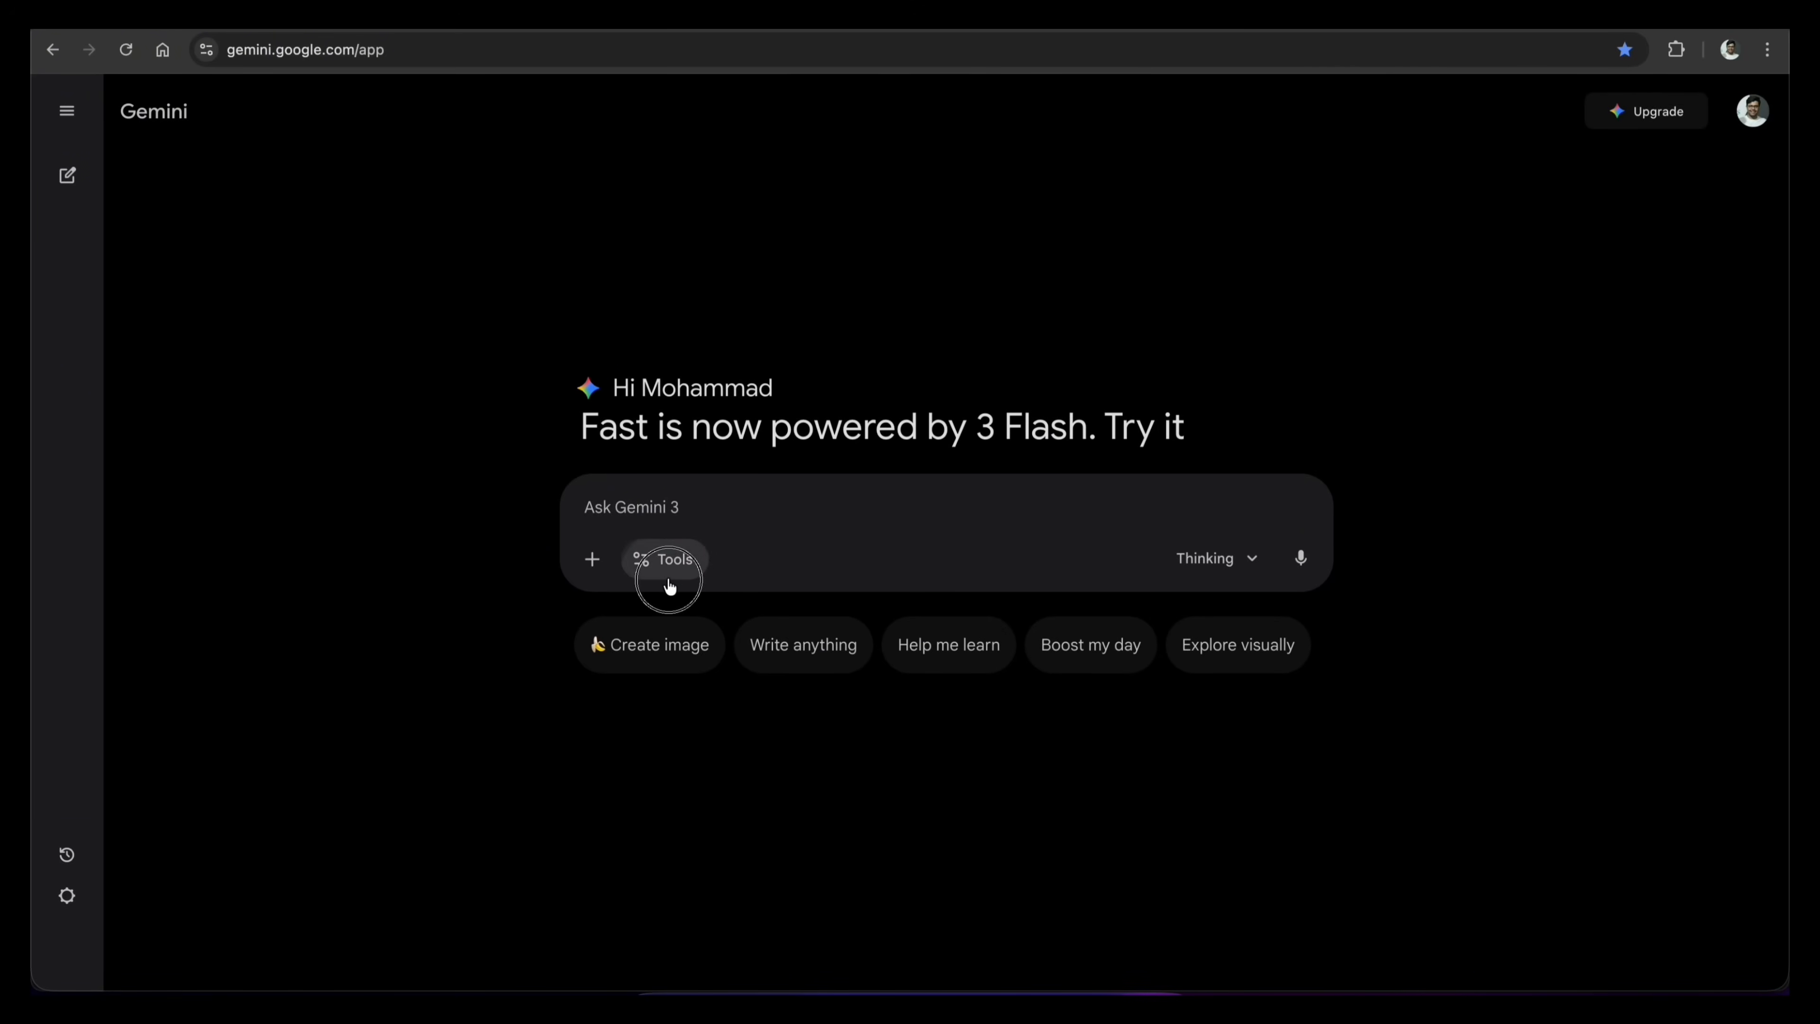
# - Enable Deep Research from the Gemini tools menu
pyautogui.click(664, 558)
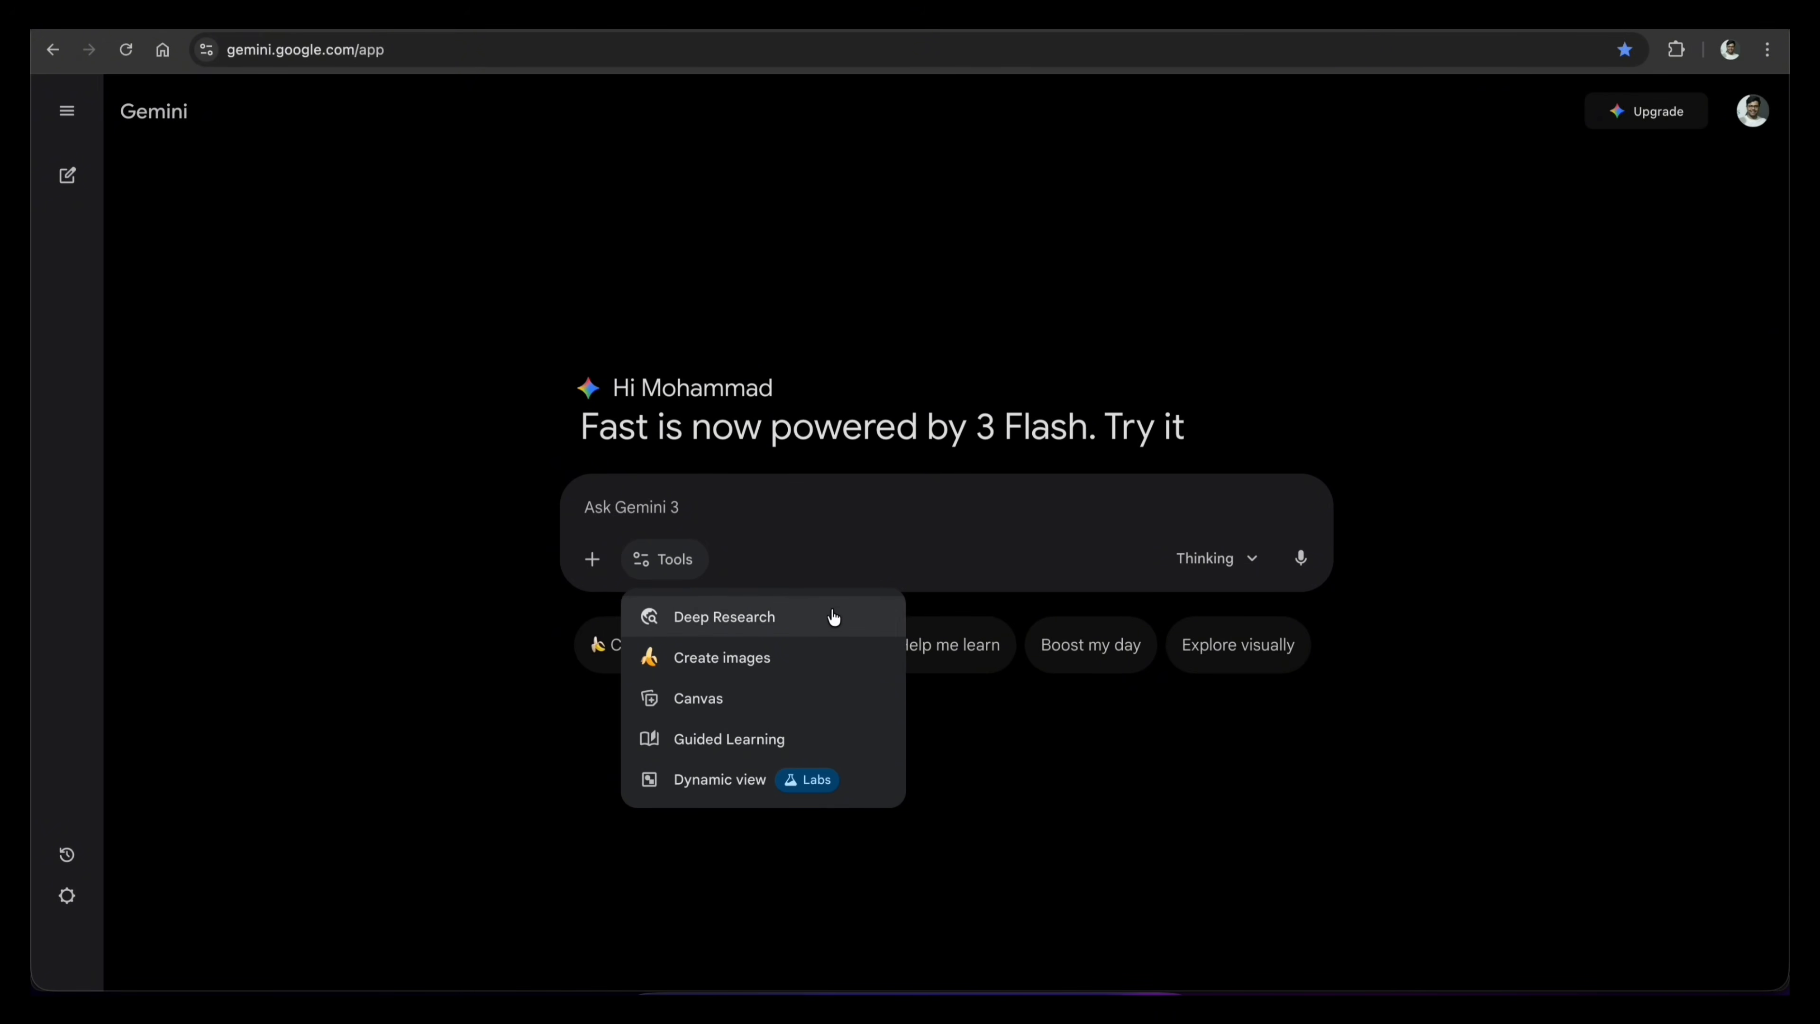
pyautogui.click(724, 616)
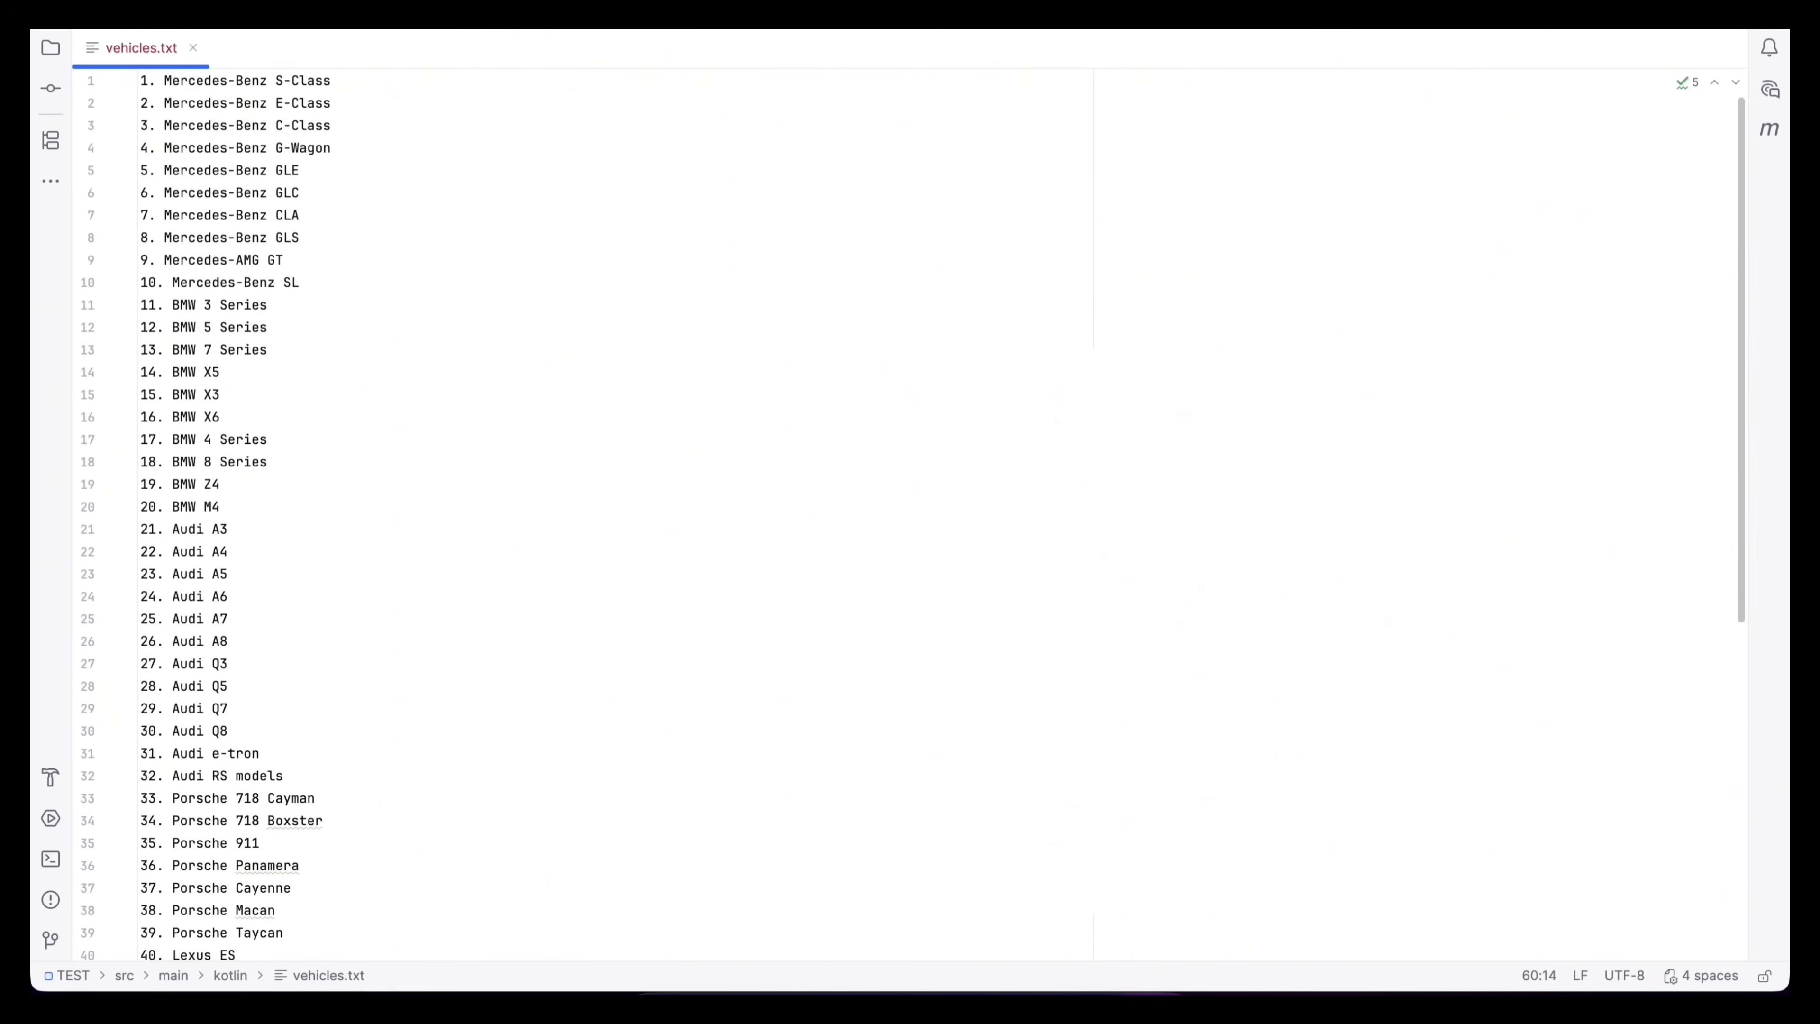
pyautogui.scroll(-3)
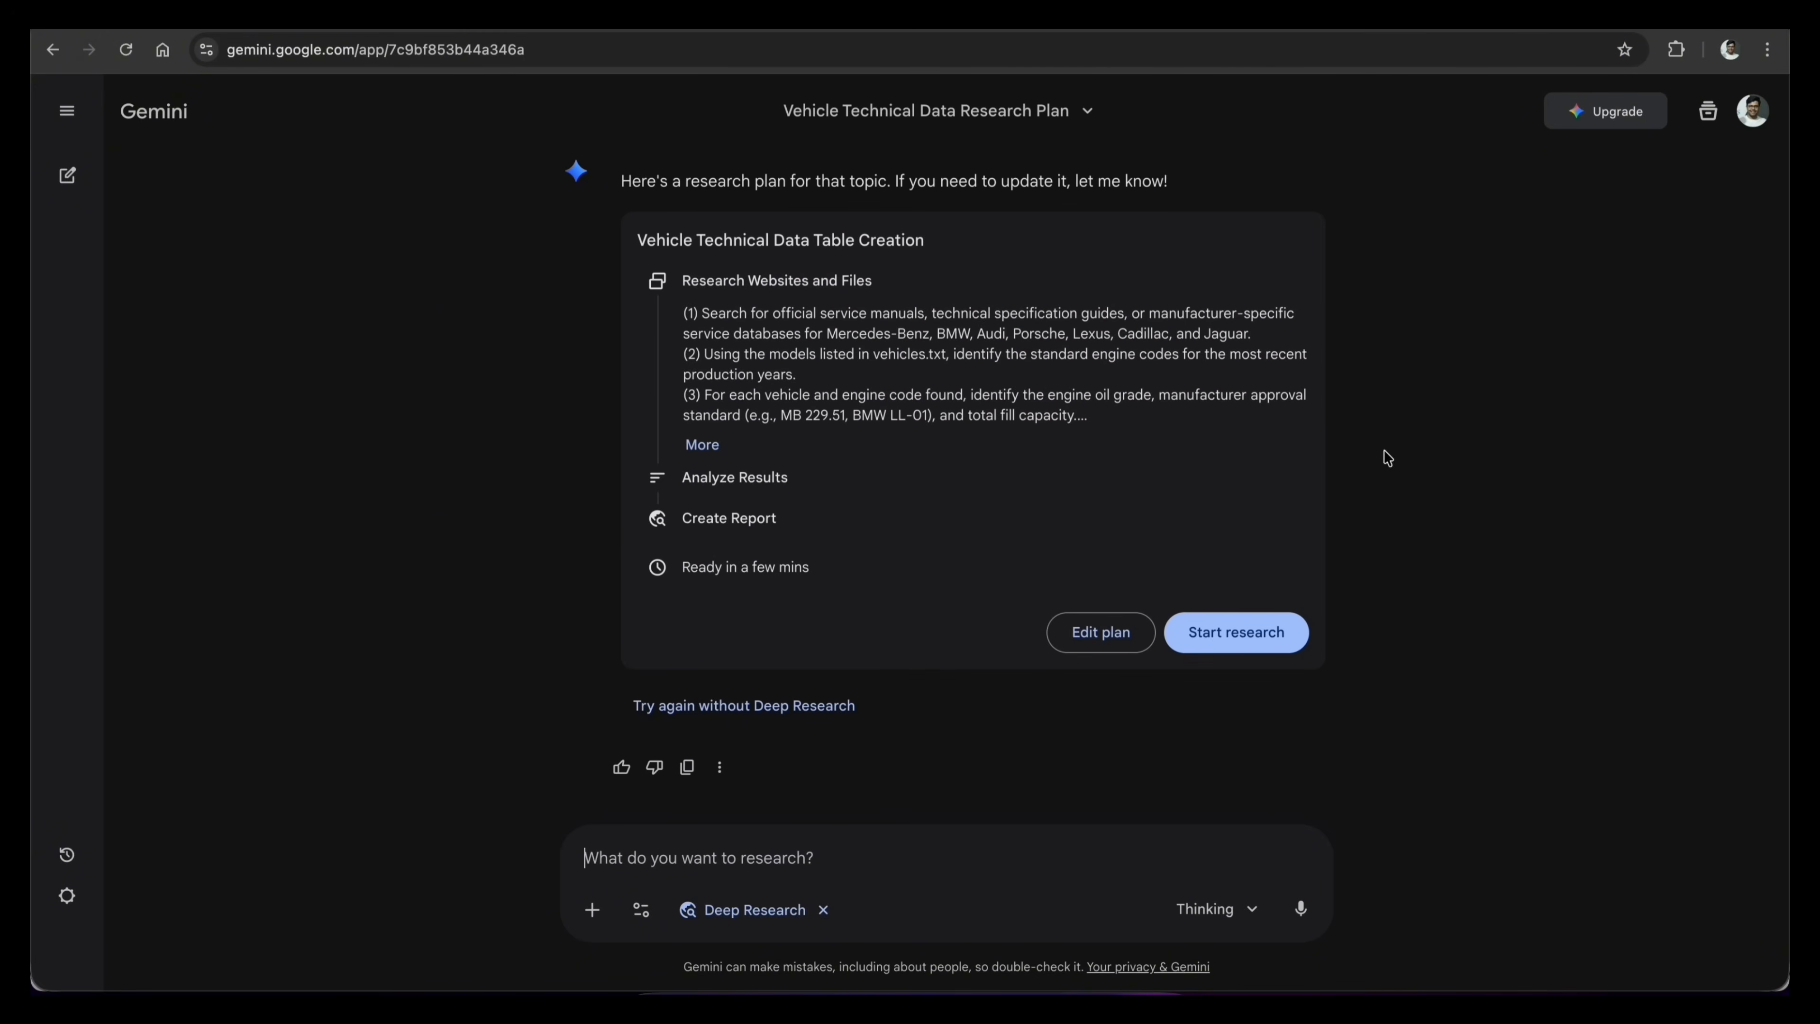
pyautogui.moveTo(1108, 650)
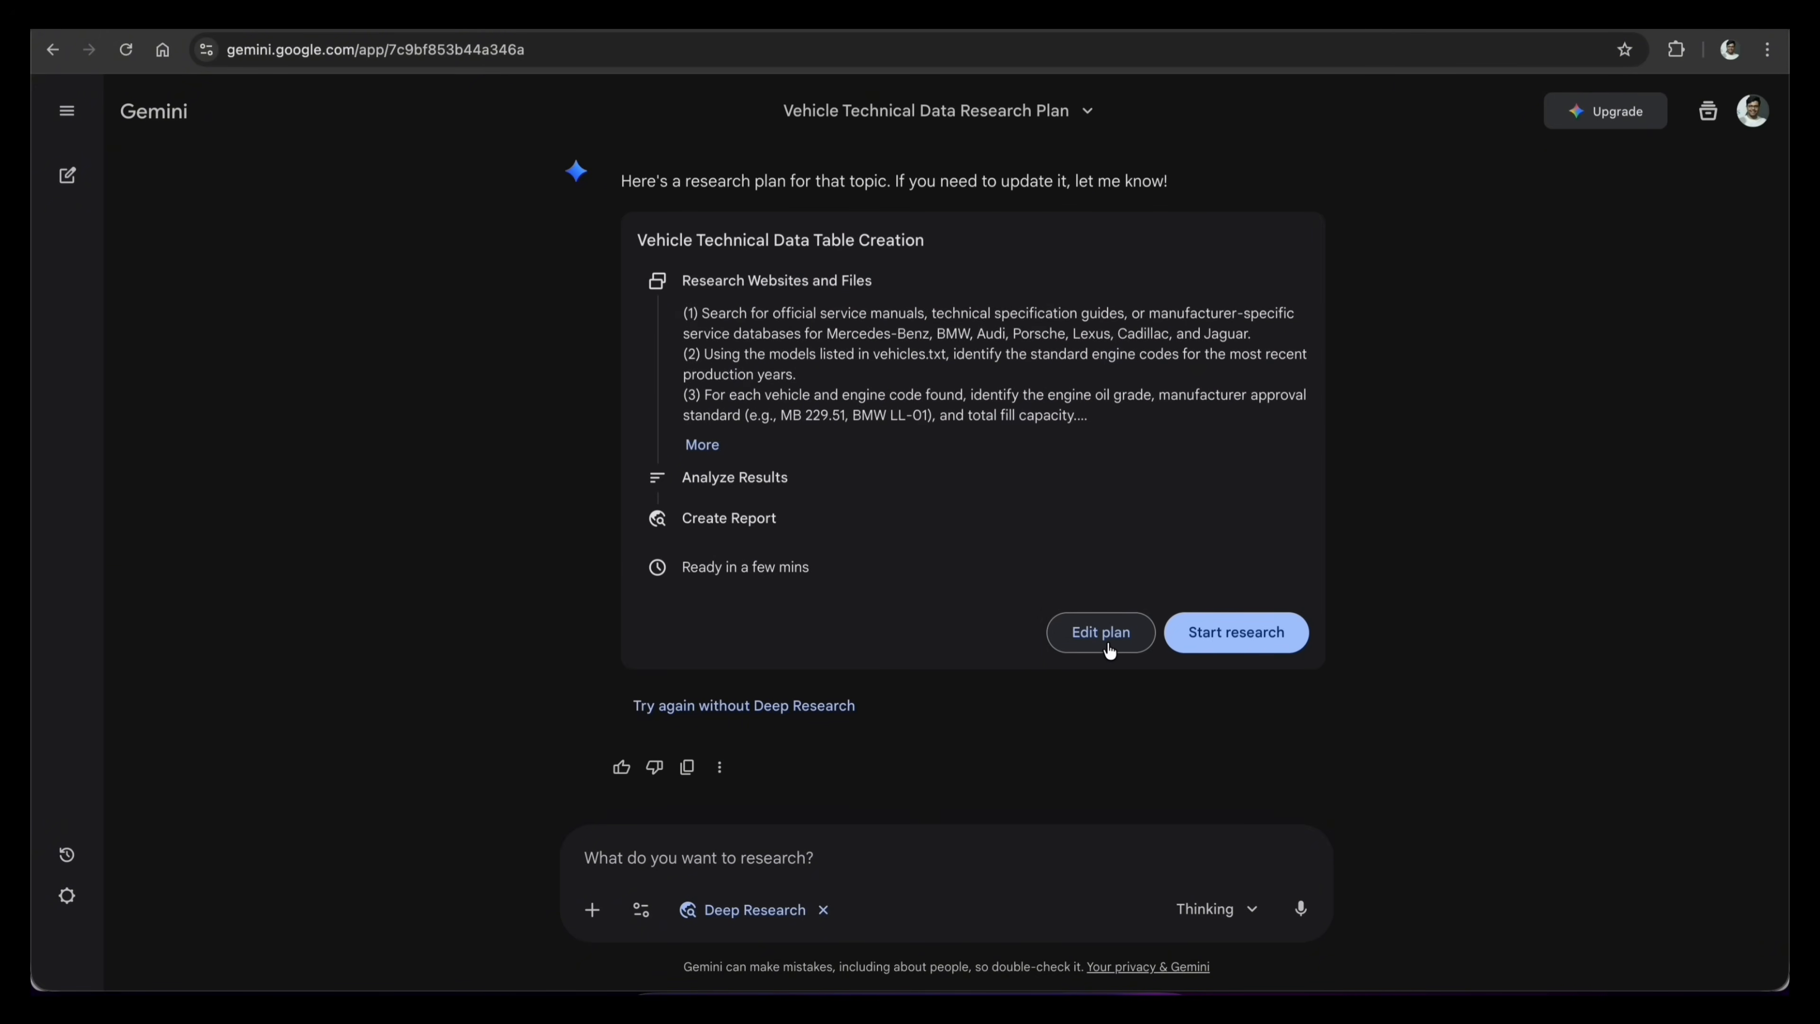
# - Start the research run for the Vehicle Technical Data Table Creation plan
pyautogui.click(1235, 631)
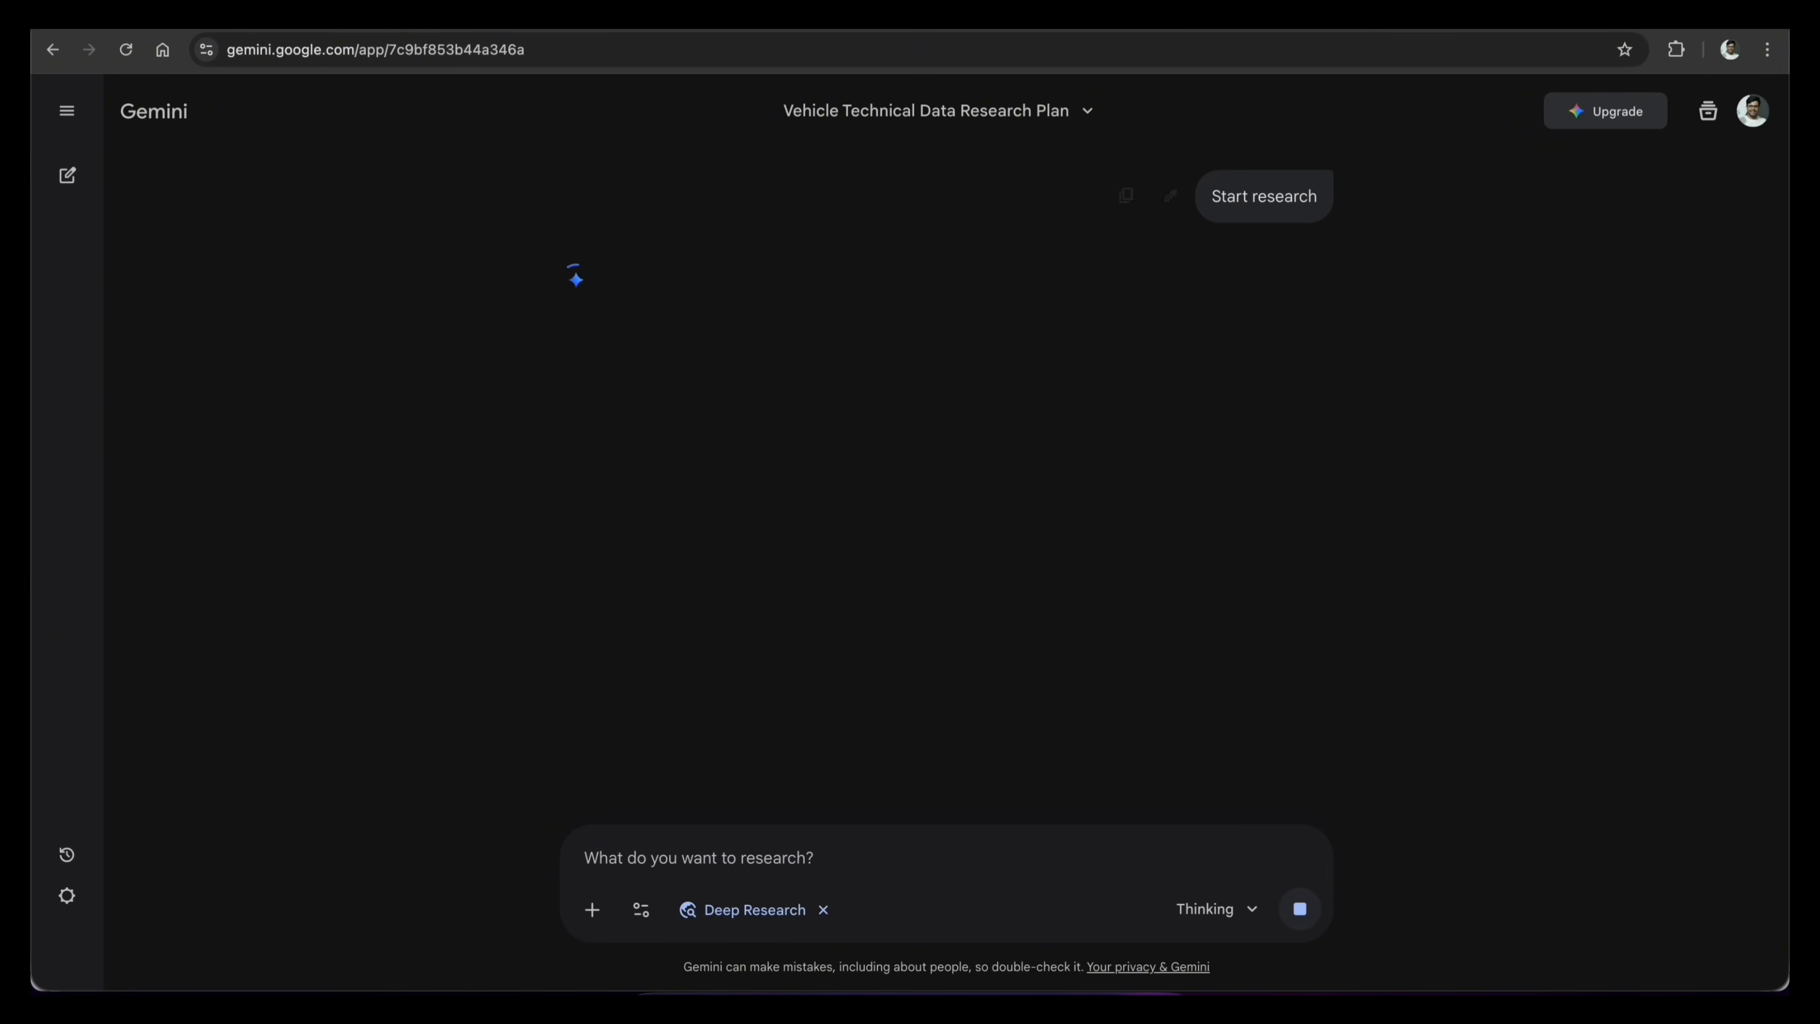
pyautogui.click(1262, 195)
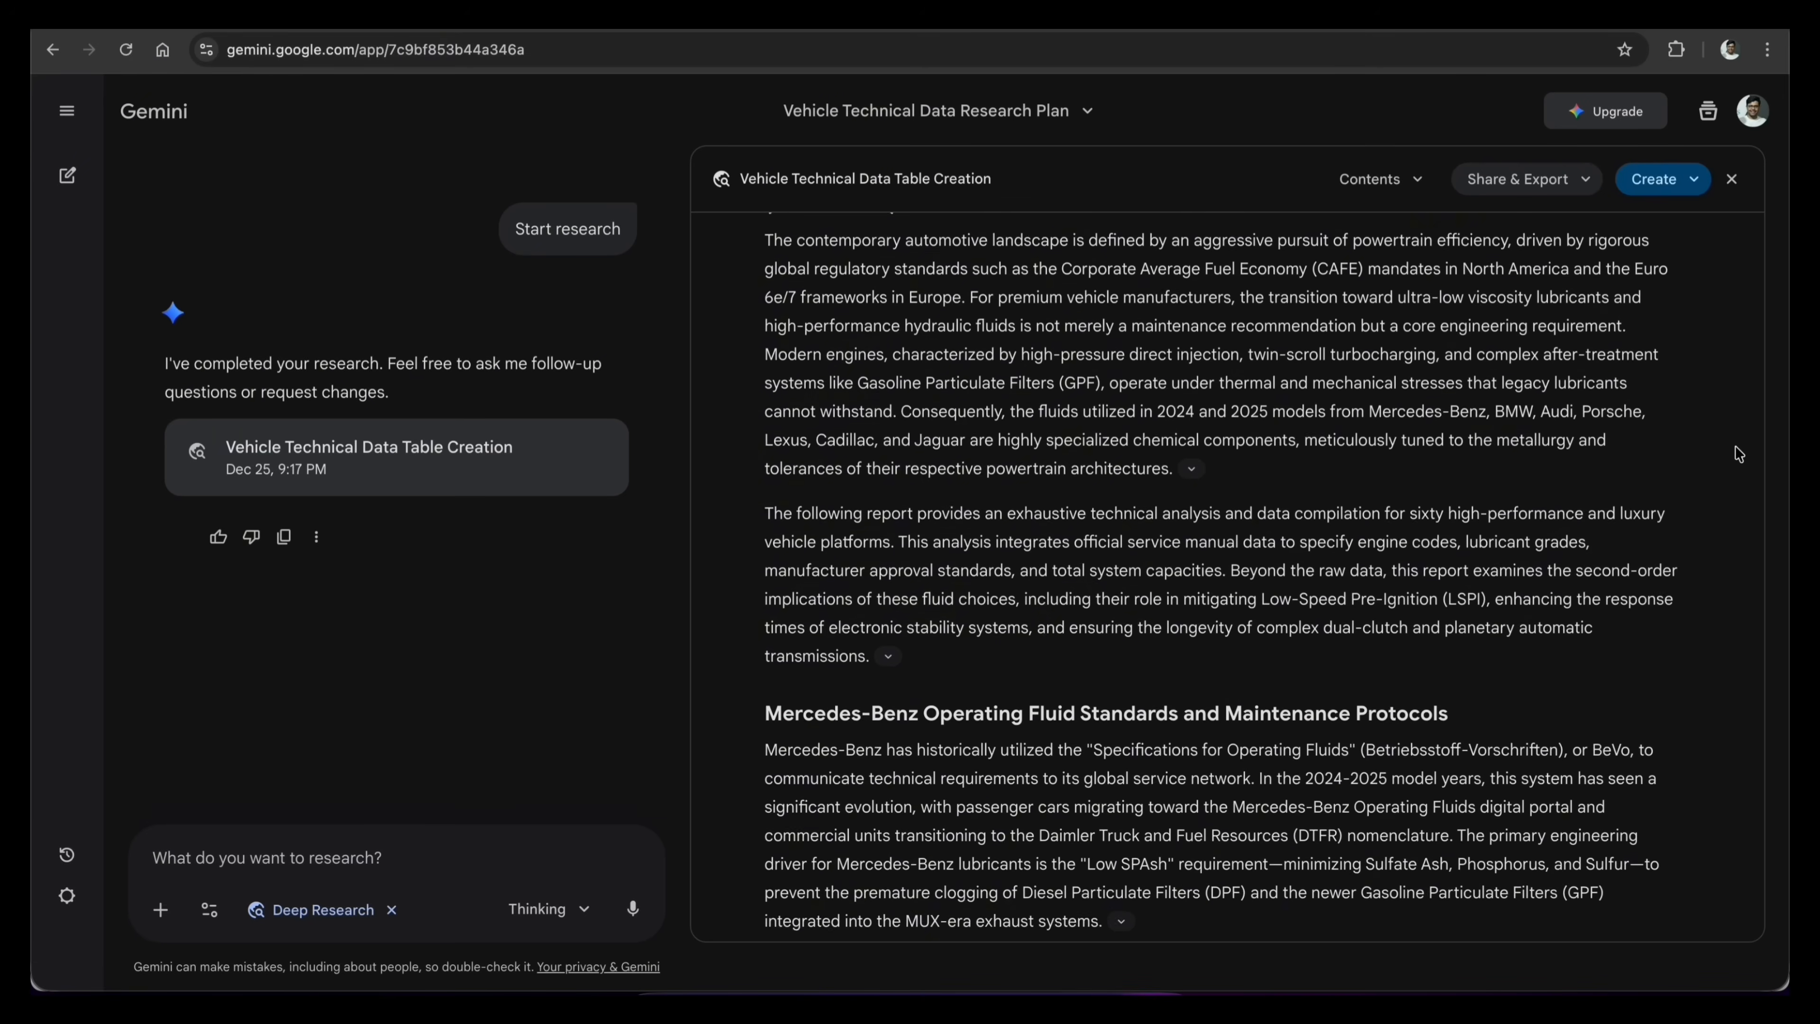
pyautogui.scroll(-3)
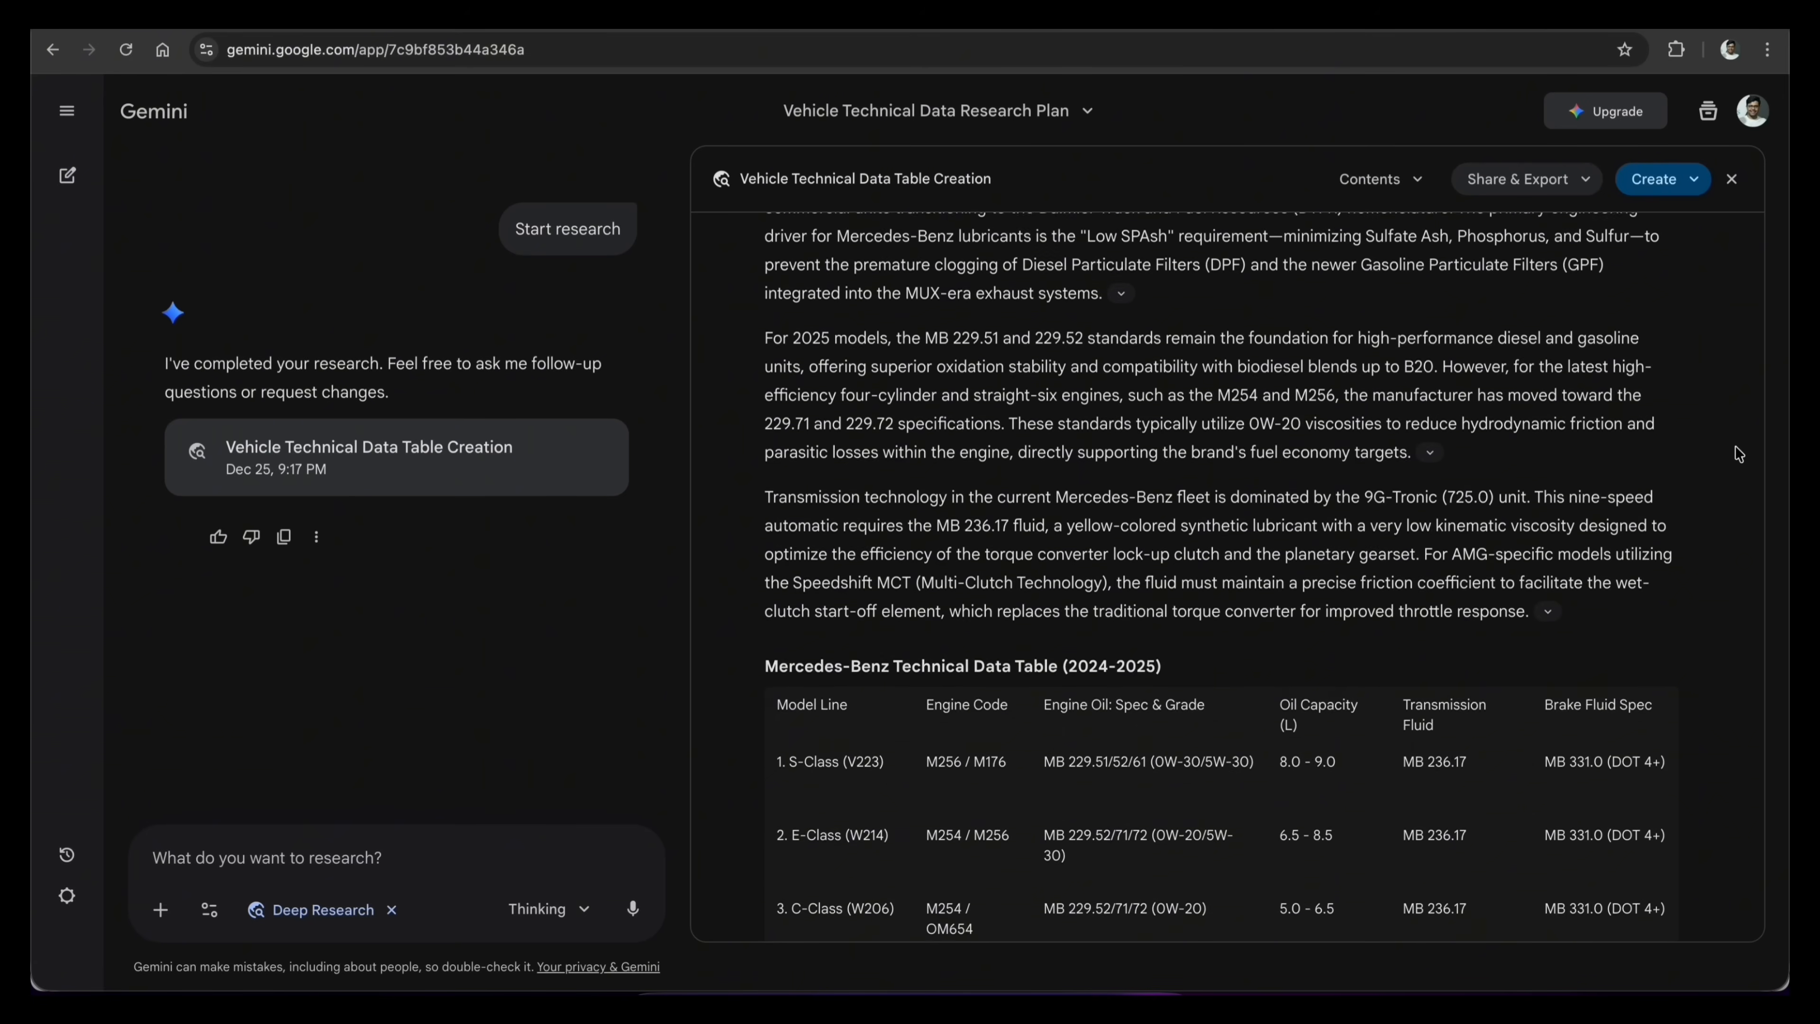
pyautogui.scroll(-3)
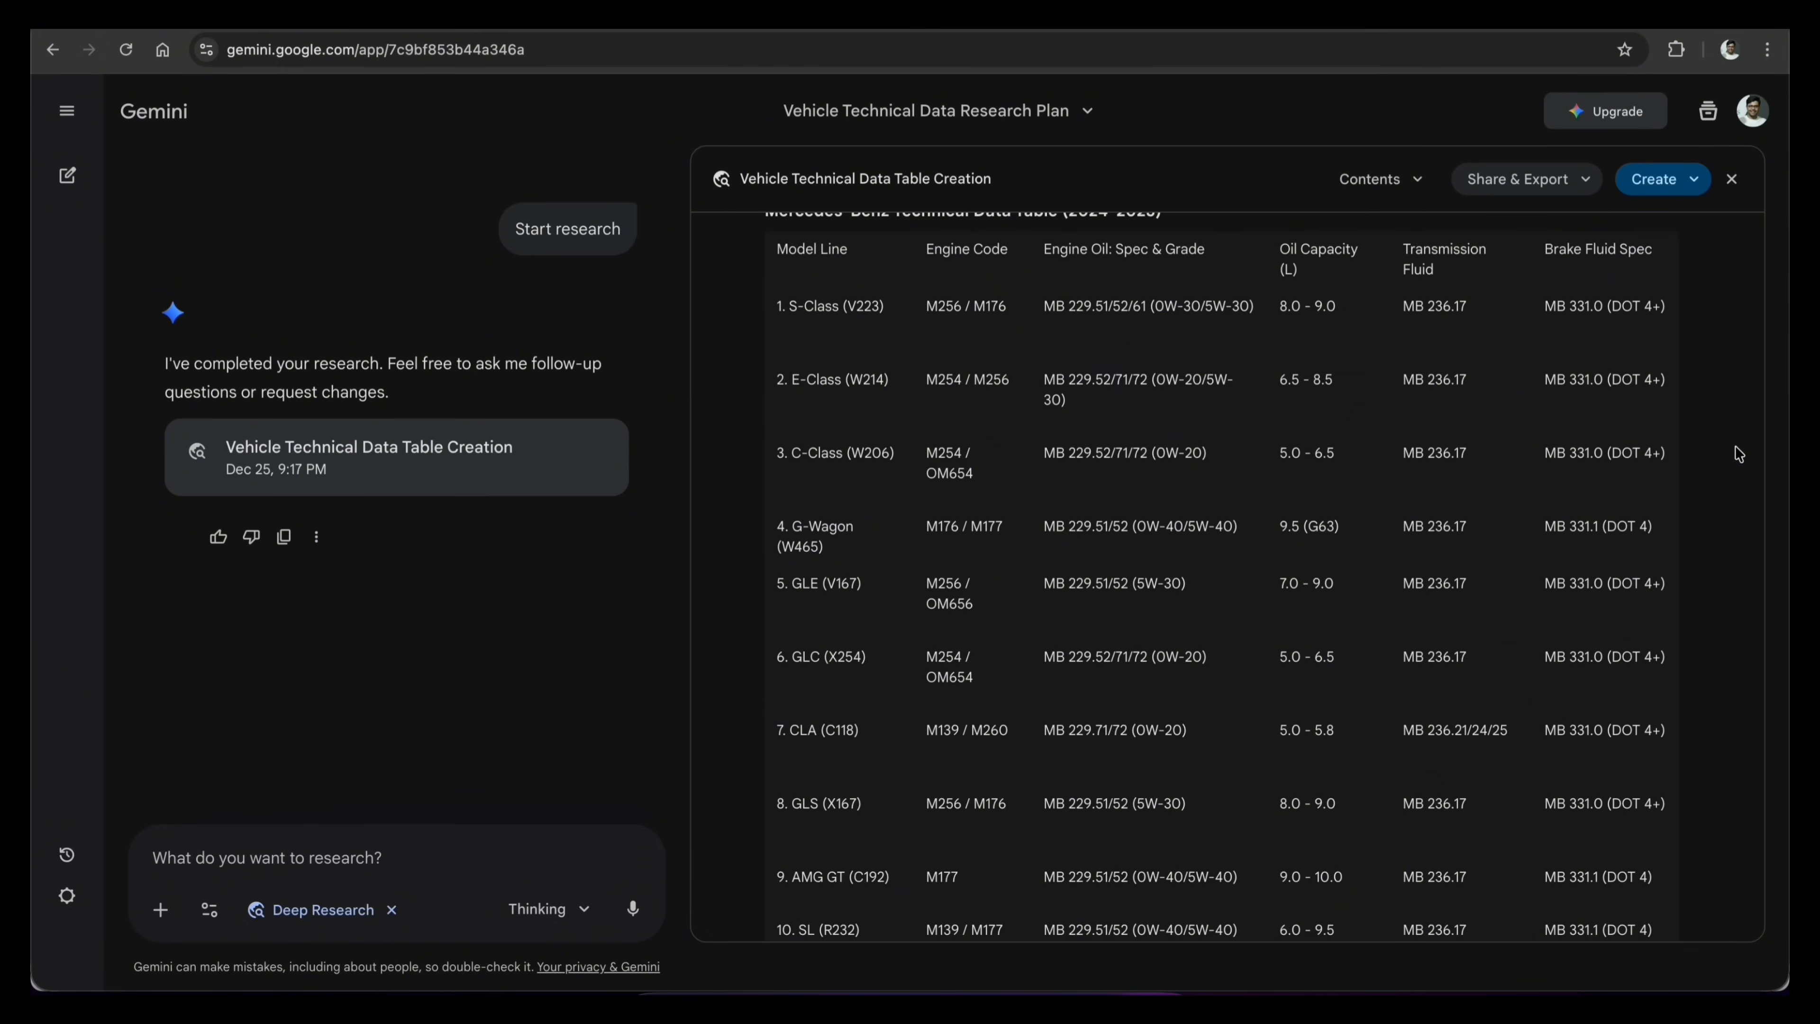
pyautogui.scroll(-3)
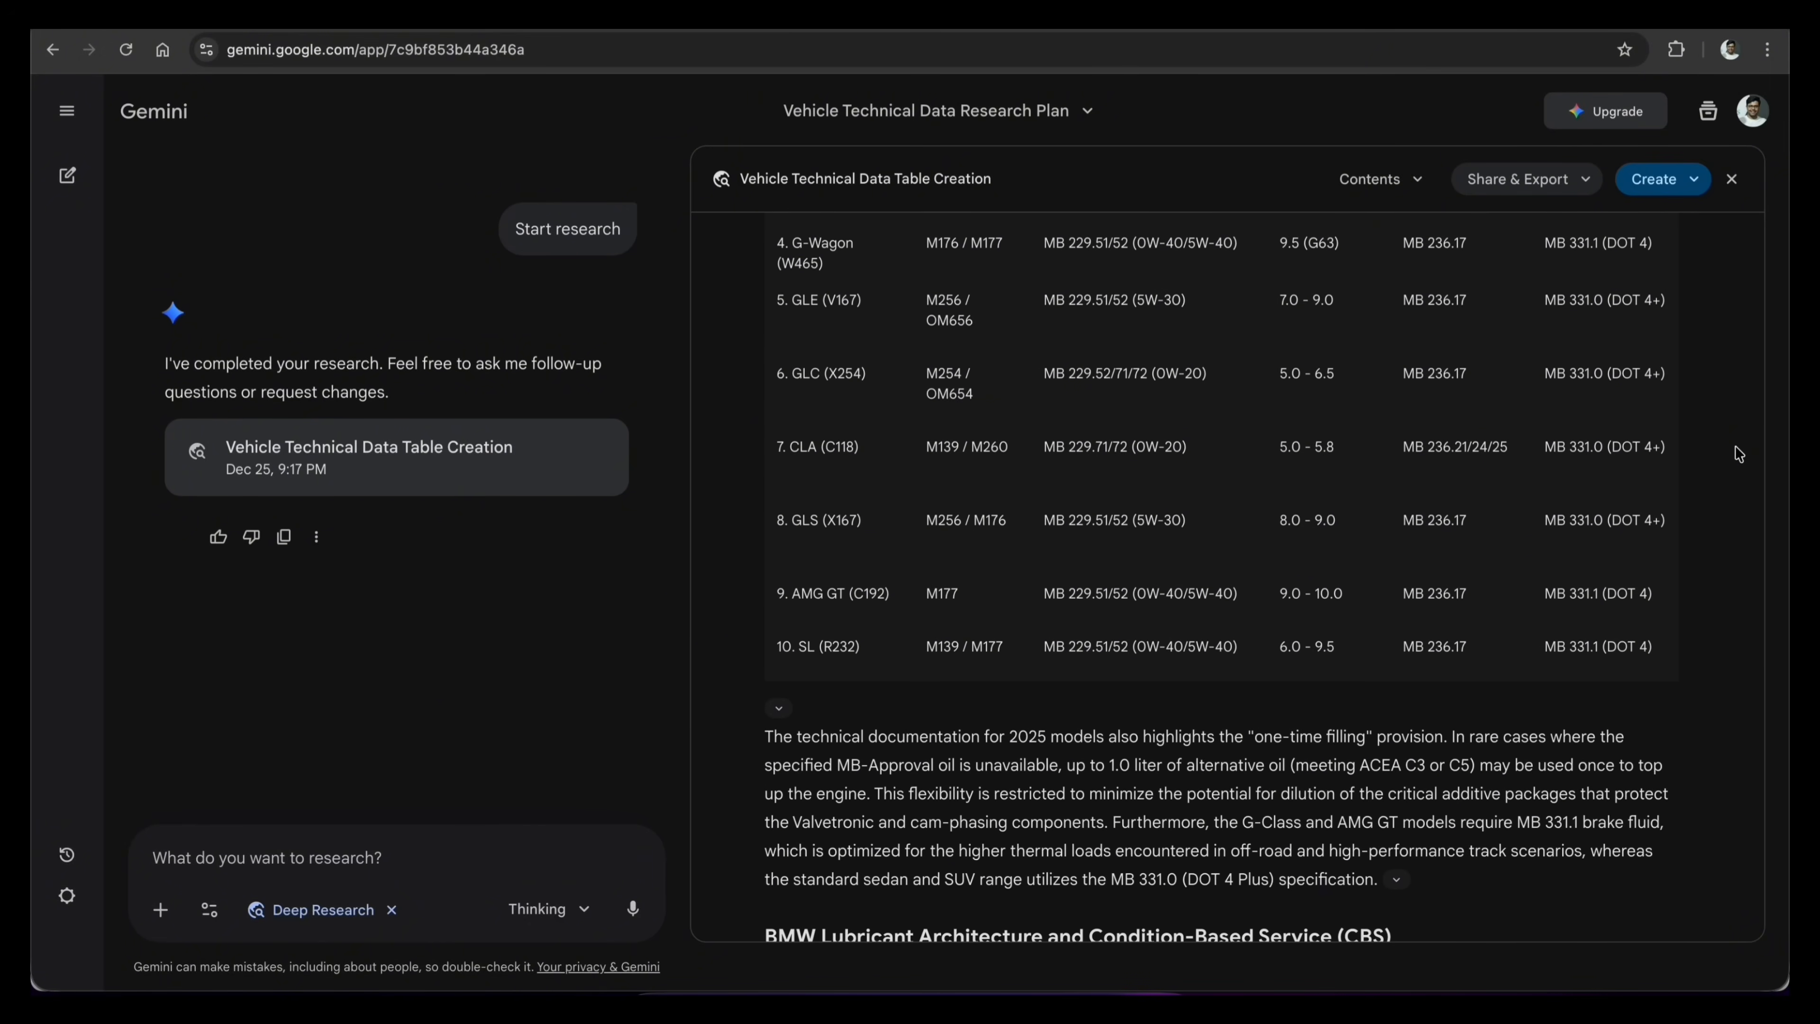
pyautogui.scroll(-3)
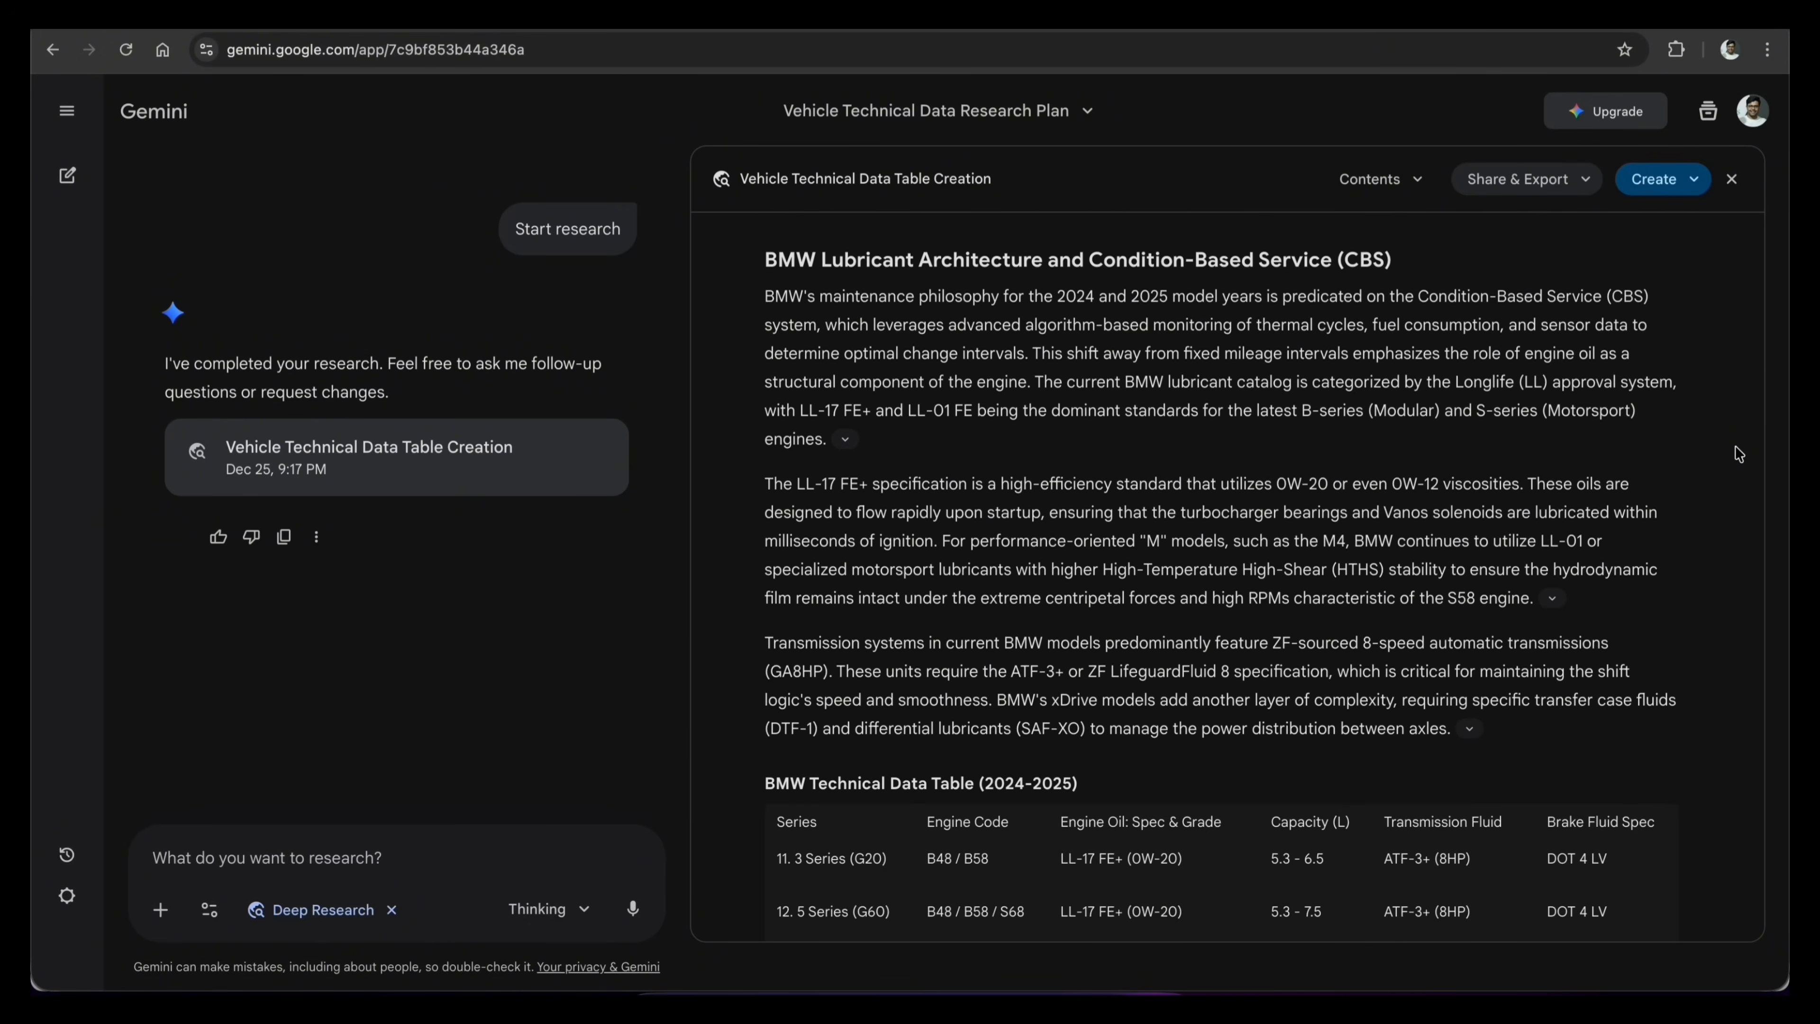
pyautogui.scroll(-3)
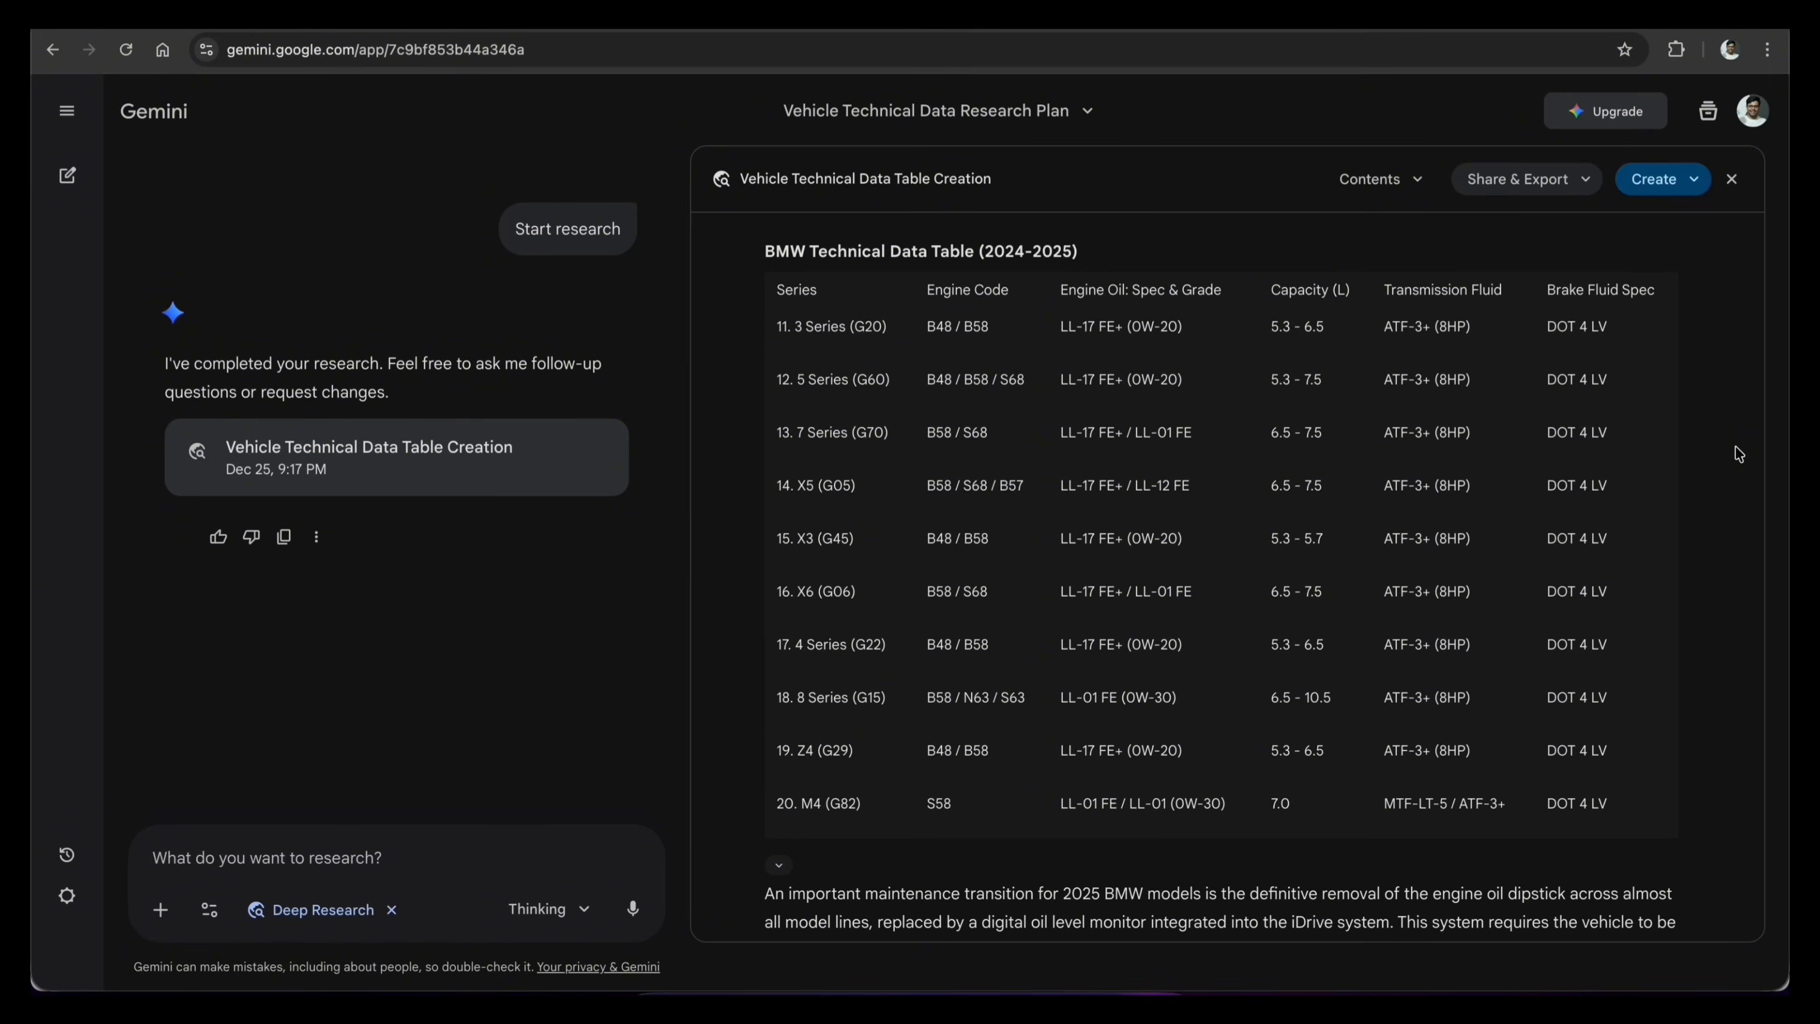
pyautogui.scroll(-3)
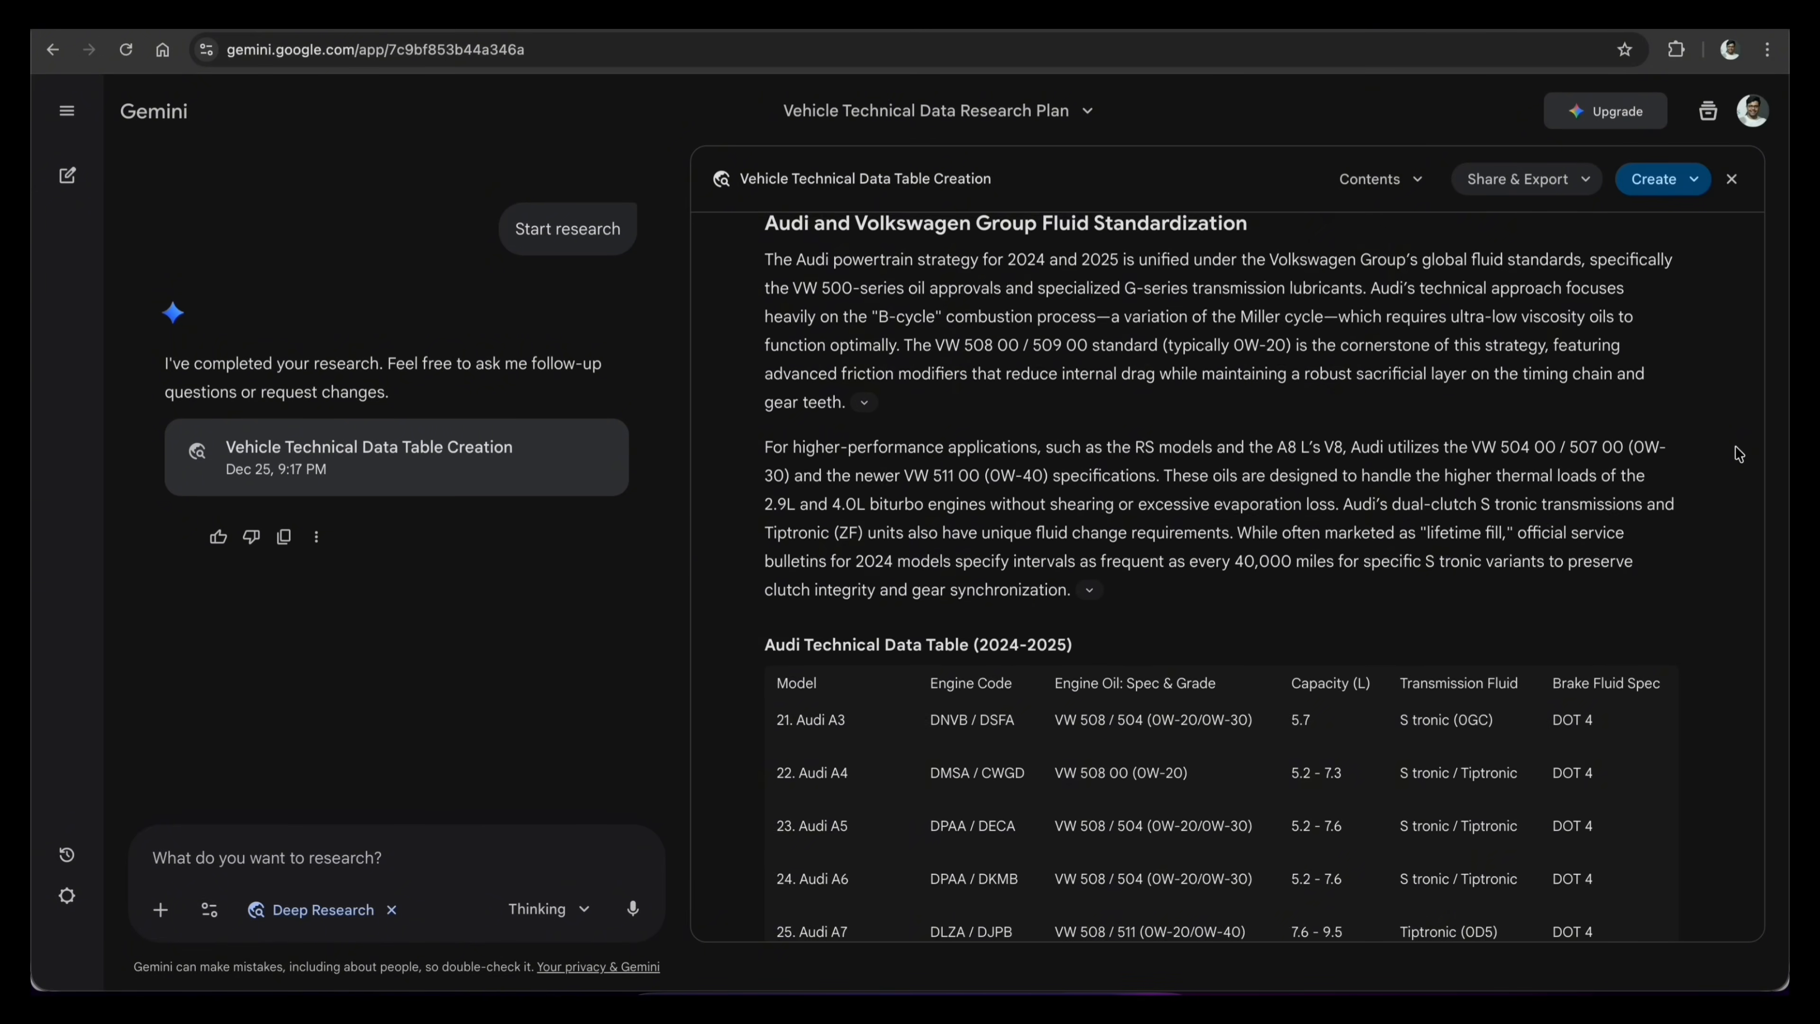
pyautogui.scroll(-3)
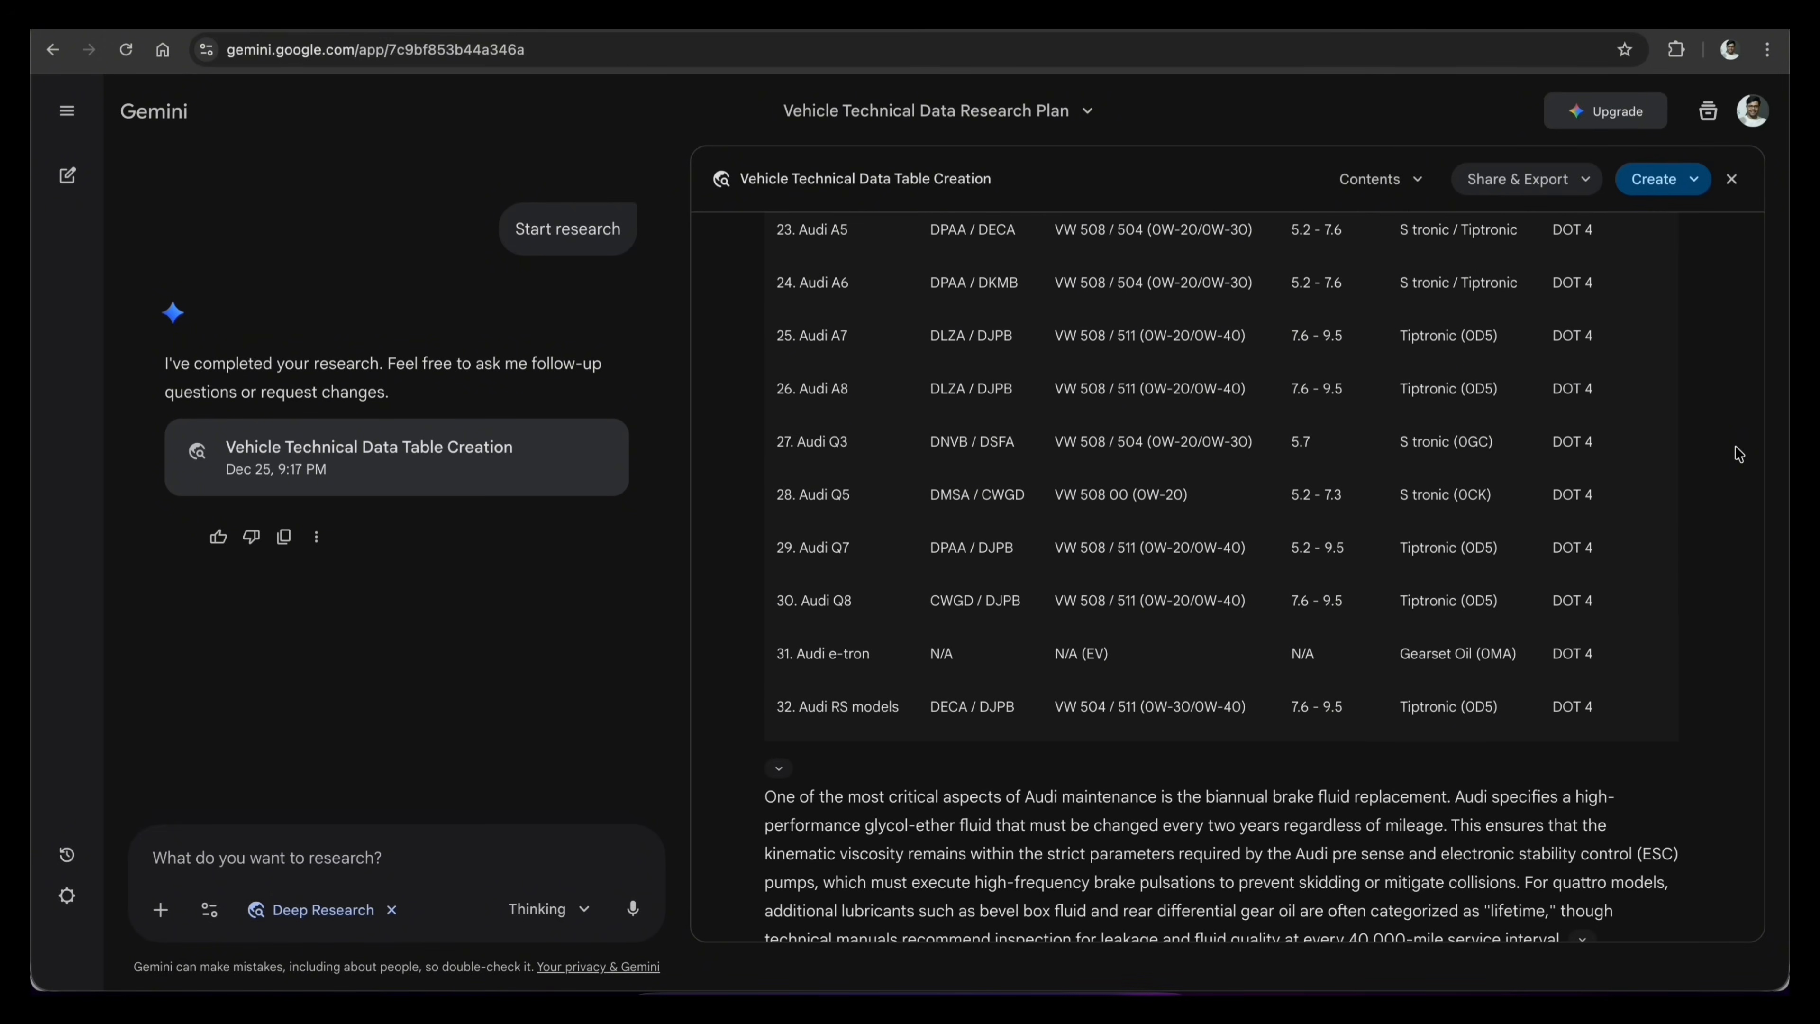
pyautogui.scroll(-3)
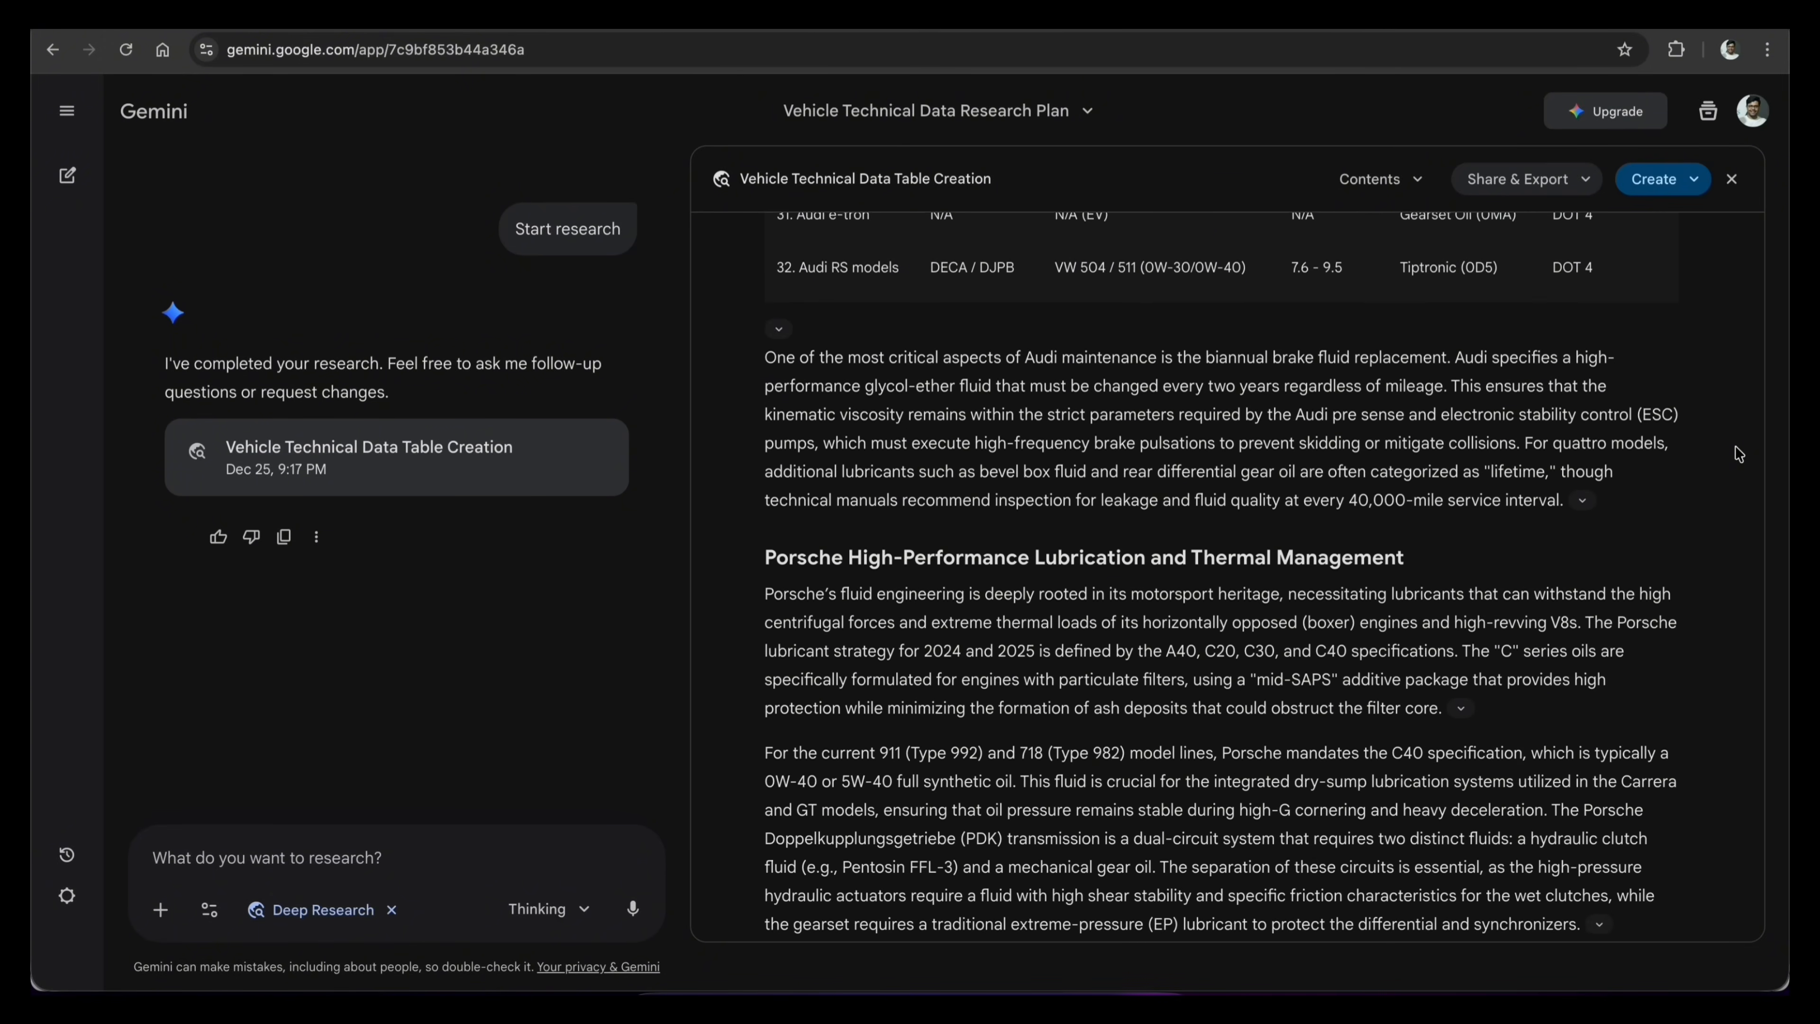
pyautogui.scroll(-3)
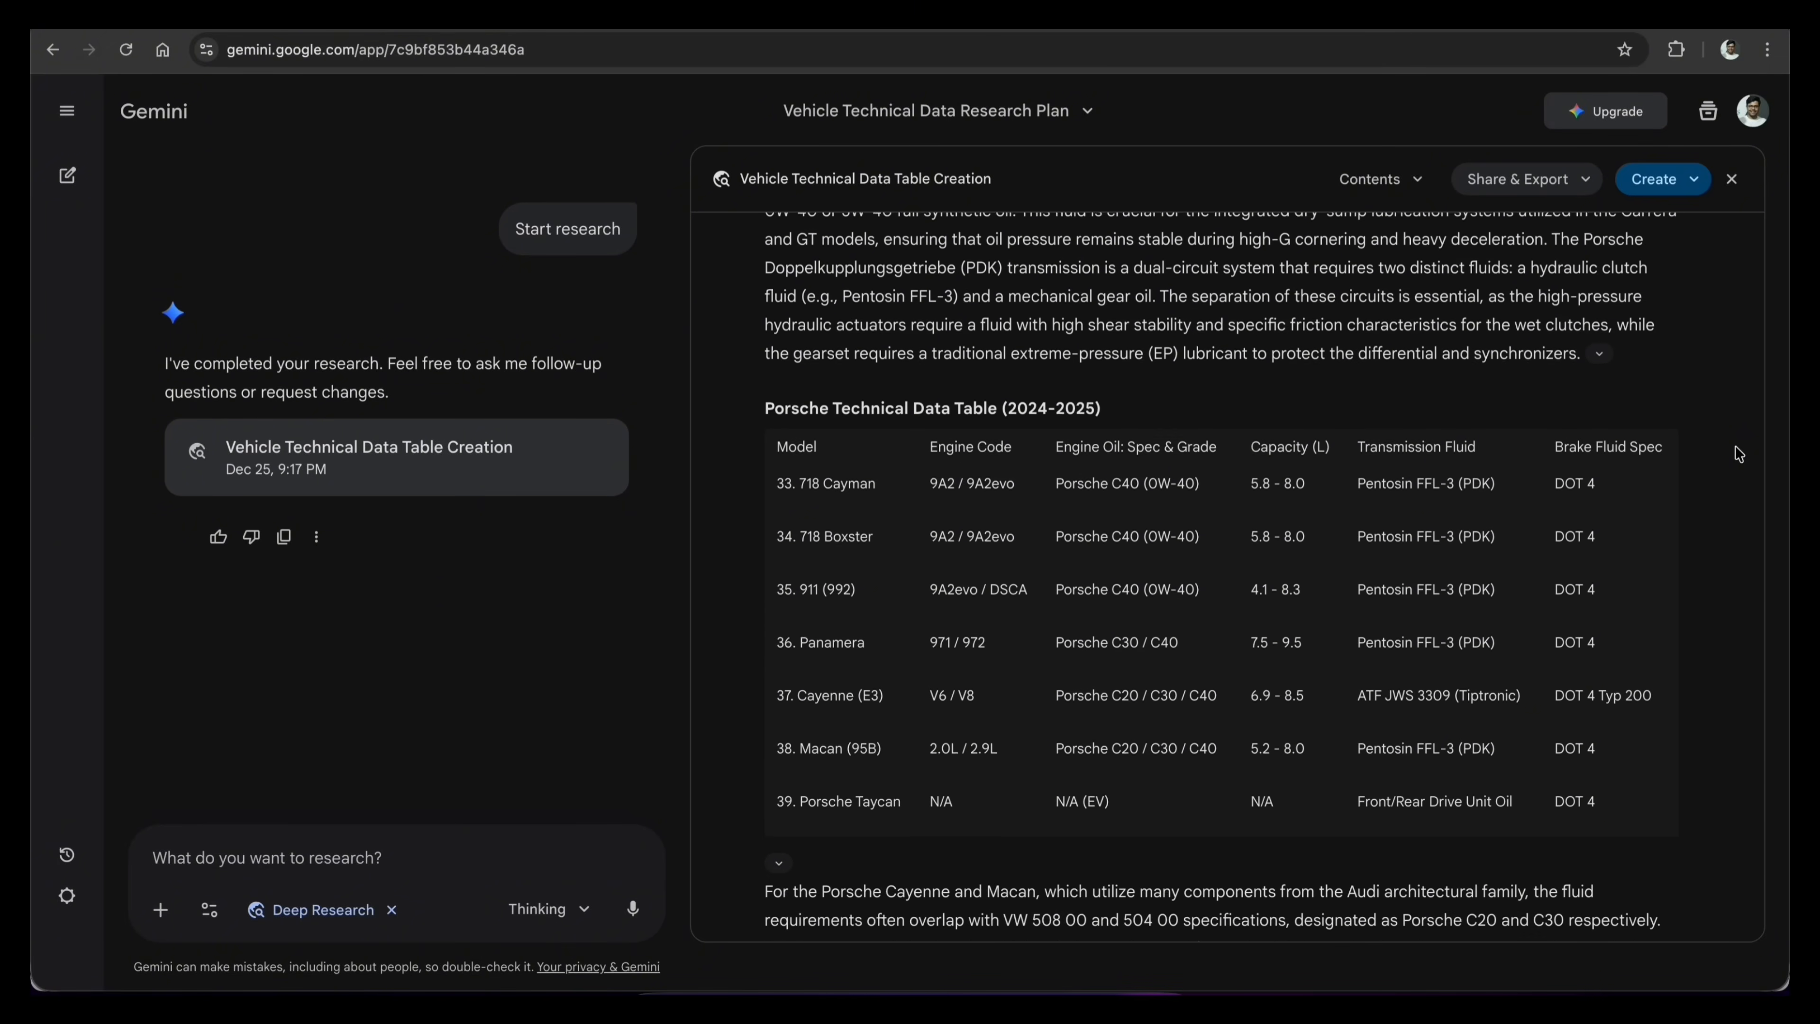
pyautogui.scroll(-3)
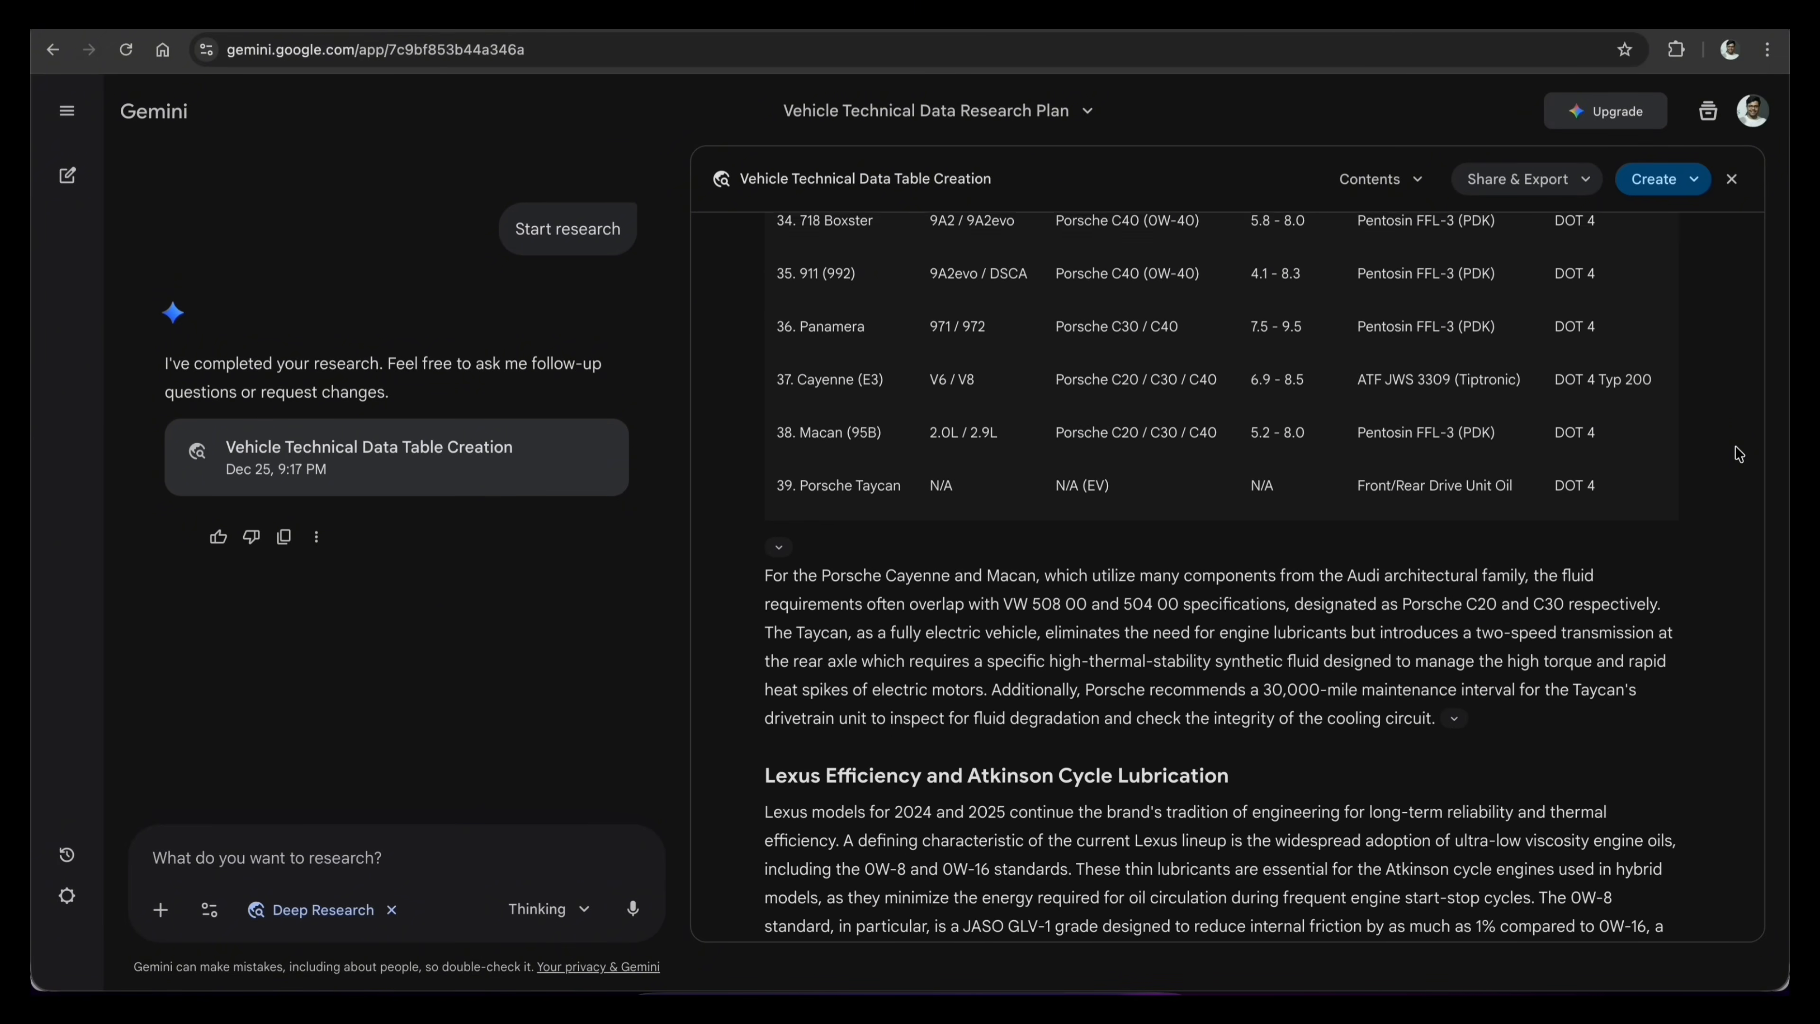
pyautogui.scroll(-3)
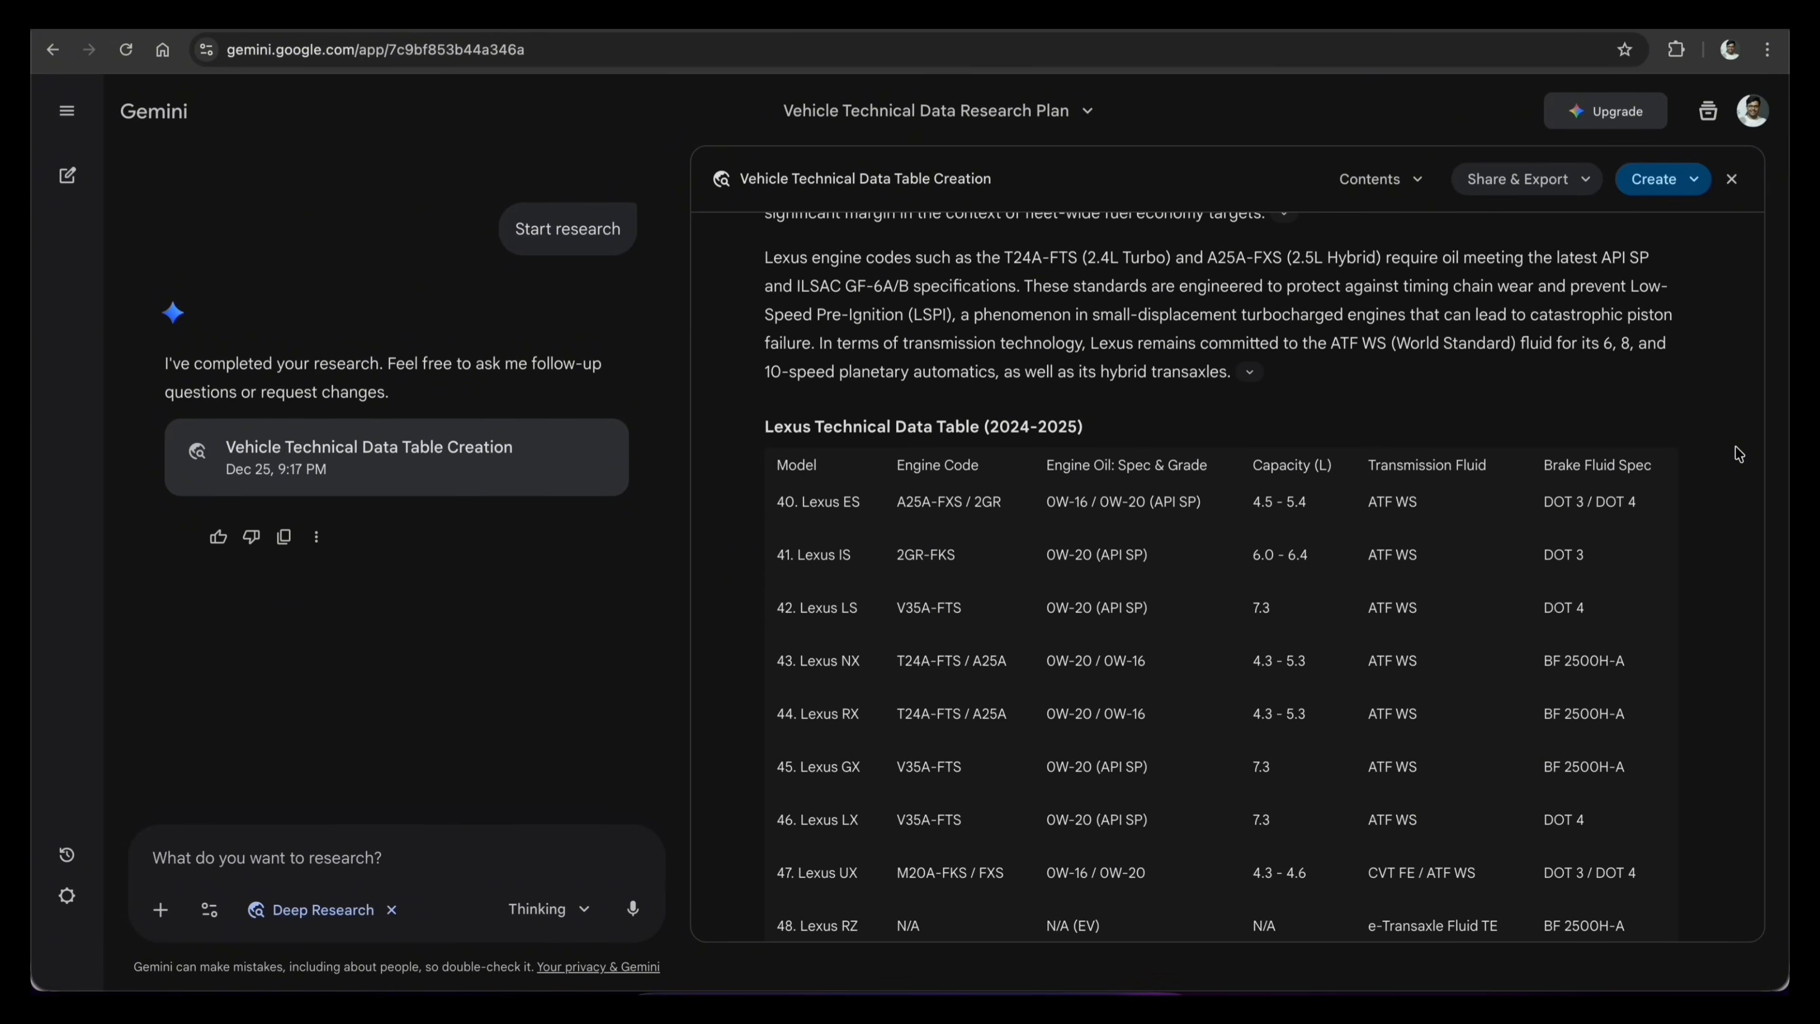
pyautogui.scroll(-3)
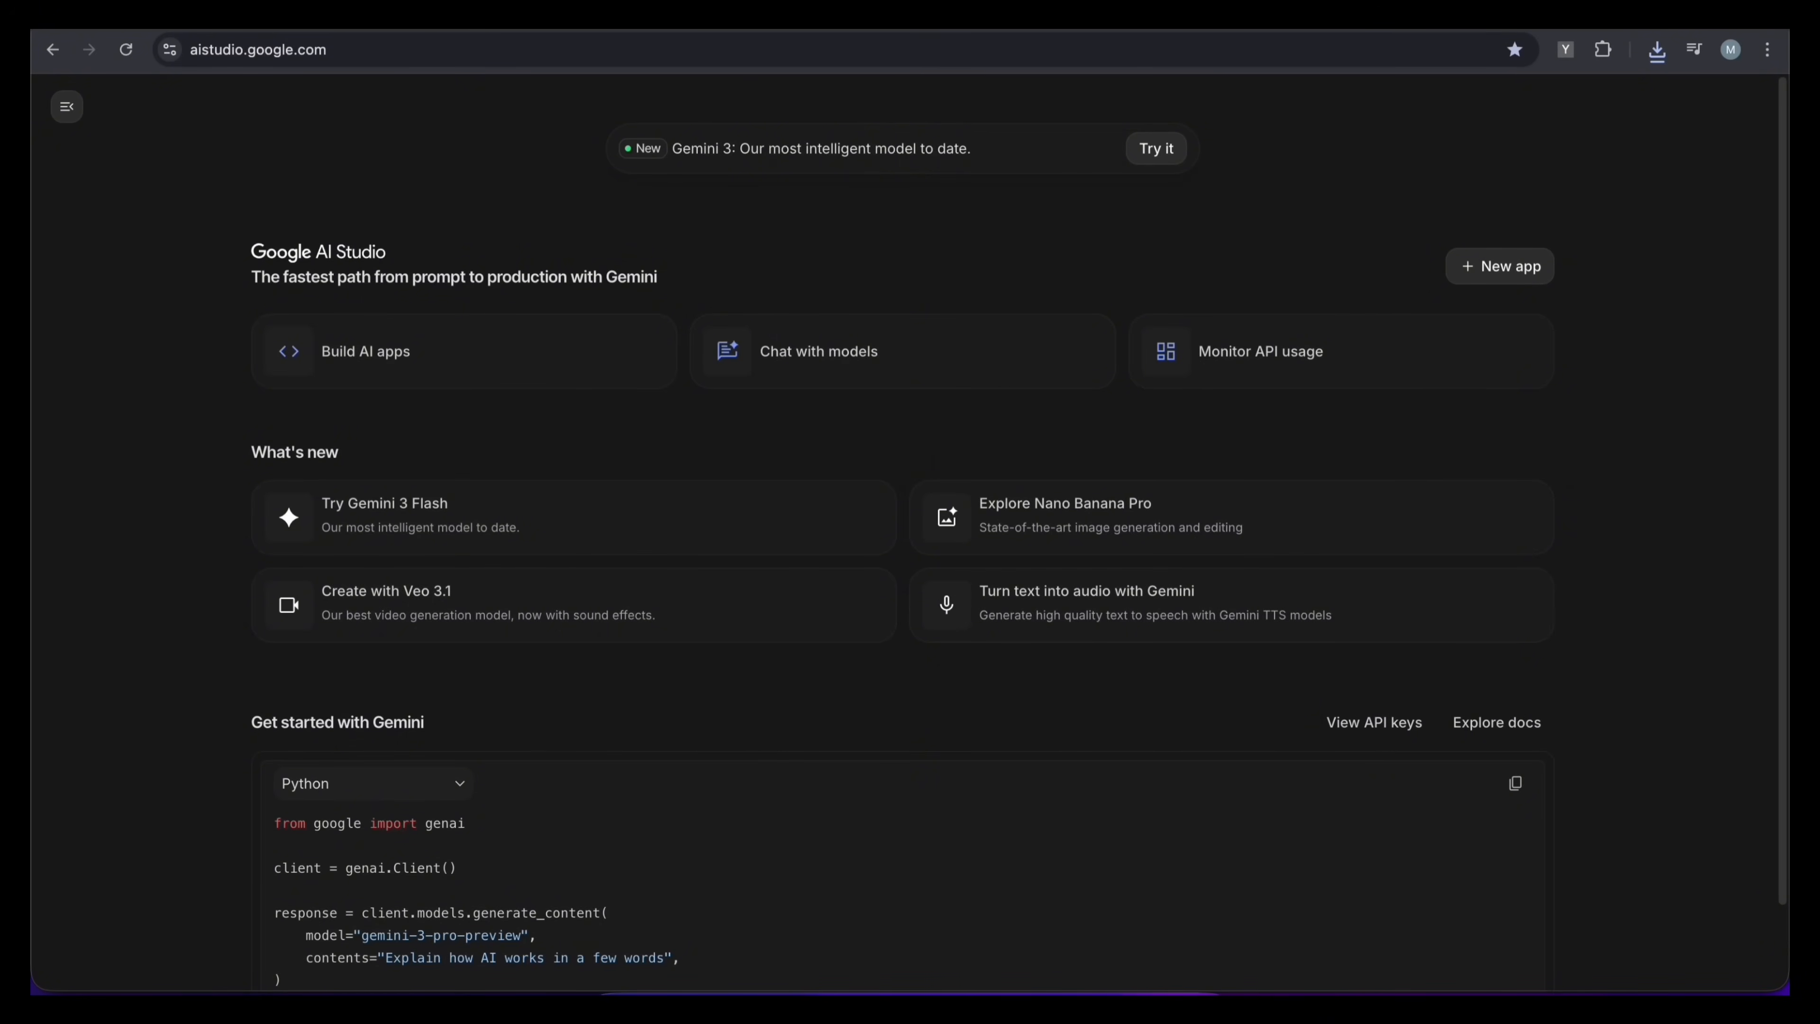
pyautogui.moveTo(1157, 629)
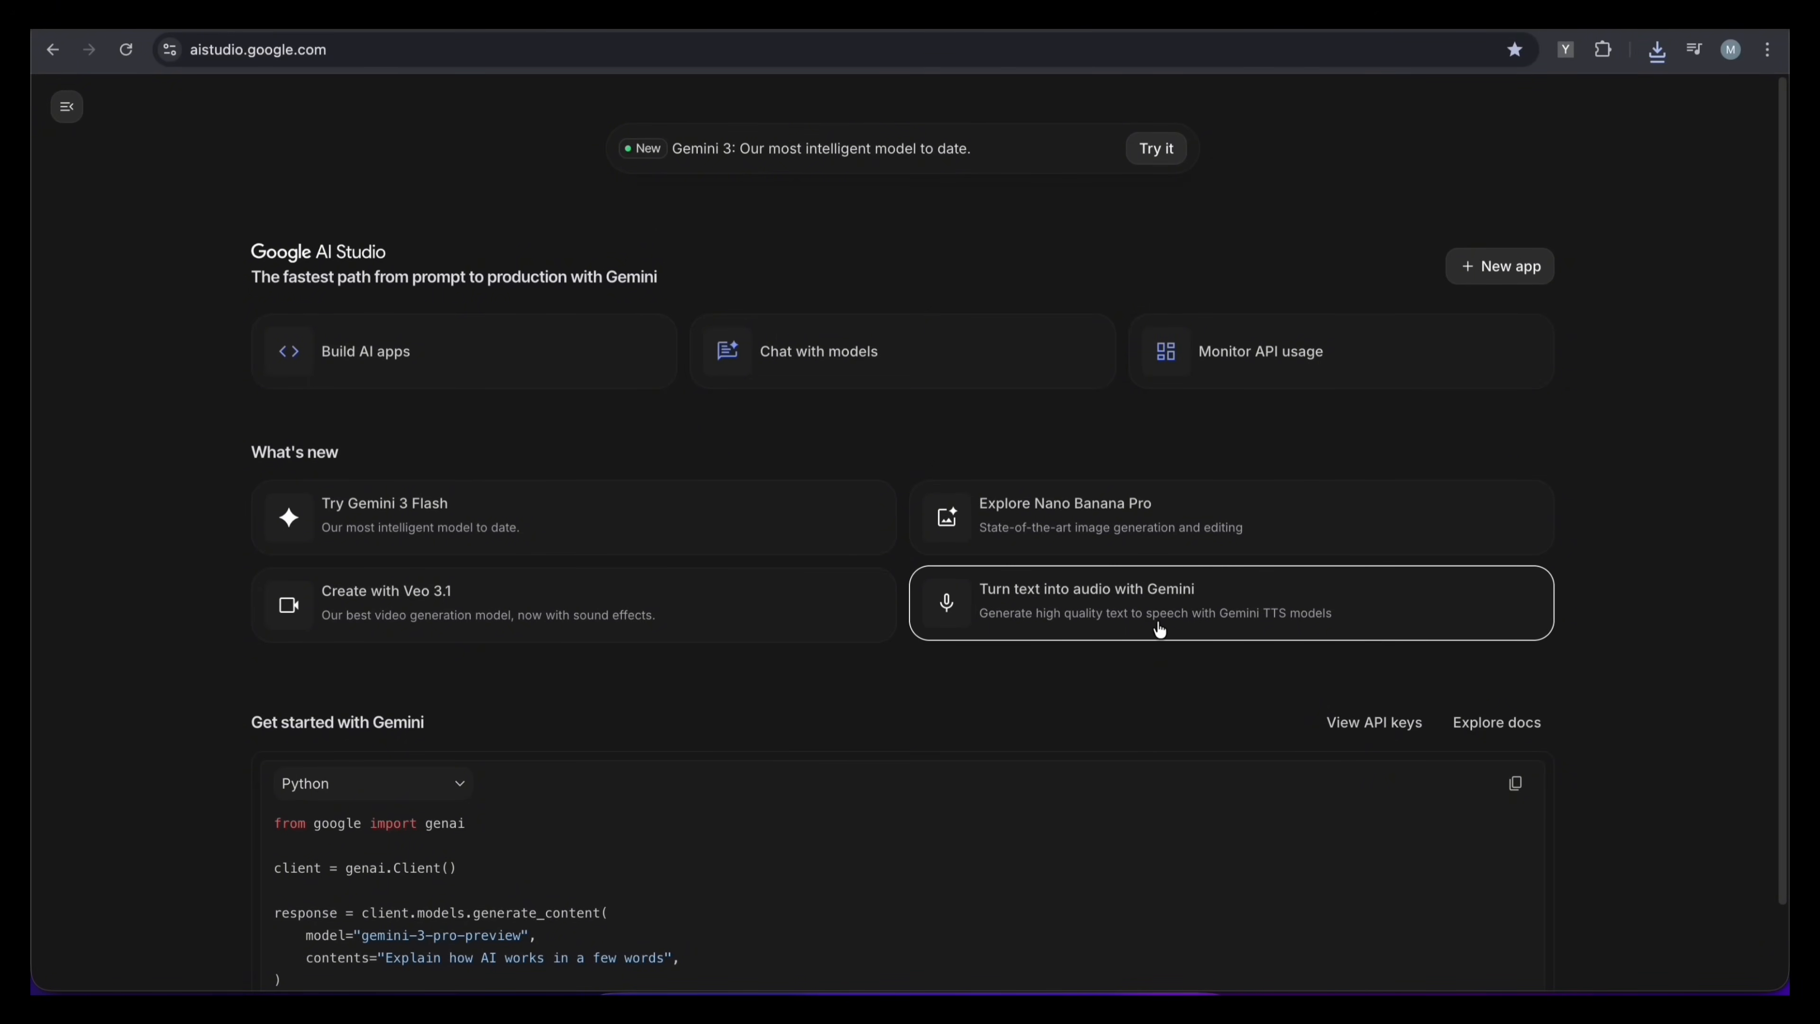
# - Generate speech for 'Hello every one! welcome to my AI4Next youtube channel' in a professional YouTuber style
pyautogui.click(1160, 604)
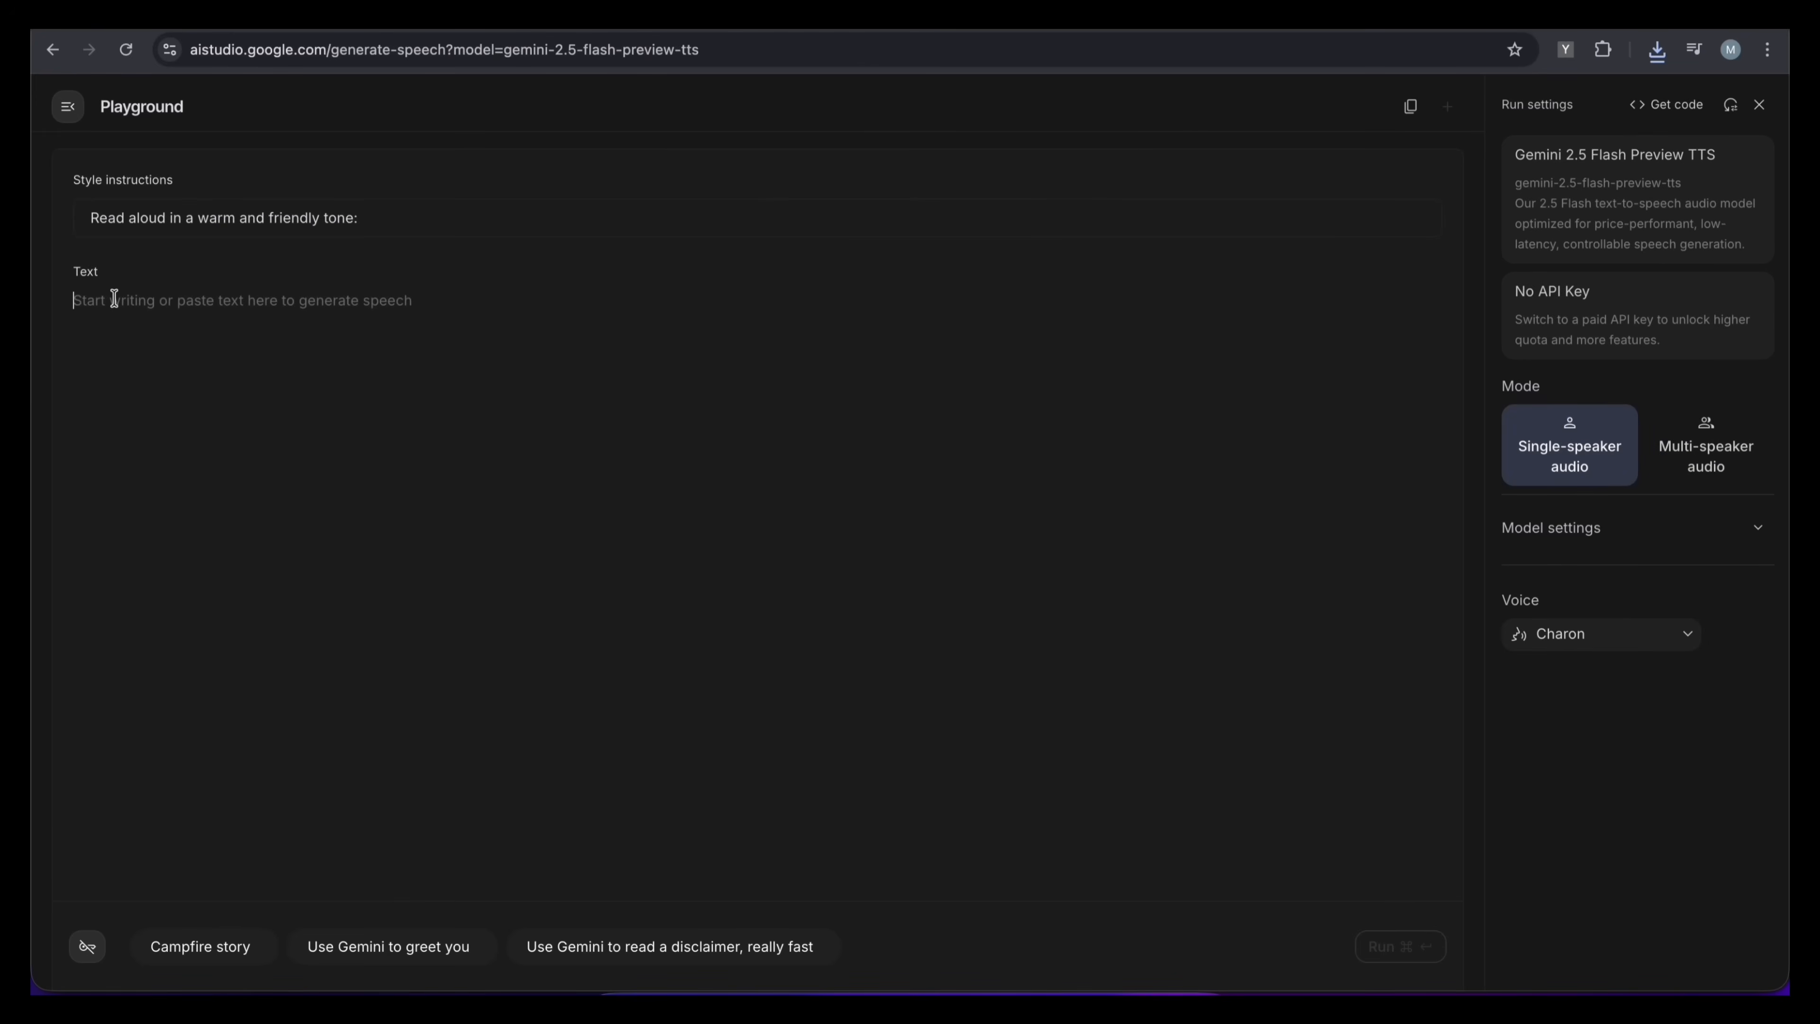
pyautogui.write('Hello every one! welcome to my AI4Next youtube channel')
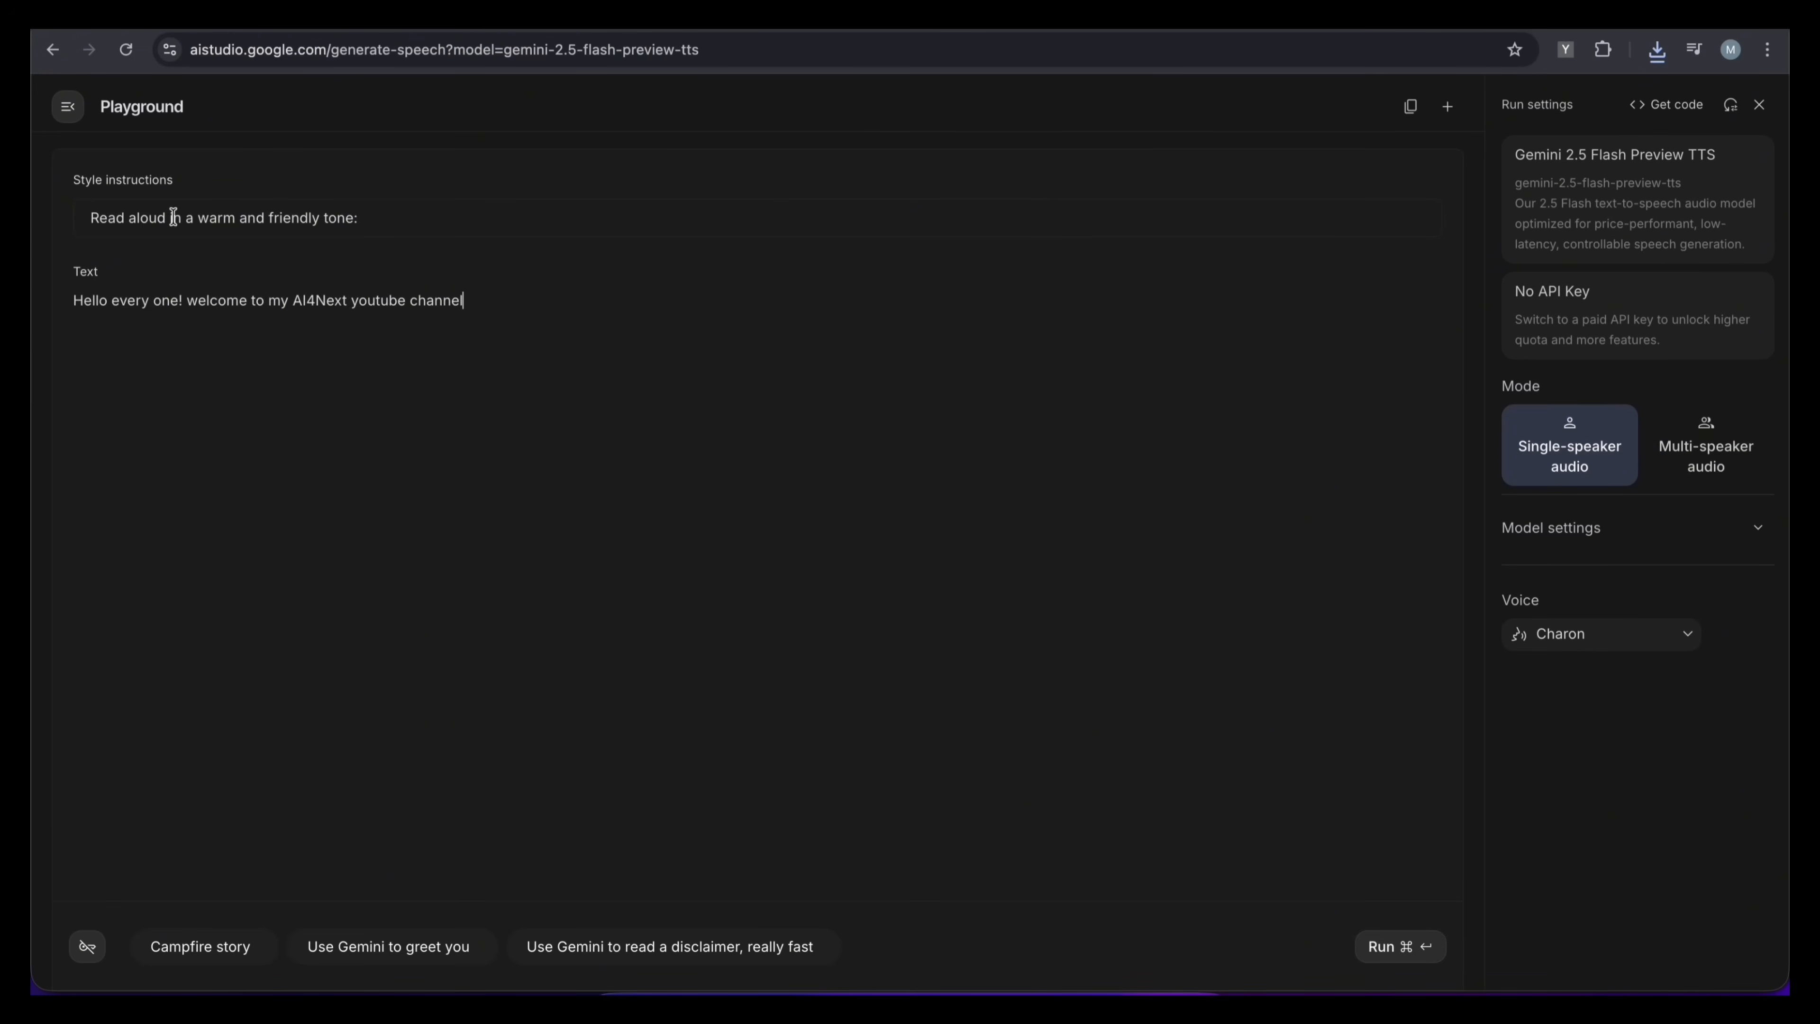
pyautogui.write('like a professional Yo')
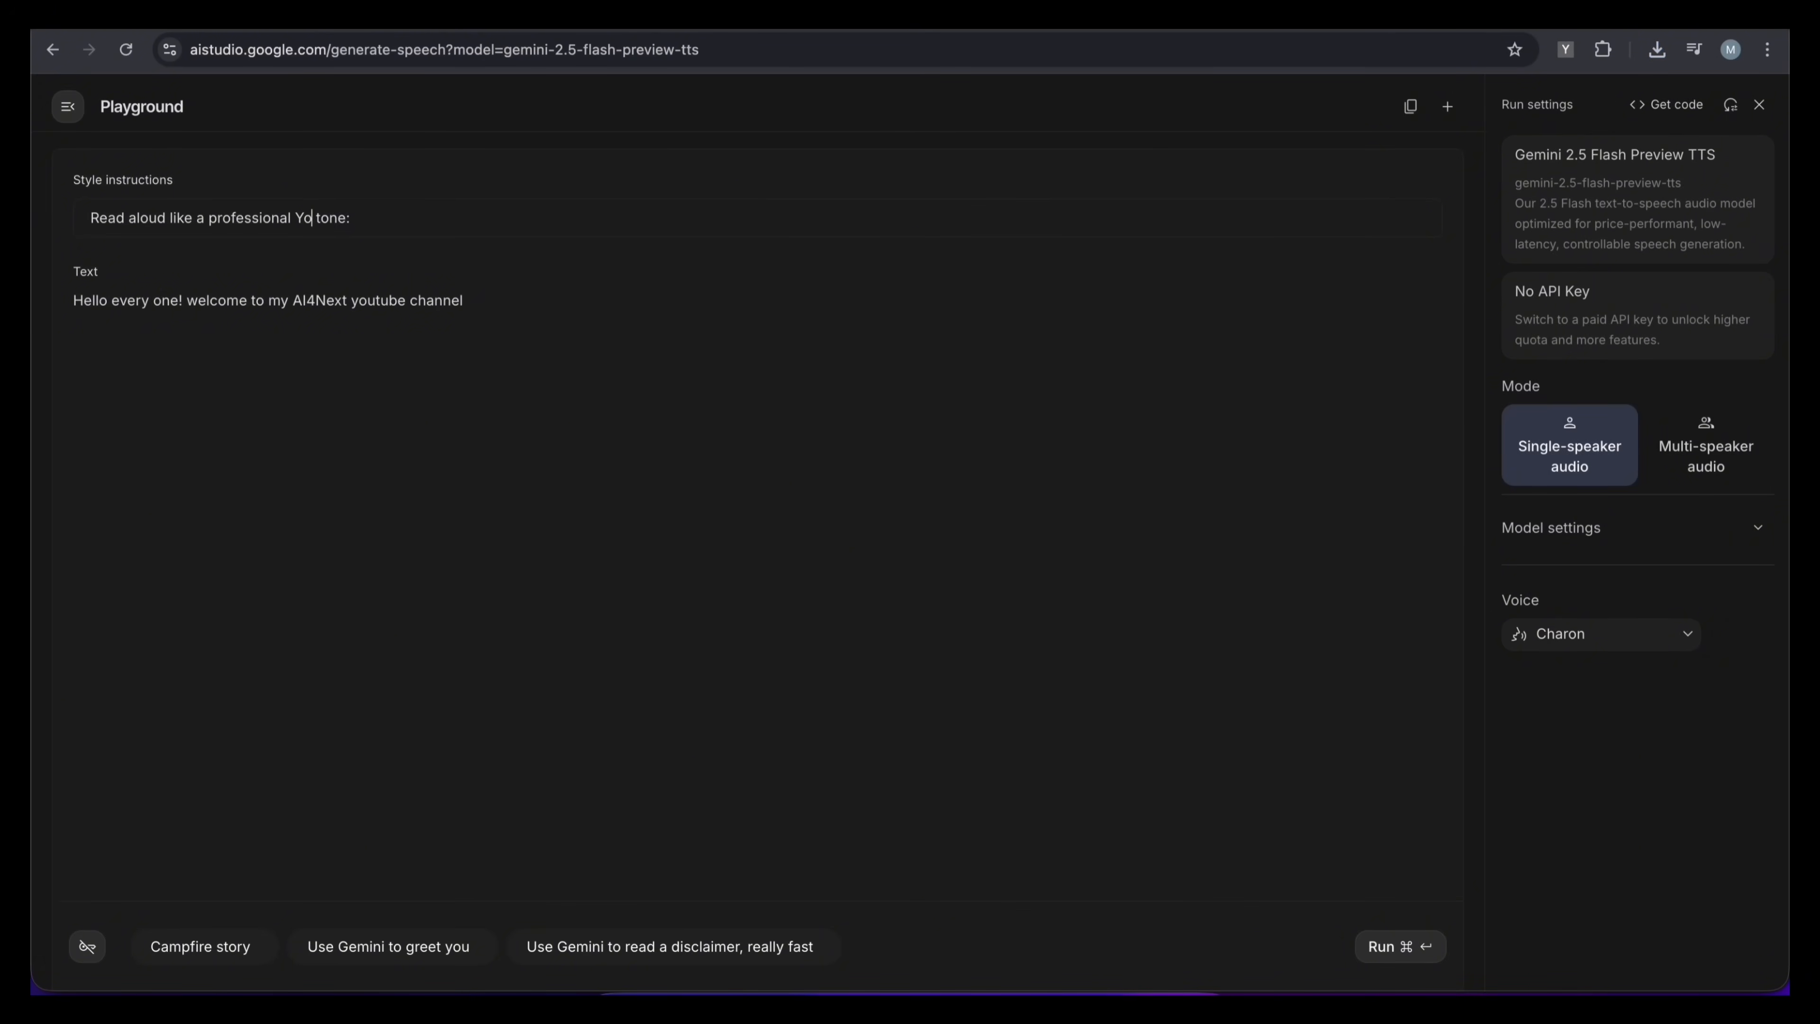
pyautogui.click(1399, 946)
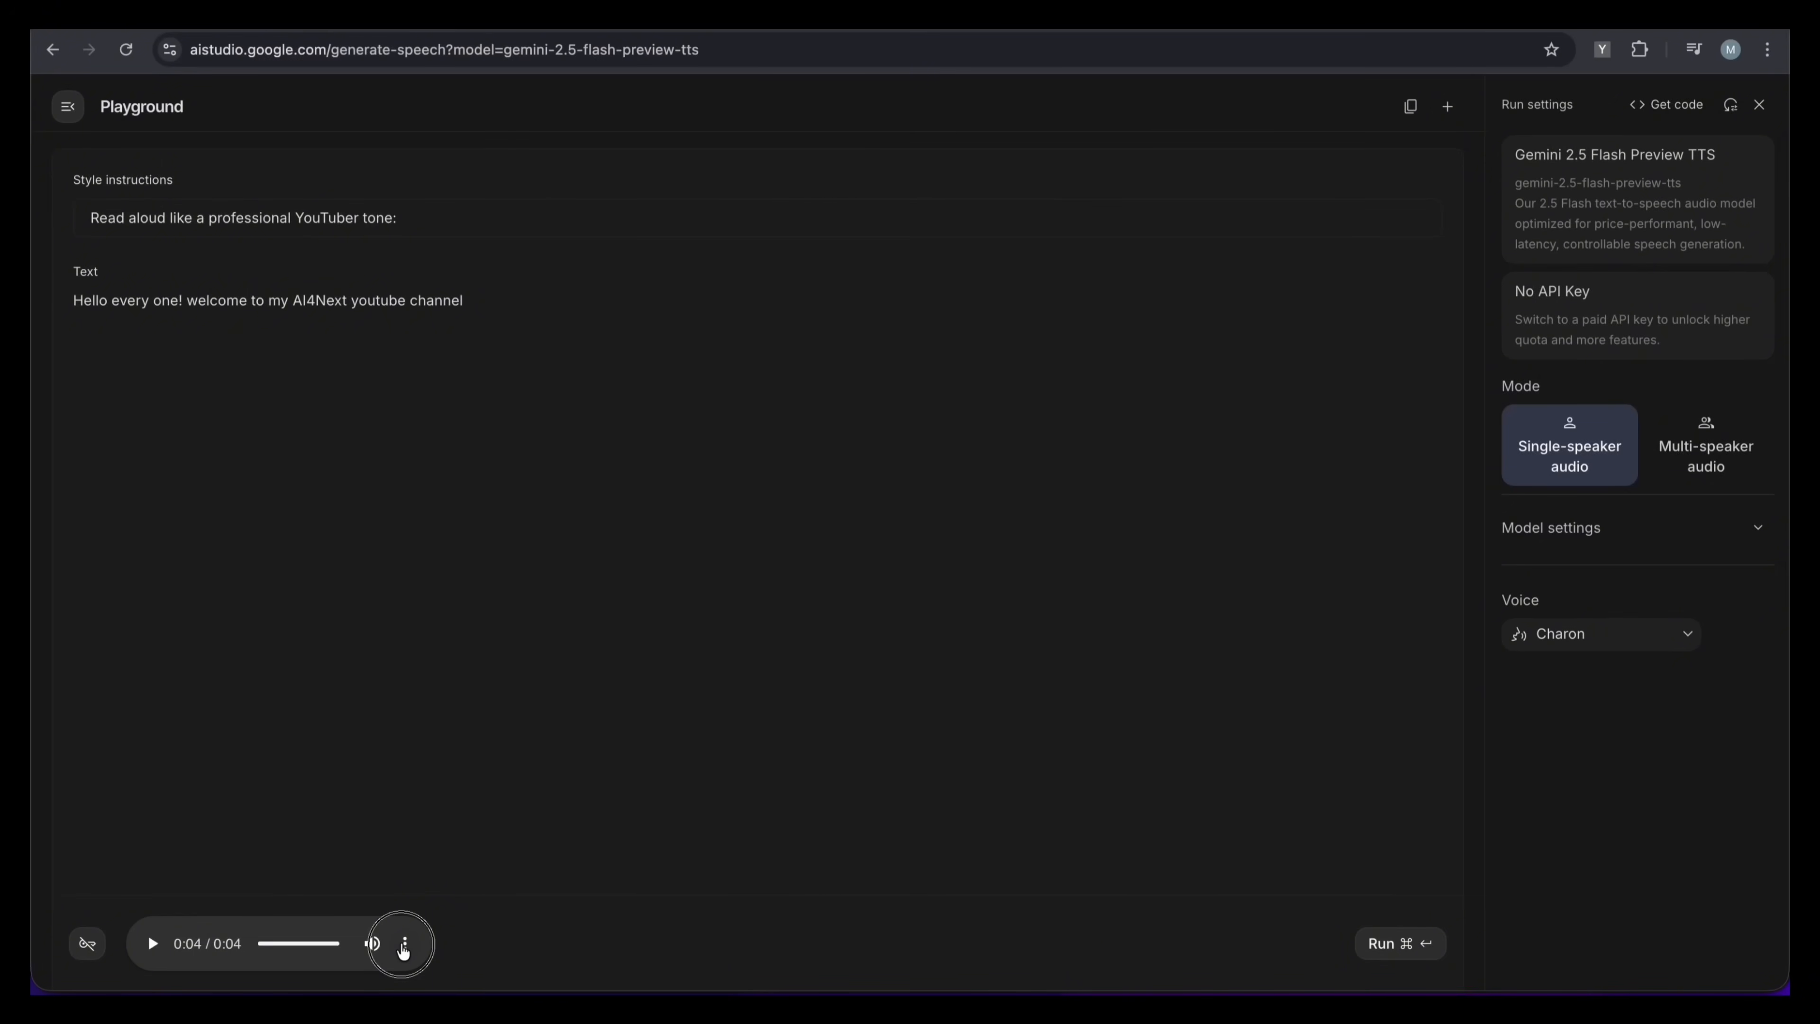
# - Download the generated audio clip from the player's more-options menu
pyautogui.click(405, 942)
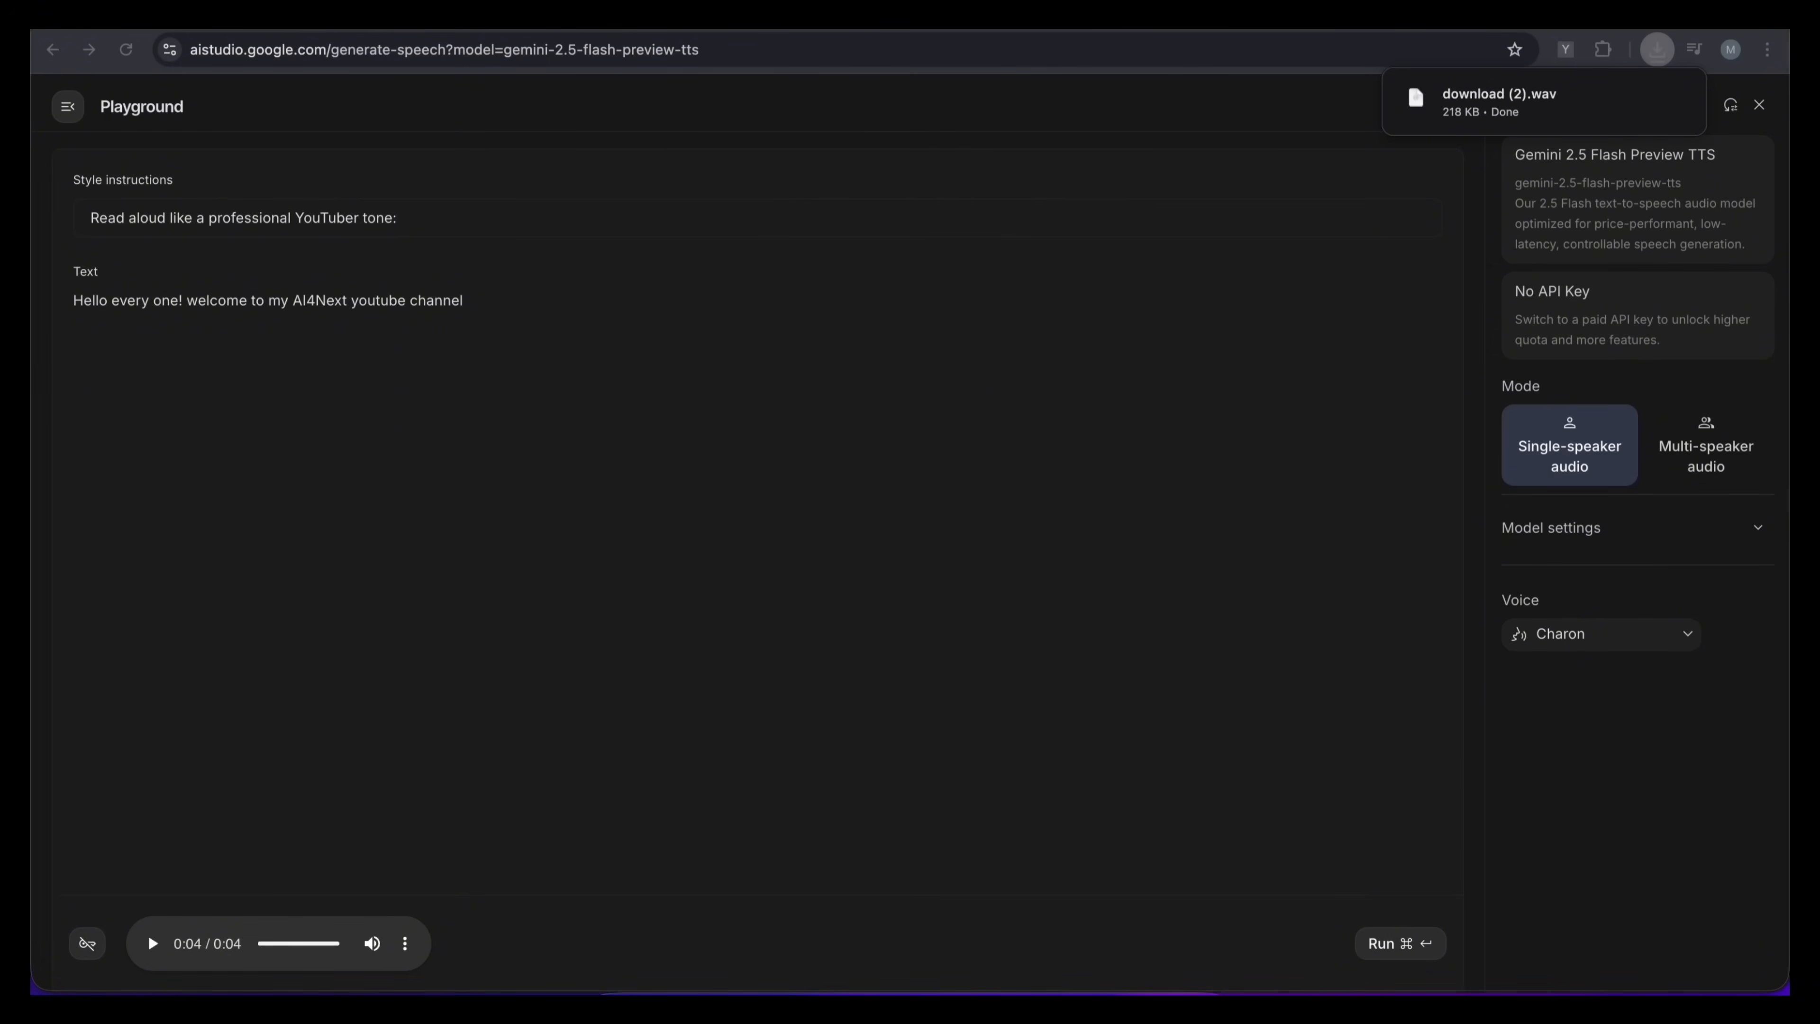
pyautogui.click(1757, 104)
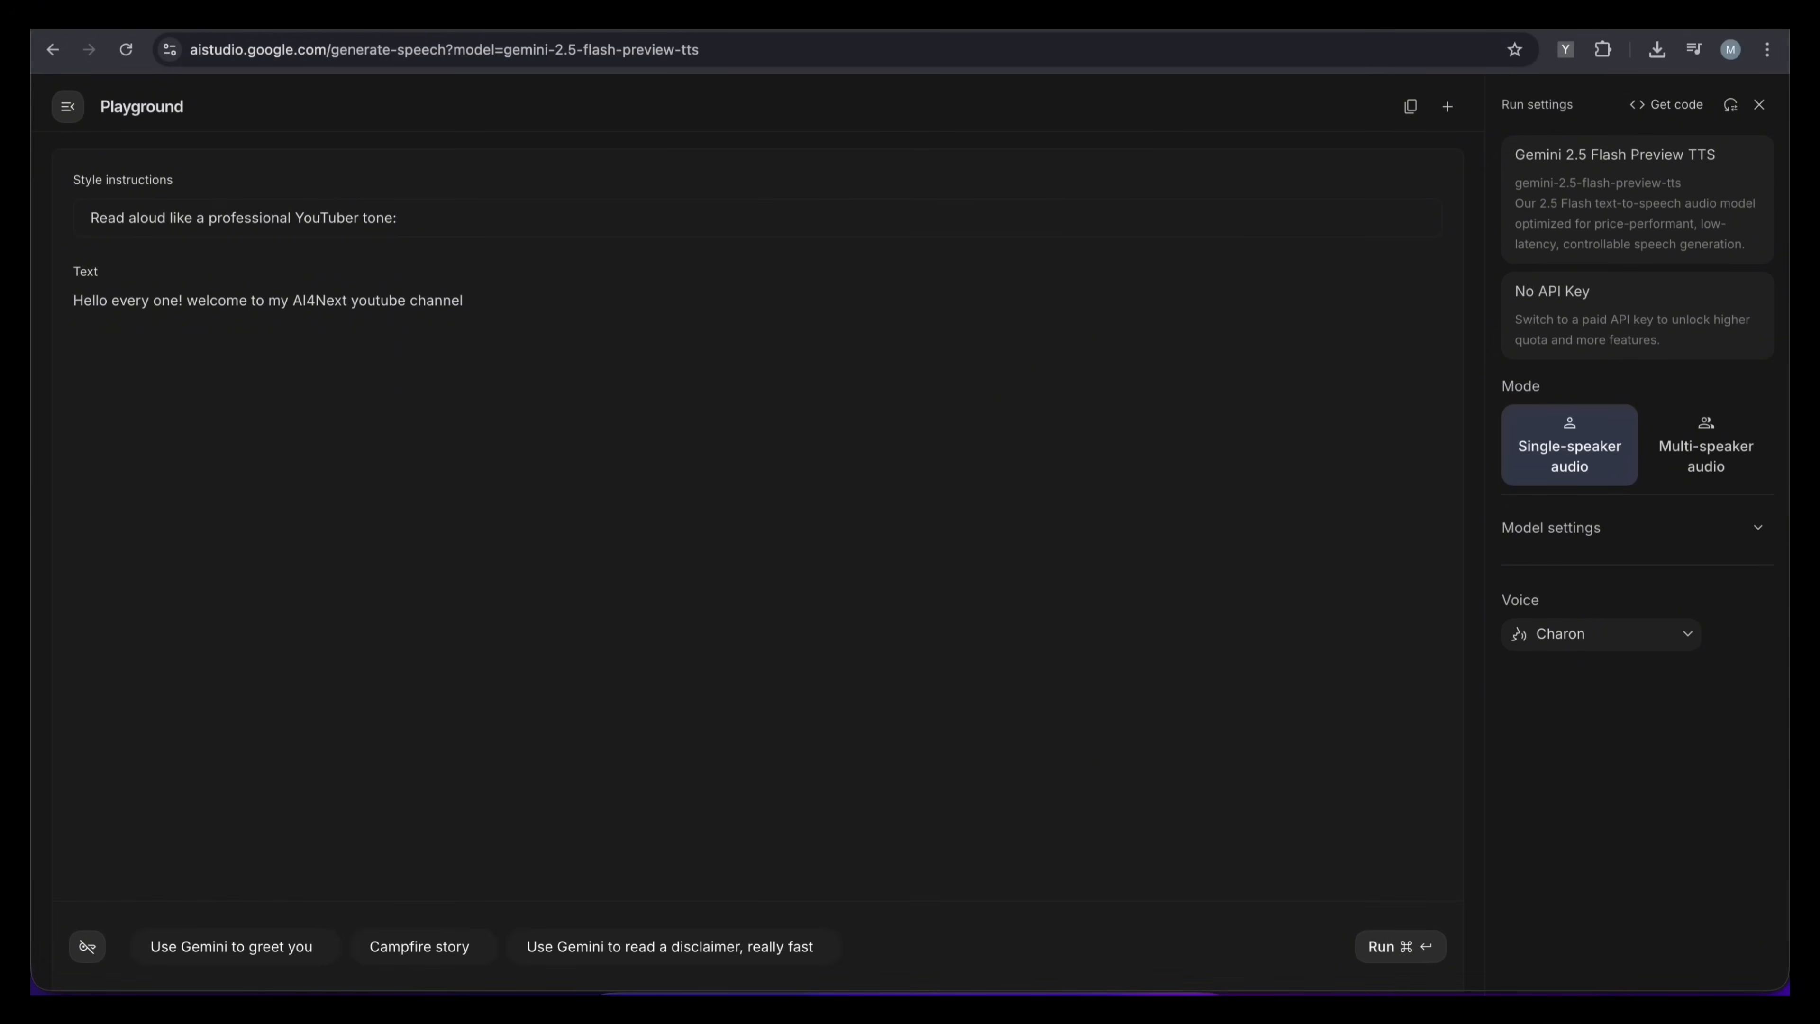
# - Switch to multi-speaker audio and review the Speaker 2 voice choices
pyautogui.click(1693, 445)
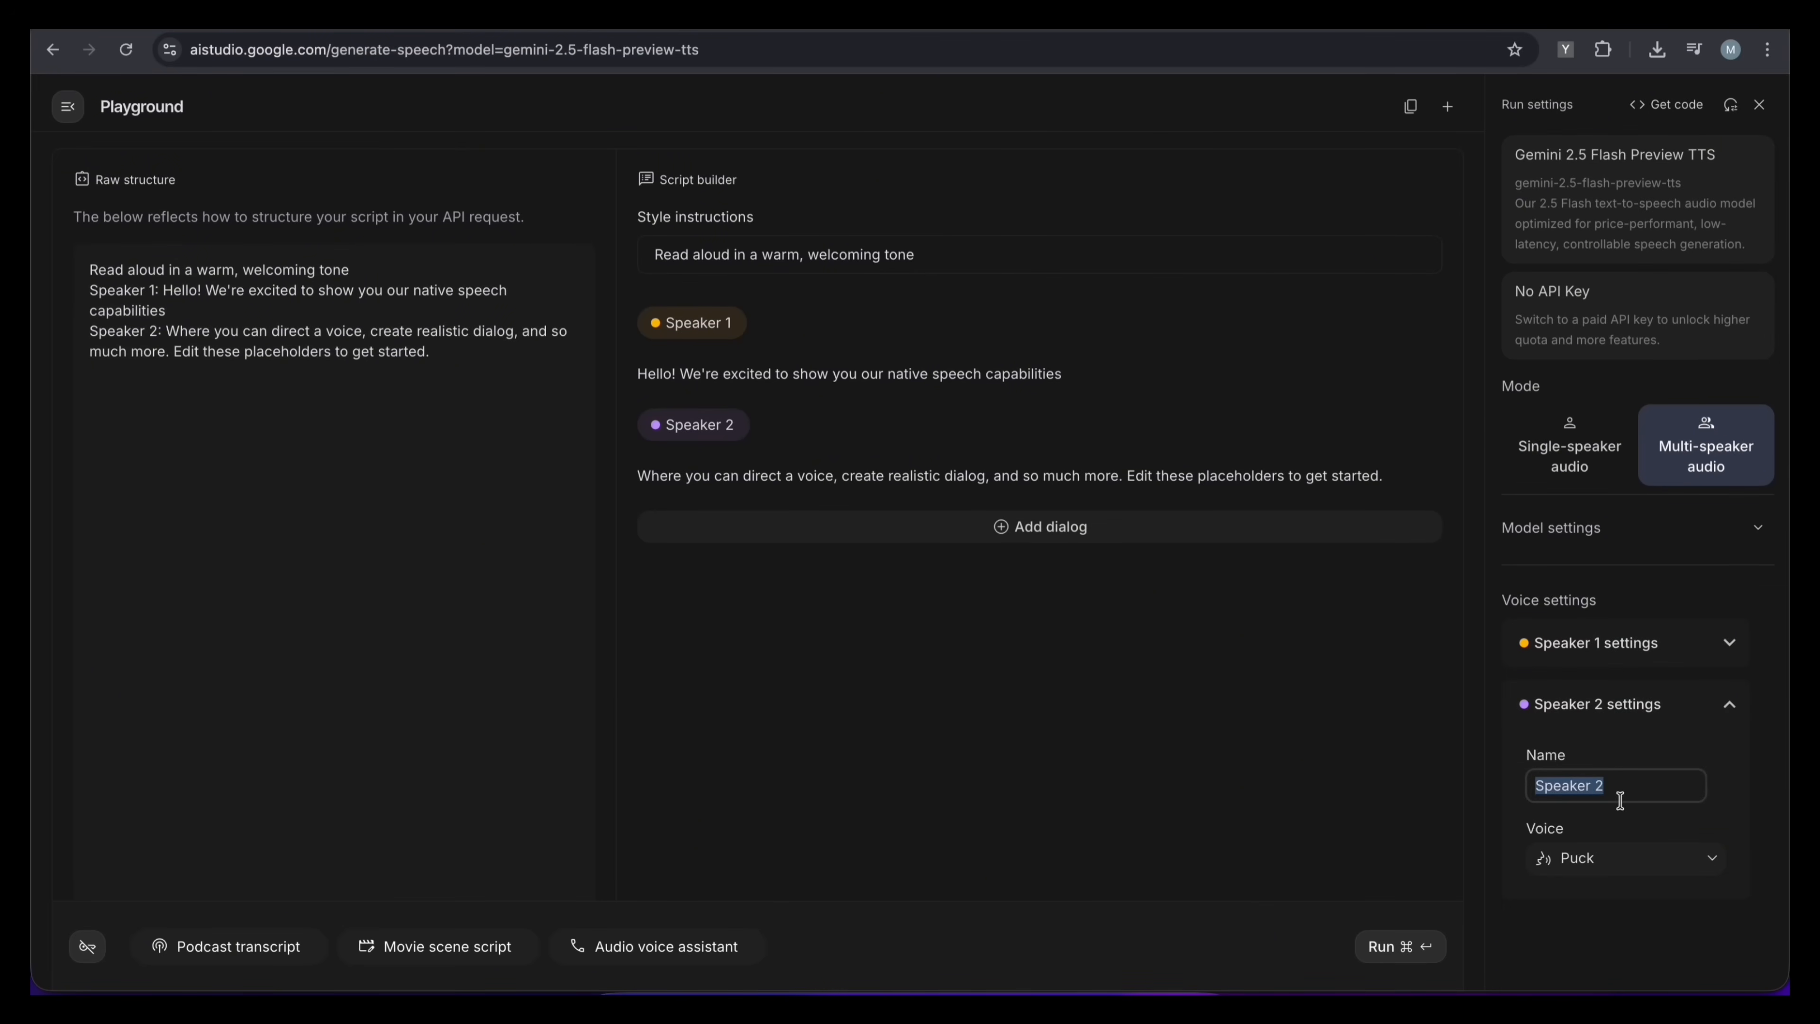
pyautogui.click(1624, 857)
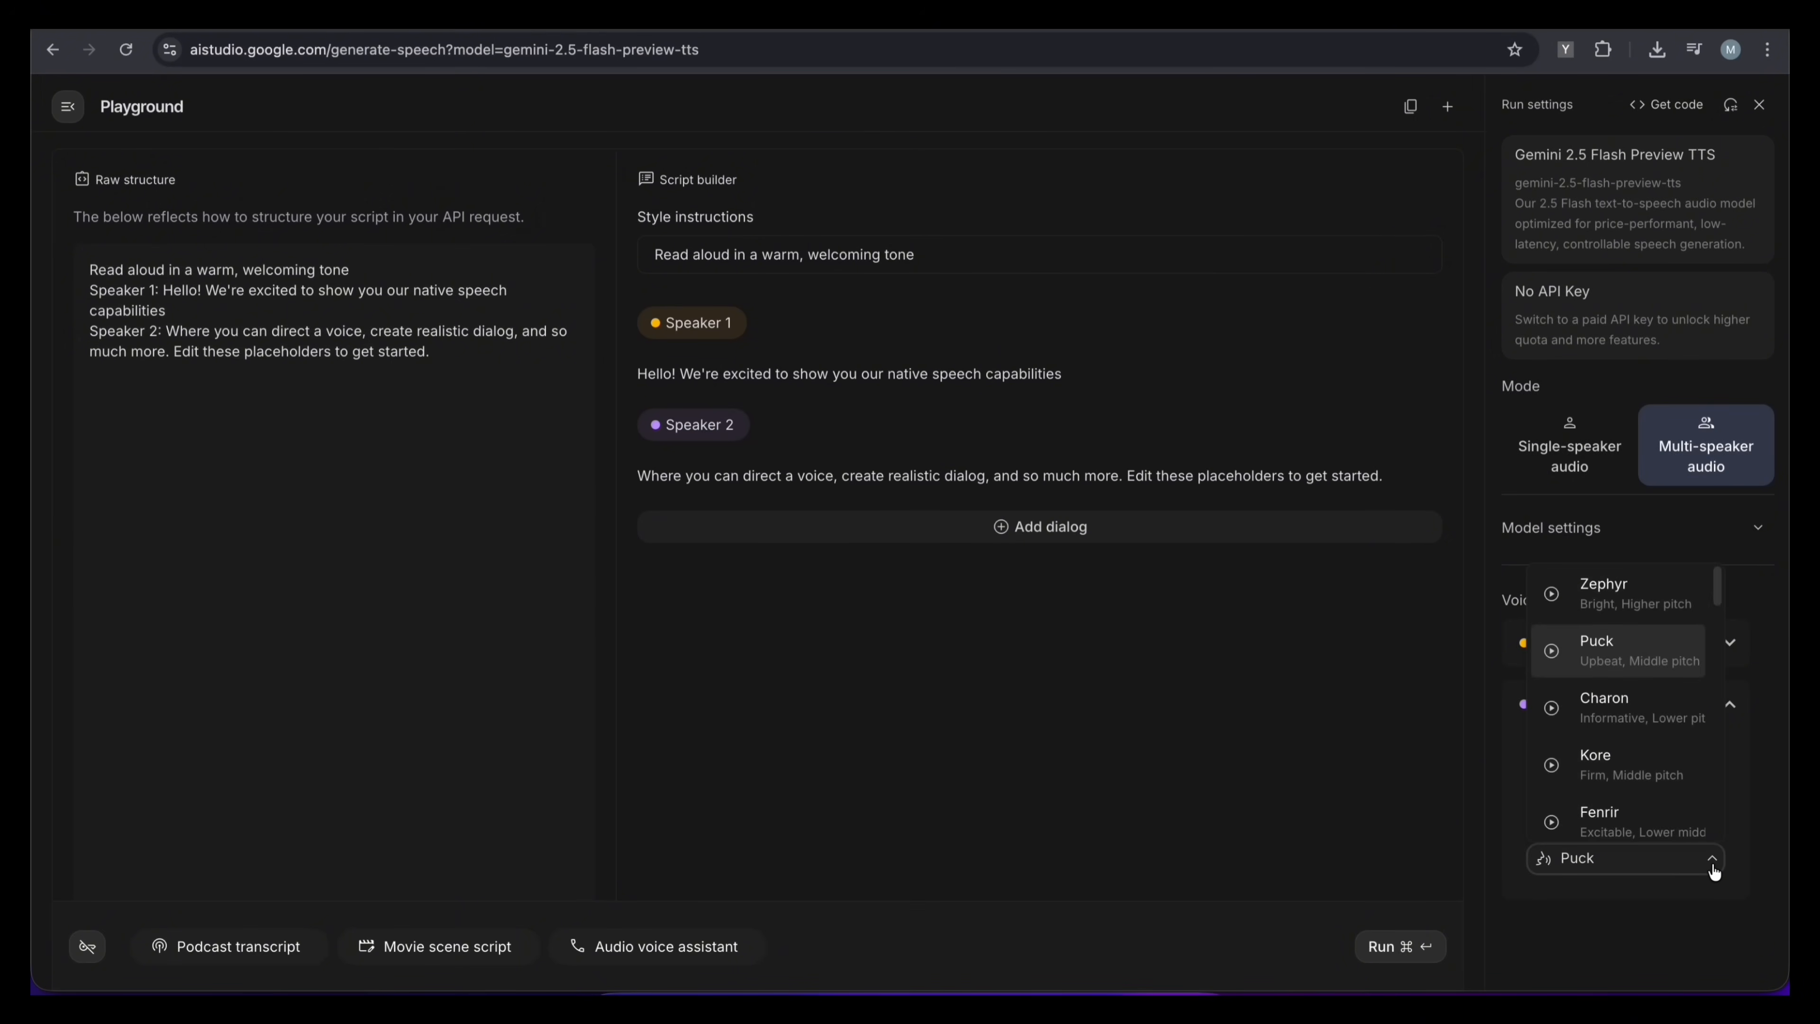
pyautogui.write('jgjgjg')
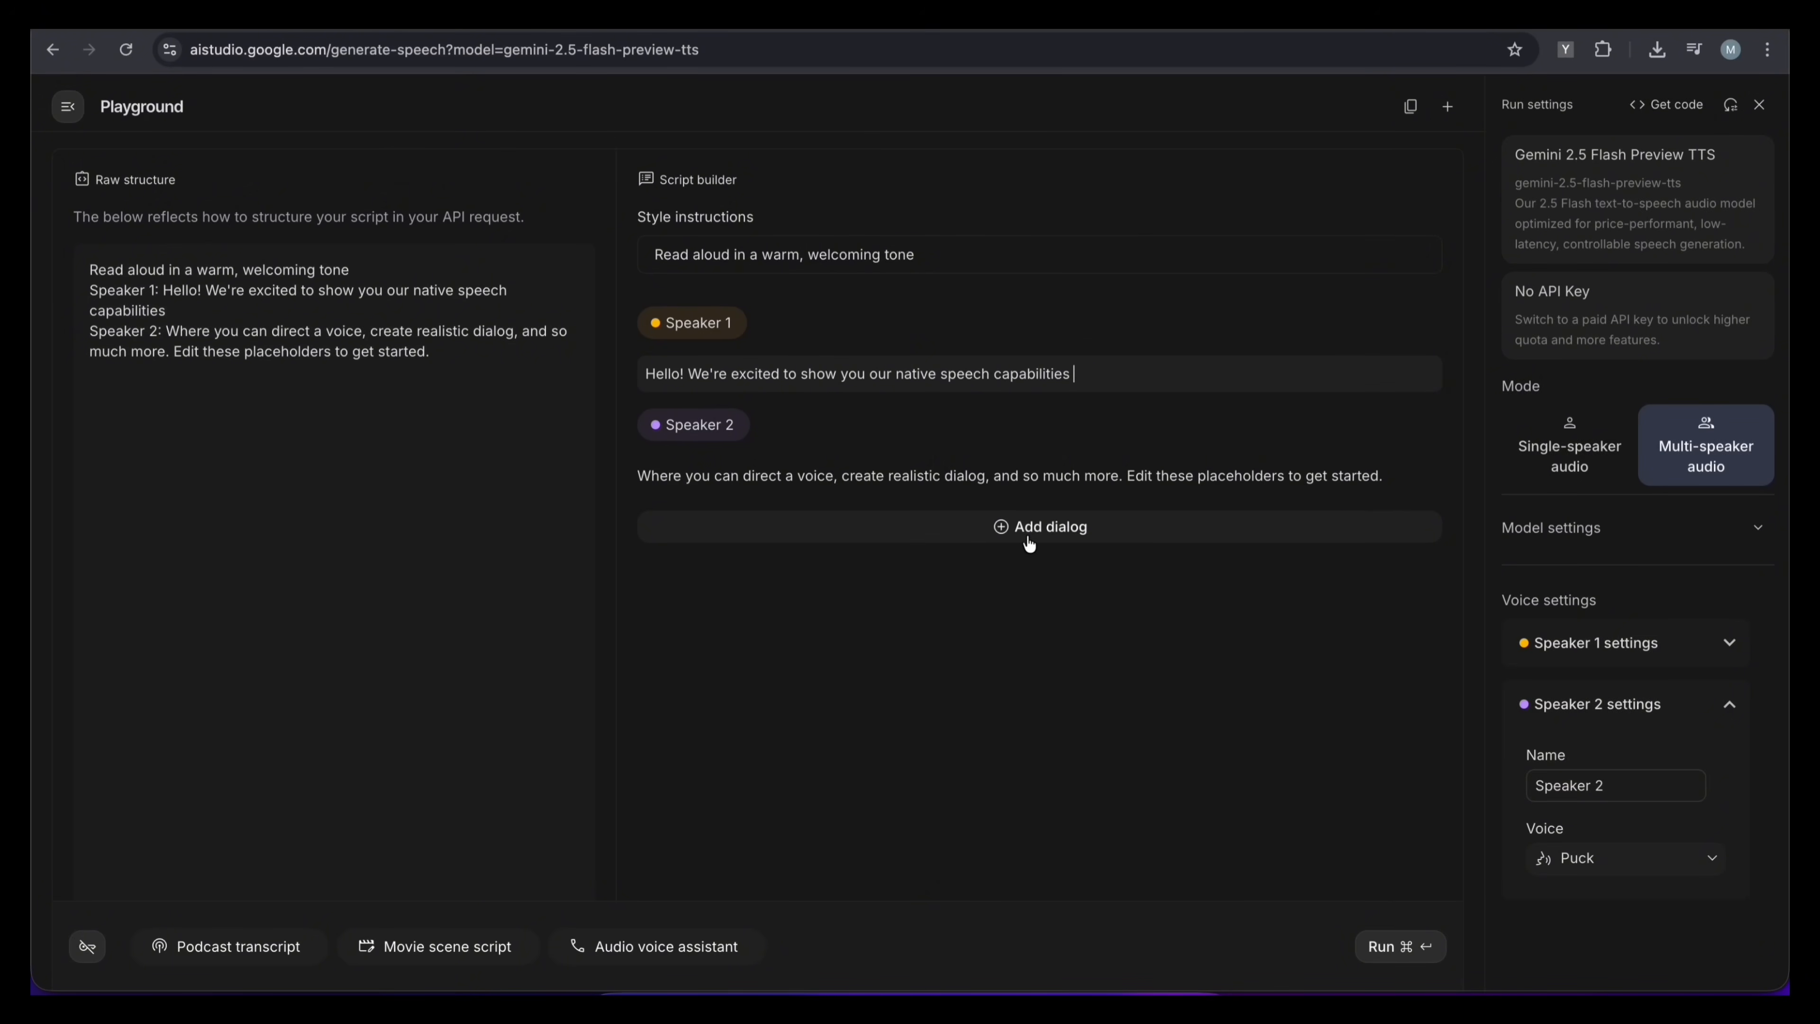
# - Add a dialog pair: 'Anything you want. Try giving me an attitude...' and 'Okay... so what should I say first?'
pyautogui.click(1039, 526)
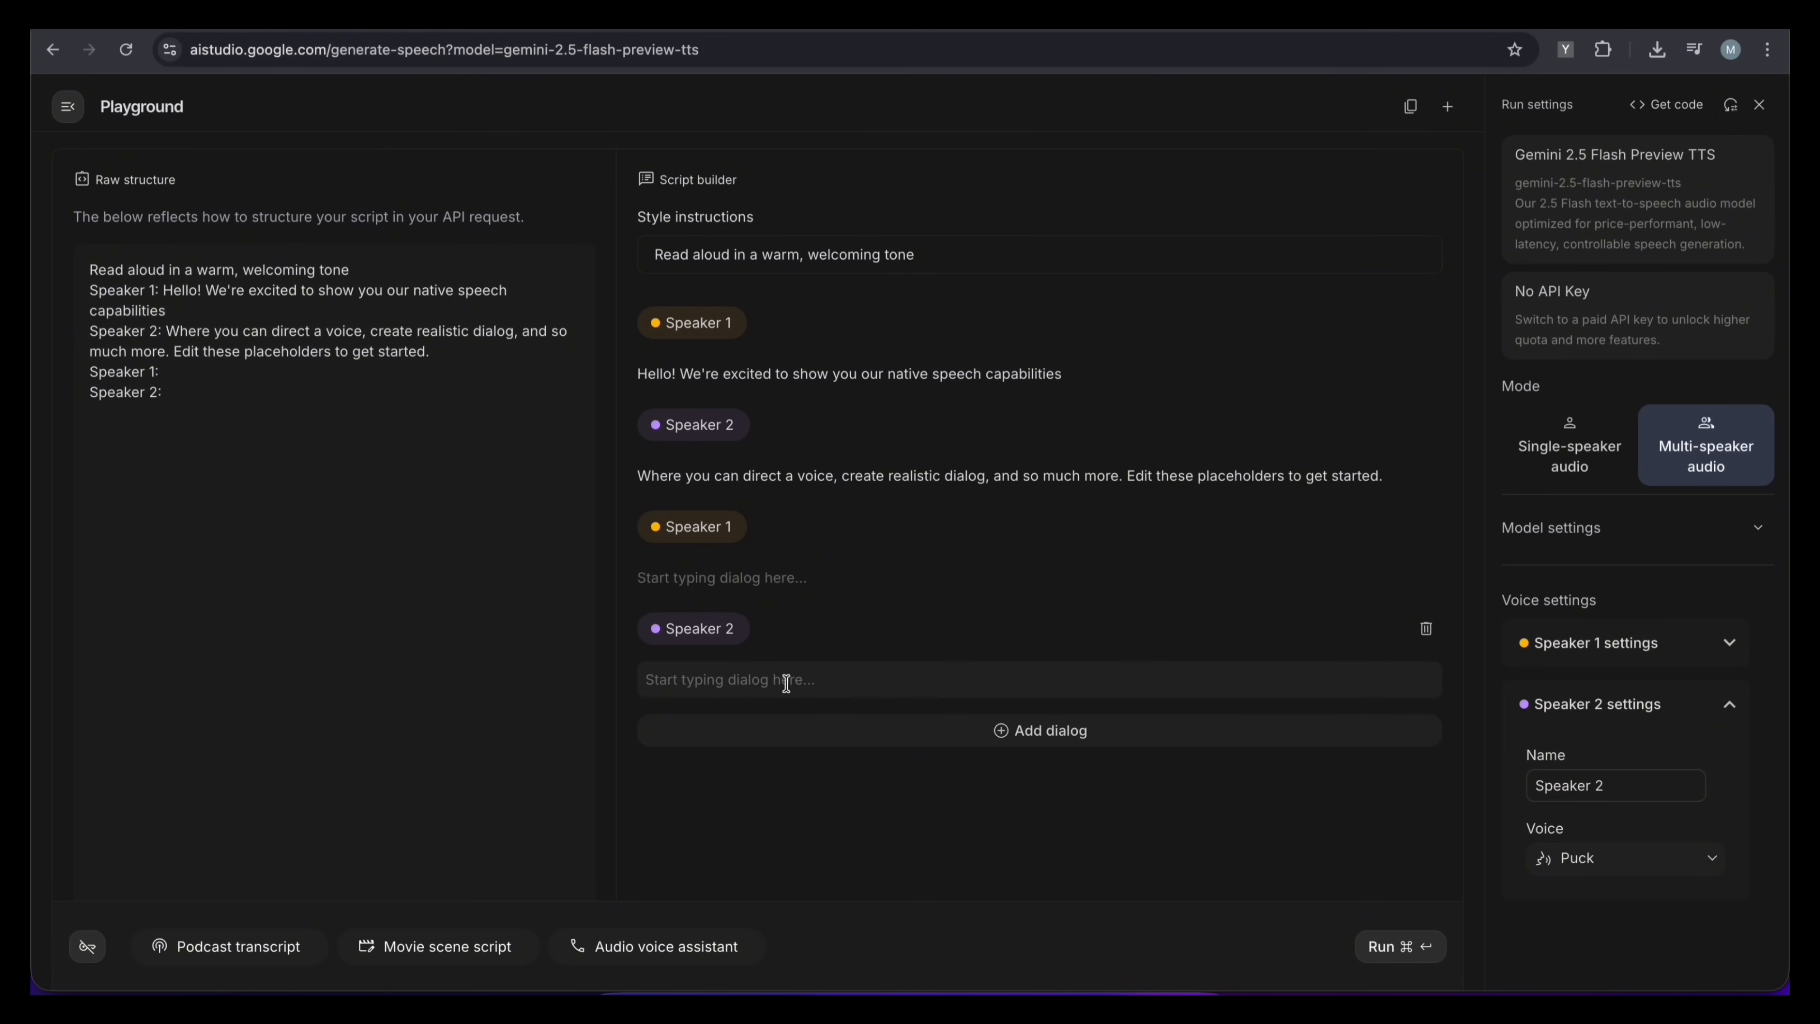
pyautogui.write("Anything you want. Try giving me an attitude, an accent, or a whole personality — I'm ready.")
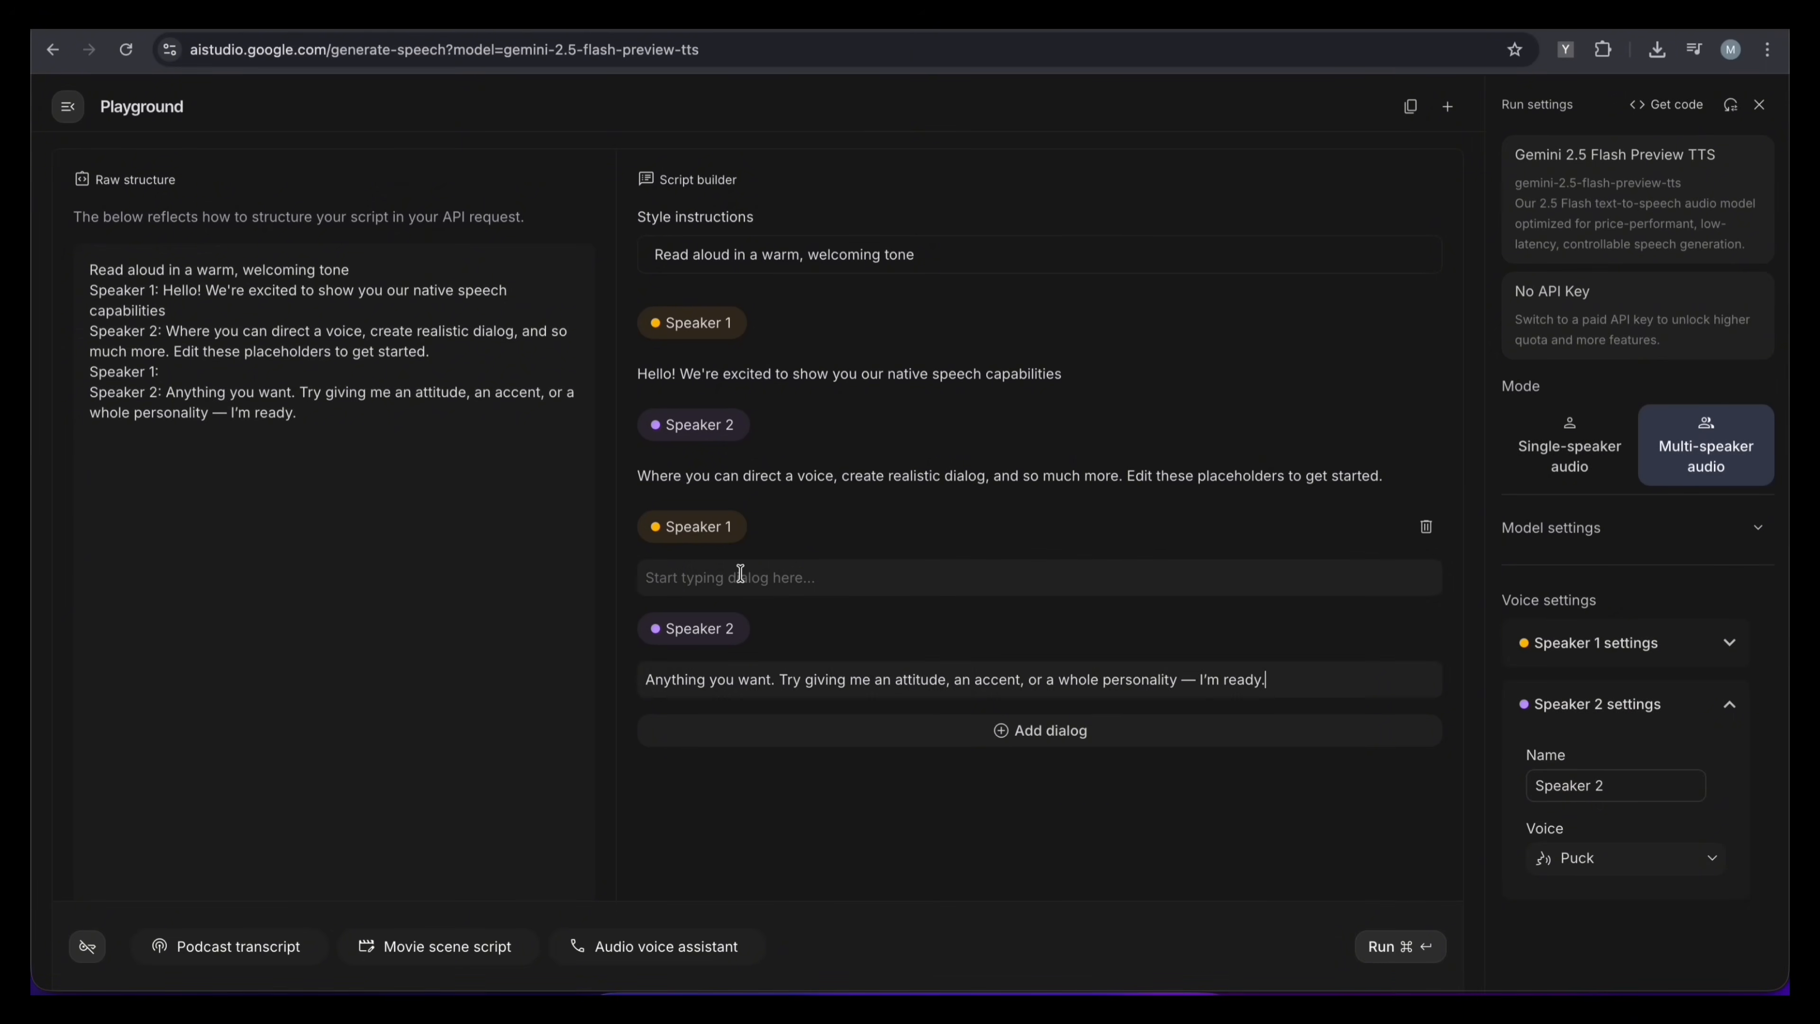
pyautogui.write('Okay... so what should I say first?')
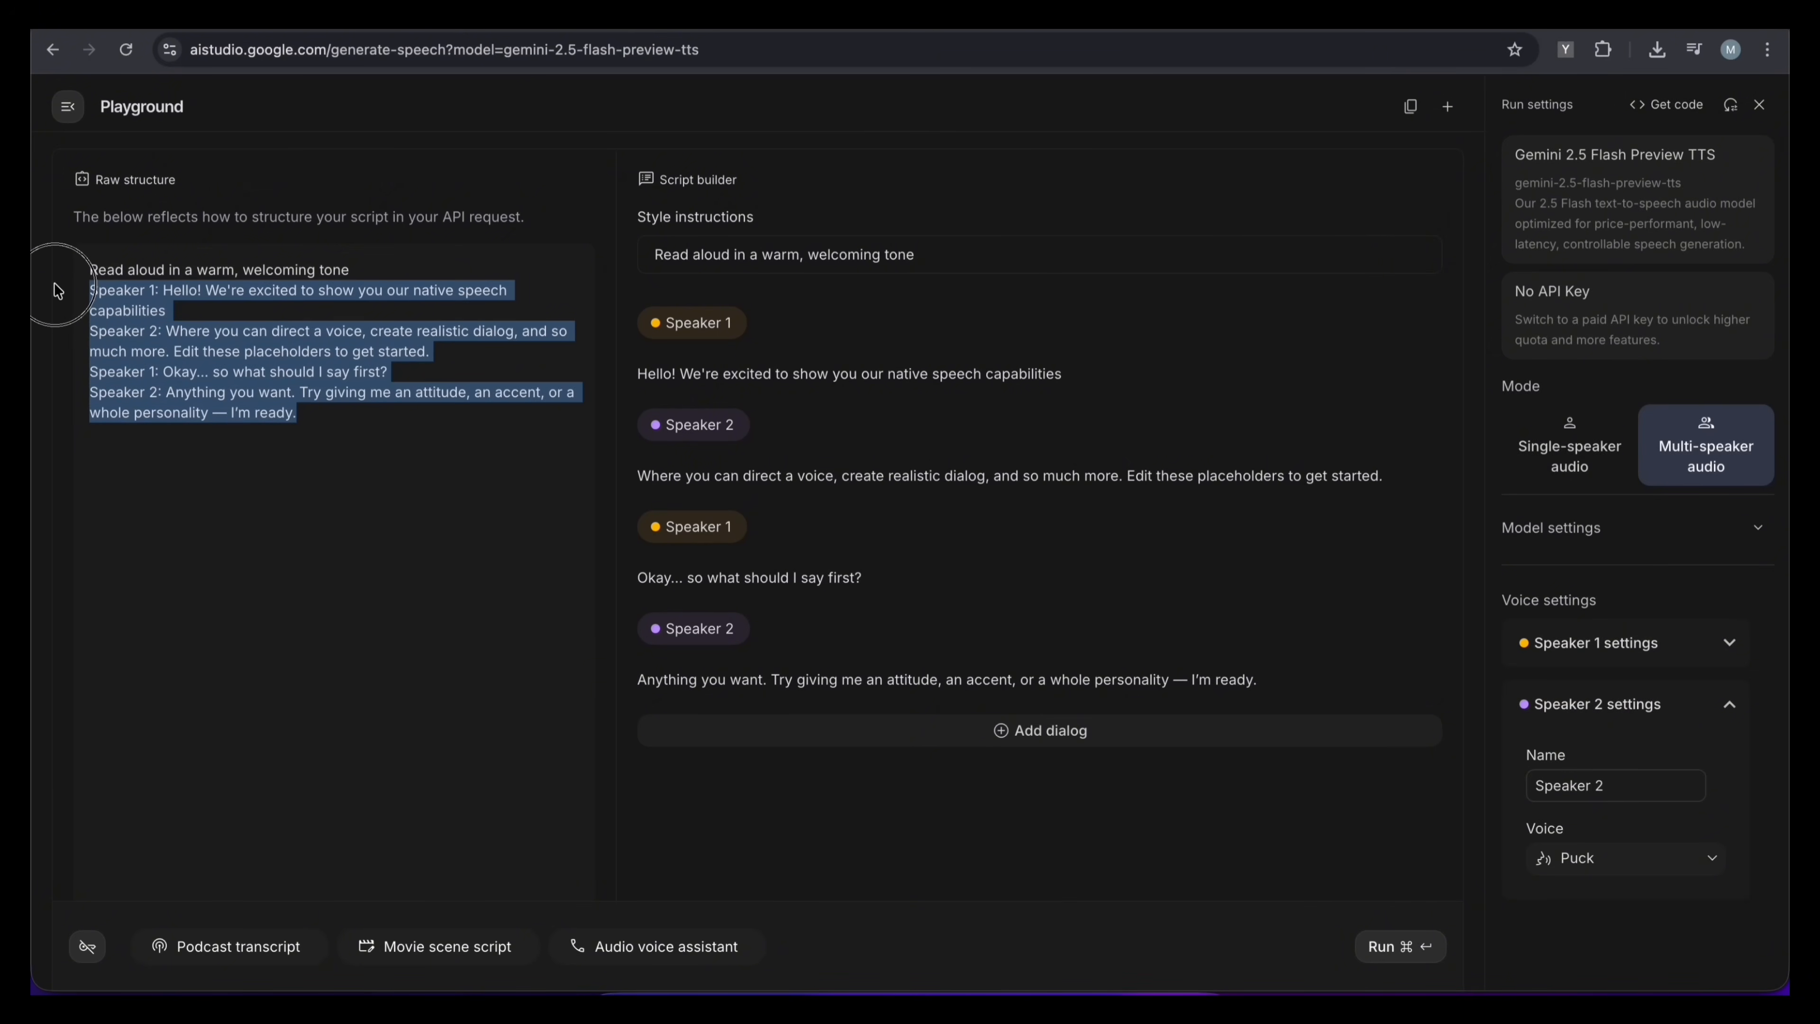
pyautogui.click(219, 412)
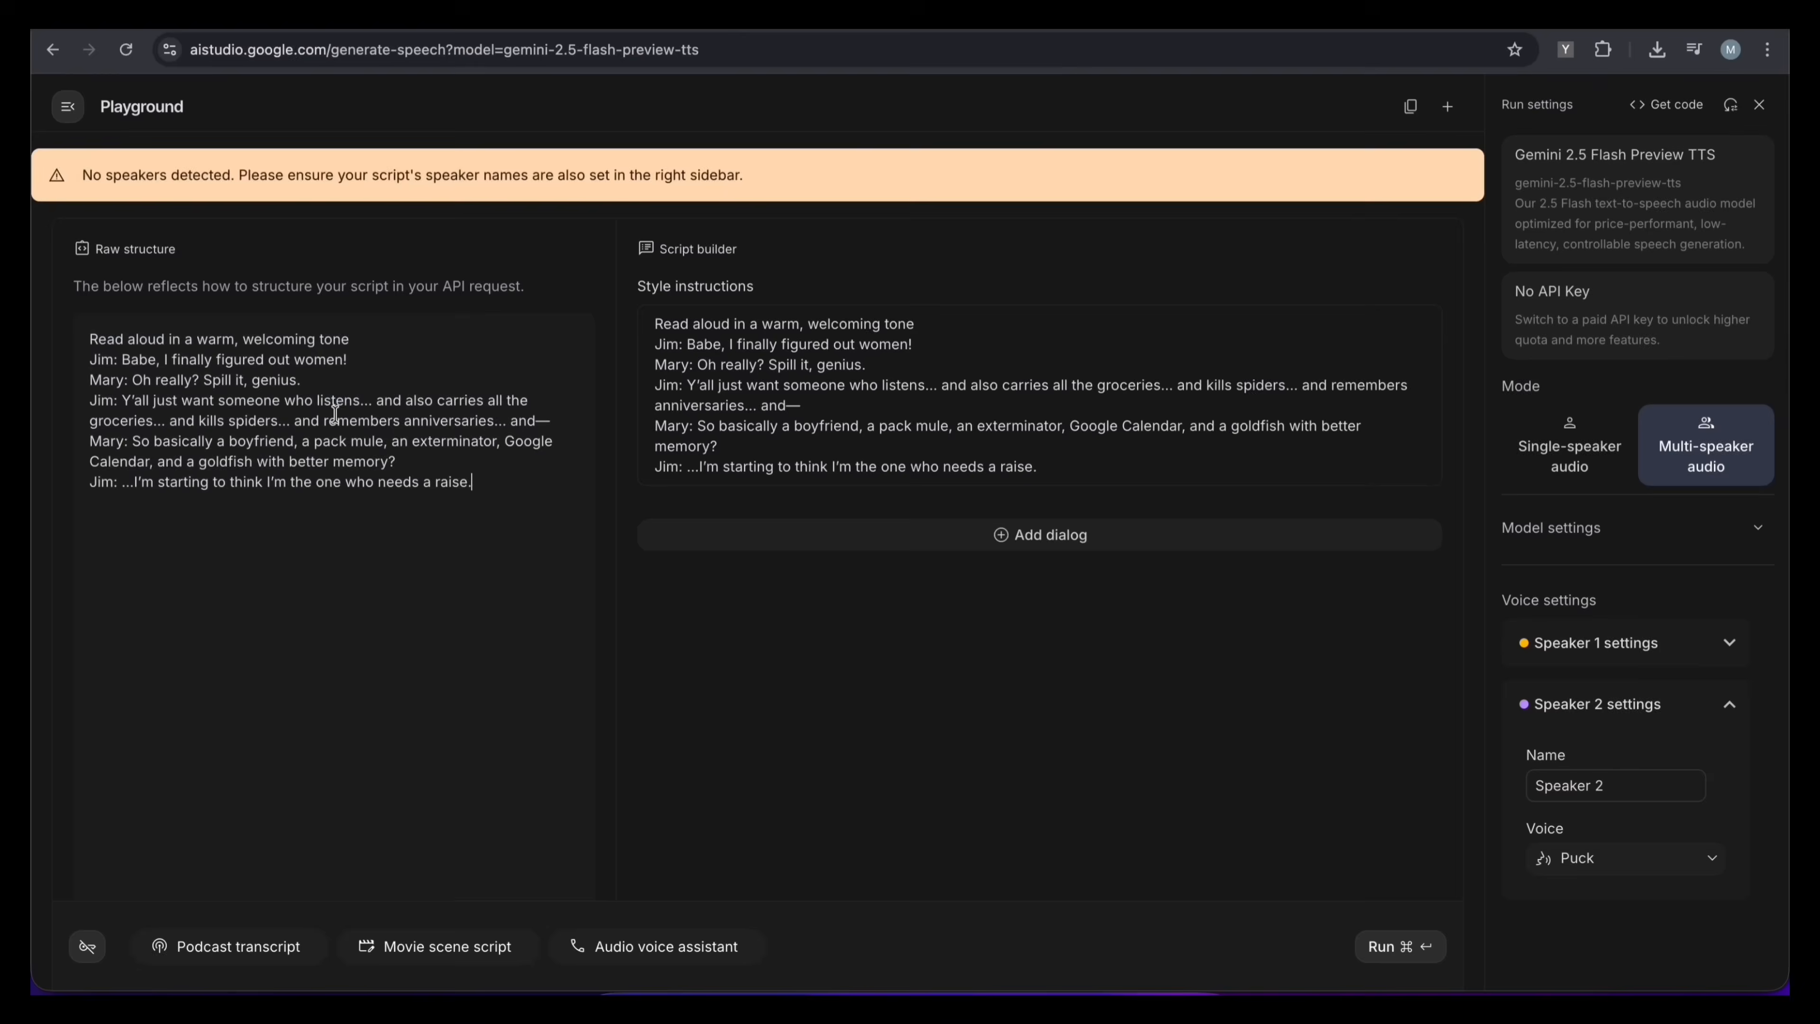
# - Replace the raw script with the Jim/Mary dialogue, give Jim the Puck voice, and generate the audio
pyautogui.doubleClick(103, 480)
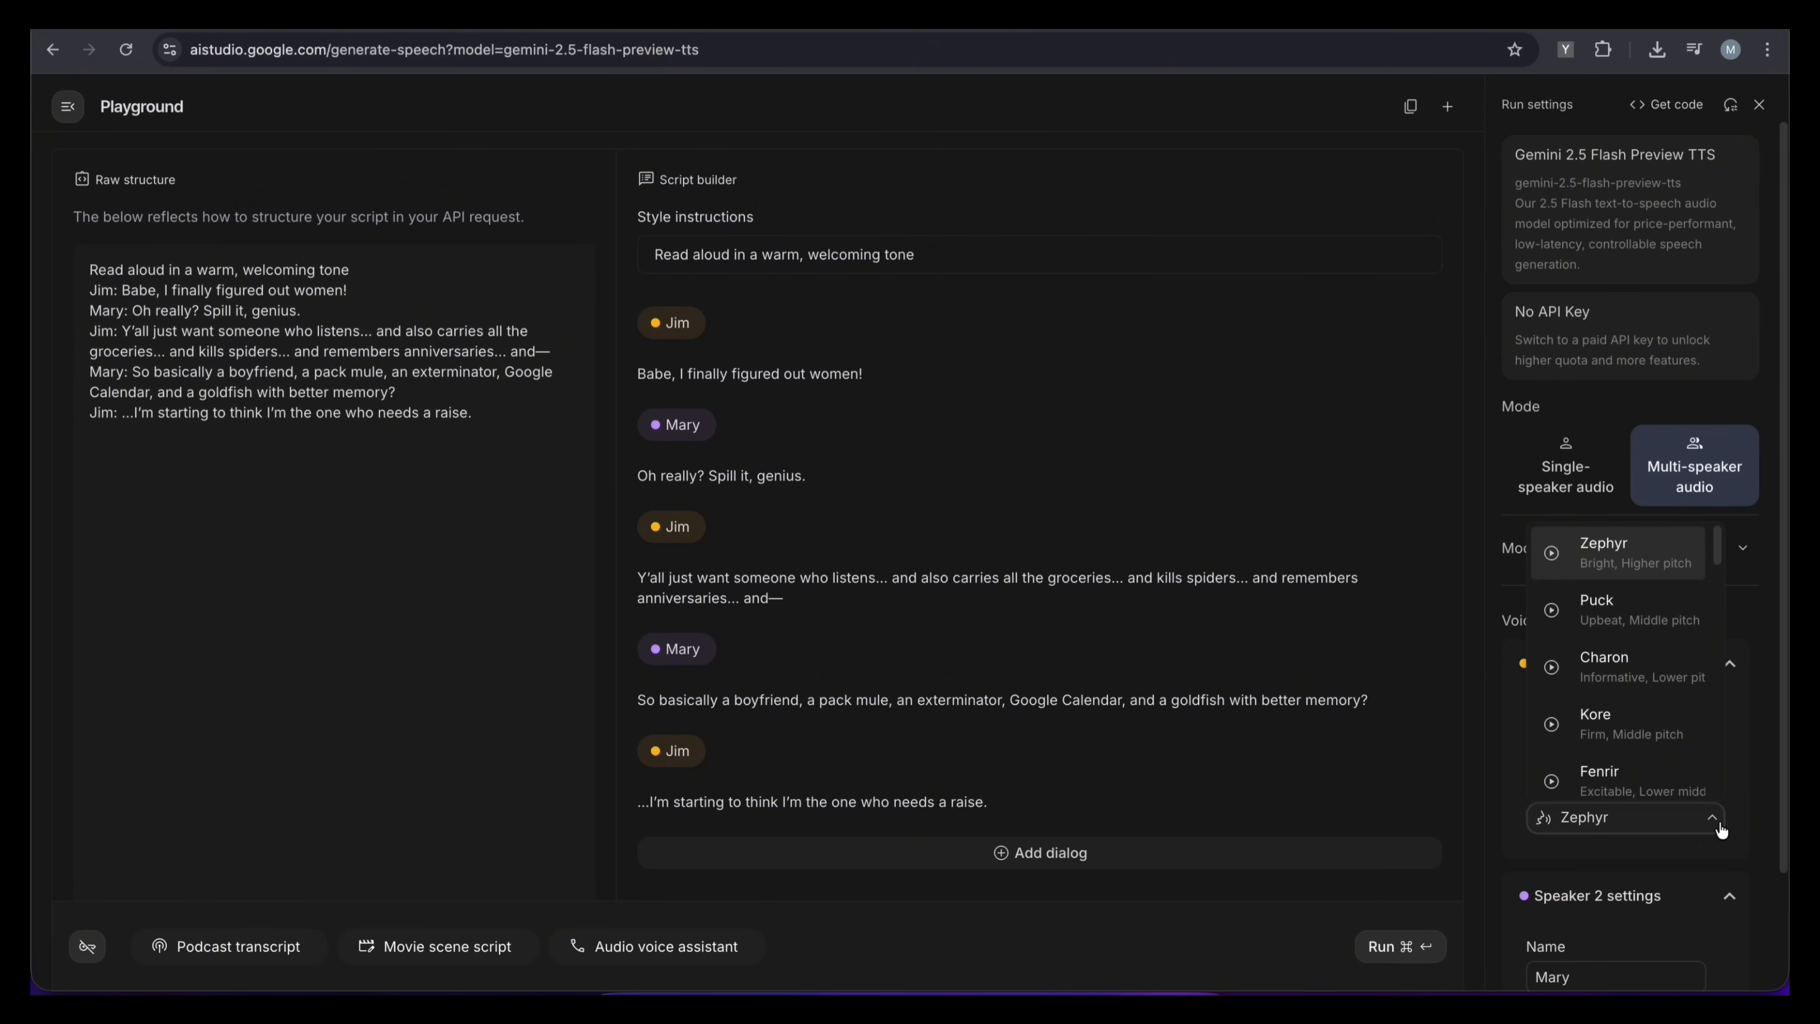
pyautogui.click(1596, 599)
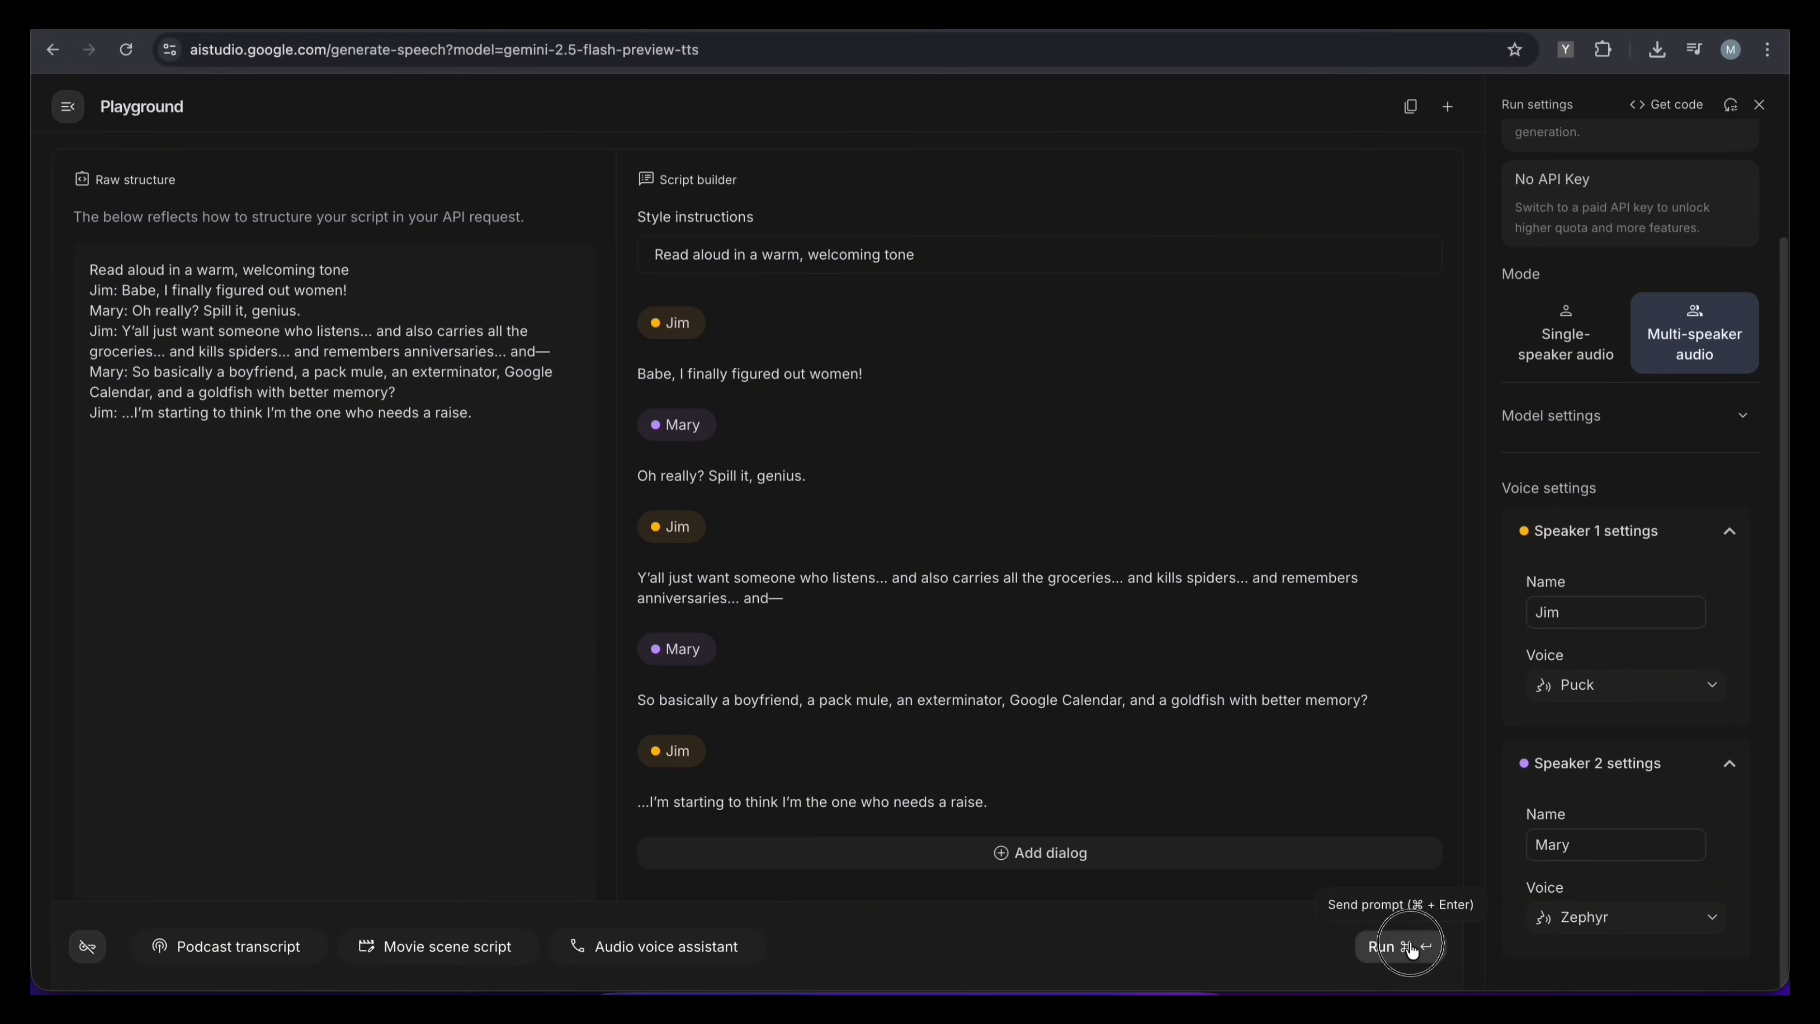
pyautogui.click(1397, 946)
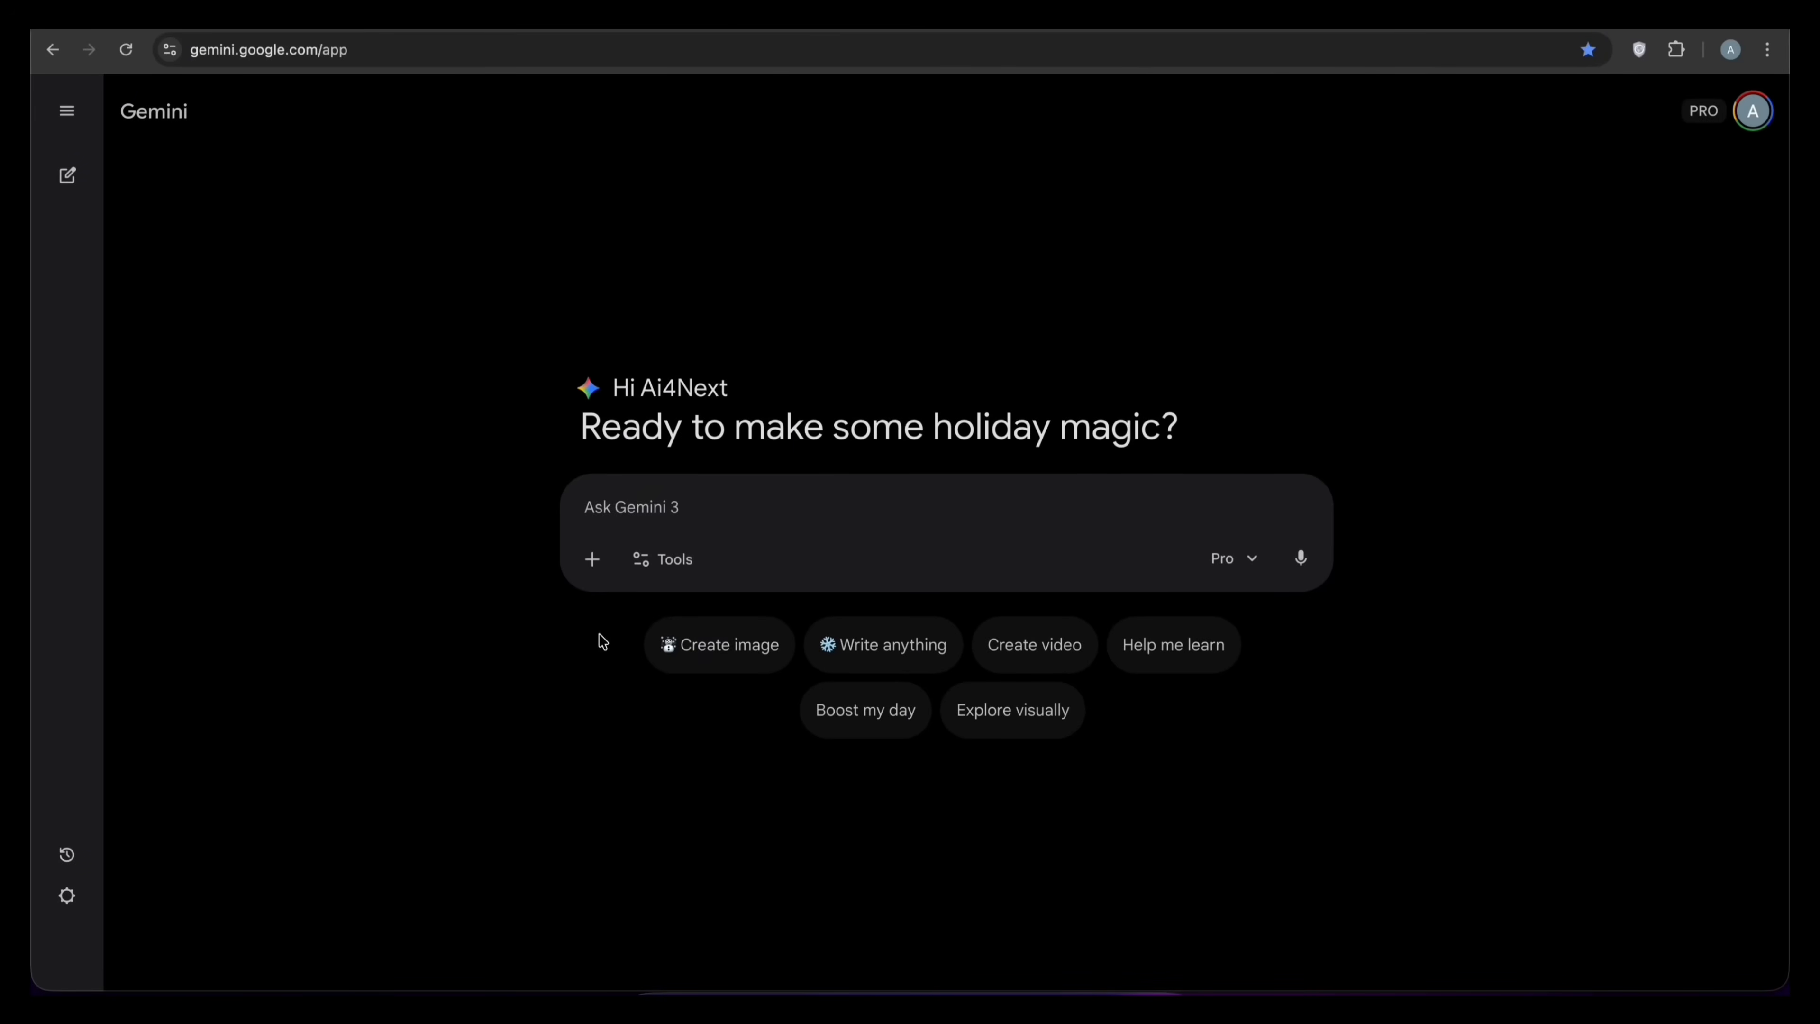
# - Choose Create videos (Veo 3.1) from Gemini's tools for the gaming desk prompt
pyautogui.click(662, 558)
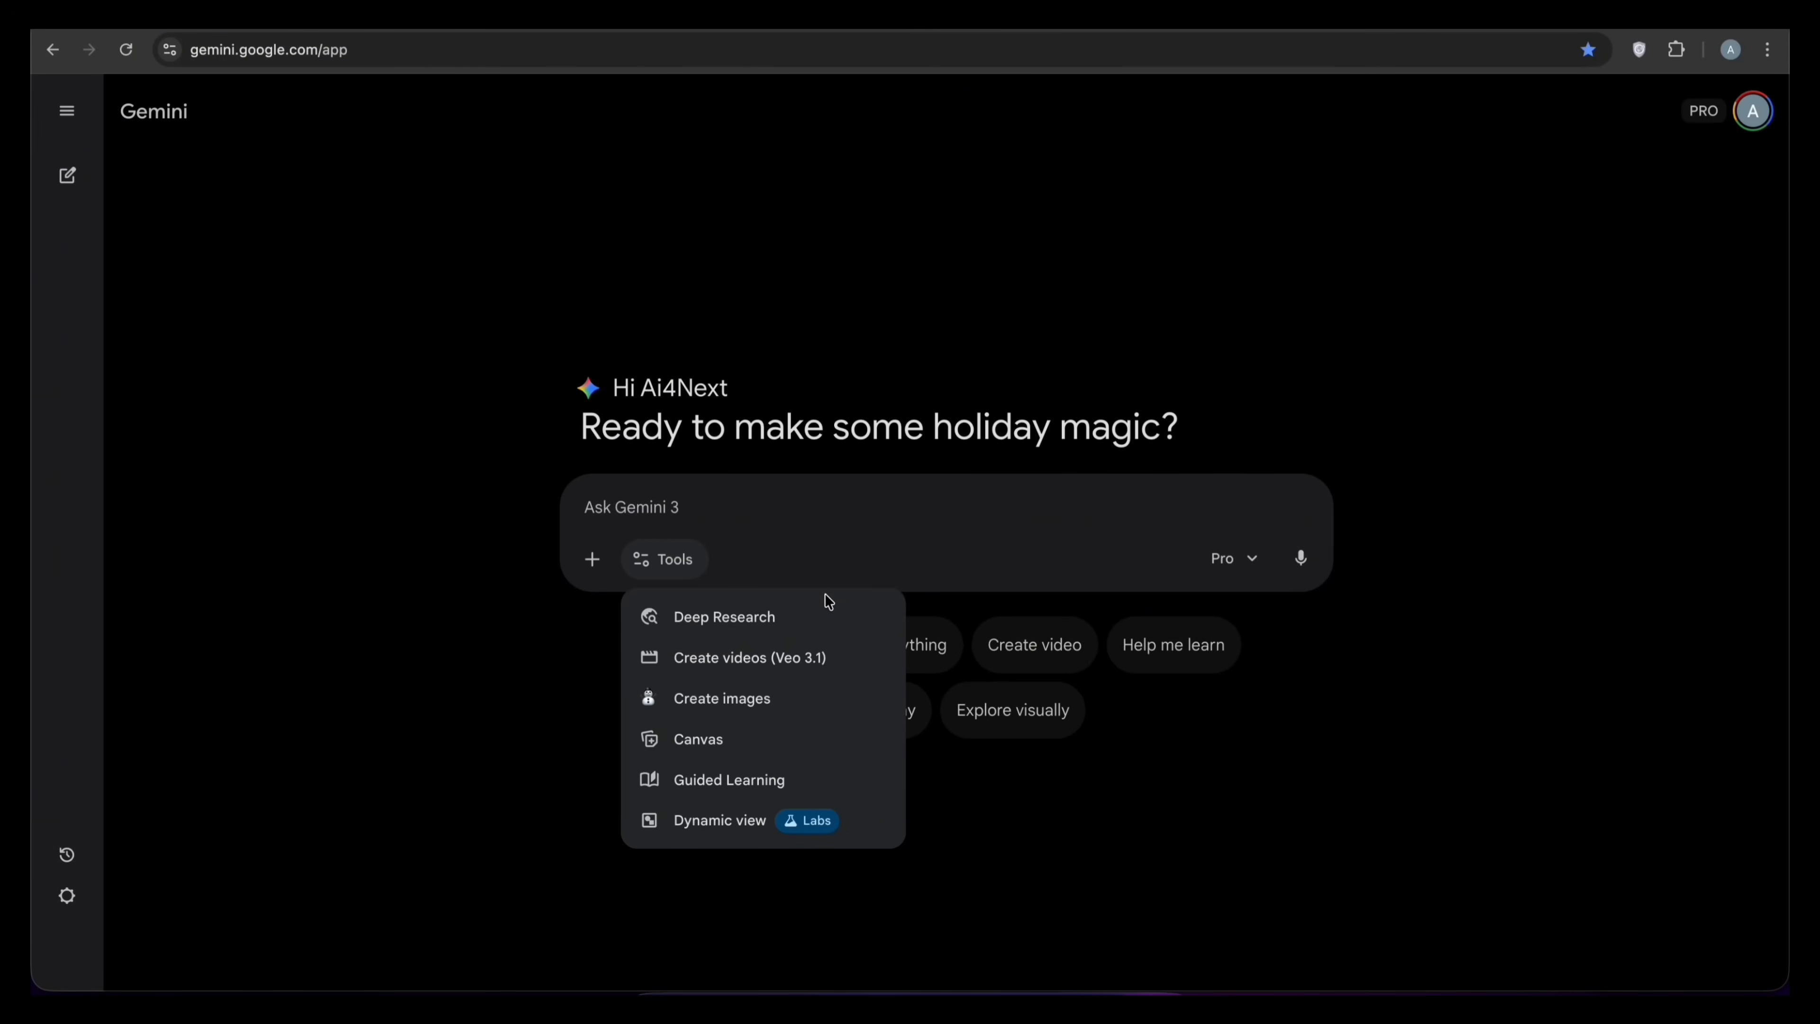
pyautogui.click(750, 657)
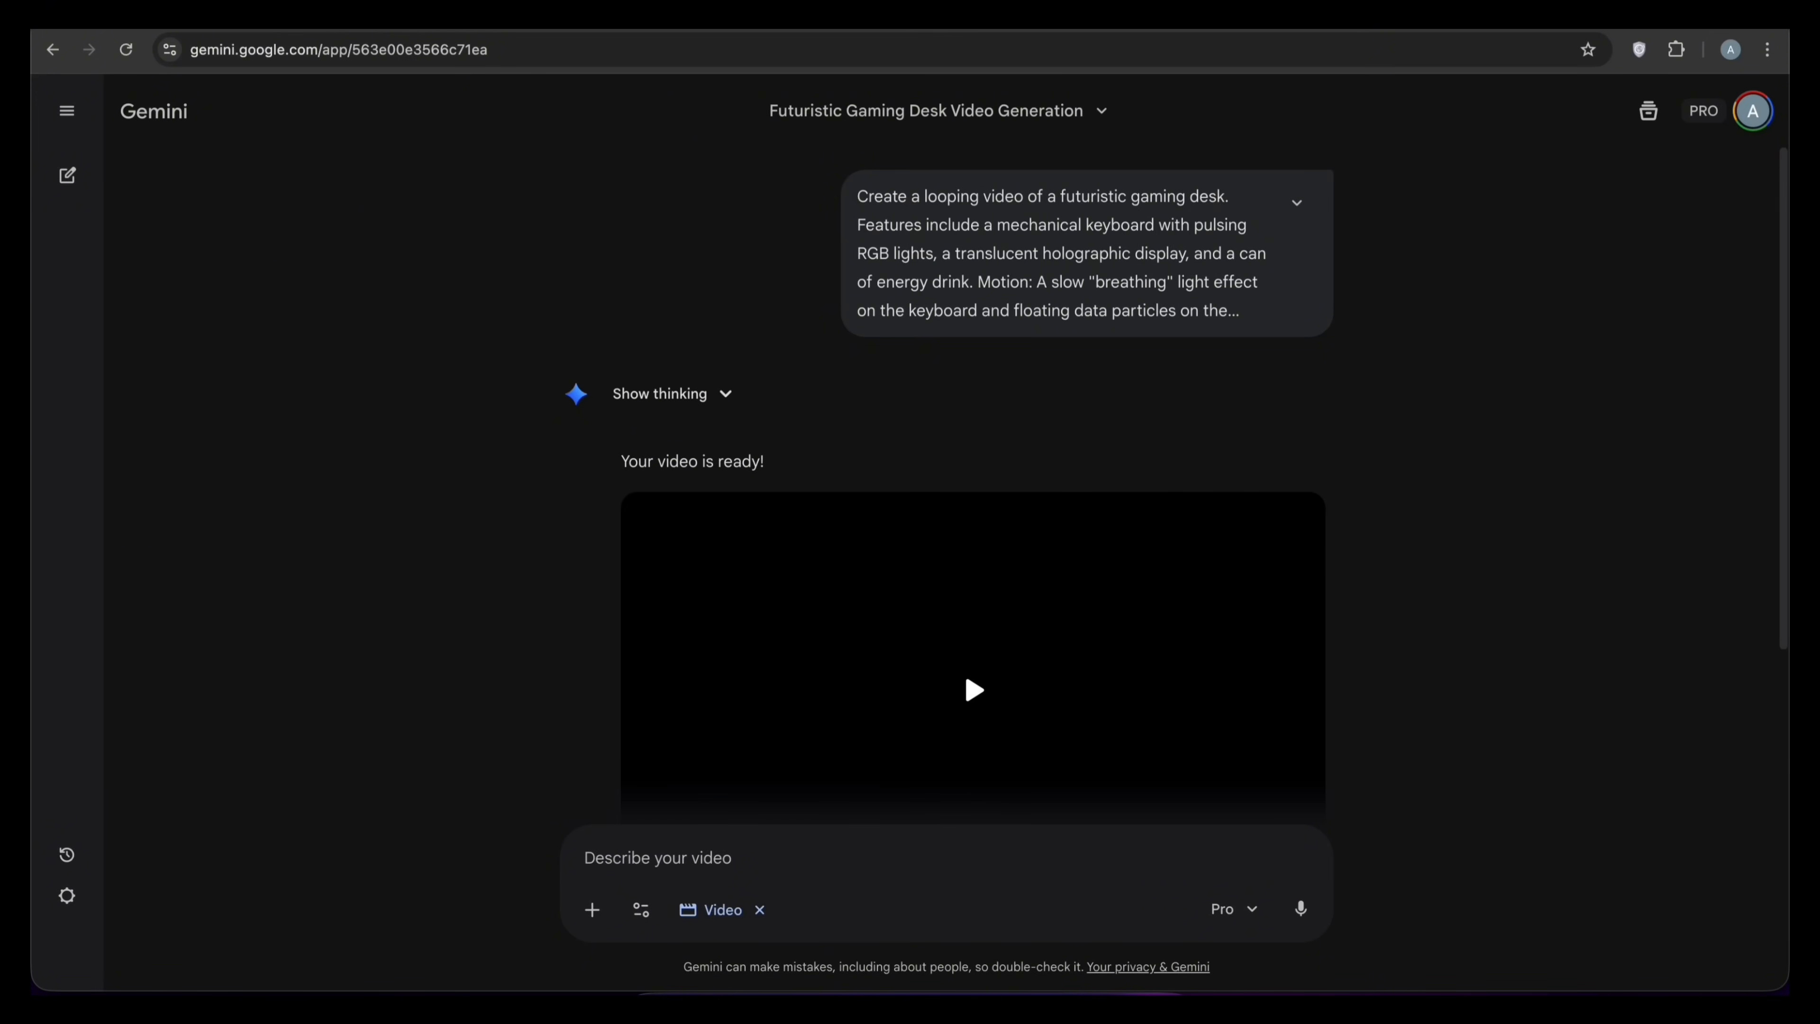
# - Play the generated neon-lit gaming desk Veo clip
pyautogui.click(973, 691)
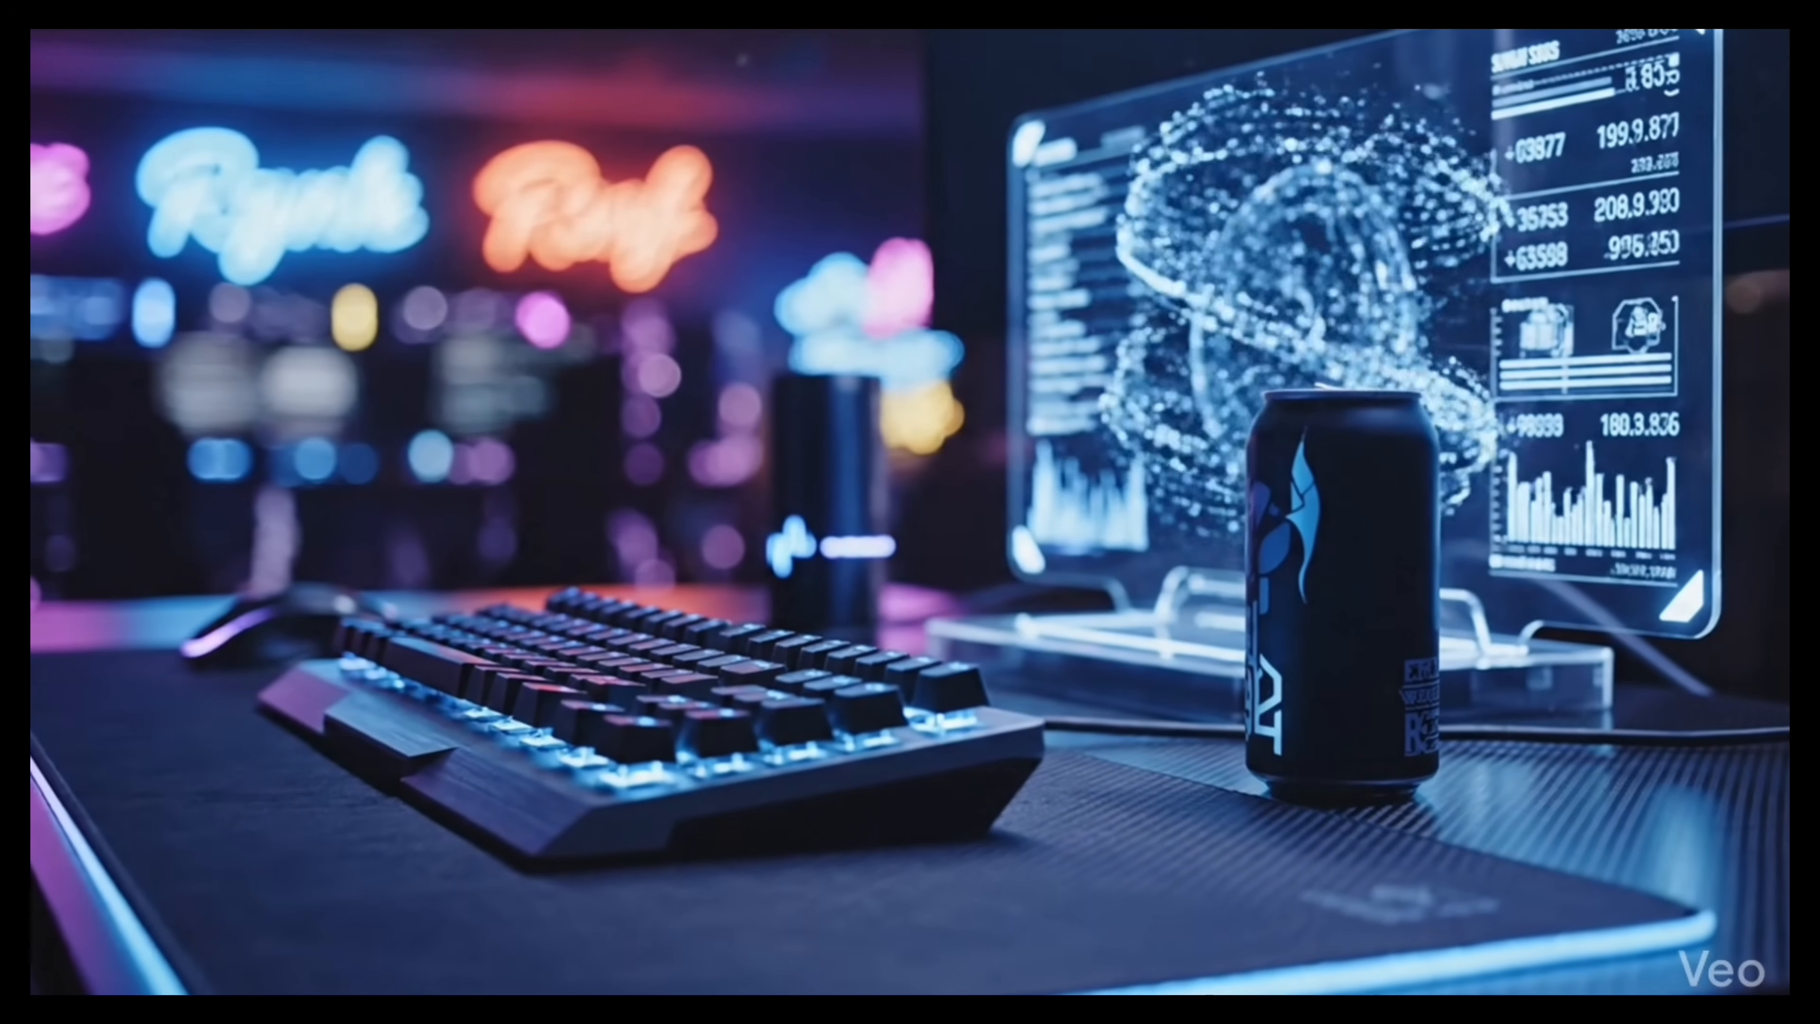